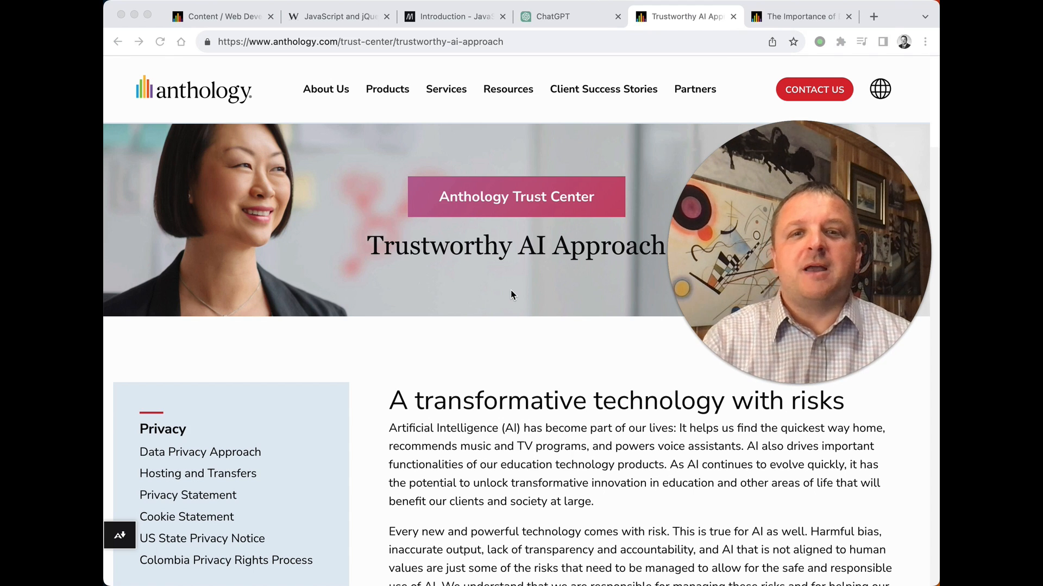
# Step: Review the Anthology blog post on empowering instructors, then return to the course Content page
pyautogui.click(798, 16)
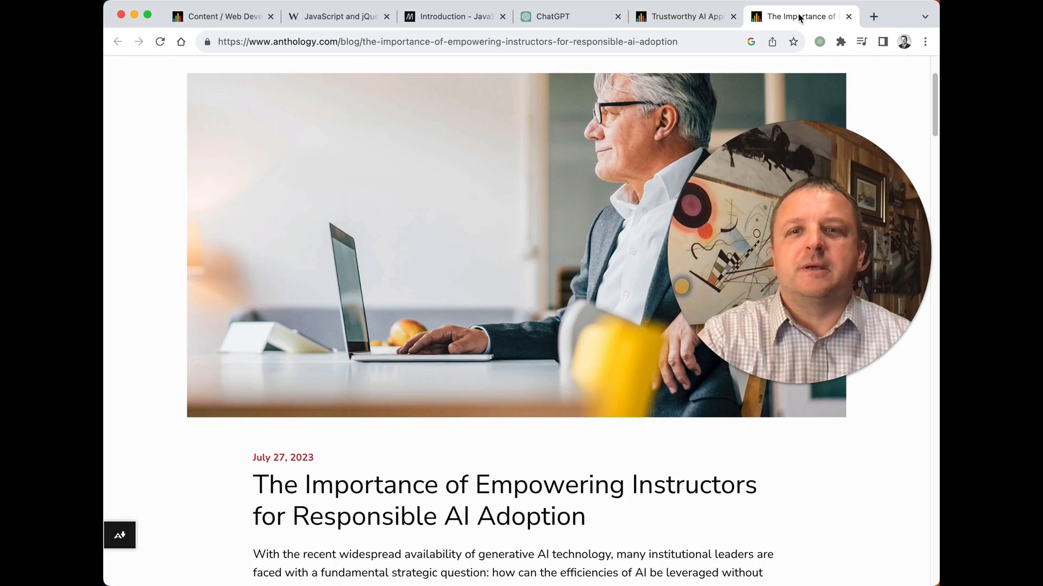
pyautogui.scroll(-3)
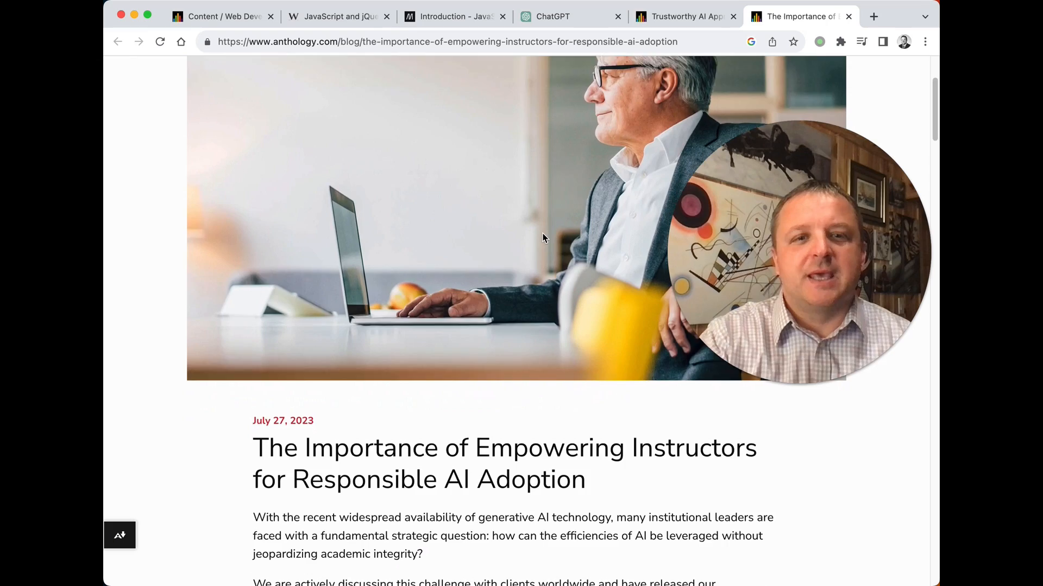
pyautogui.scroll(-3)
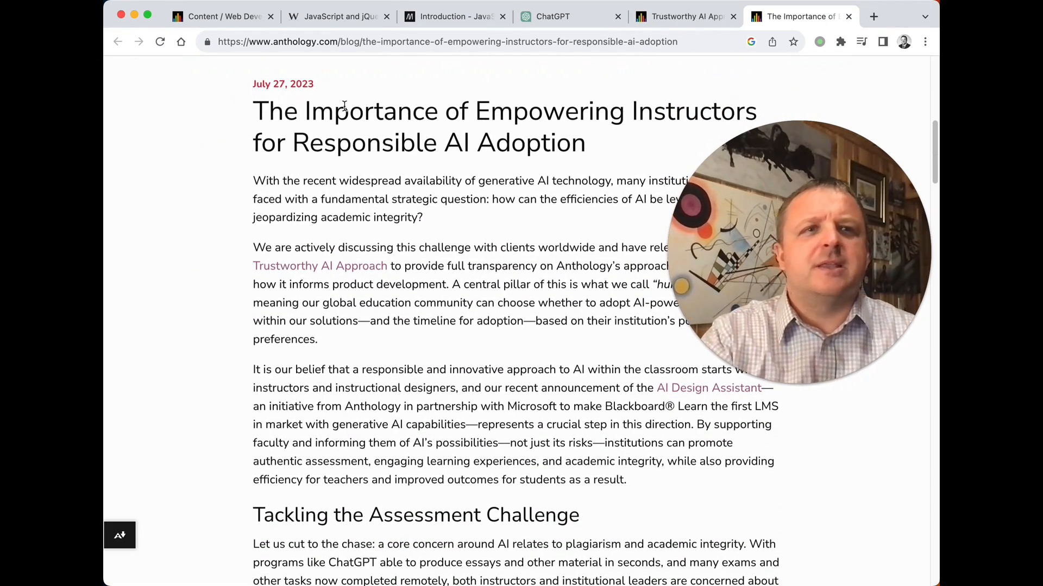
pyautogui.click(219, 16)
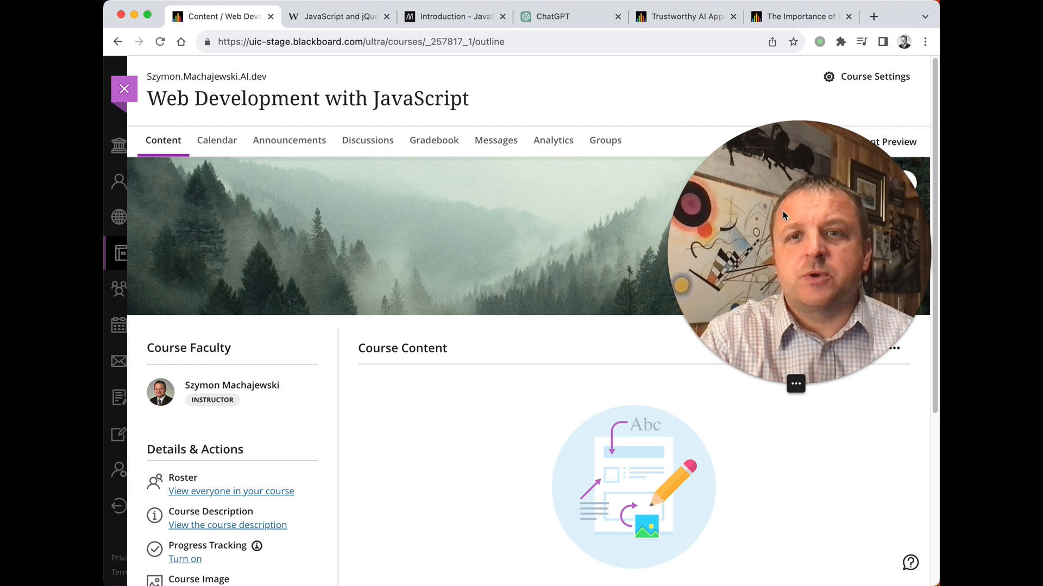
# Step: Open the Display Settings panel for the course banner image
pyautogui.click(795, 383)
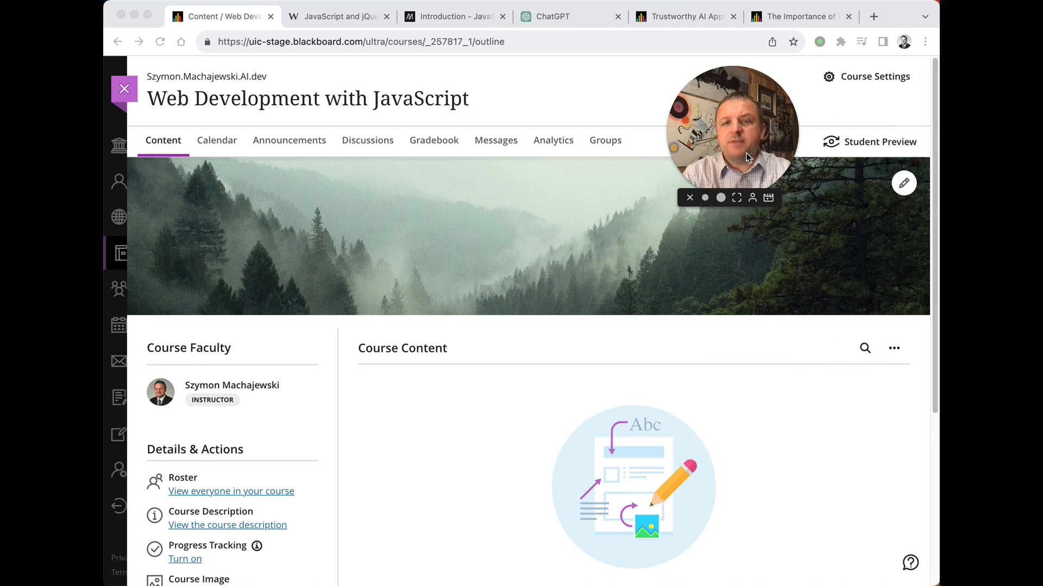
pyautogui.moveTo(563, 236)
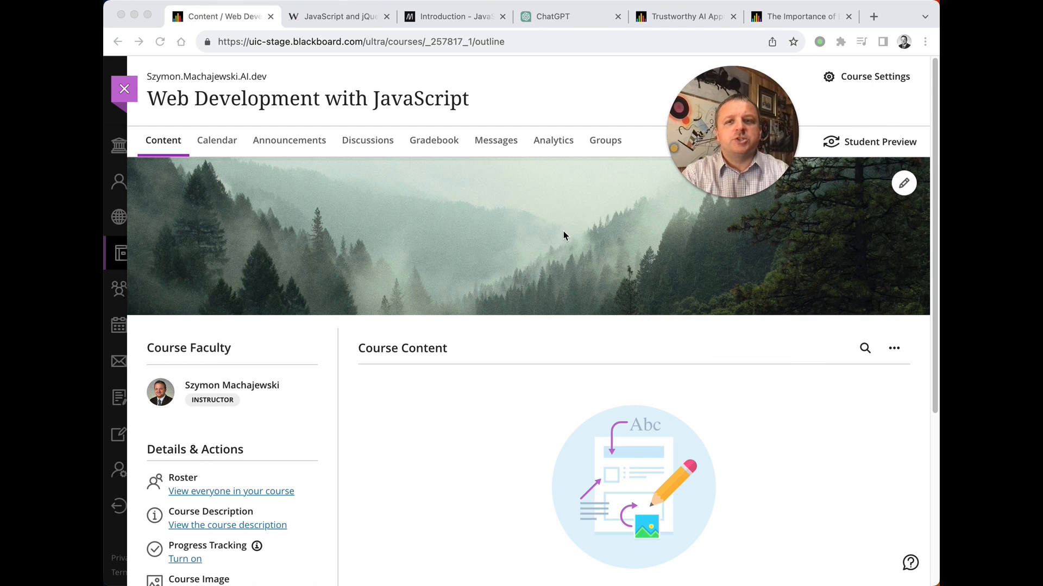
pyautogui.moveTo(581, 333)
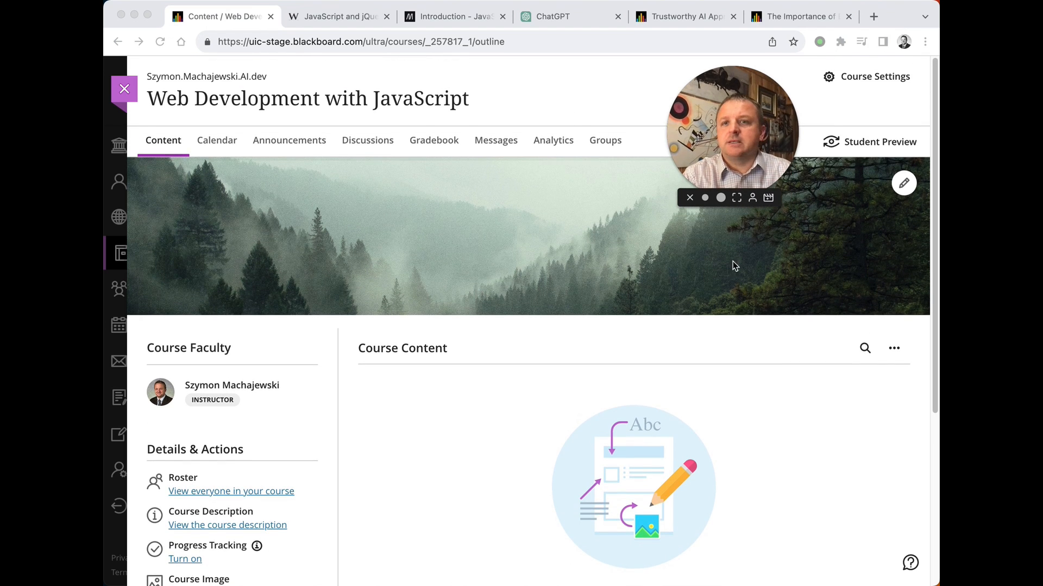
pyautogui.click(903, 183)
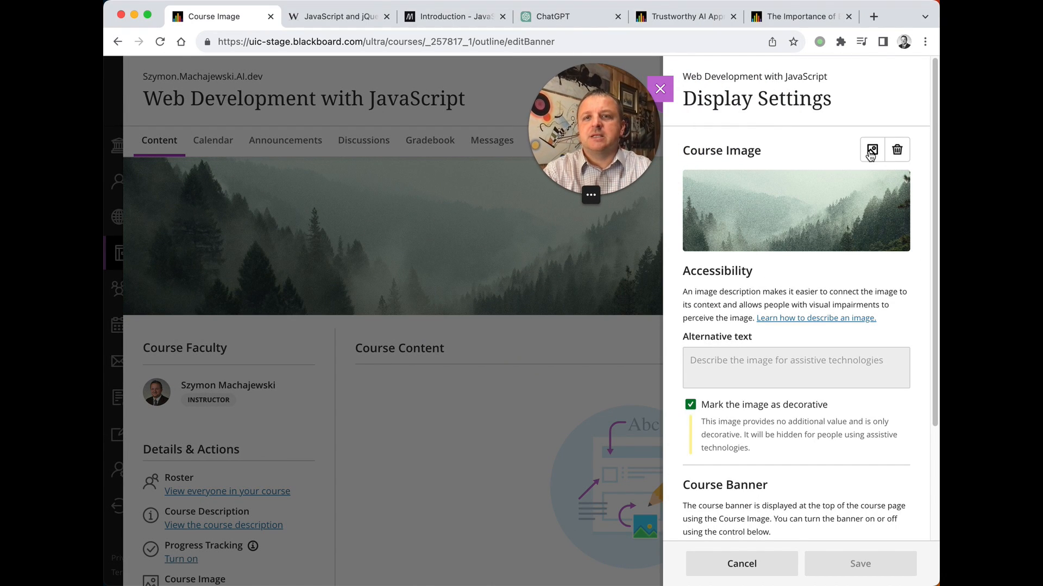
# Step: Replace the course image using Stock images from Unsplash as the source
pyautogui.click(870, 150)
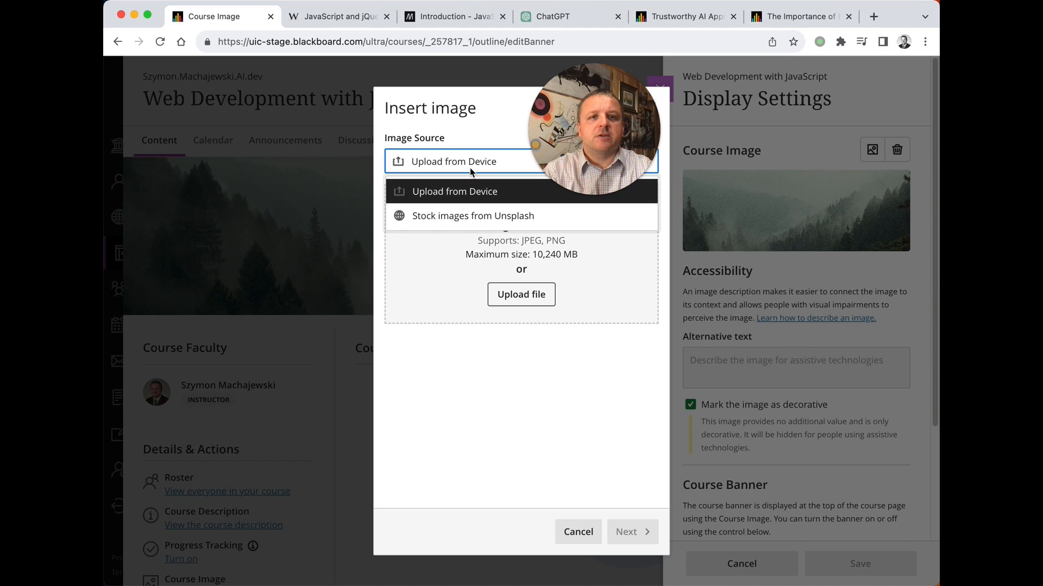
pyautogui.moveTo(473, 215)
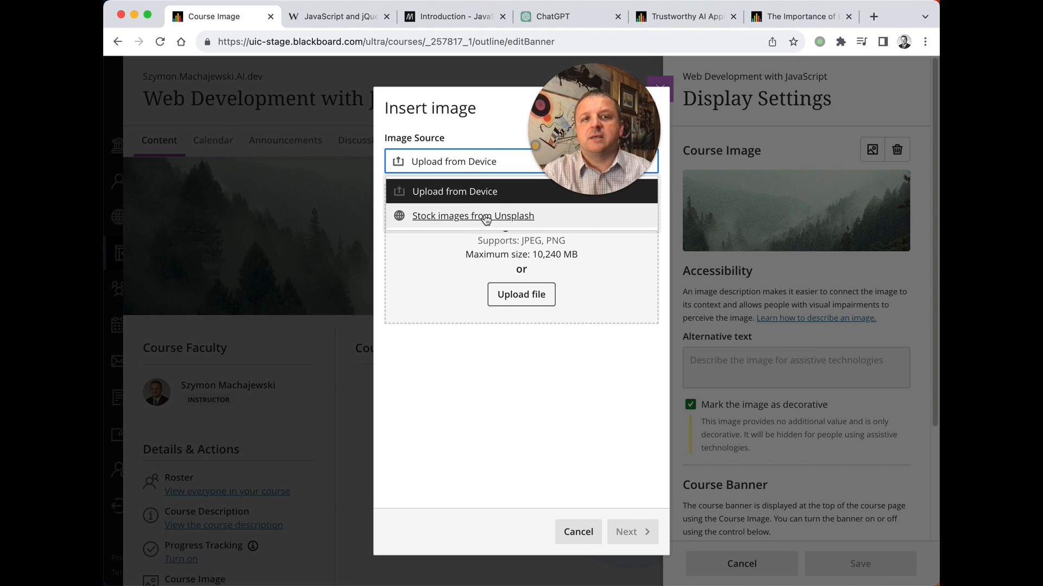
pyautogui.click(473, 215)
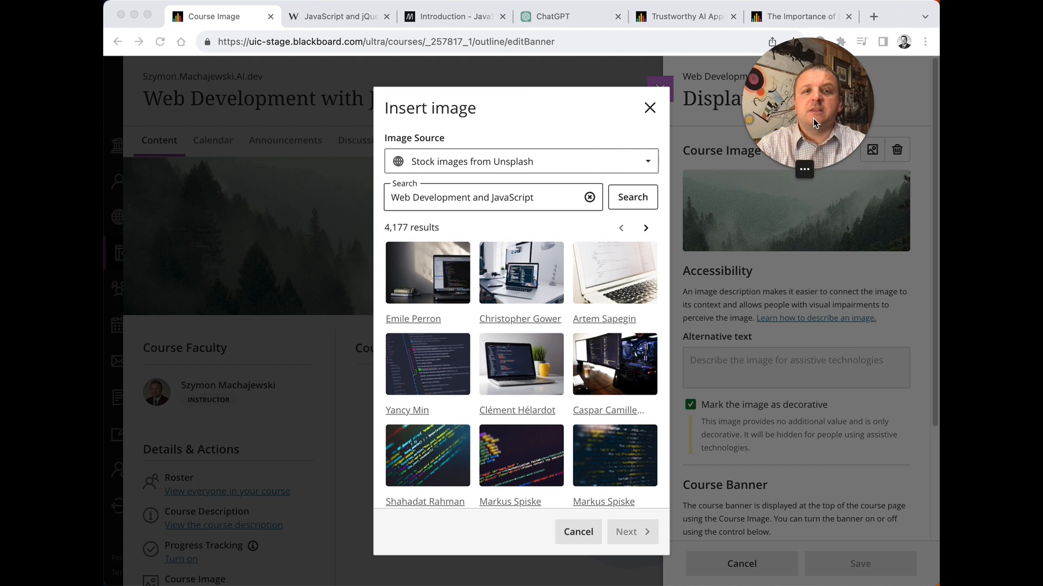
pyautogui.moveTo(609, 167)
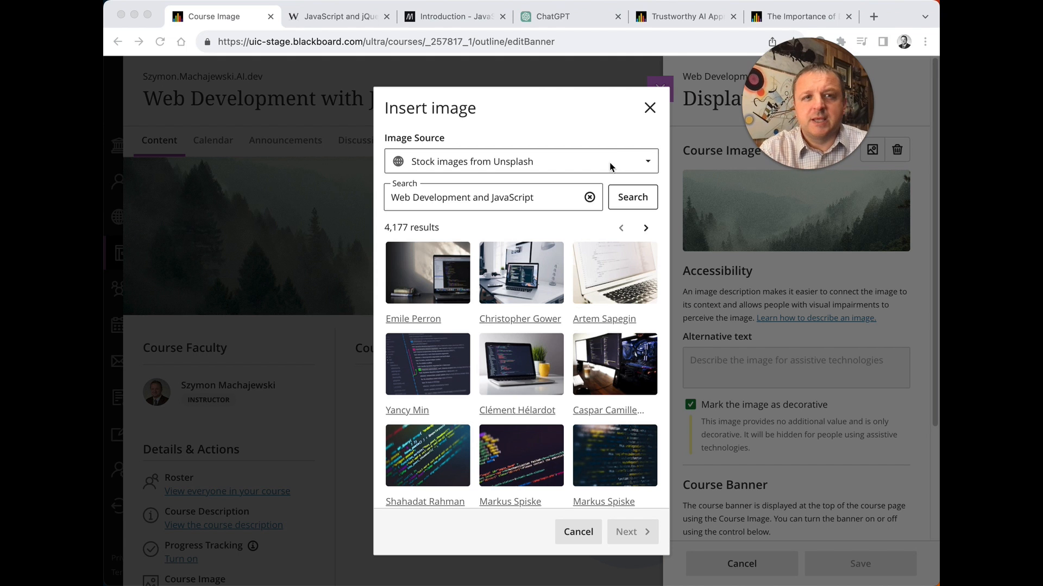
pyautogui.moveTo(534, 292)
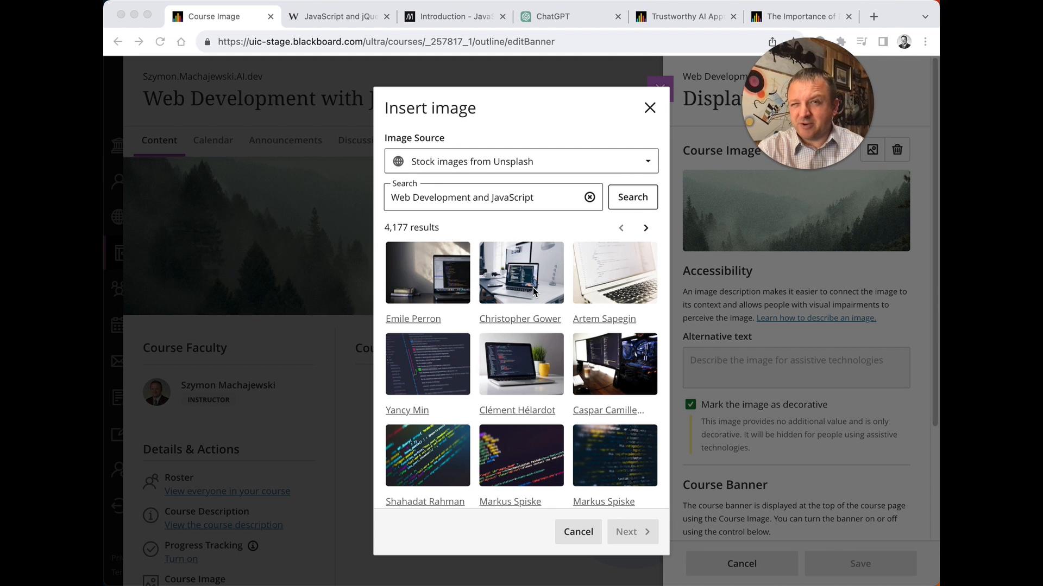
pyautogui.moveTo(503, 220)
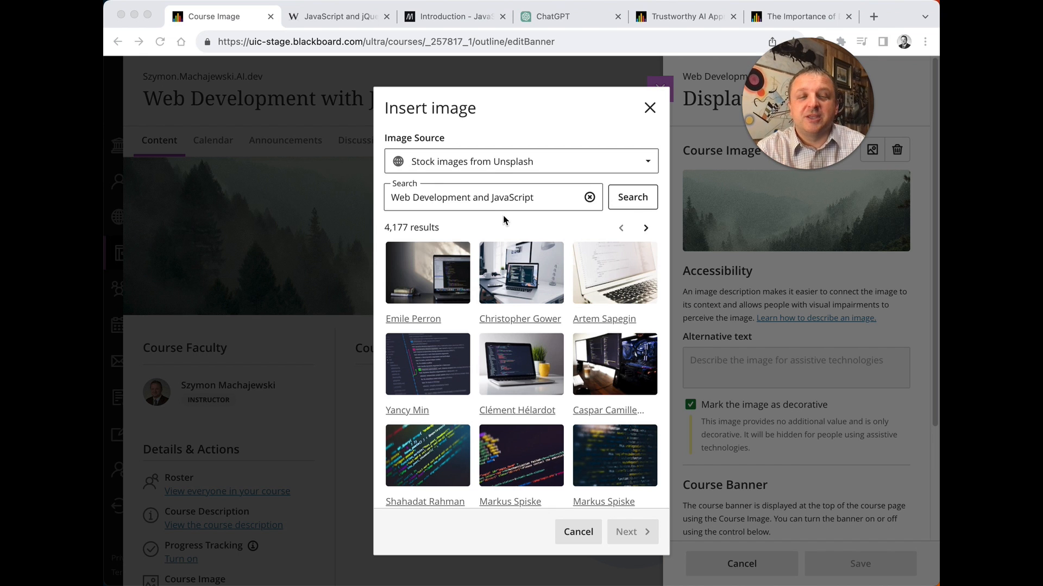
pyautogui.moveTo(486, 169)
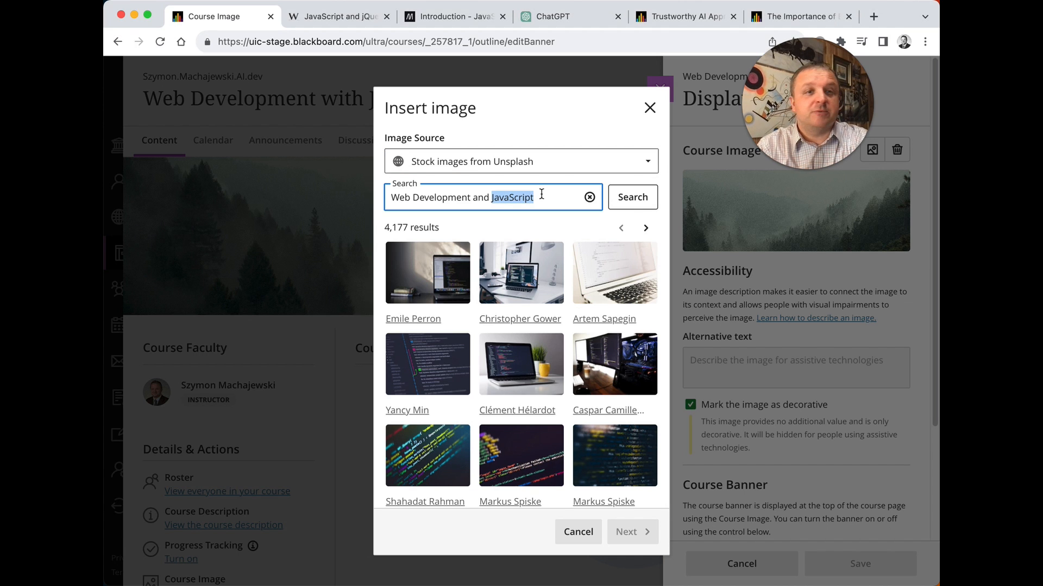
pyautogui.moveTo(426, 169)
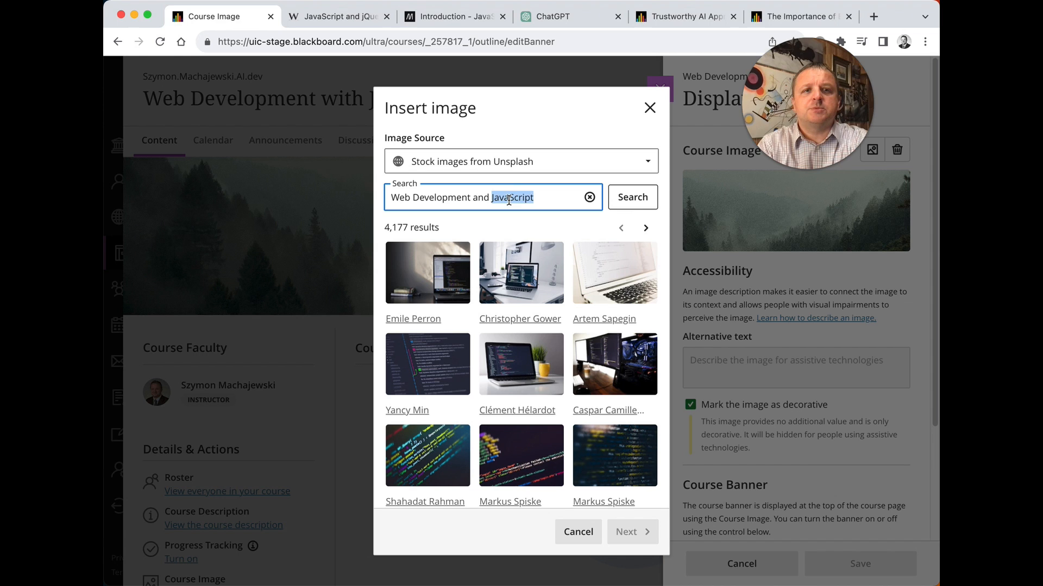
# Step: Search 'Web Development with Students' and select the Jason Goodman team-at-whiteboard photo
pyautogui.press('Backspace')
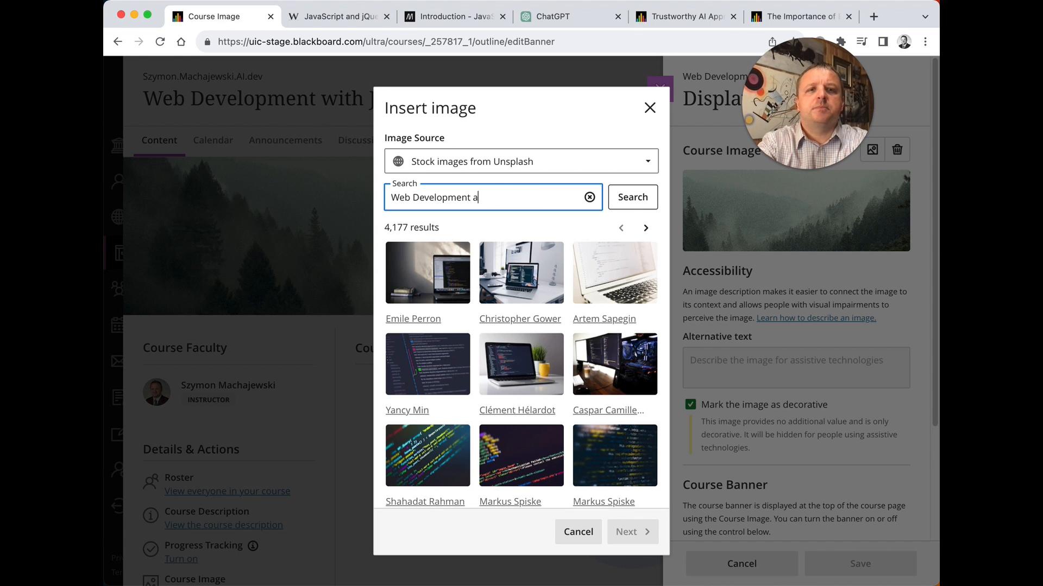
pyautogui.press('Backspace')
pyautogui.write('with Students')
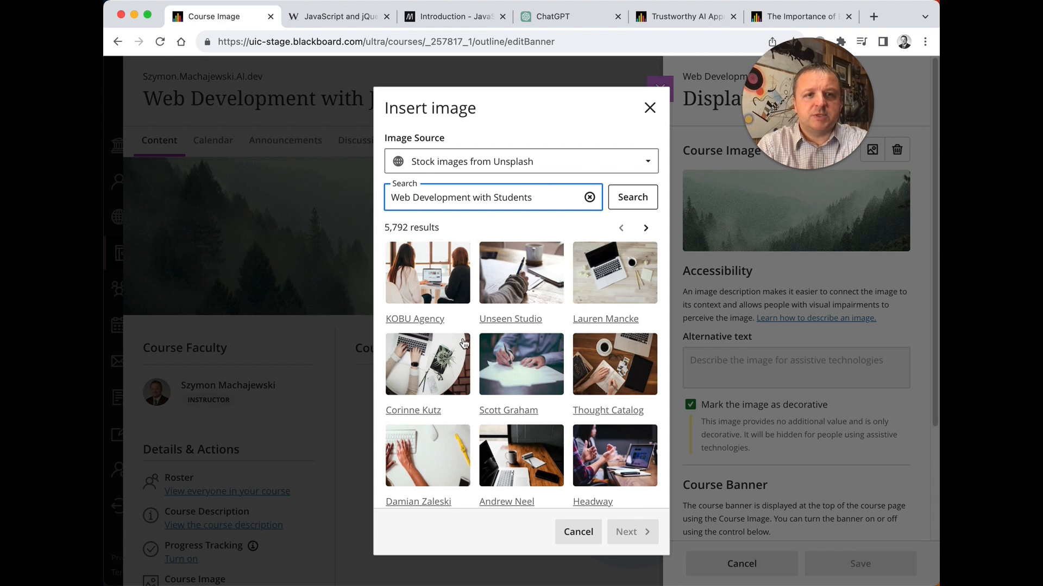
pyautogui.moveTo(594, 360)
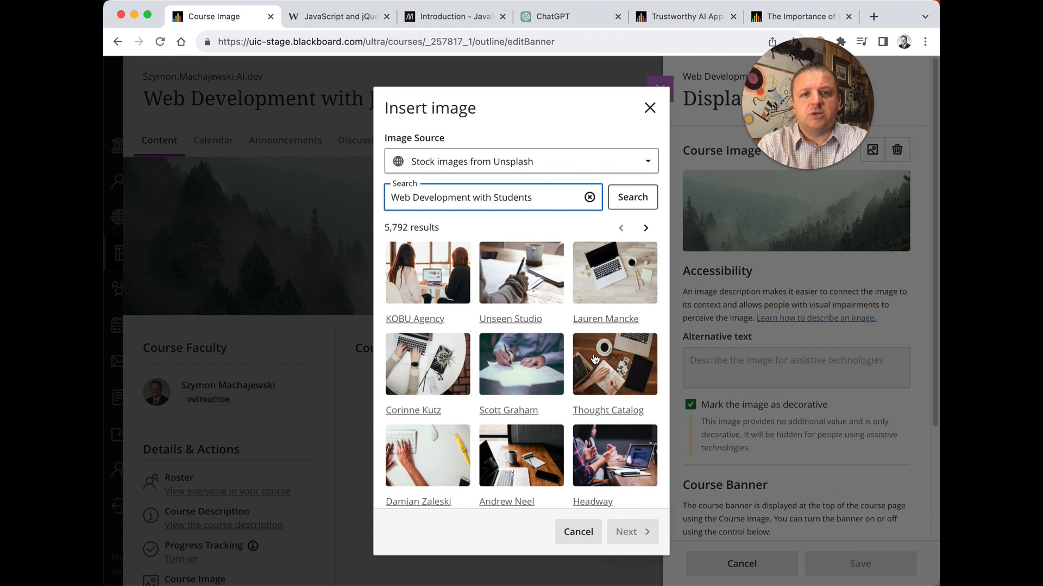
pyautogui.moveTo(632, 248)
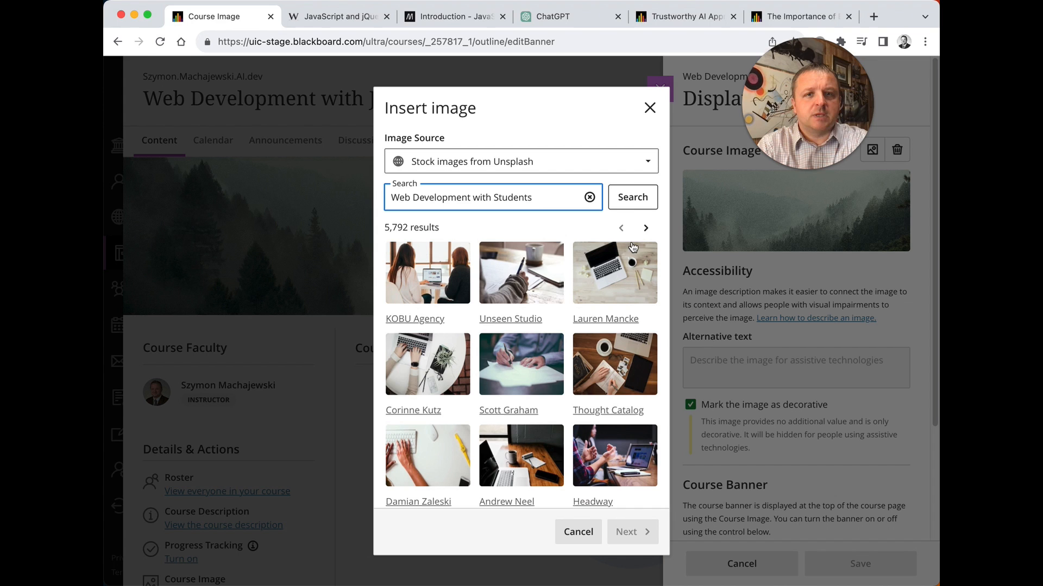
pyautogui.click(644, 228)
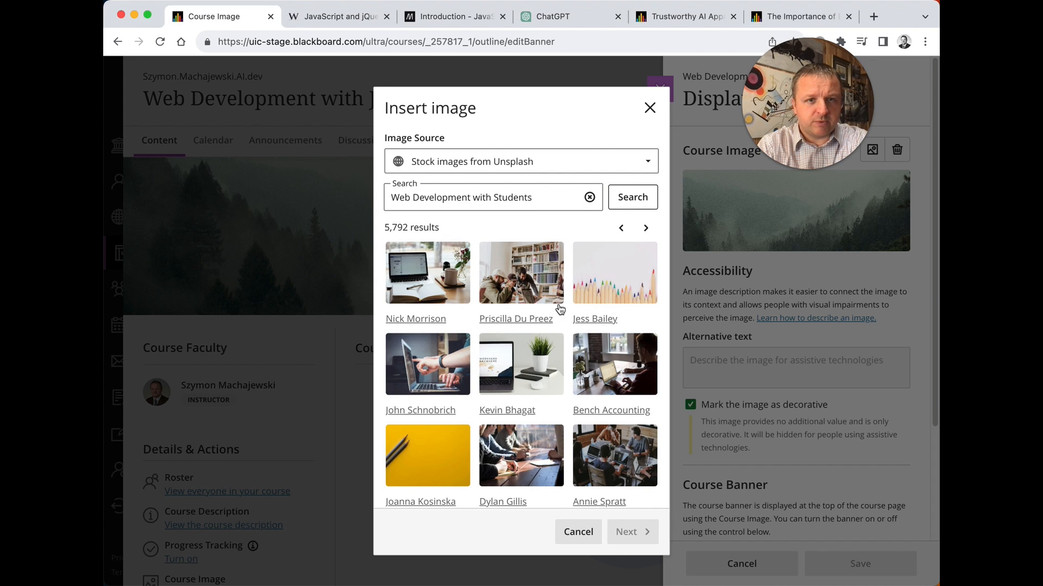
pyautogui.moveTo(610, 237)
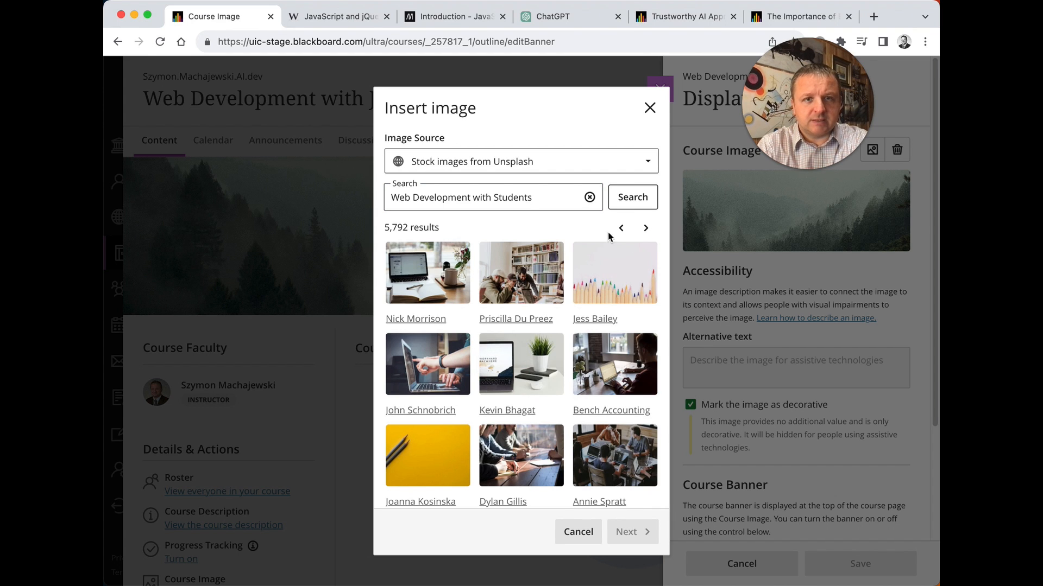
pyautogui.click(646, 228)
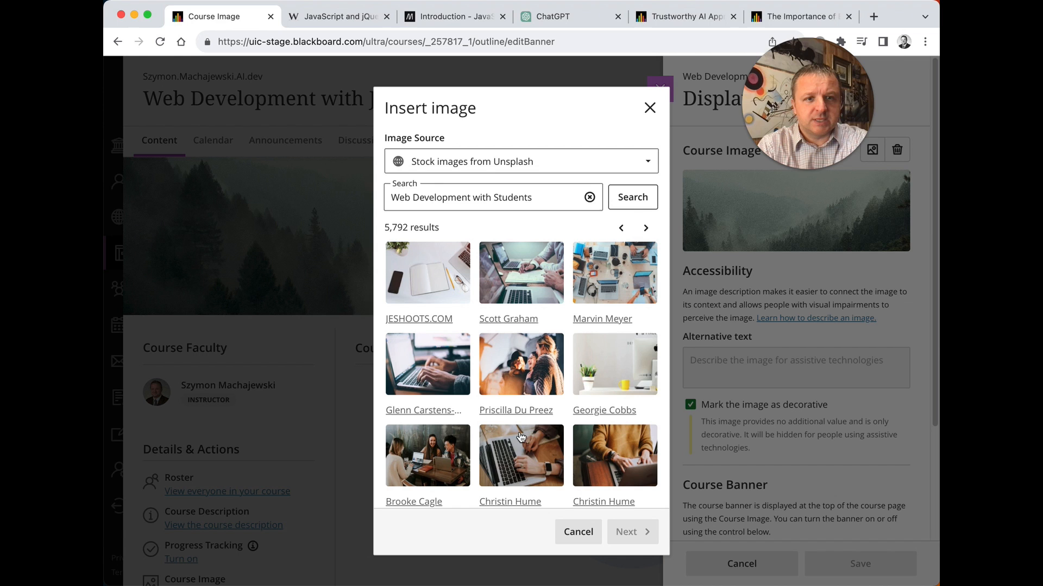
pyautogui.moveTo(444, 363)
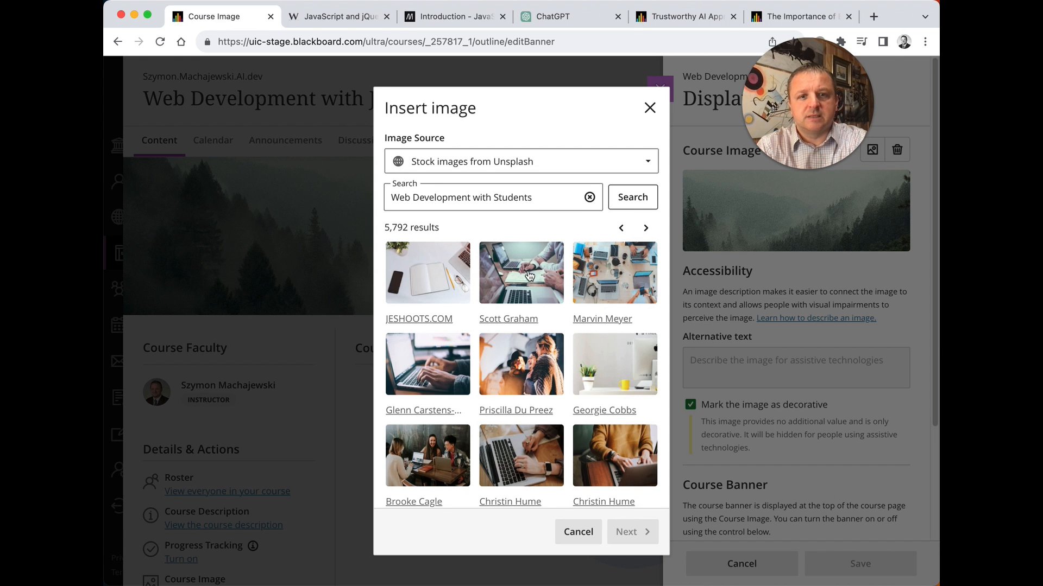
pyautogui.click(644, 227)
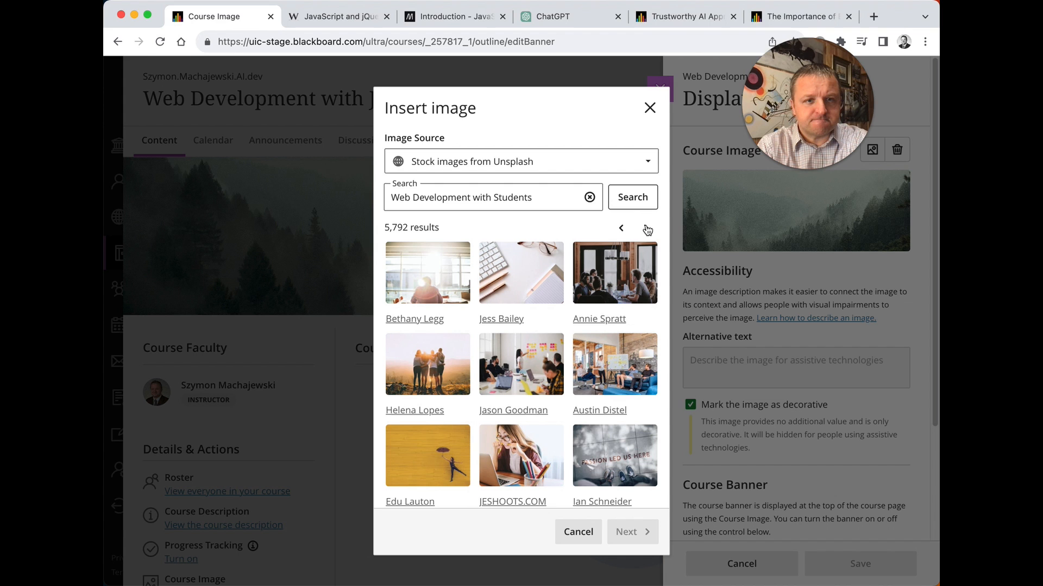
pyautogui.click(521, 365)
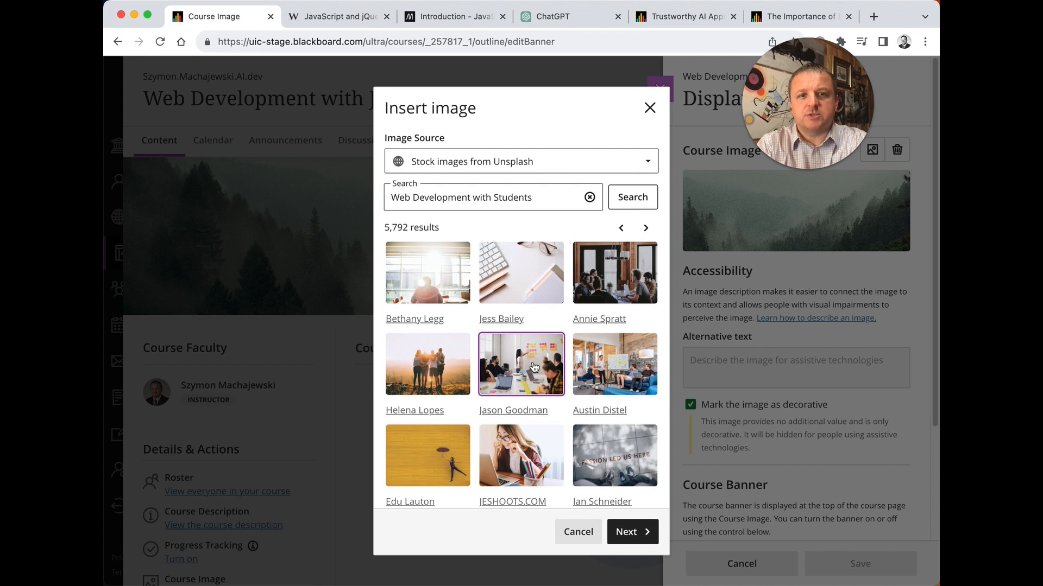
# Step: Keep the crop position and save the whiteboard team photo as the course banner
pyautogui.click(629, 532)
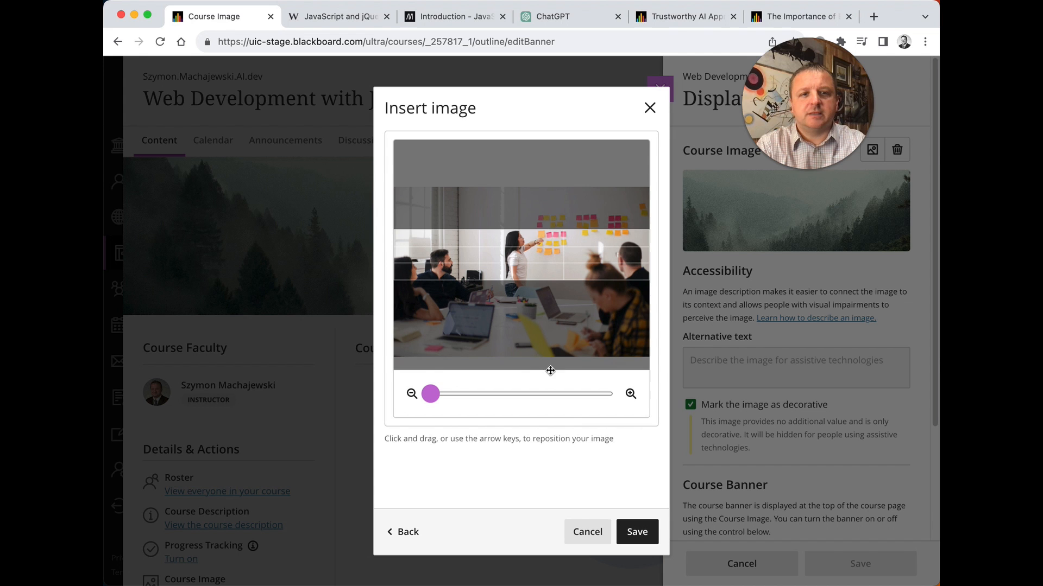
pyautogui.click(635, 532)
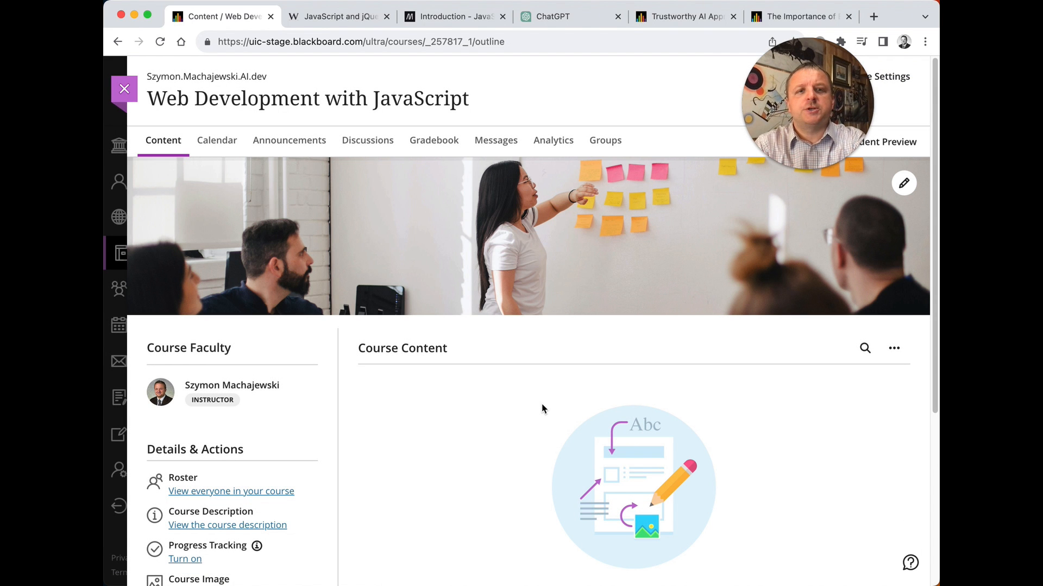
pyautogui.scroll(-3)
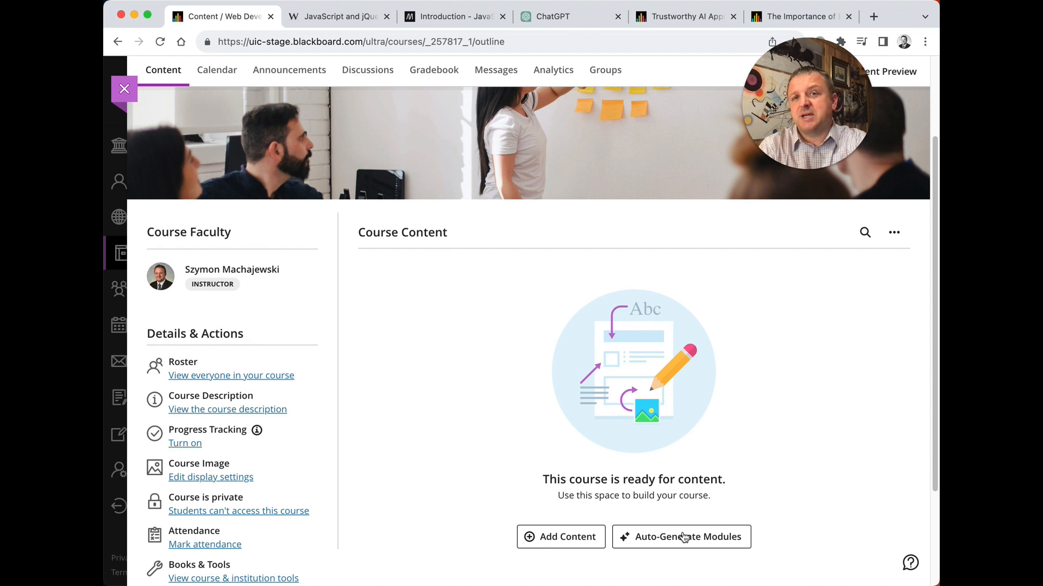
pyautogui.moveTo(673, 537)
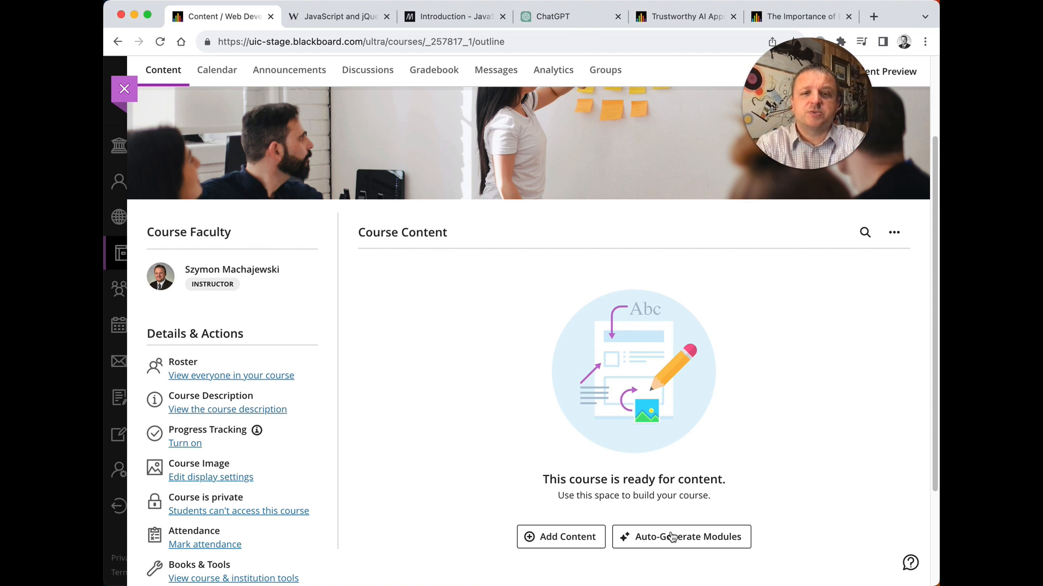
# Step: Generate a first set of AI-suggested learning modules with an empty description
pyautogui.click(680, 536)
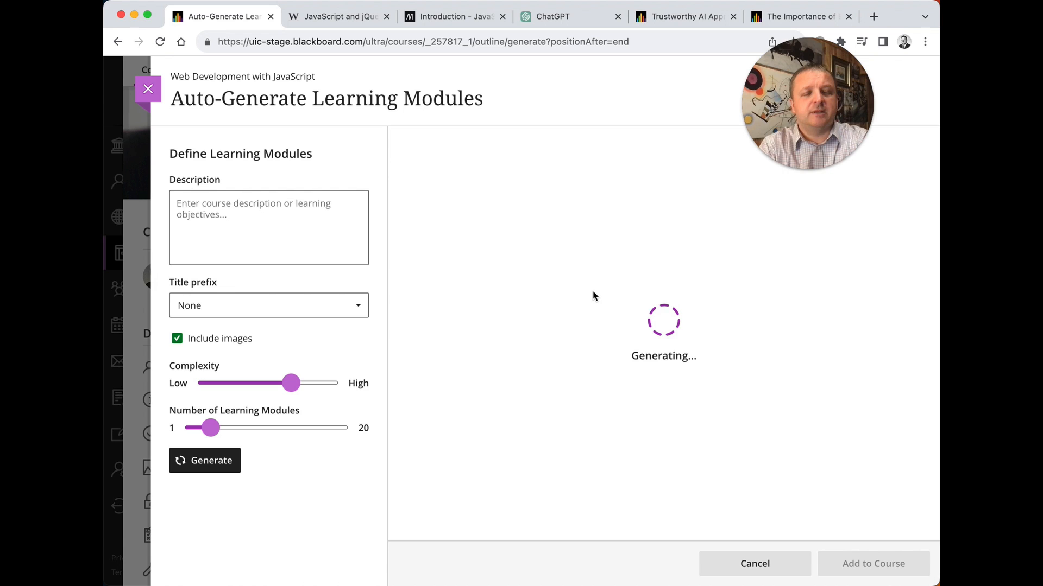
pyautogui.moveTo(396, 186)
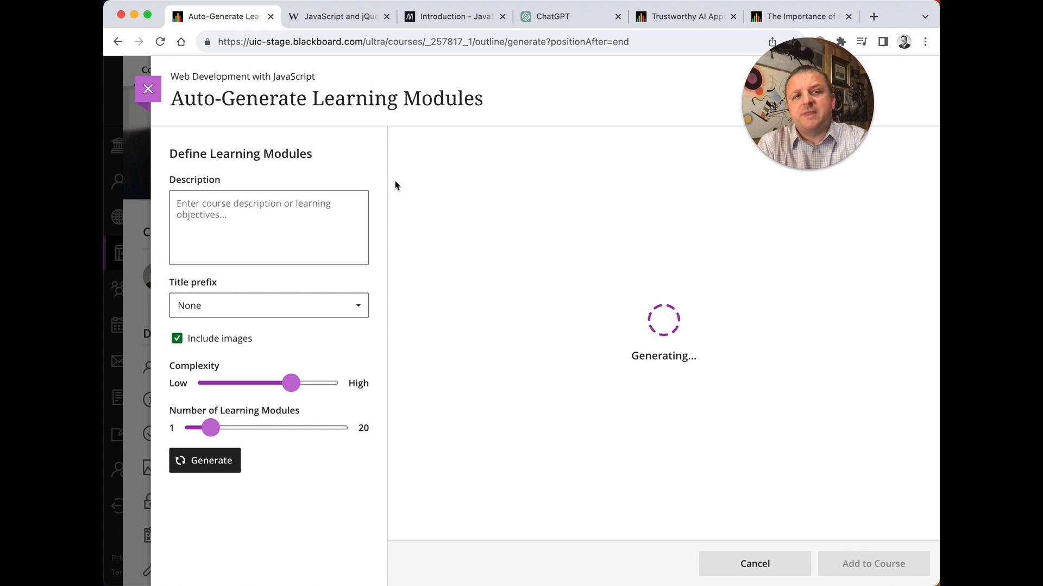
pyautogui.moveTo(642, 434)
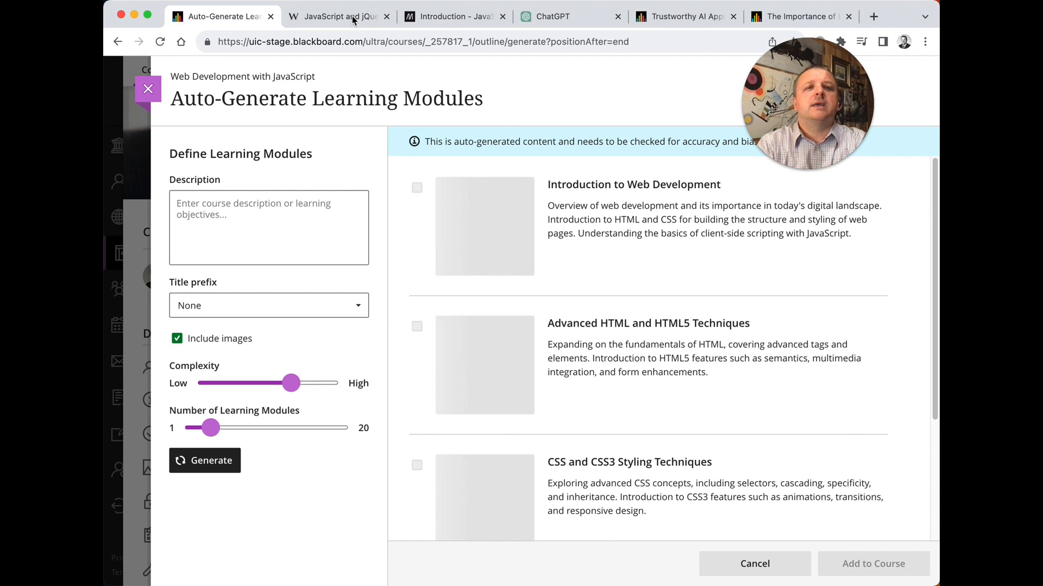
# Step: Copy Chapters 1–9 from the Wiley JavaScript and jQuery table of contents into the Description
pyautogui.click(335, 17)
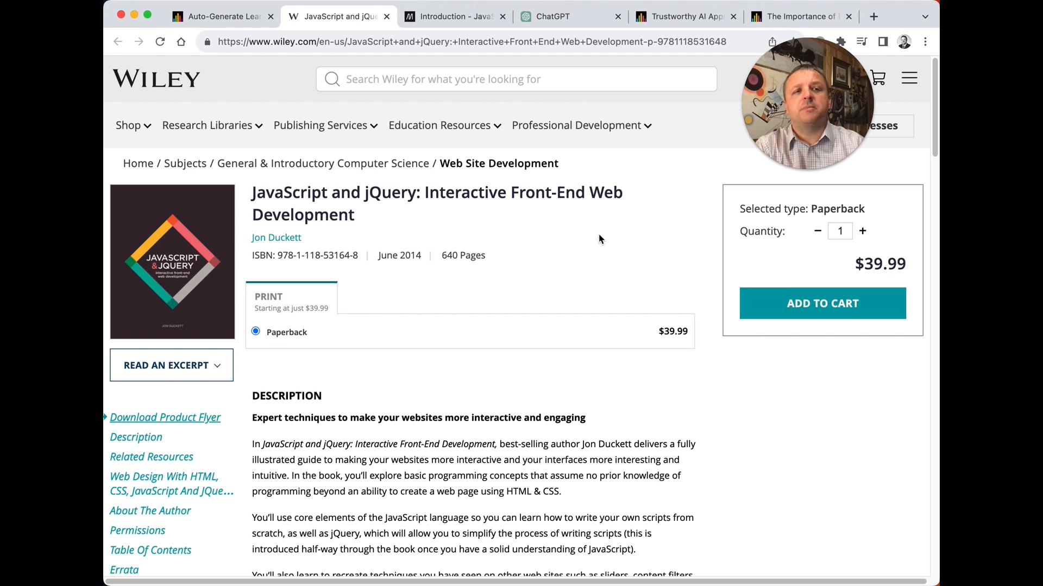
pyautogui.scroll(-3)
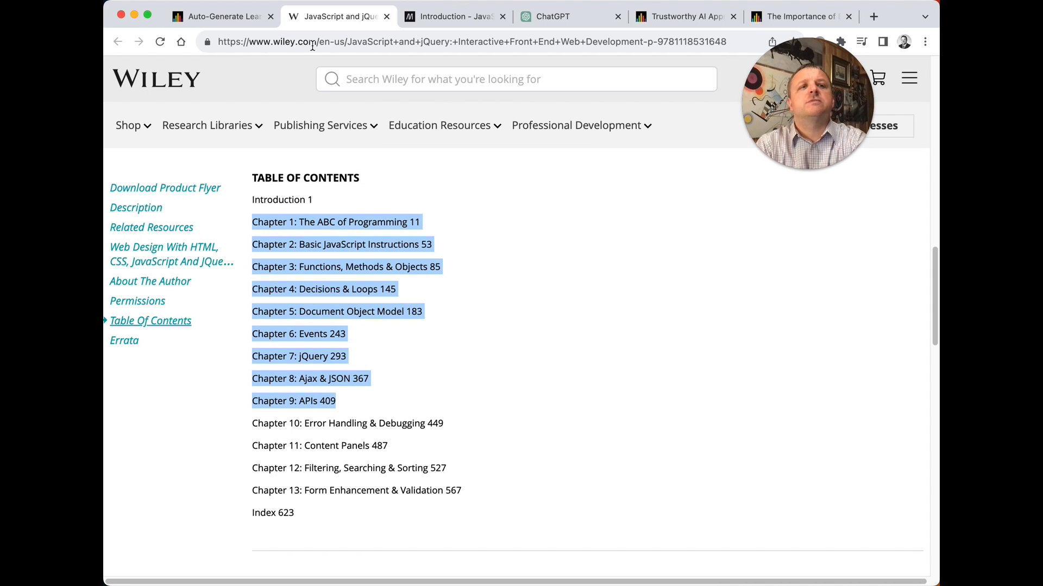
pyautogui.click(219, 16)
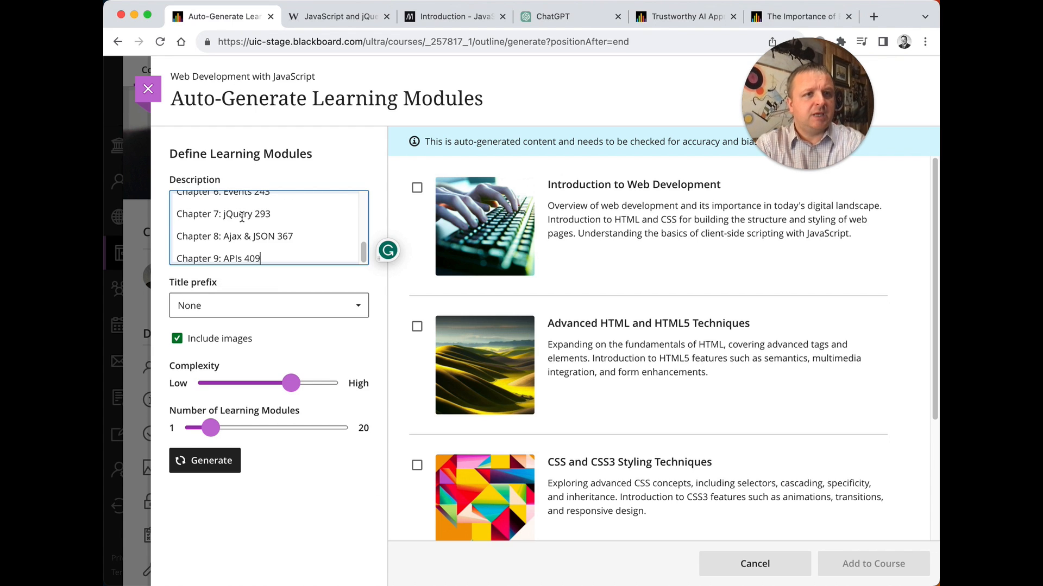
# Step: Set the generated modules' title prefix to Chapter
pyautogui.scroll(3)
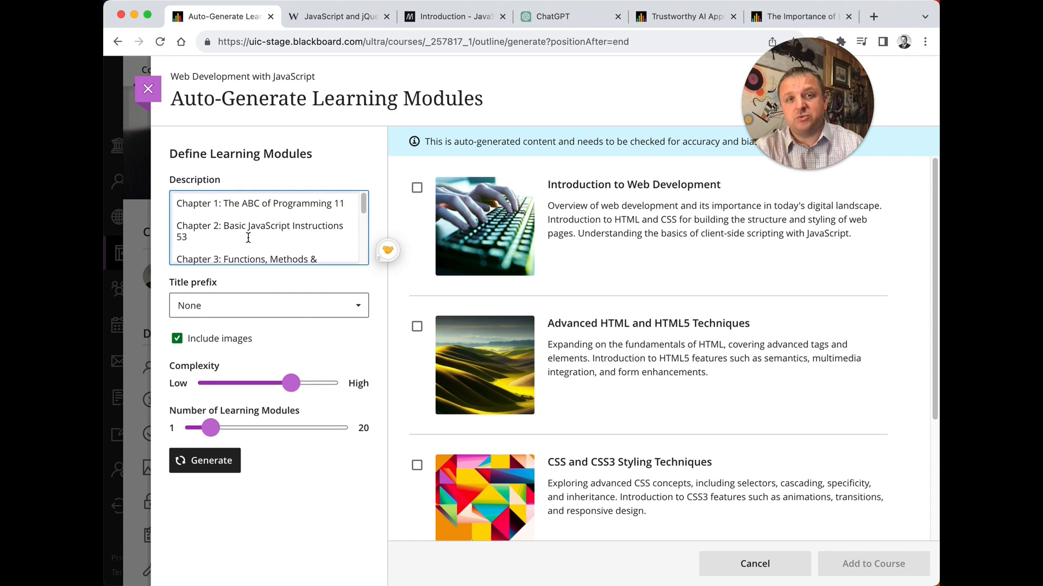
pyautogui.click(269, 305)
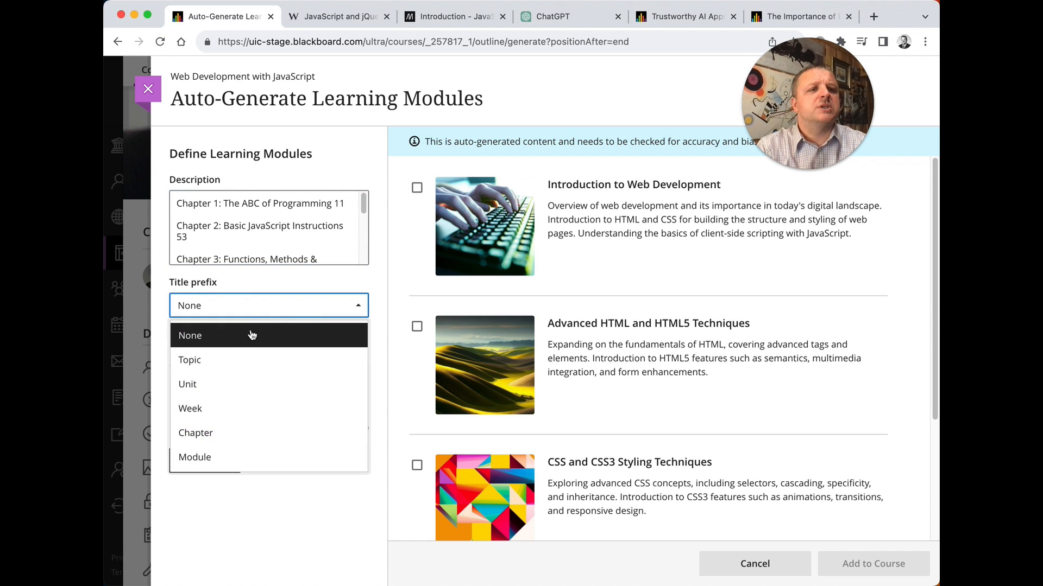
pyautogui.click(194, 434)
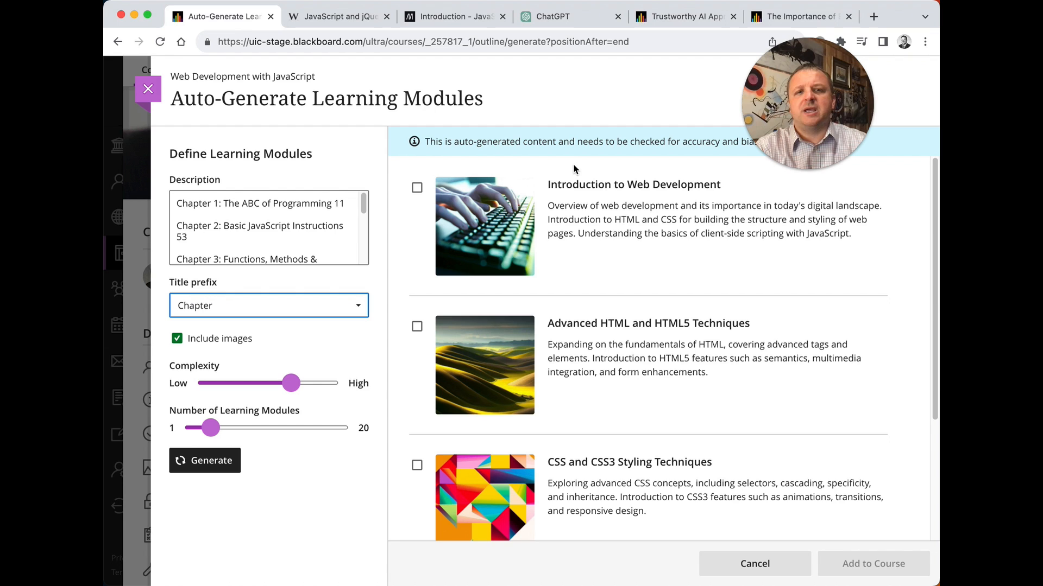
pyautogui.moveTo(554, 189)
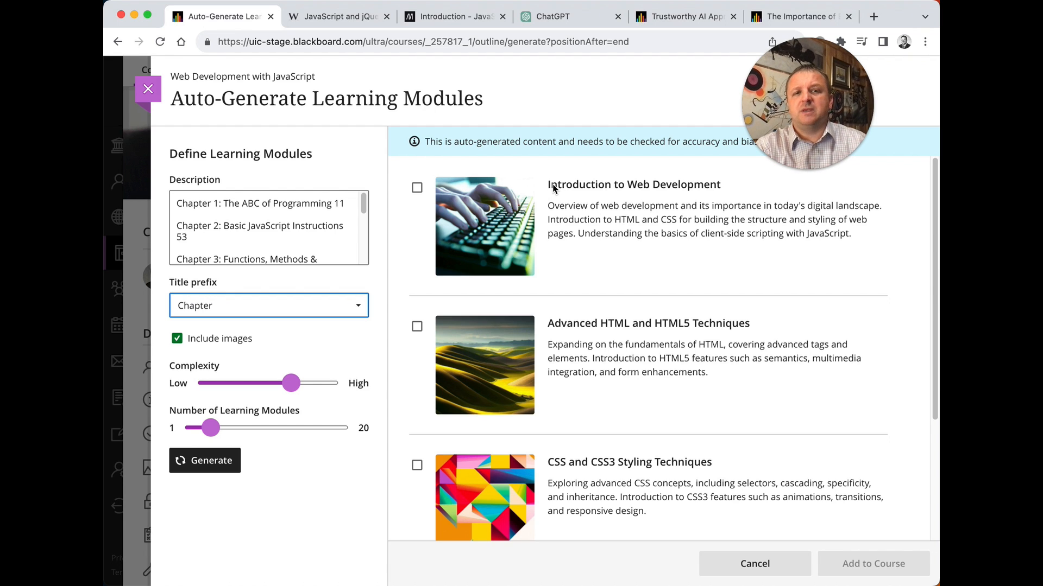
pyautogui.moveTo(554, 341)
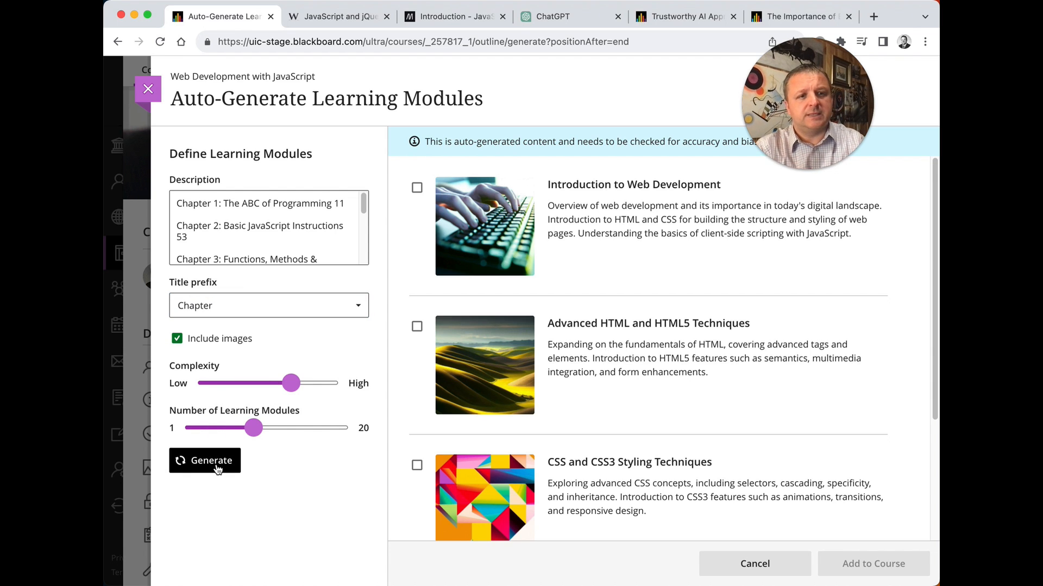
# Step: Generate modules from the chapter list and inspect the first chapter entry
pyautogui.click(204, 461)
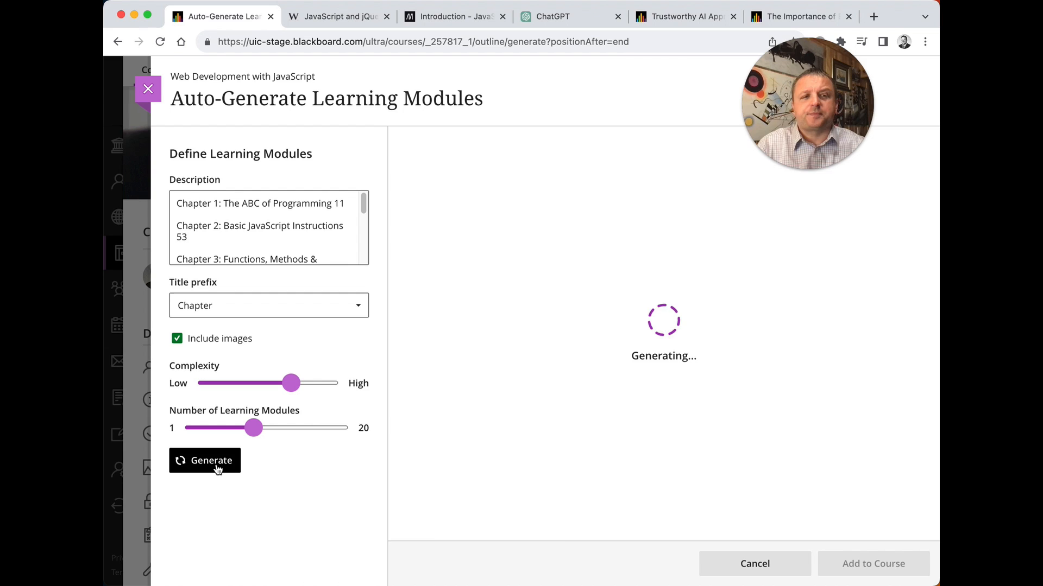
pyautogui.click(205, 460)
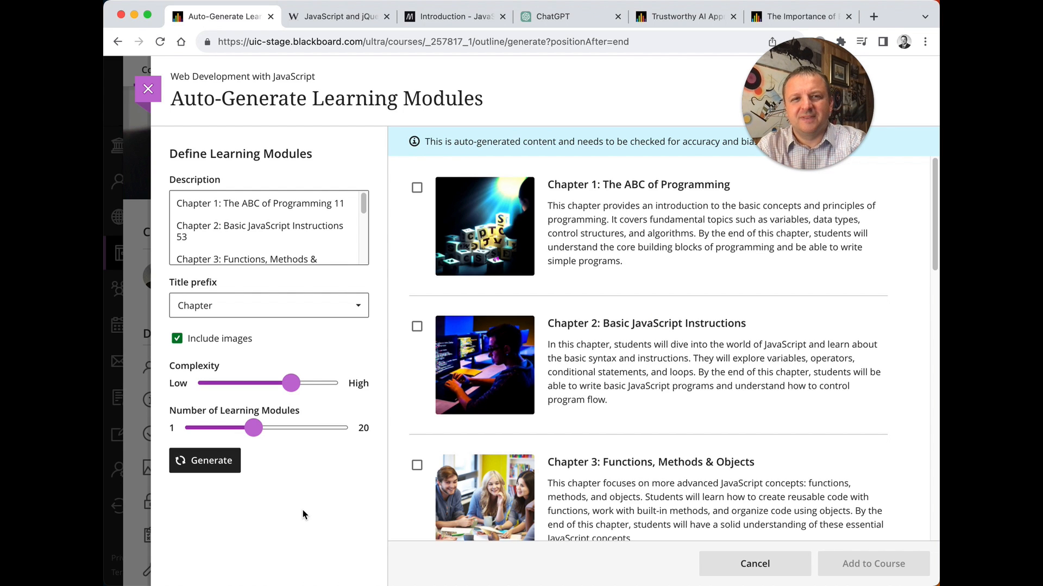
pyautogui.moveTo(326, 476)
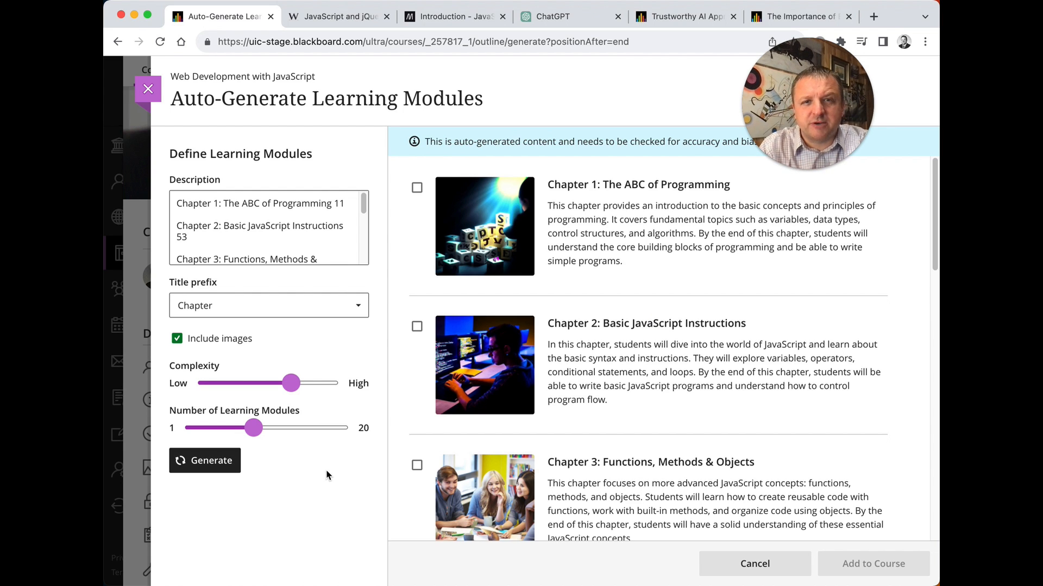
pyautogui.click(219, 203)
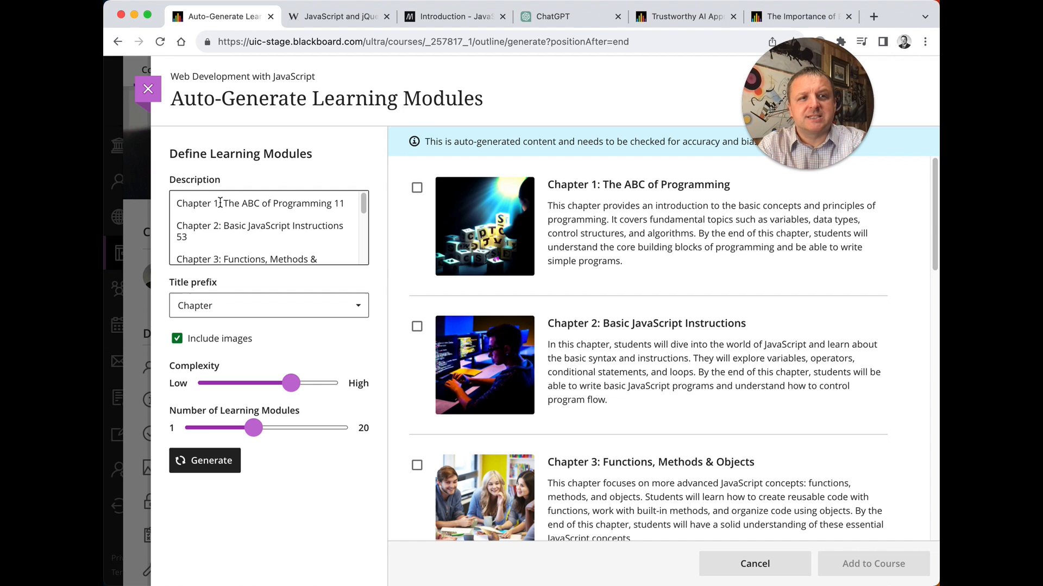
pyautogui.doubleClick(282, 203)
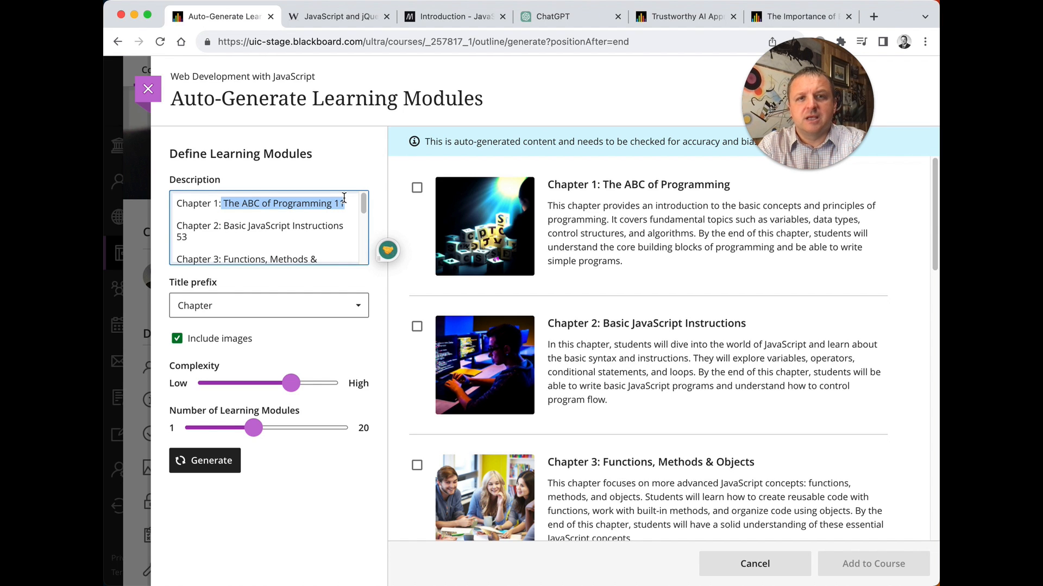
# Step: Scroll through the nine generated chapter modules, The ABC of Programming to APIs
pyautogui.scroll(-3)
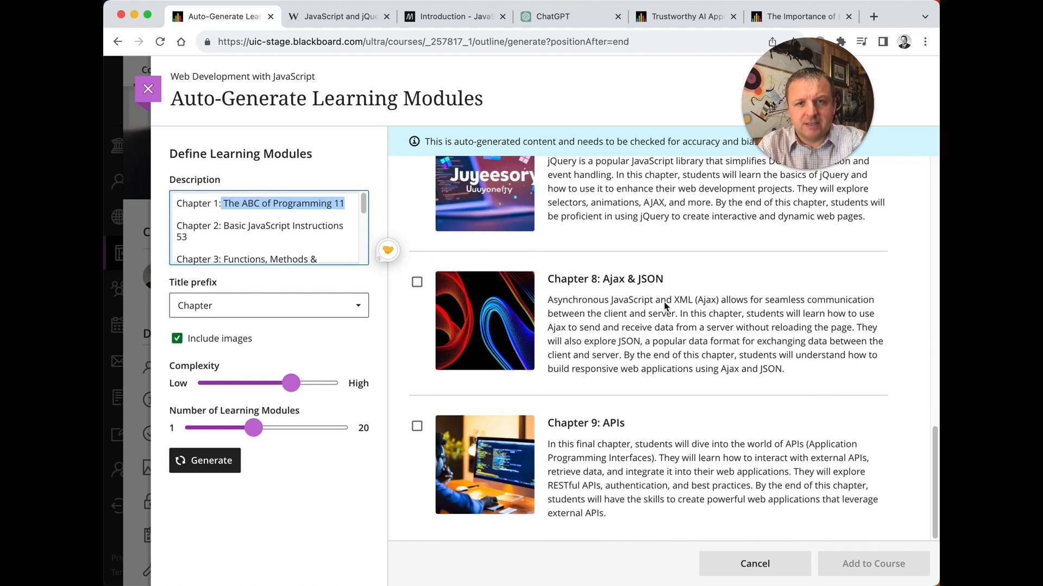
pyautogui.scroll(-3)
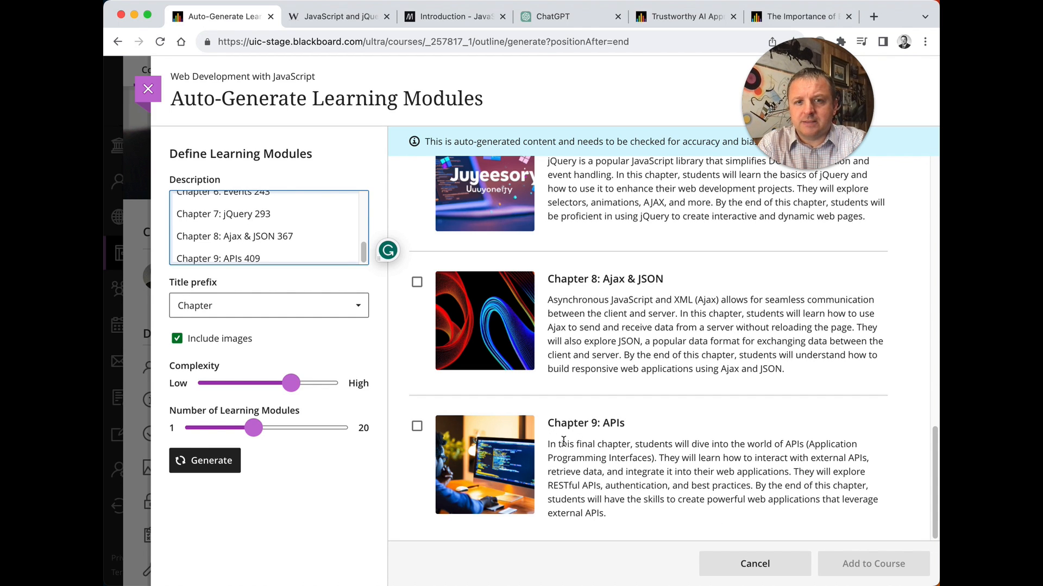
pyautogui.moveTo(655, 409)
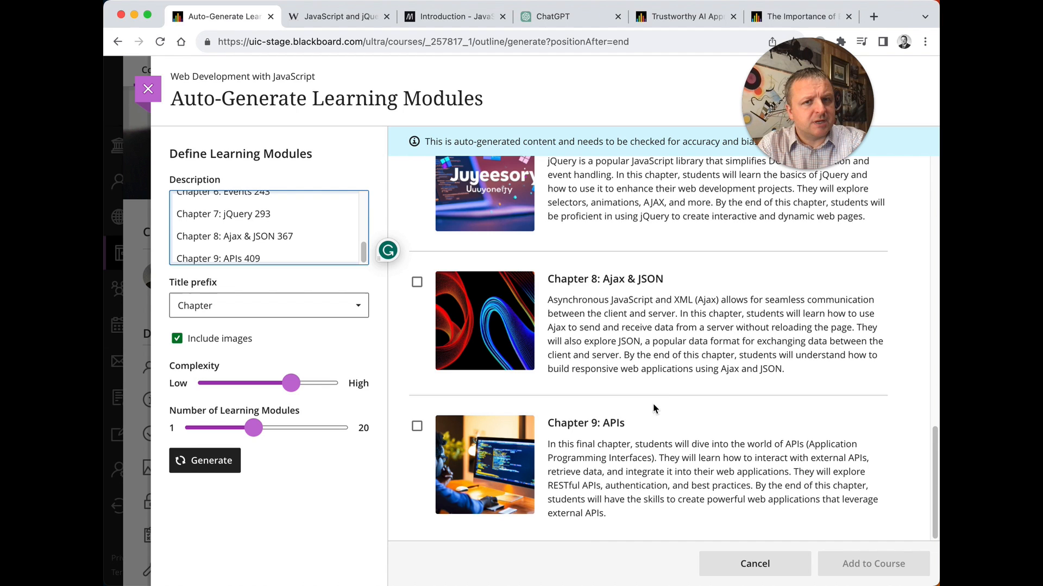
pyautogui.scroll(3)
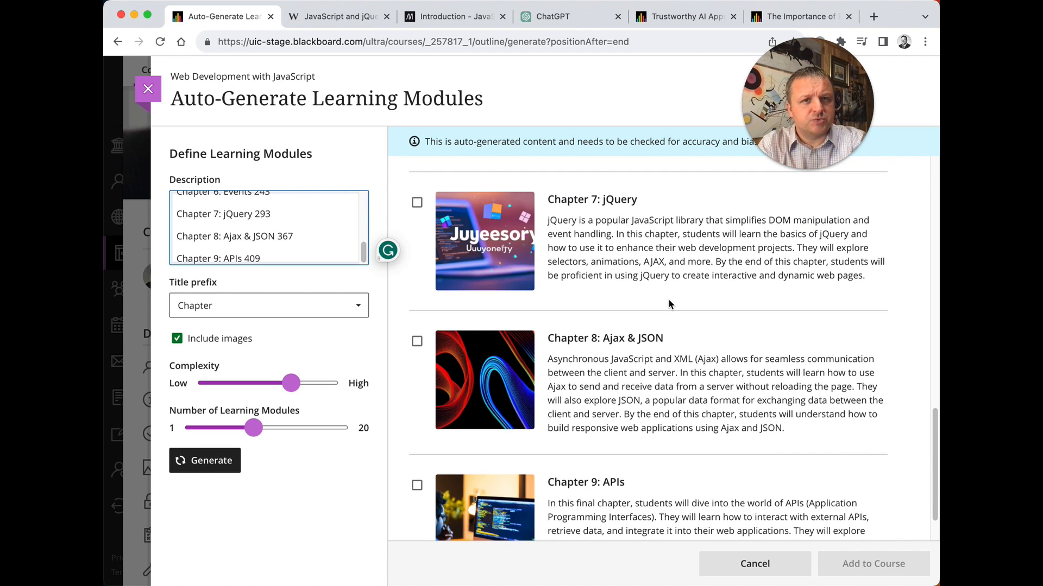
pyautogui.scroll(3)
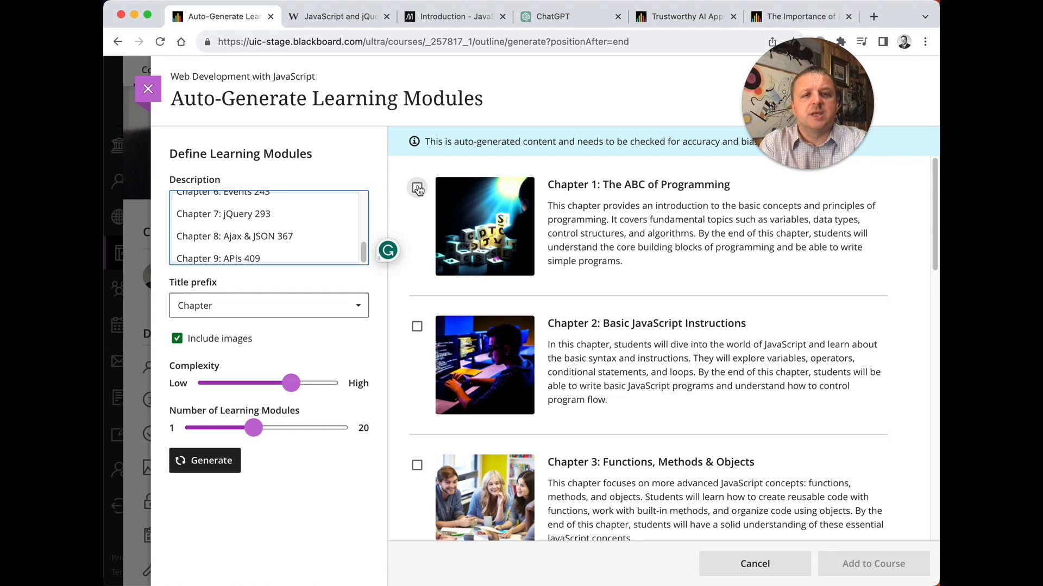
# Step: Select all nine chapter modules and add them to the course
pyautogui.click(416, 188)
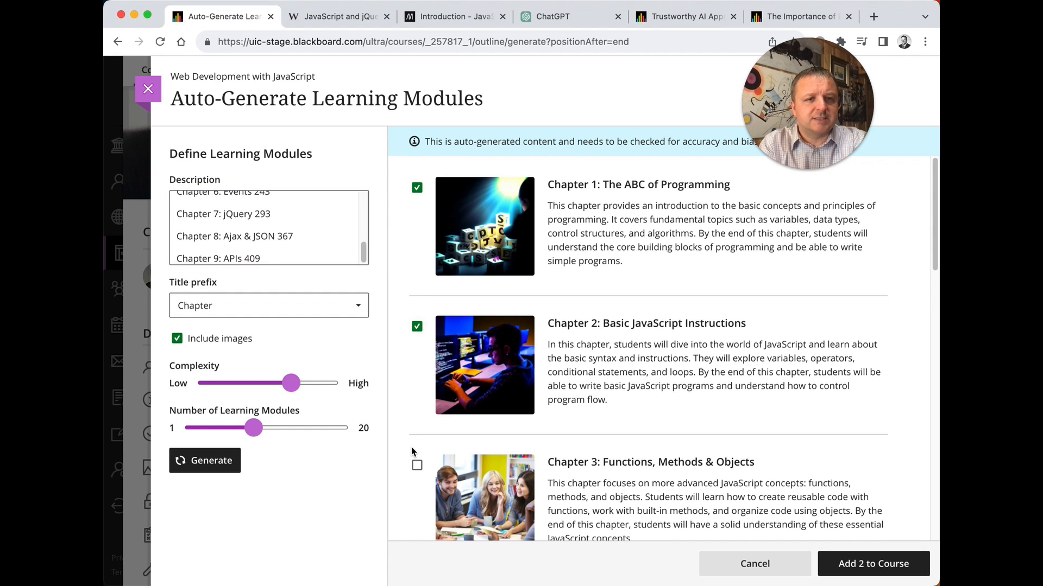
pyautogui.click(416, 463)
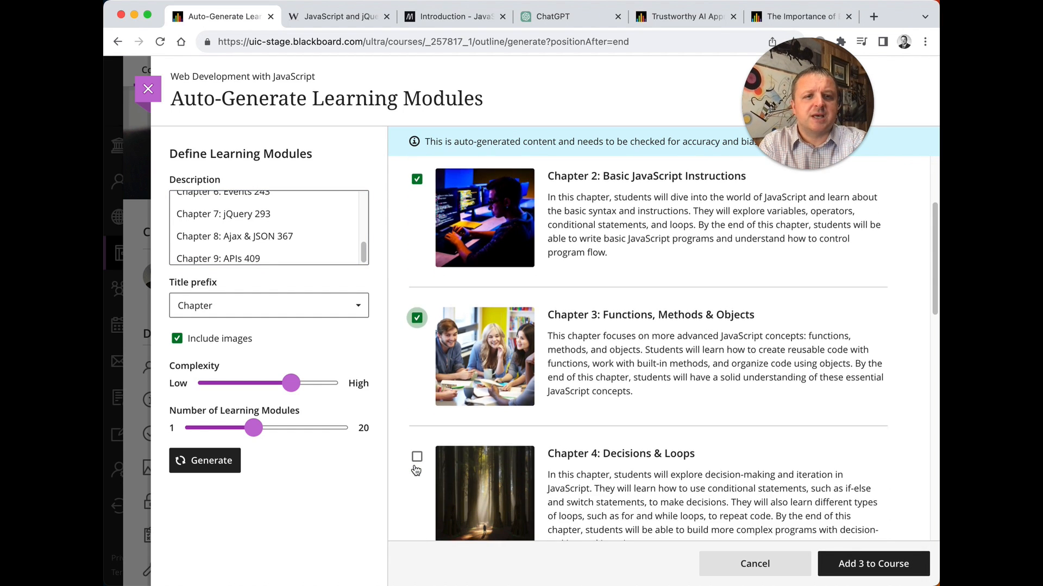
pyautogui.click(416, 457)
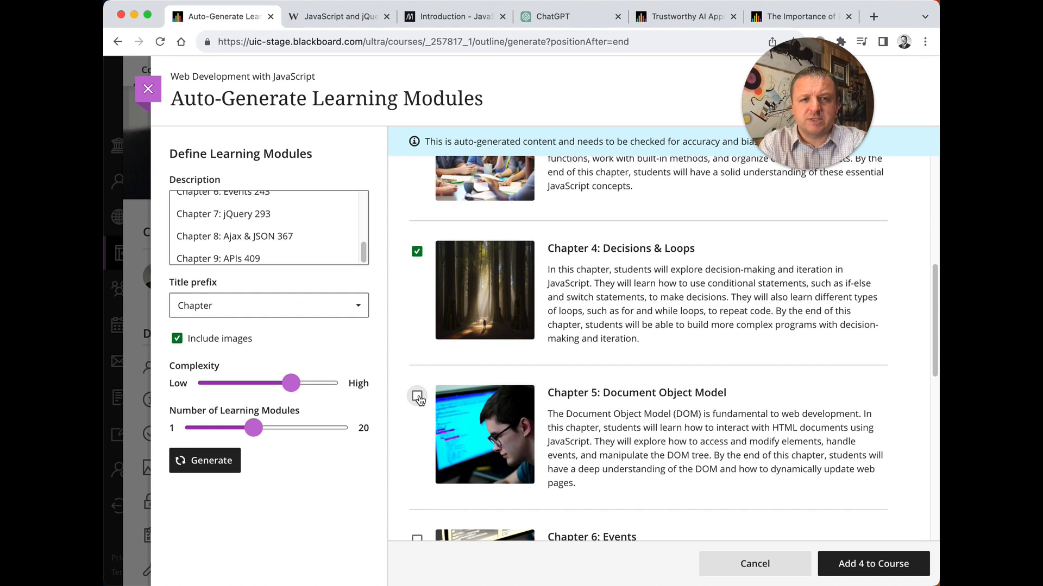
pyautogui.click(417, 398)
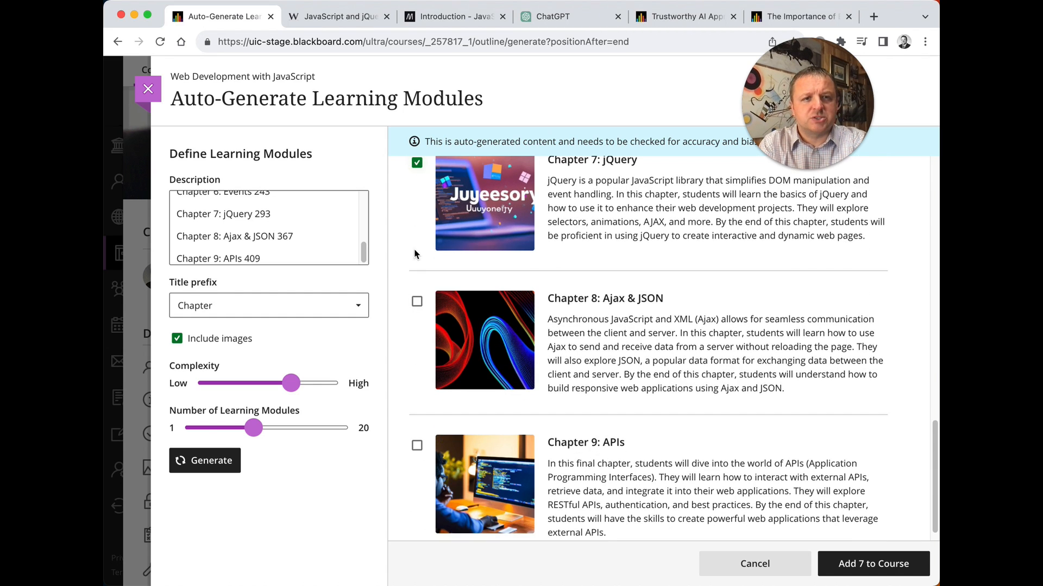
pyautogui.click(417, 445)
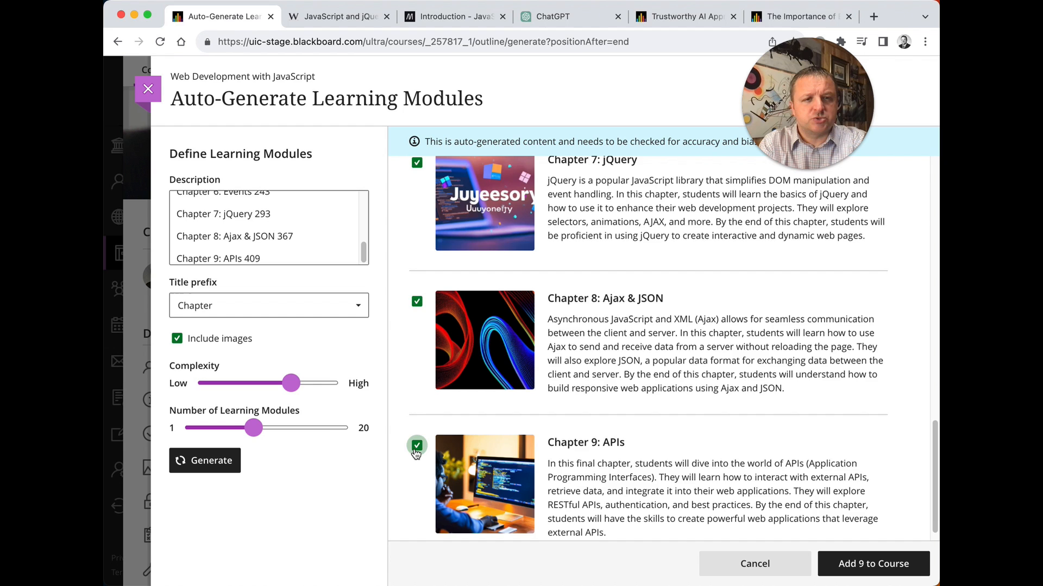
pyautogui.scroll(3)
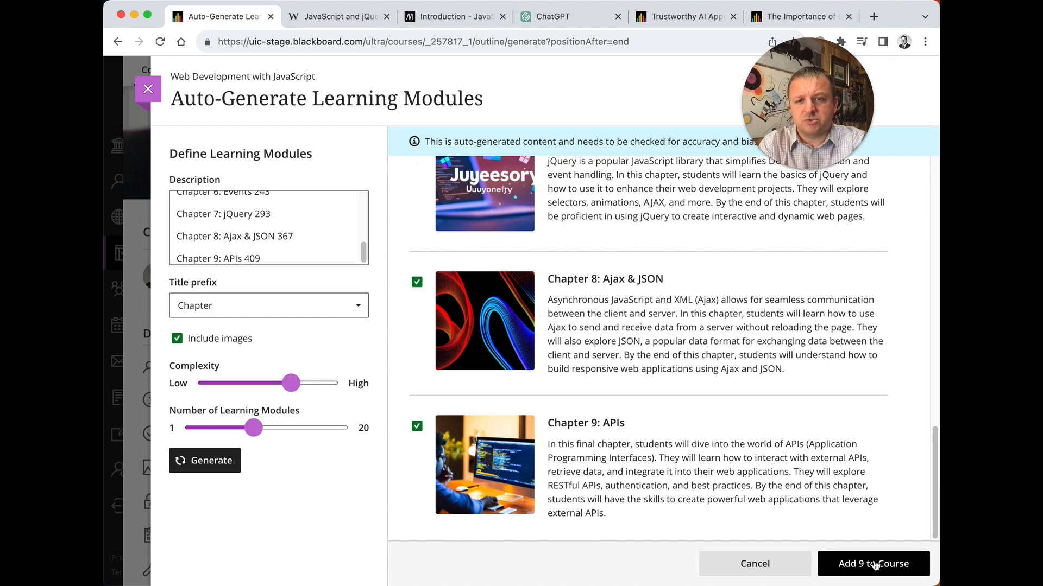
pyautogui.click(873, 563)
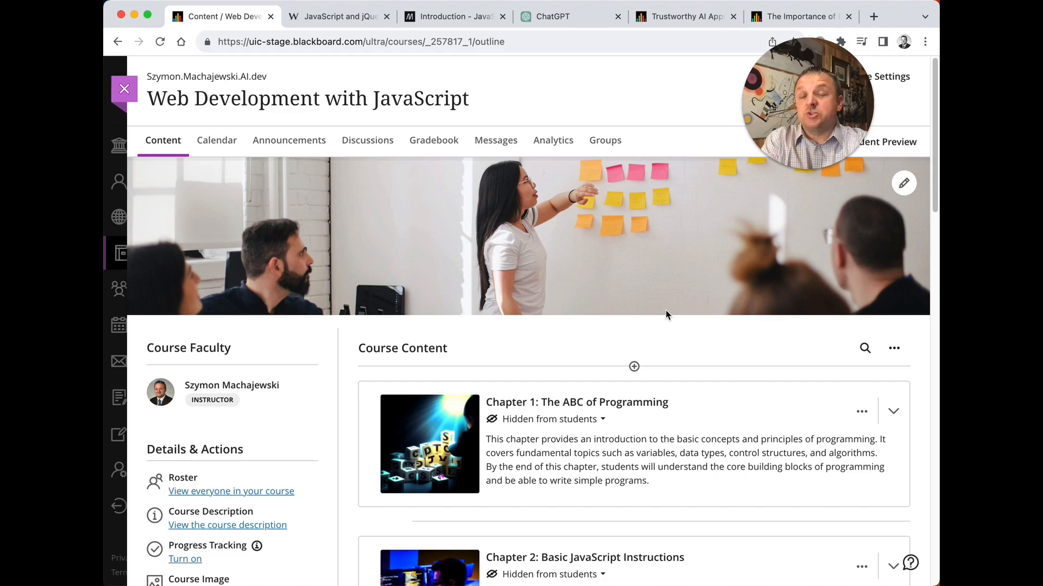
pyautogui.scroll(-3)
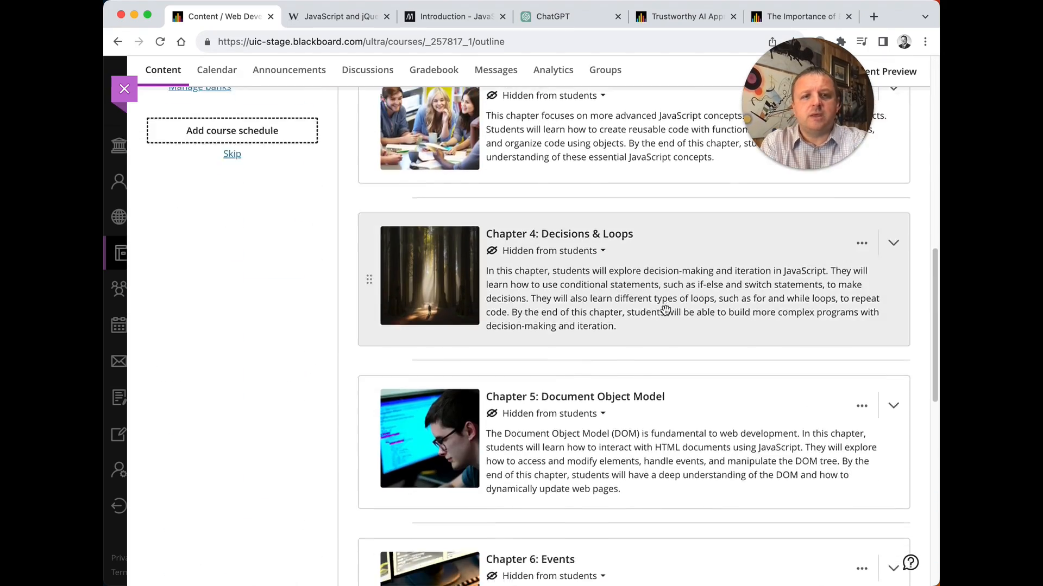
pyautogui.scroll(3)
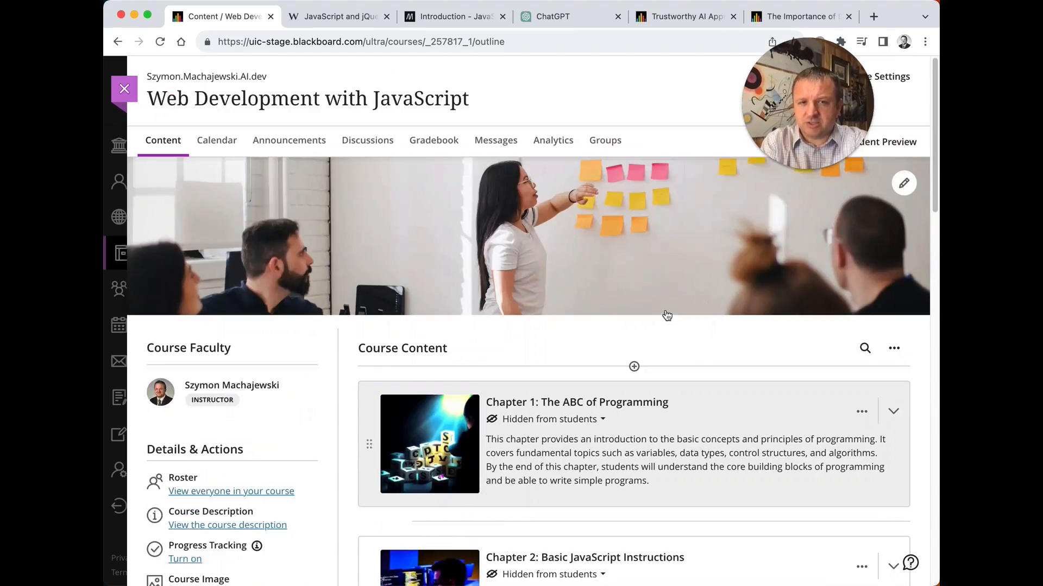
pyautogui.scroll(-3)
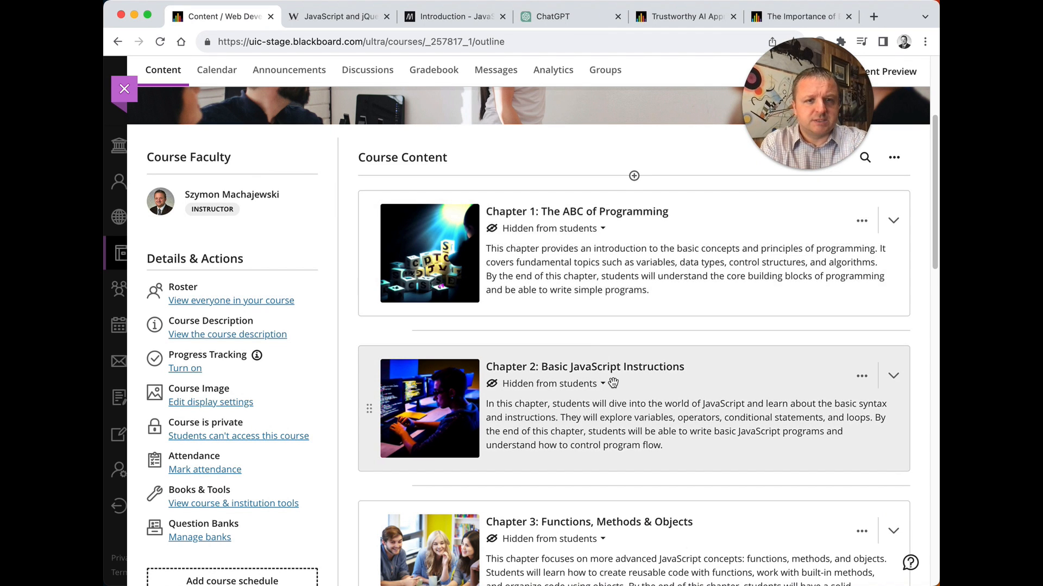
pyautogui.scroll(3)
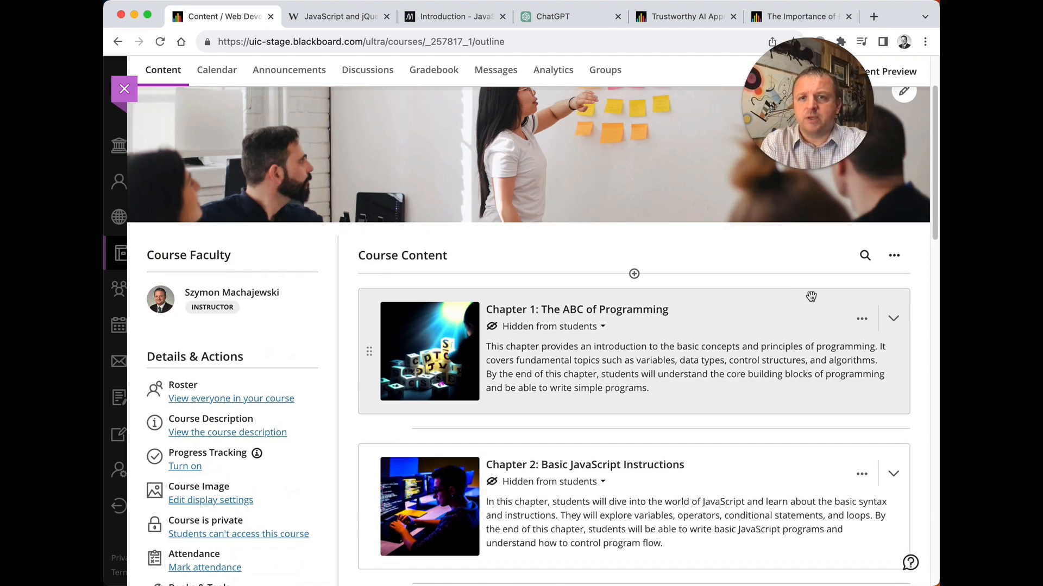
pyautogui.moveTo(680, 353)
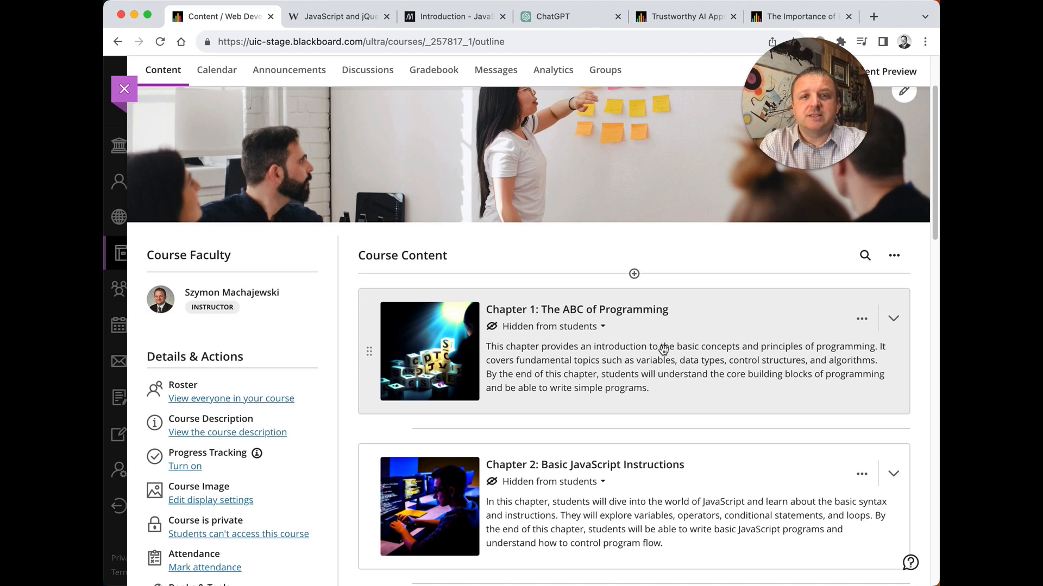
# Step: Create a new Document item inside the Chapter 1 module and begin adding text content
pyautogui.click(893, 318)
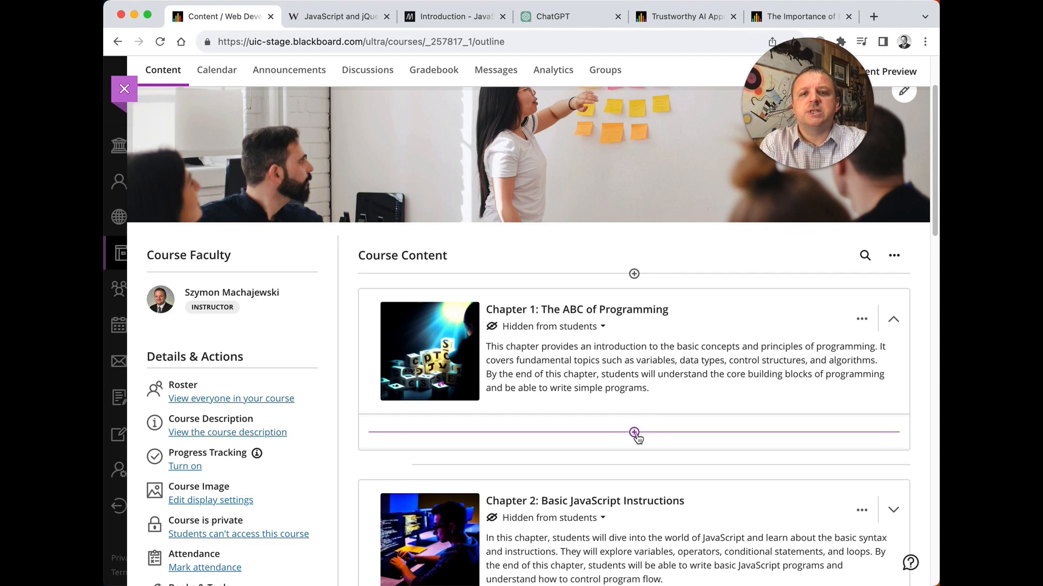
pyautogui.click(633, 432)
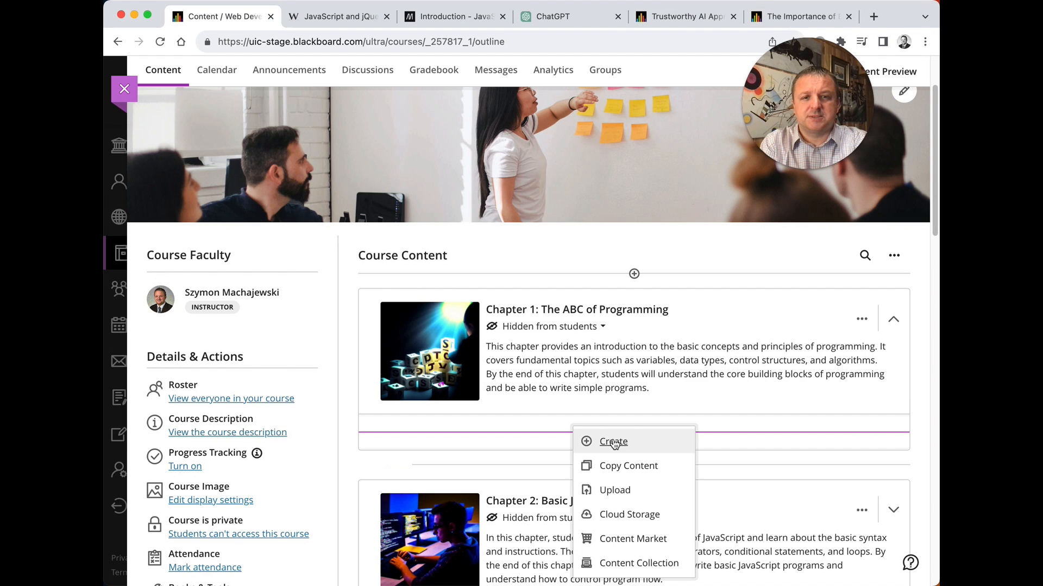
pyautogui.click(613, 442)
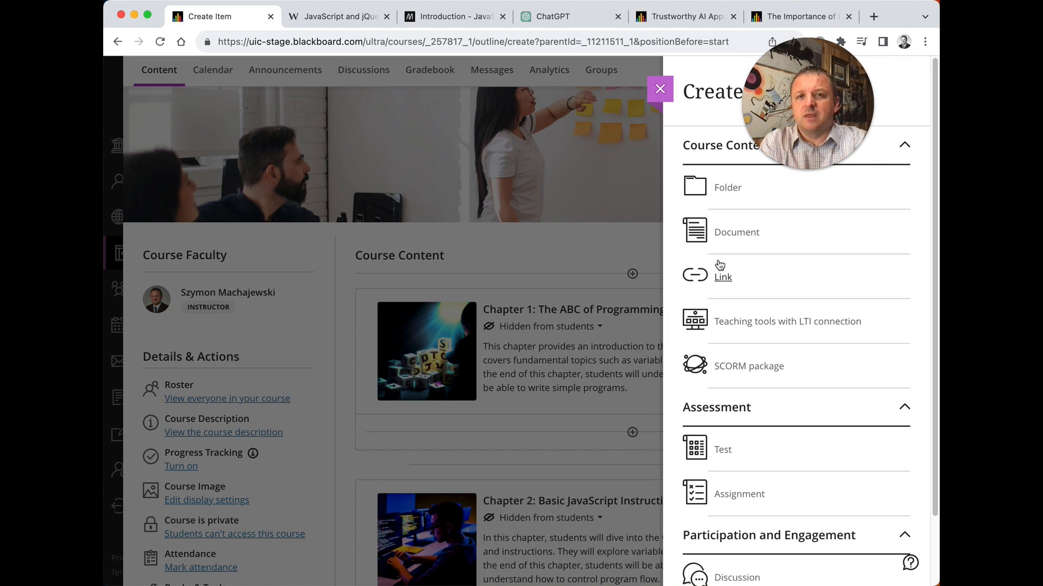
pyautogui.click(736, 232)
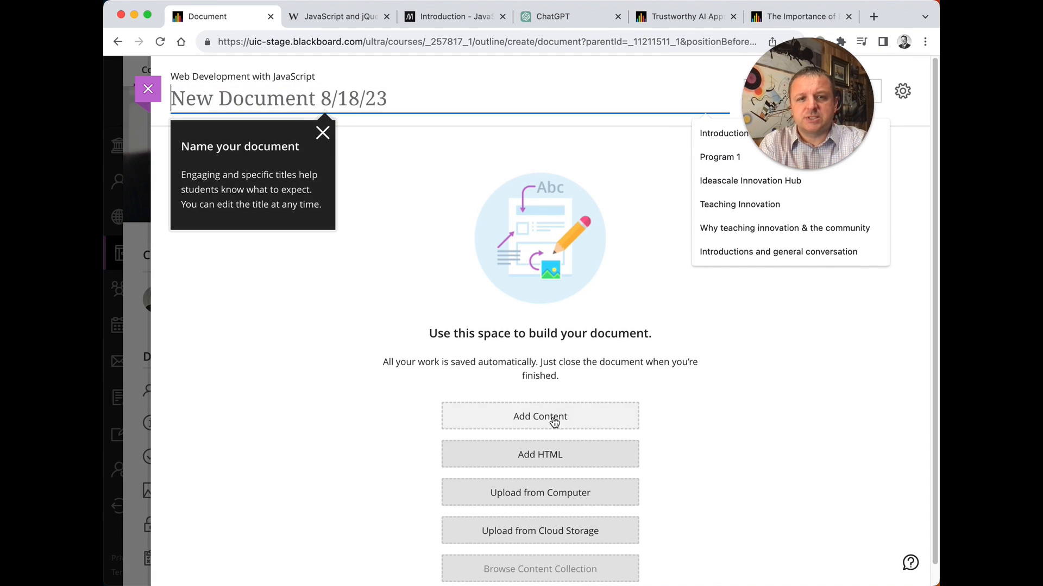
pyautogui.click(539, 416)
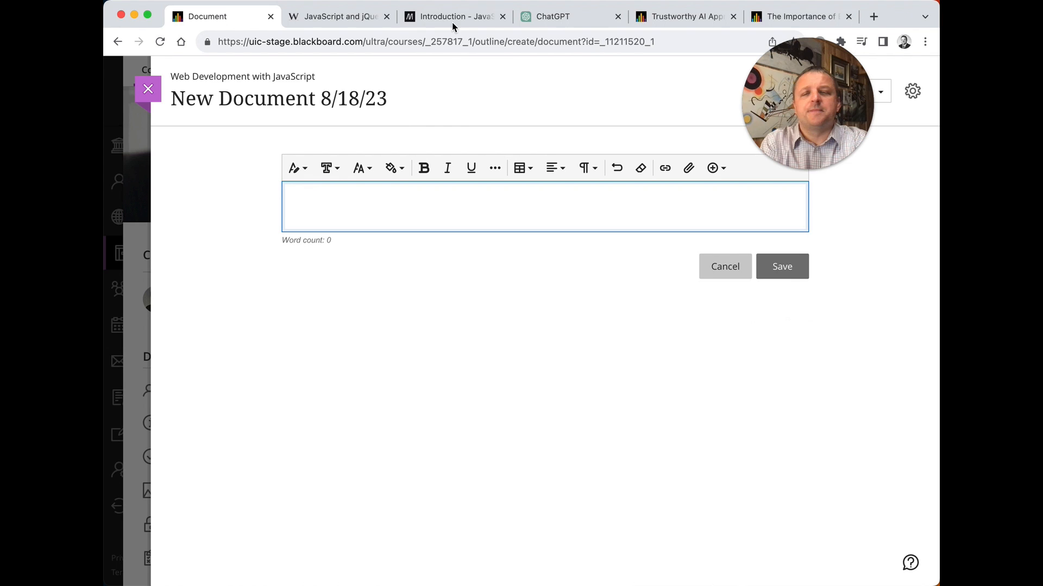
pyautogui.moveTo(455, 17)
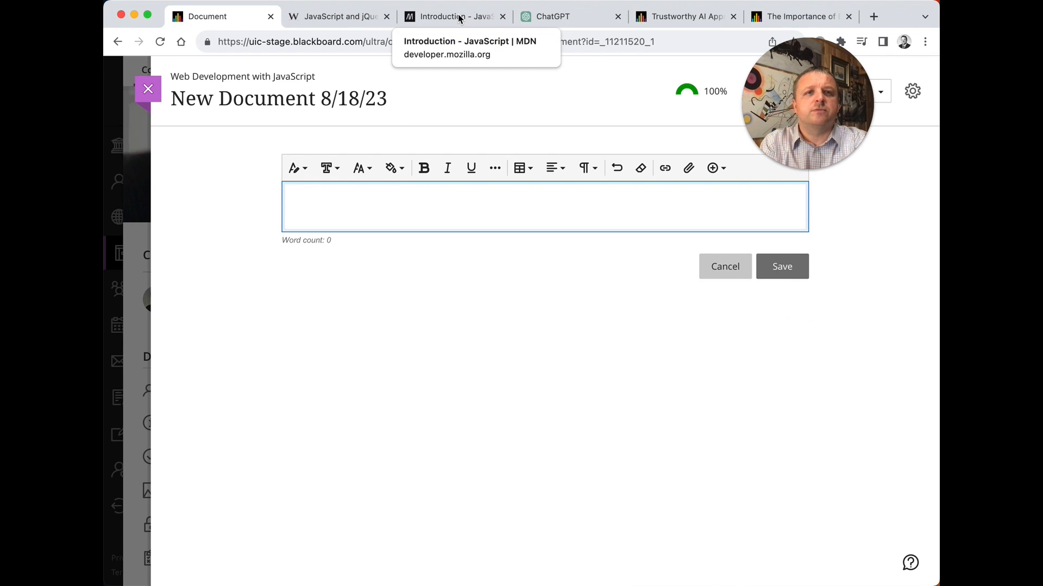
# Step: Copy the MDN JavaScript Introduction text through 'What is JavaScript?' and return to the document
pyautogui.click(452, 17)
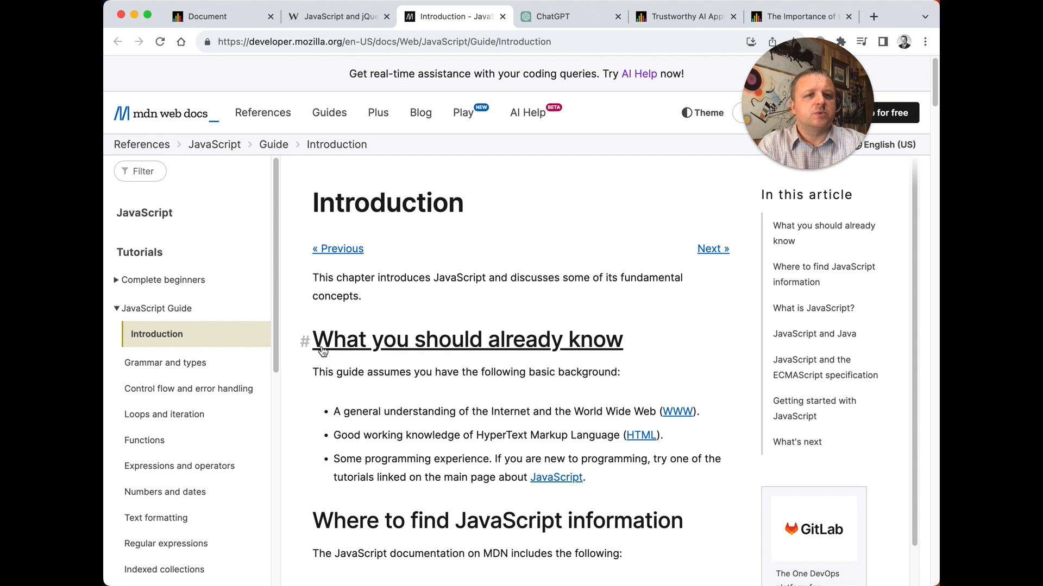
pyautogui.scroll(-3)
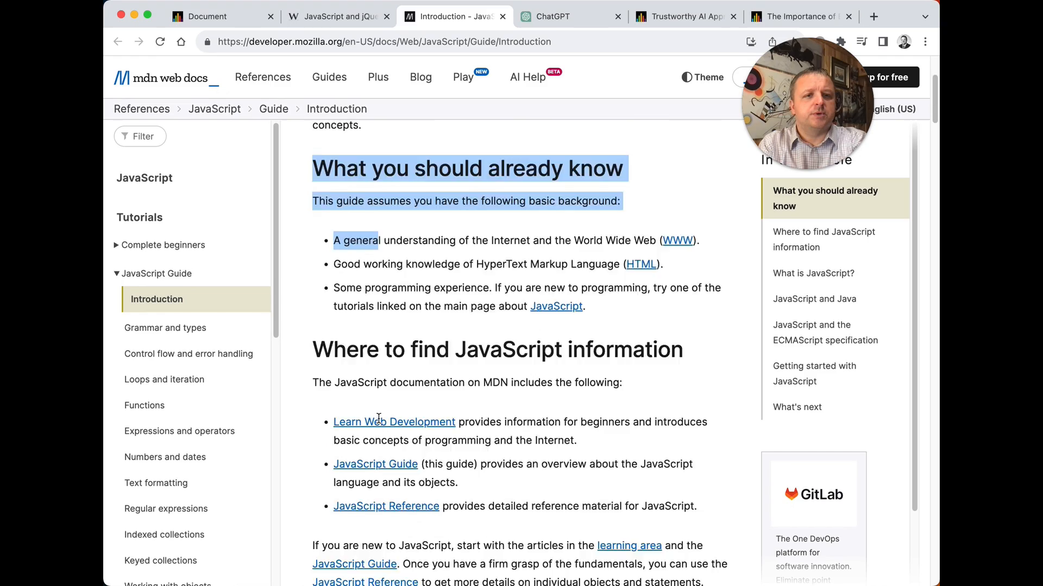
pyautogui.scroll(-3)
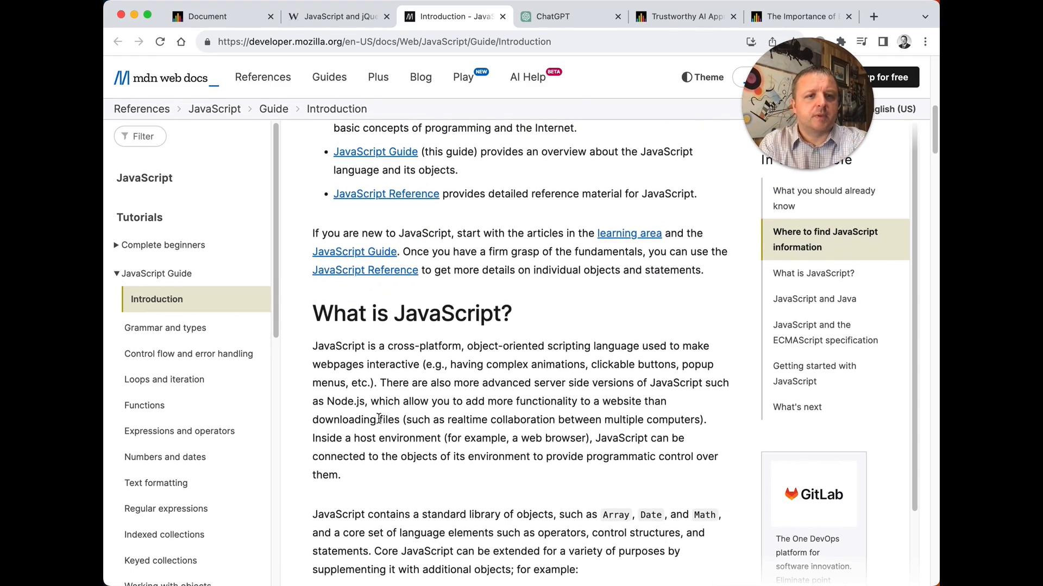
pyautogui.scroll(-3)
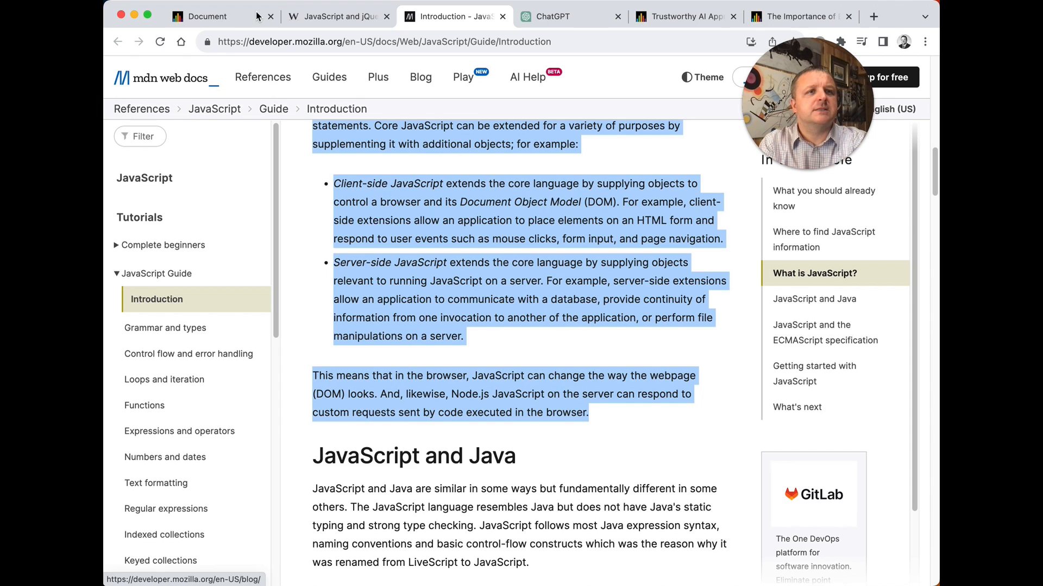
pyautogui.click(206, 16)
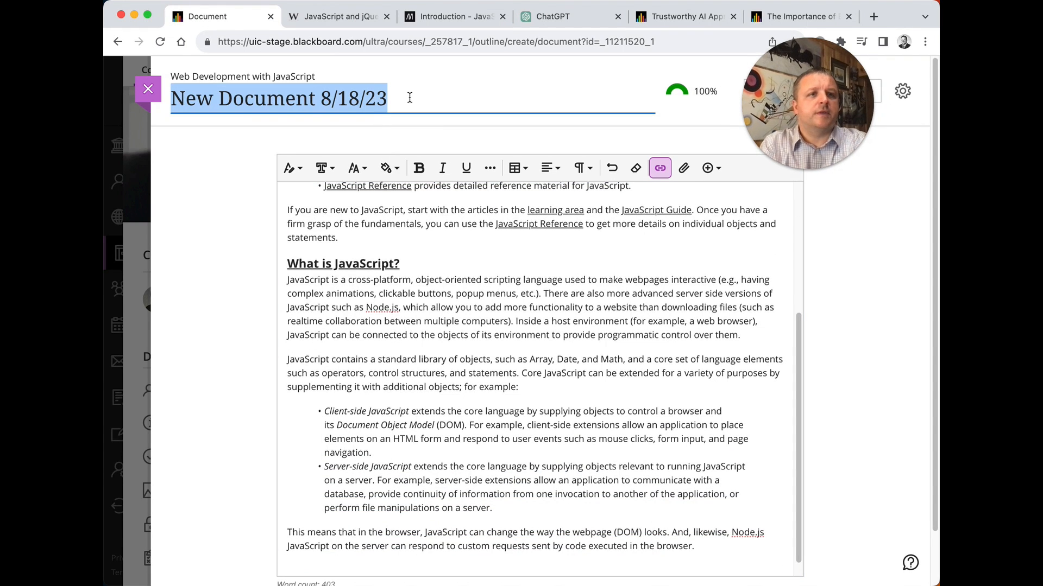
# Step: Title the Chapter 1 document 'Introduction to JS' and review its pasted MDN text
pyautogui.write('Introduction to JS')
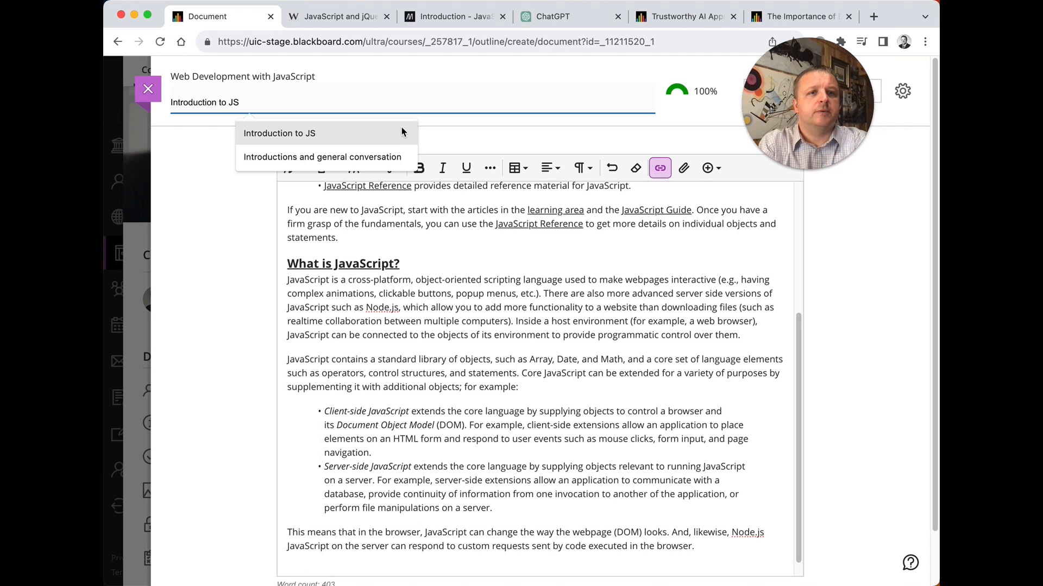
pyautogui.click(279, 132)
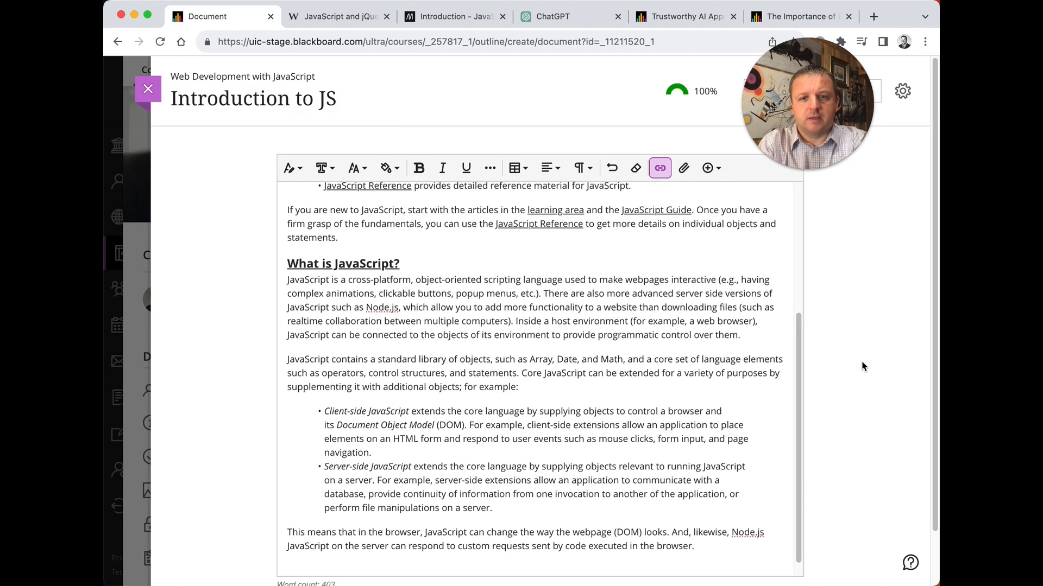
pyautogui.scroll(3)
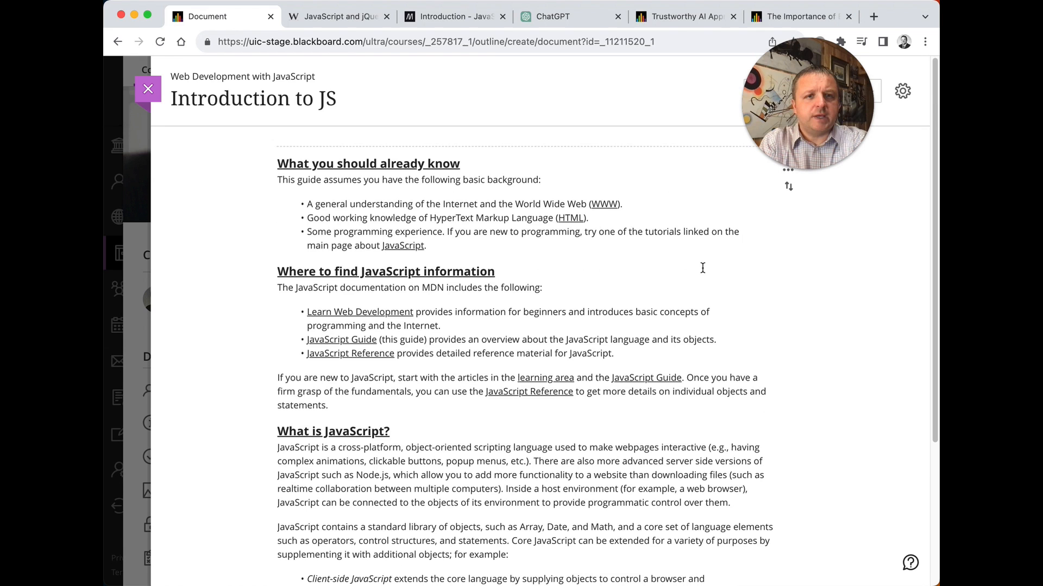
pyautogui.scroll(-3)
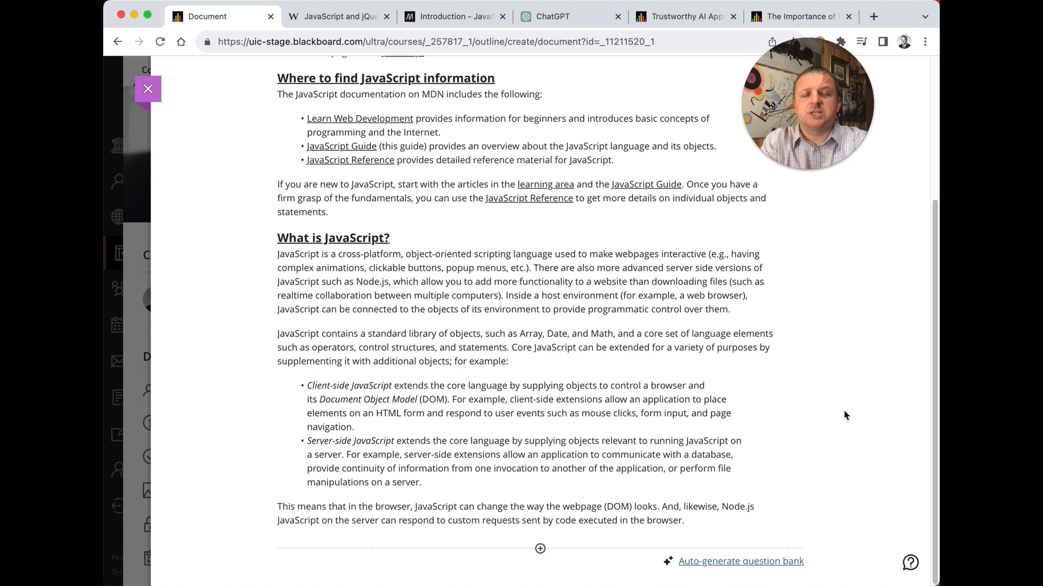
pyautogui.scroll(3)
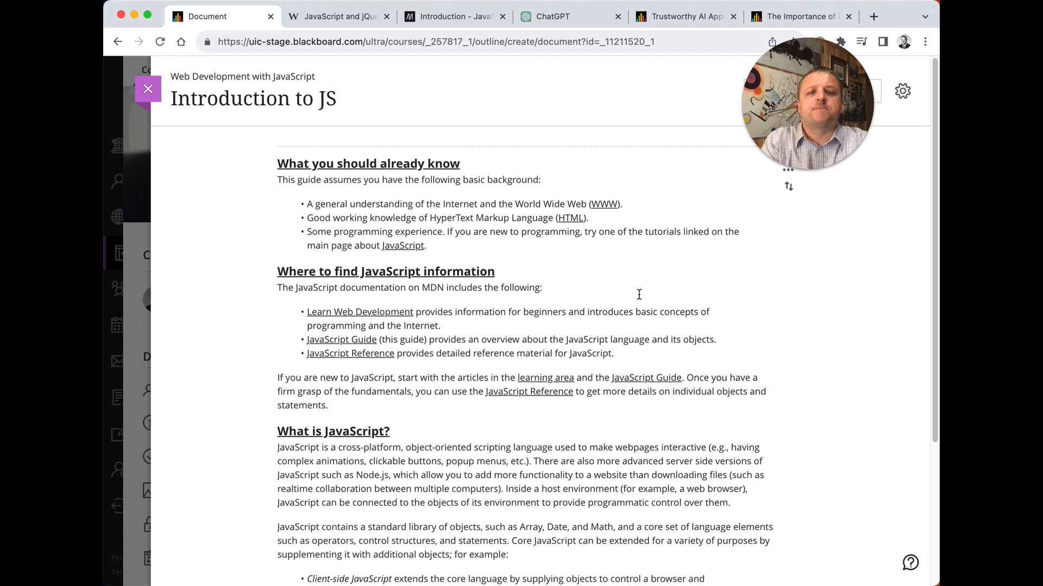
pyautogui.scroll(-3)
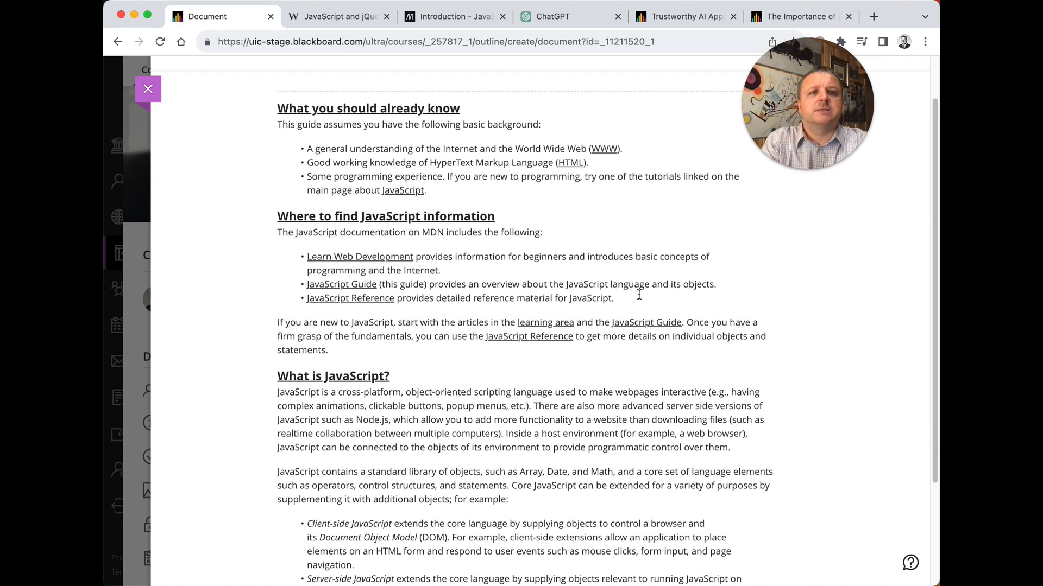
pyautogui.scroll(-3)
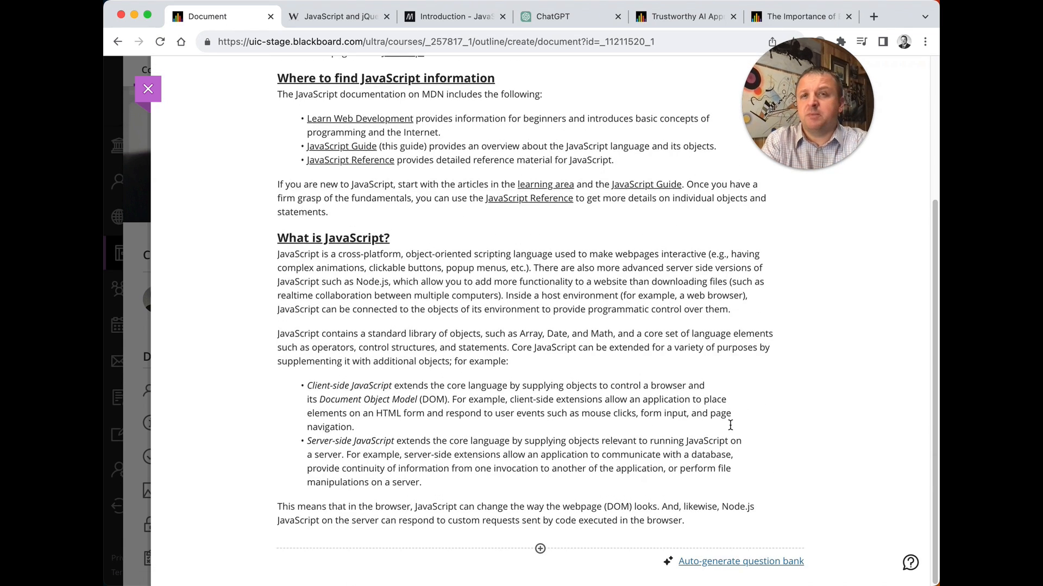
pyautogui.moveTo(733, 562)
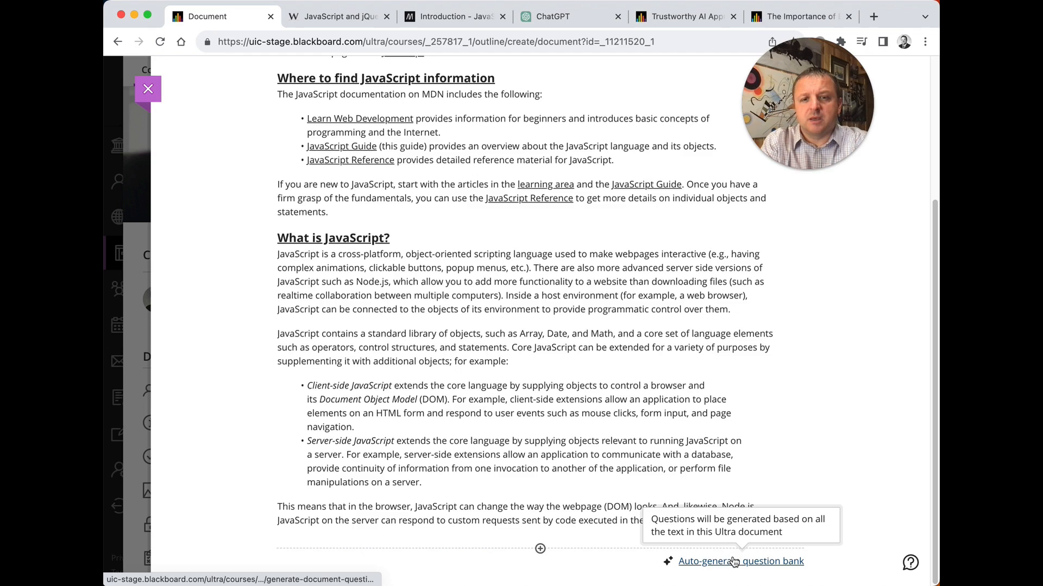
# Step: Auto-generate a question bank from the Introduction to JS document's text
pyautogui.click(740, 562)
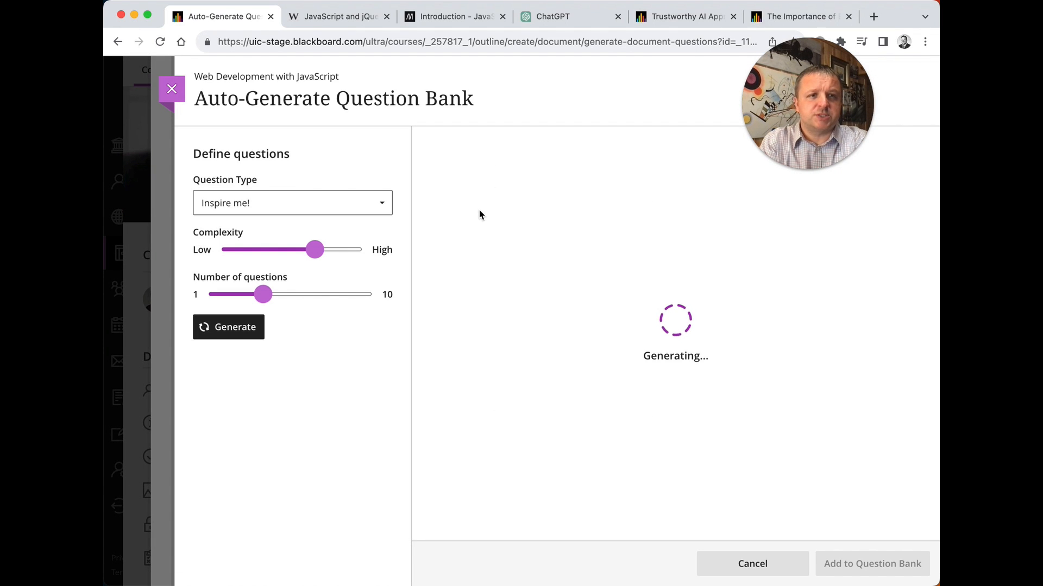
pyautogui.moveTo(408, 176)
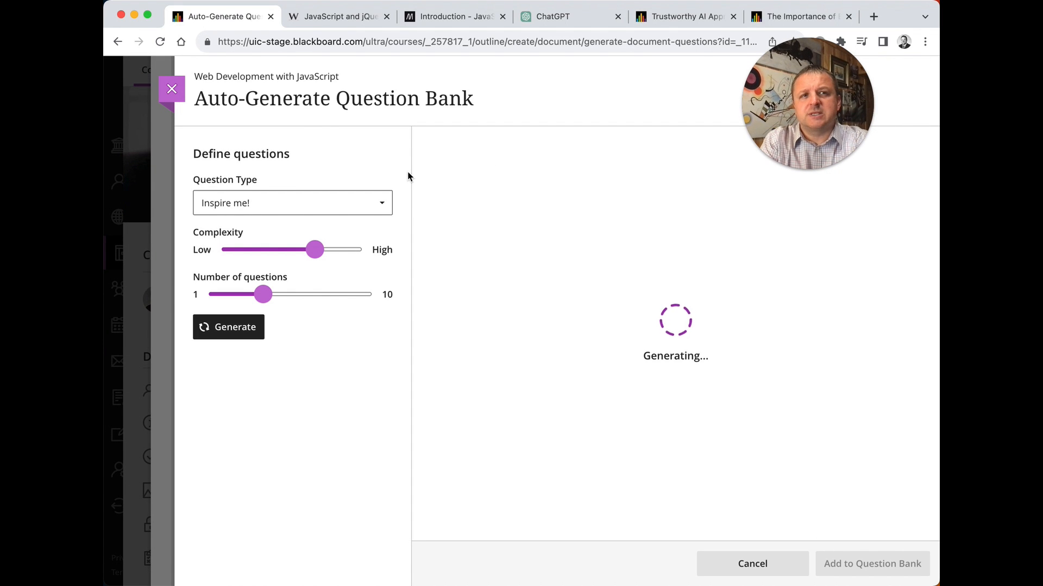
pyautogui.moveTo(315, 117)
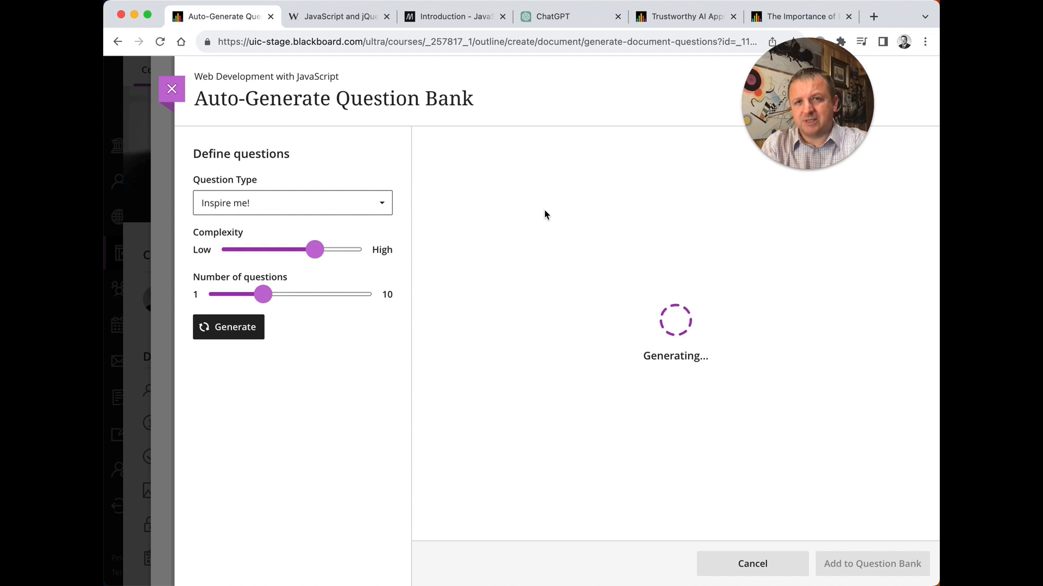
pyautogui.moveTo(310, 431)
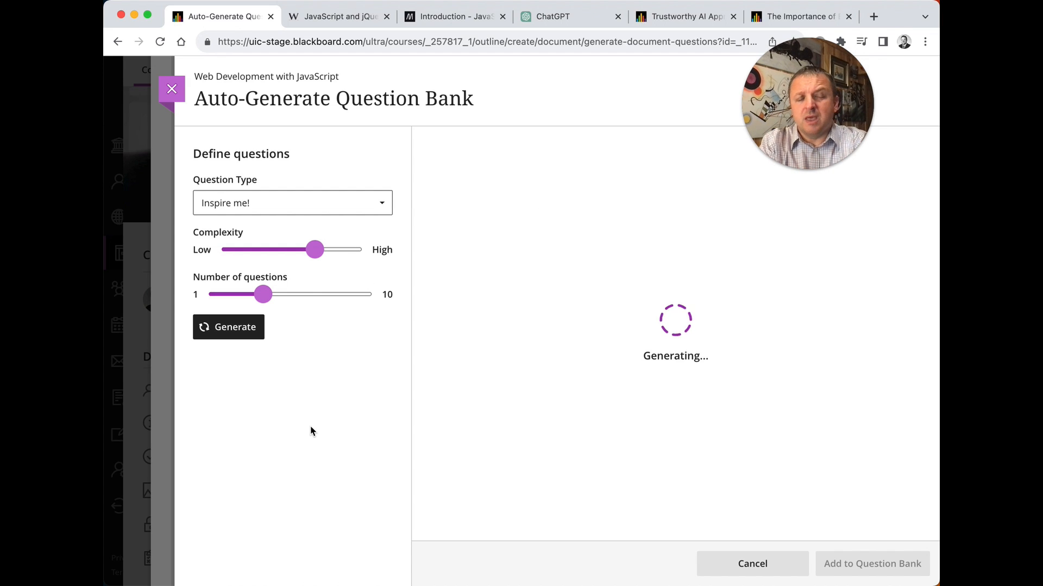
pyautogui.moveTo(331, 369)
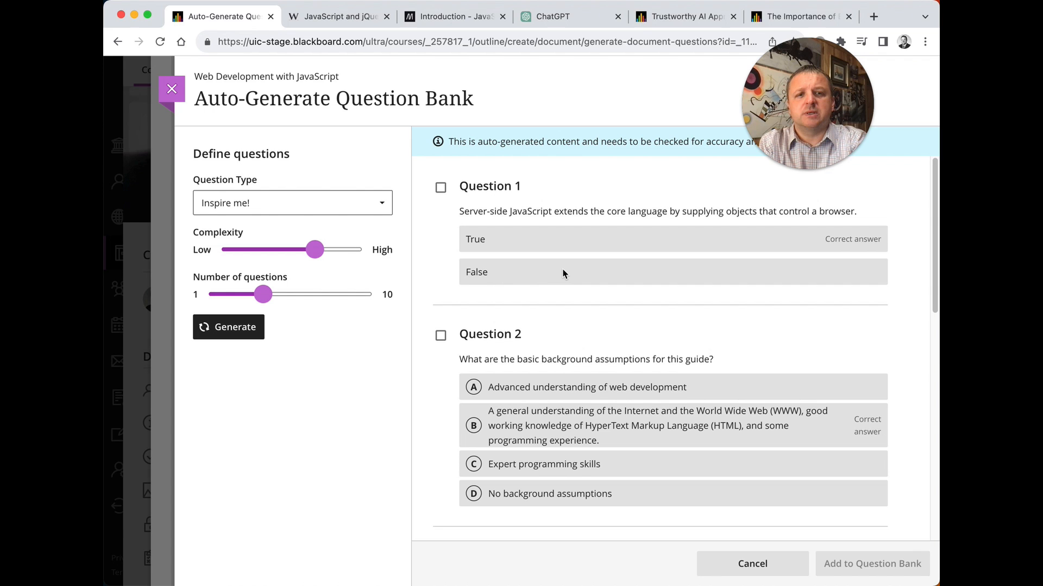
pyautogui.scroll(-3)
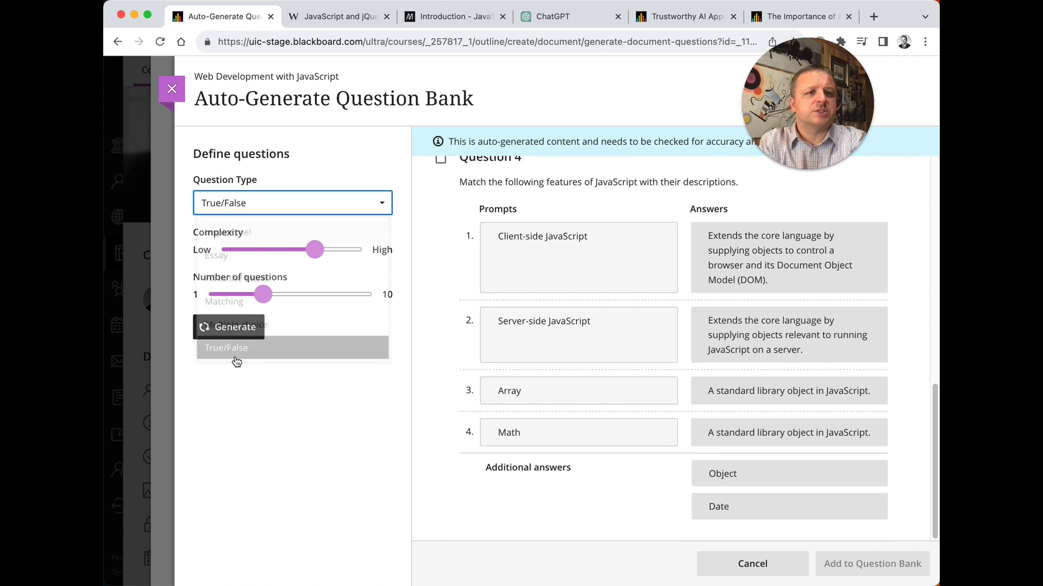
pyautogui.click(226, 348)
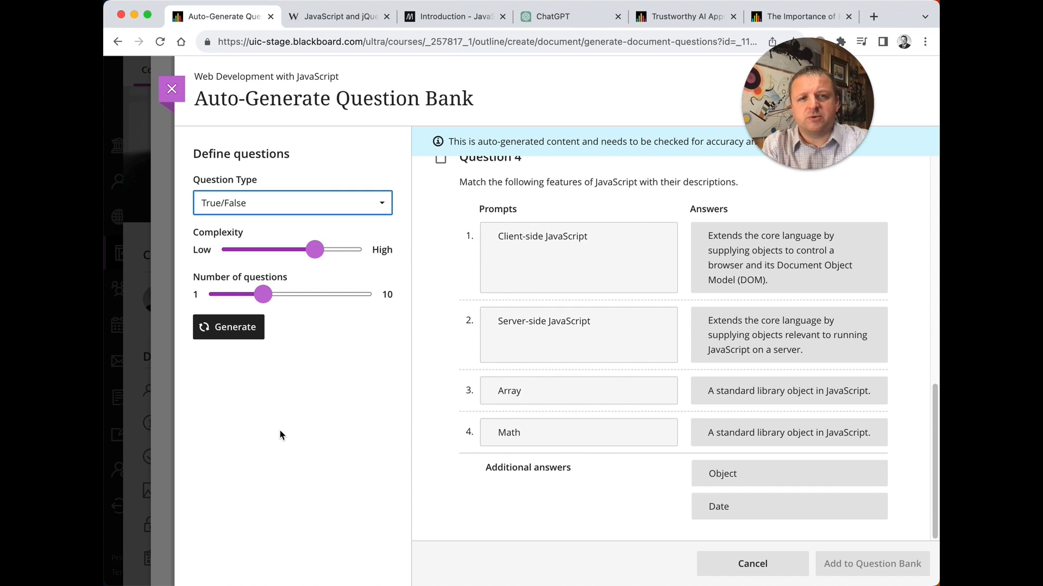
pyautogui.moveTo(319, 416)
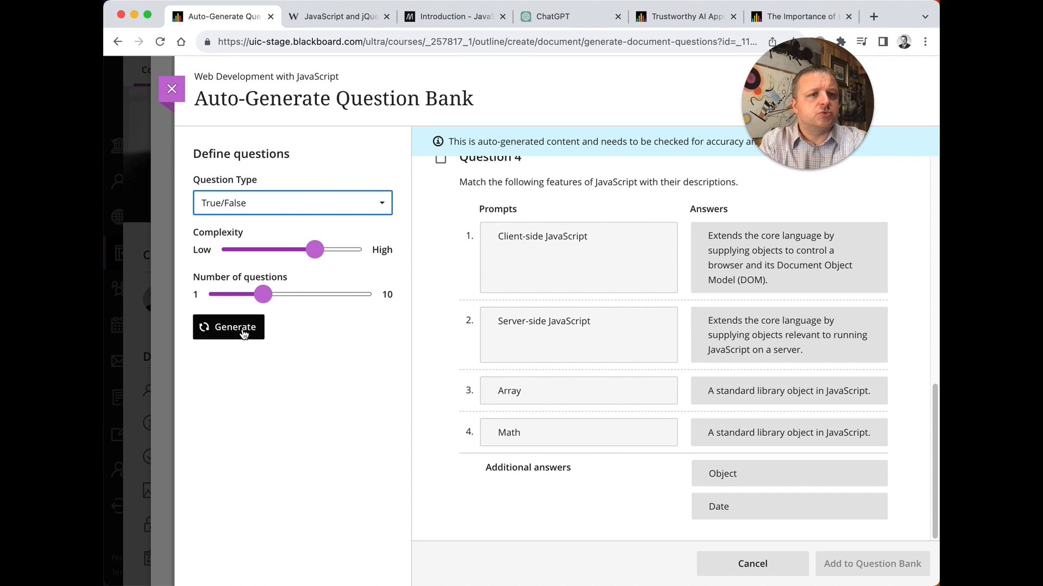
pyautogui.click(228, 327)
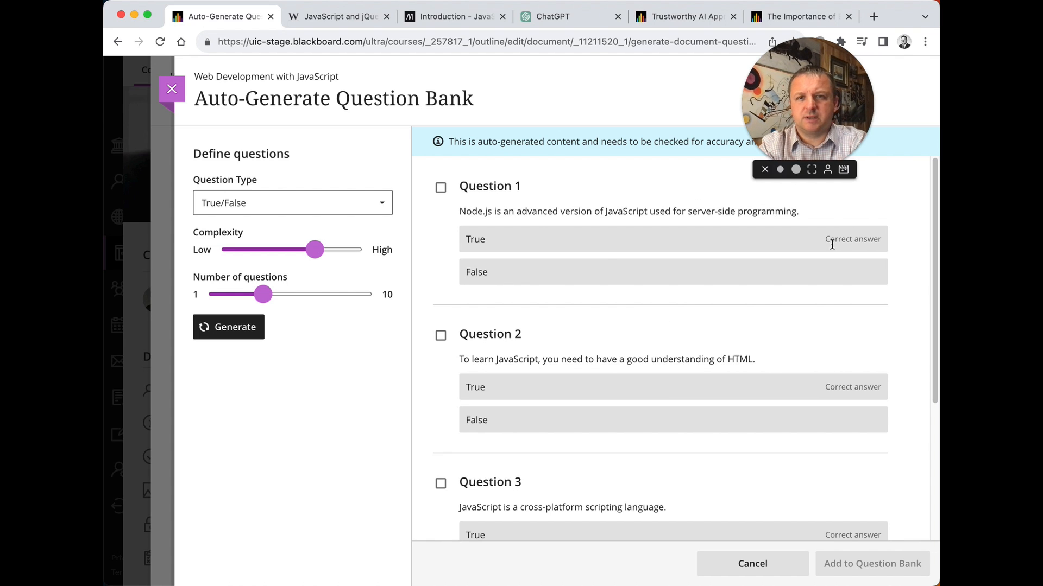
pyautogui.moveTo(632, 324)
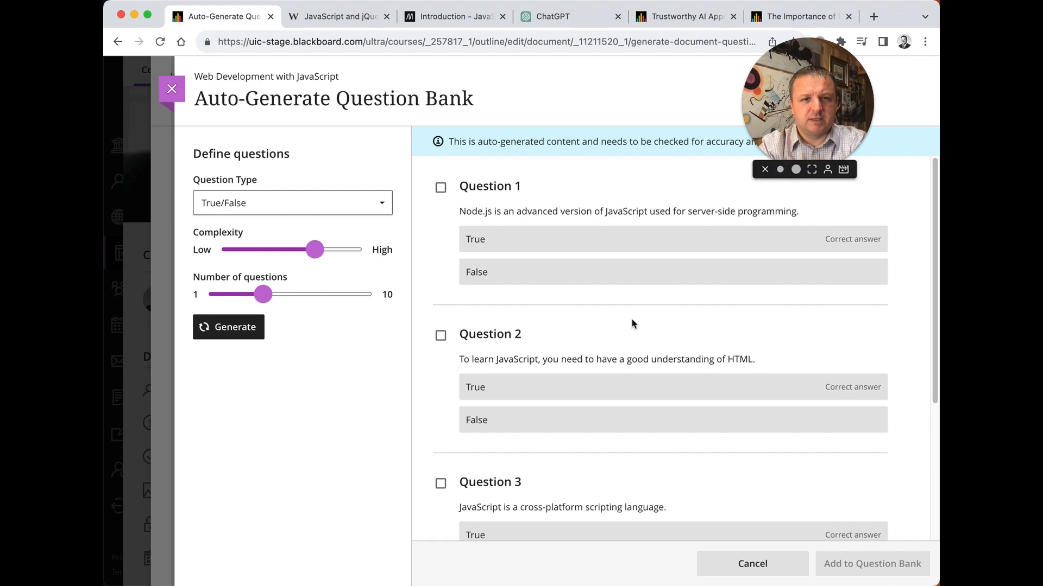
pyautogui.scroll(-3)
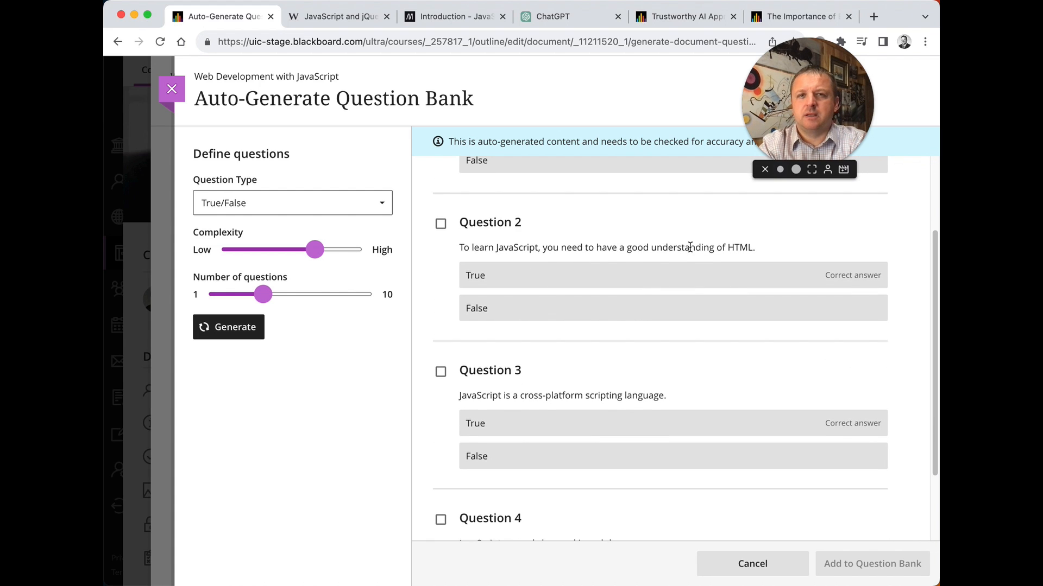
pyautogui.tripleClick(606, 247)
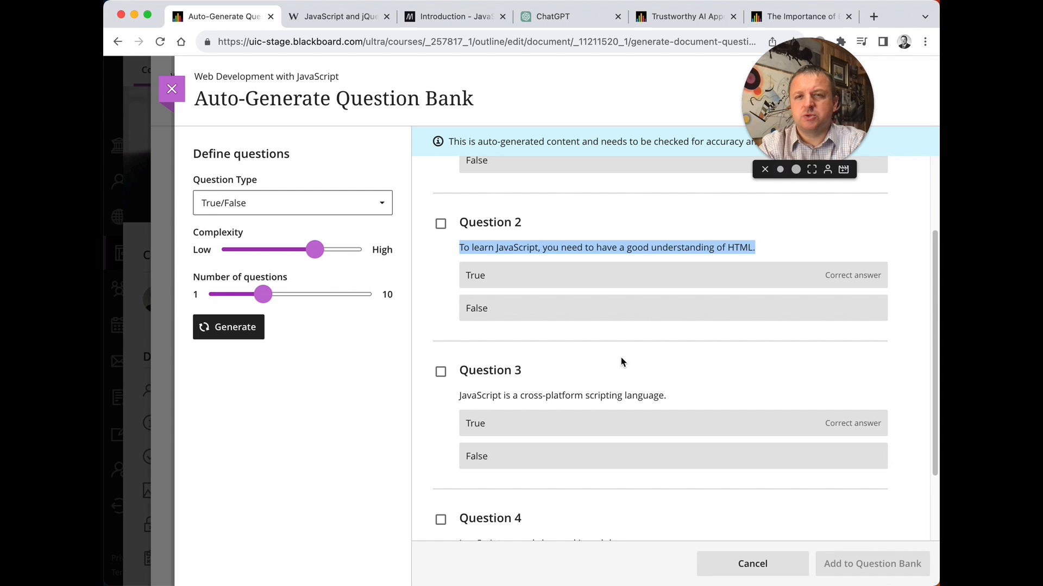
pyautogui.scroll(-3)
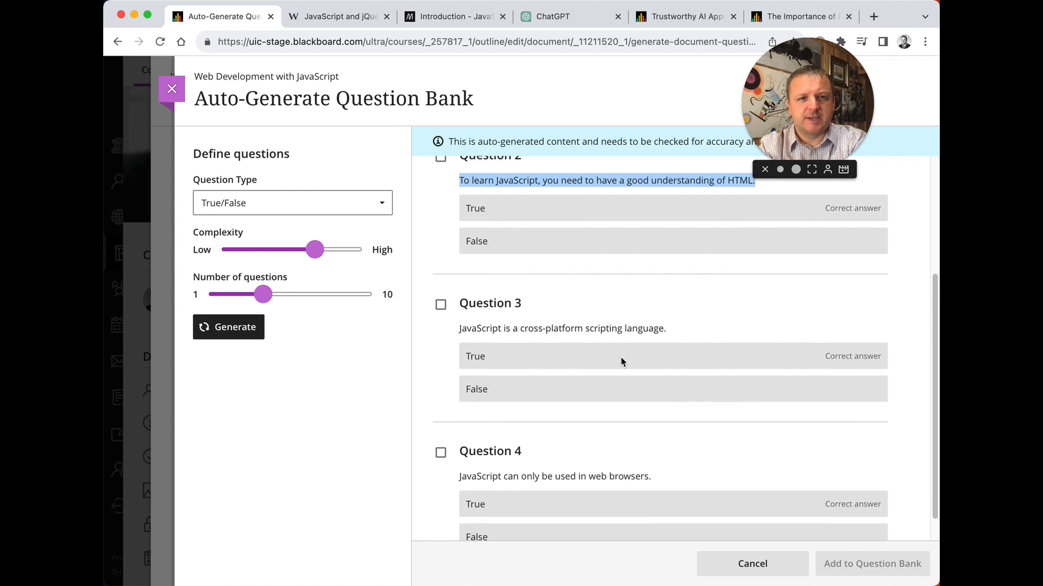
pyautogui.scroll(3)
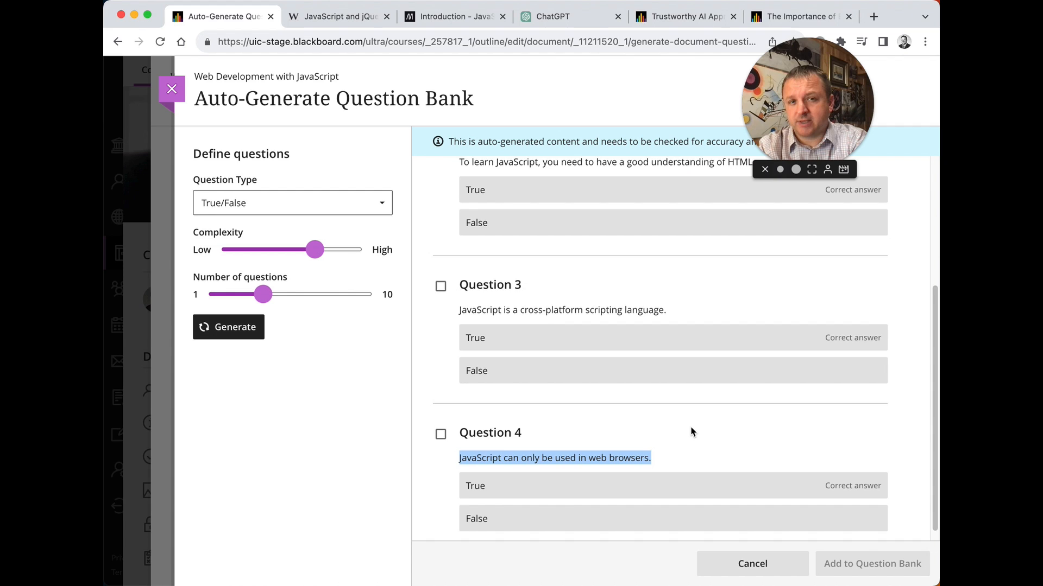
pyautogui.scroll(3)
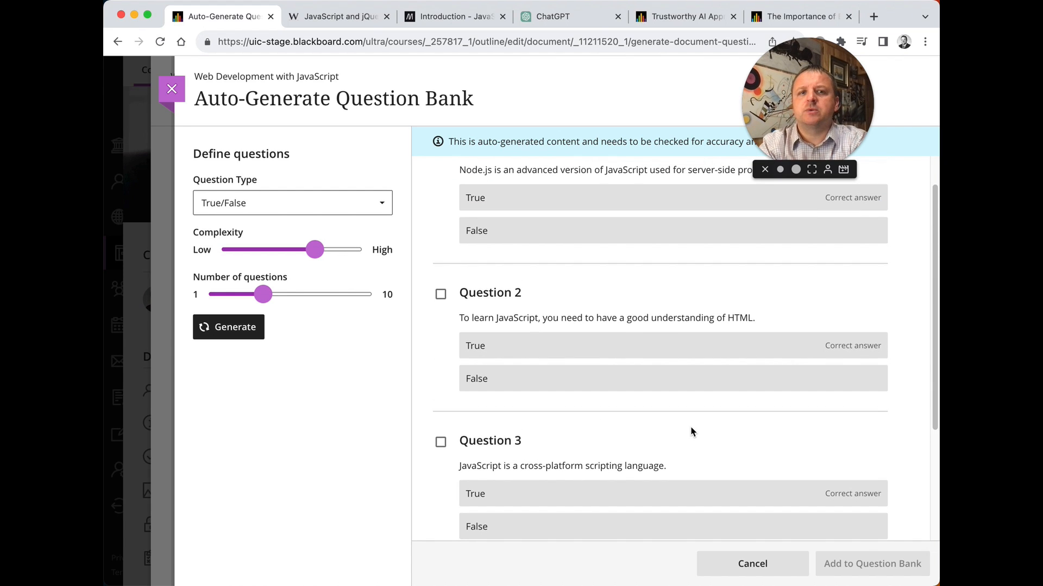
pyautogui.tripleClick(606, 318)
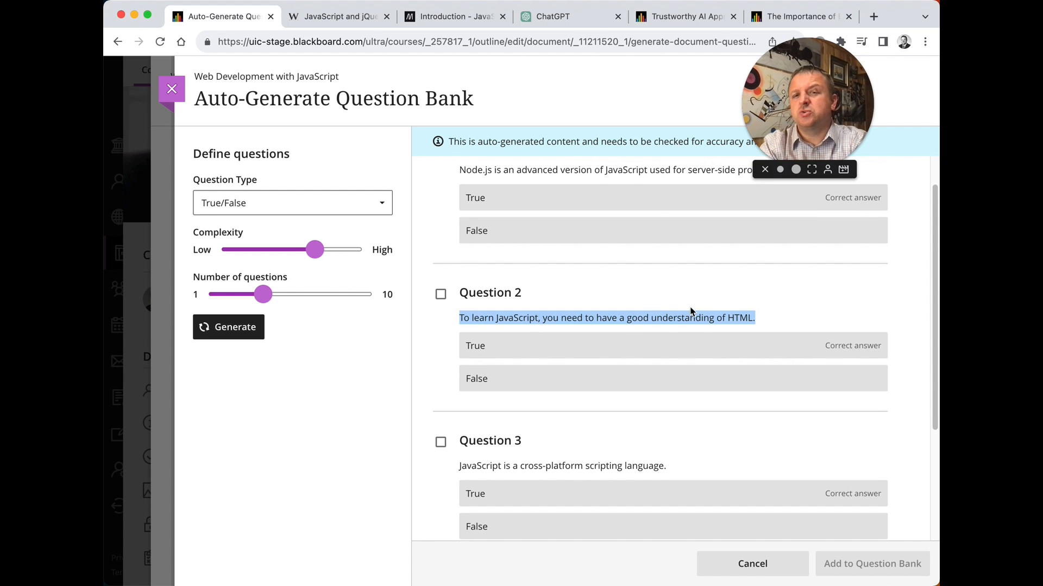
pyautogui.moveTo(796, 308)
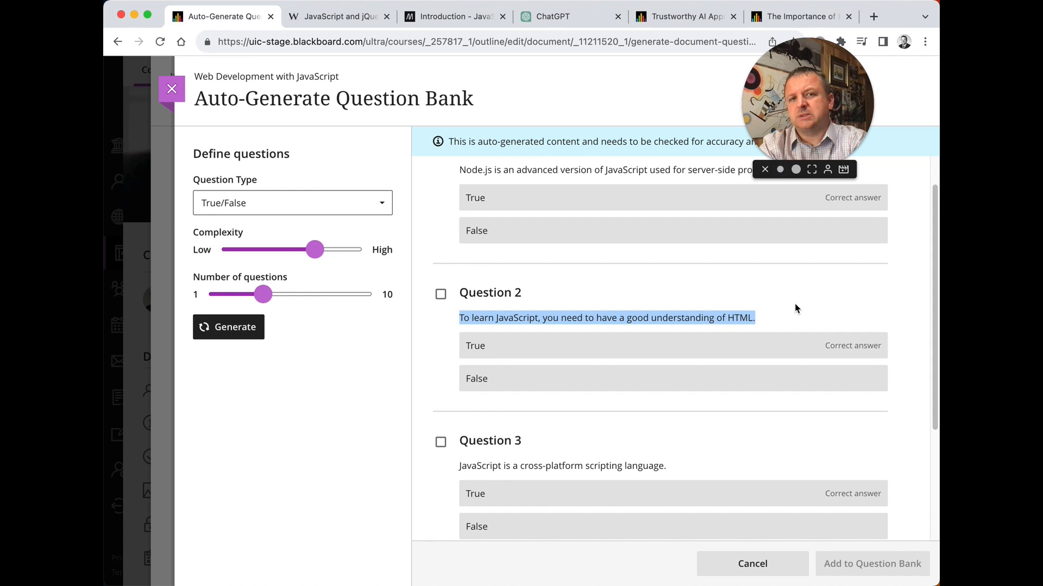
pyautogui.moveTo(545, 297)
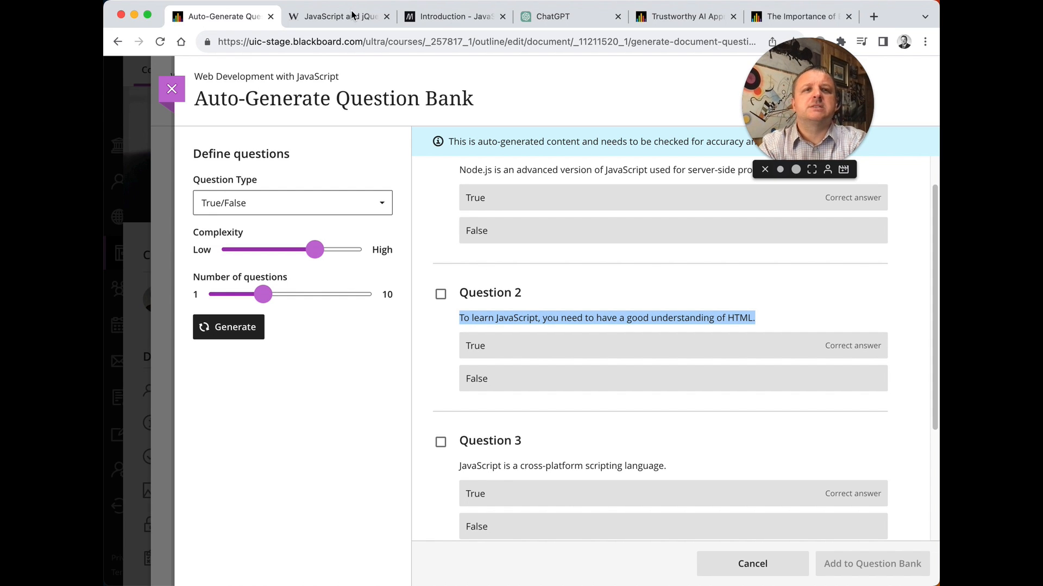
# Step: Check MDN's 'Good working knowledge of HTML' prerequisite against Question 2, then return to Blackboard
pyautogui.click(336, 16)
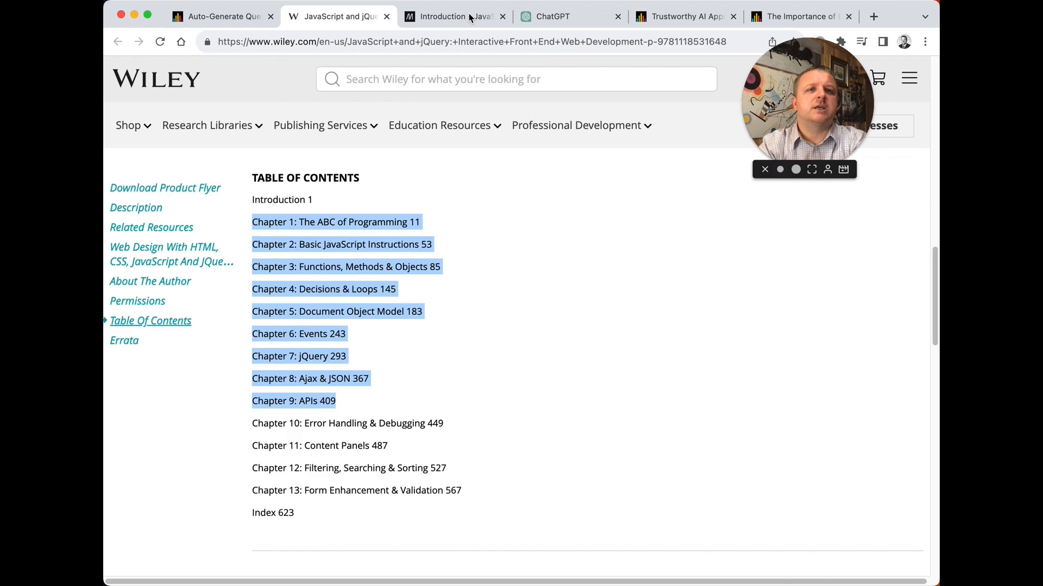
pyautogui.click(452, 17)
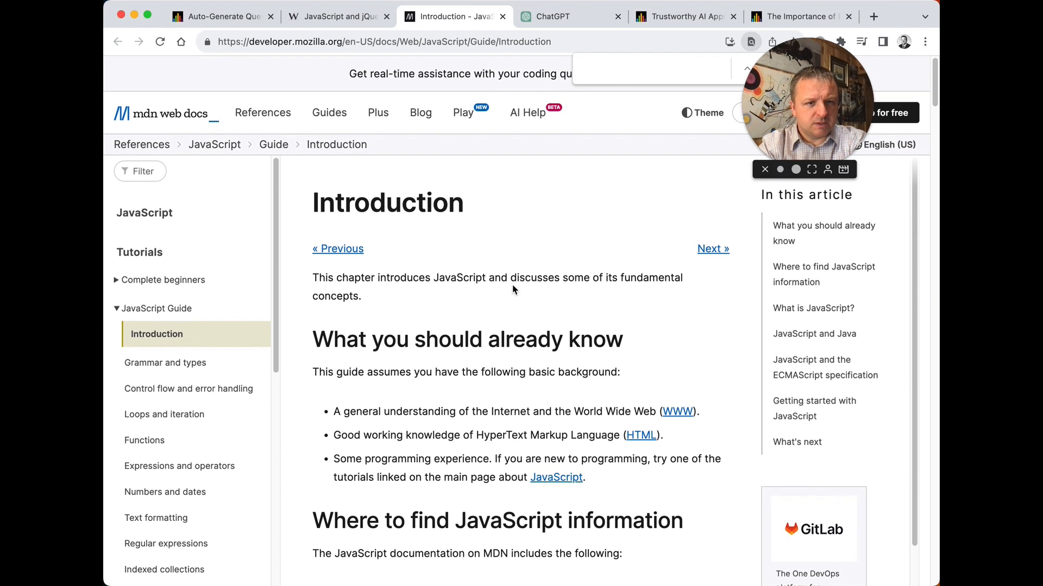
pyautogui.moveTo(369, 438)
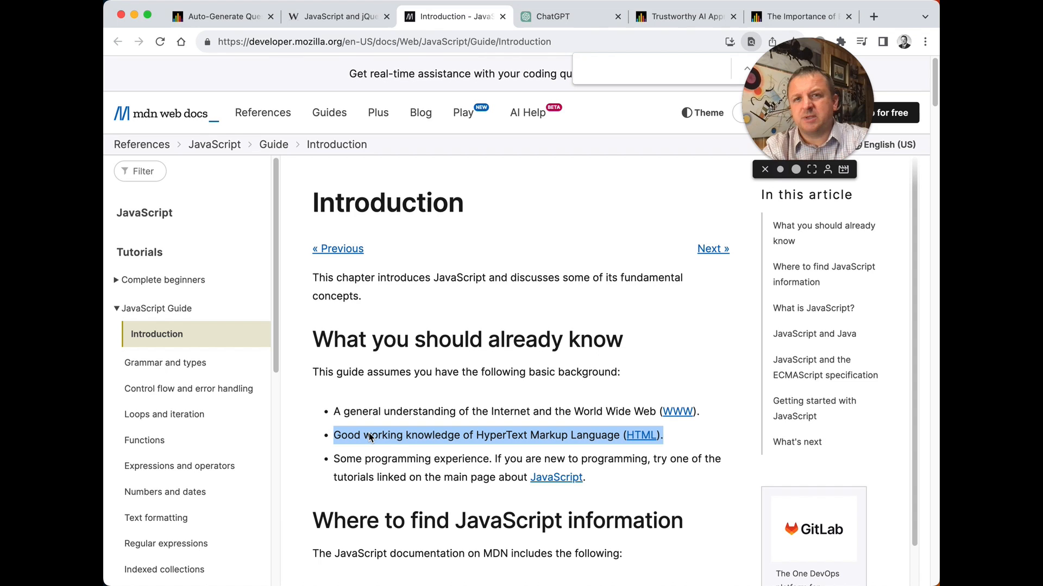
pyautogui.moveTo(402, 357)
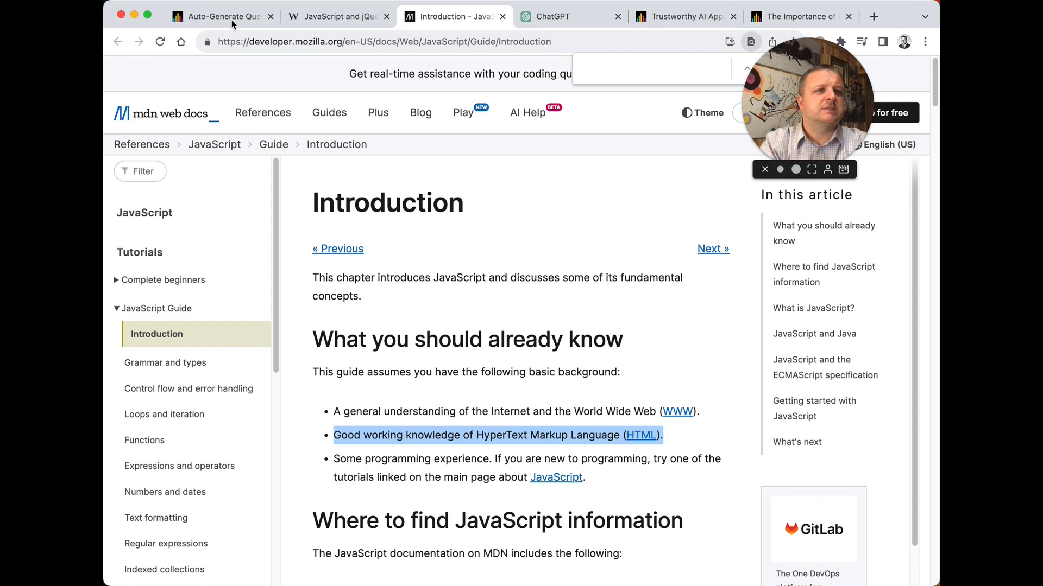
pyautogui.moveTo(219, 17)
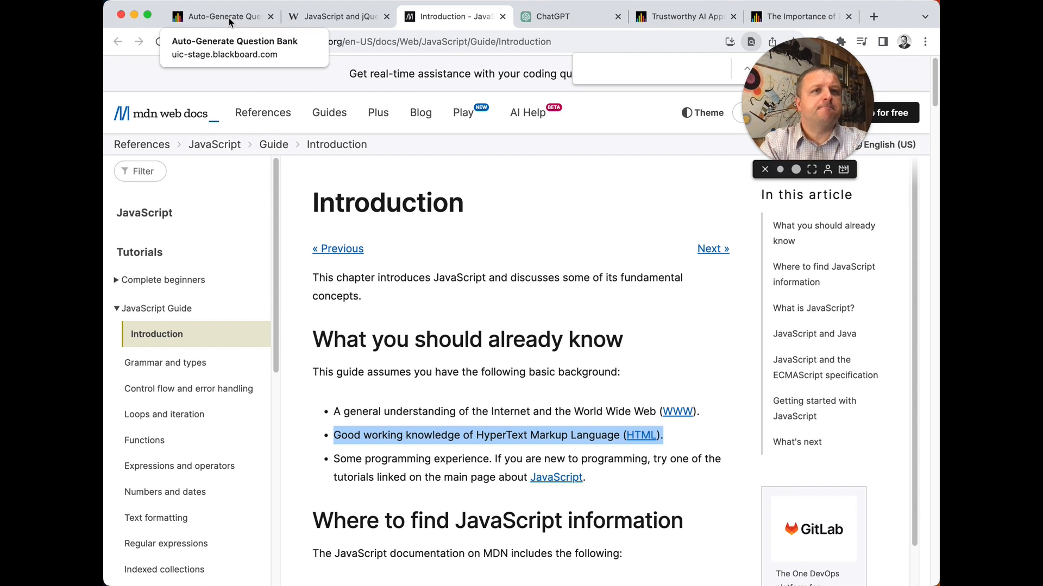
pyautogui.click(221, 17)
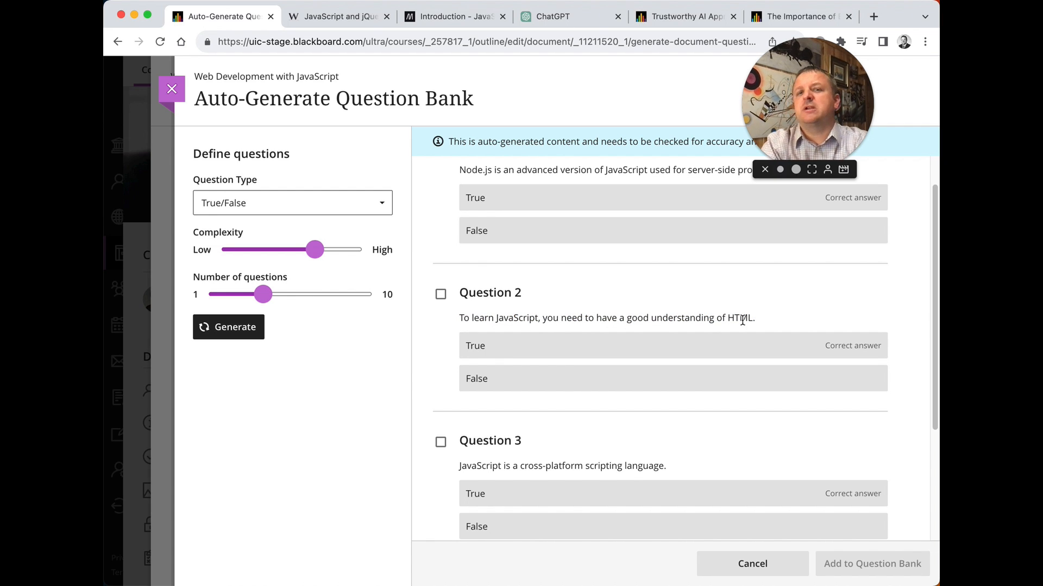
pyautogui.moveTo(792, 307)
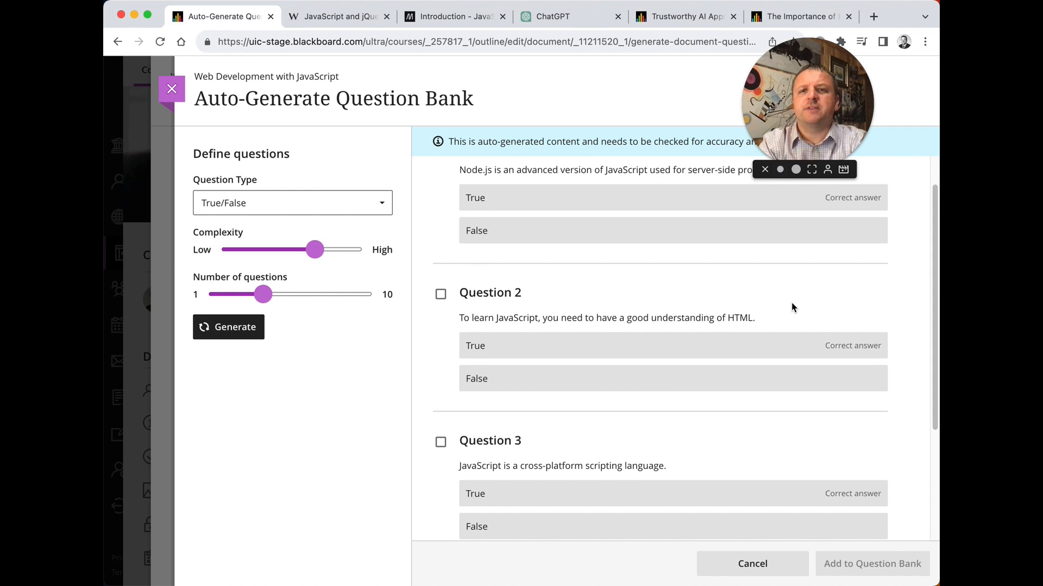
pyautogui.moveTo(768, 310)
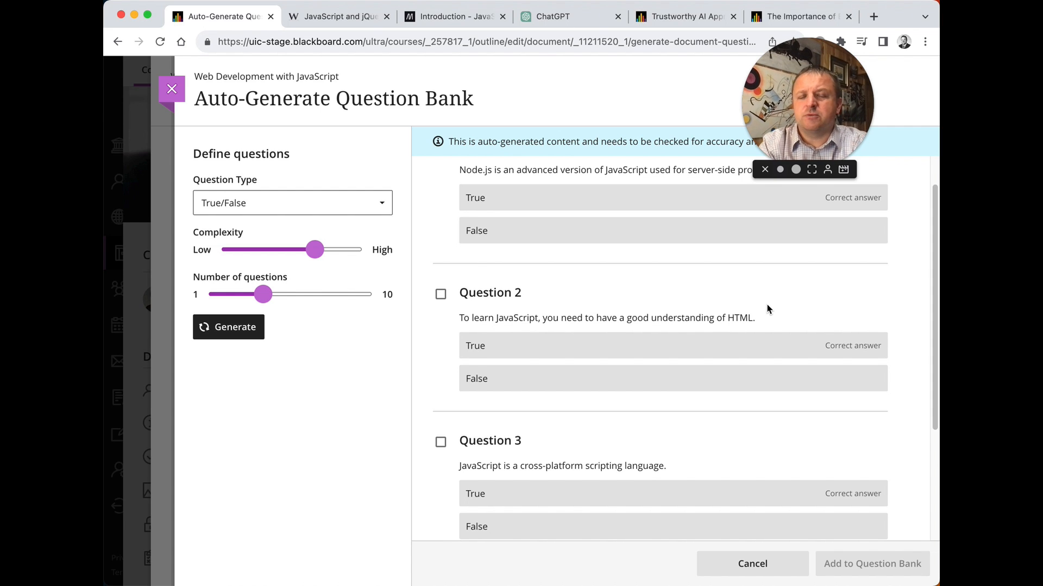
pyautogui.moveTo(638, 342)
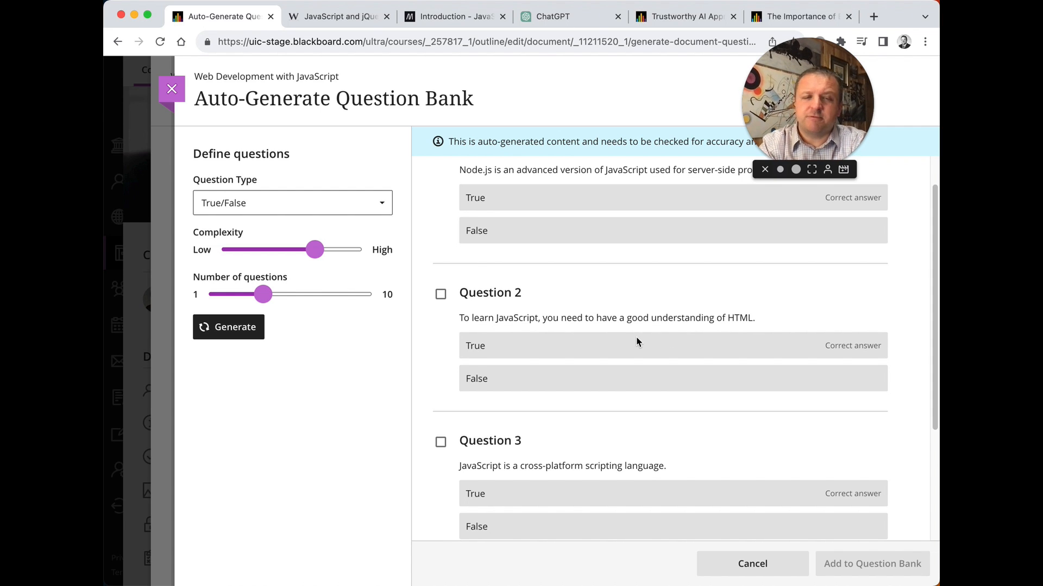
pyautogui.moveTo(683, 312)
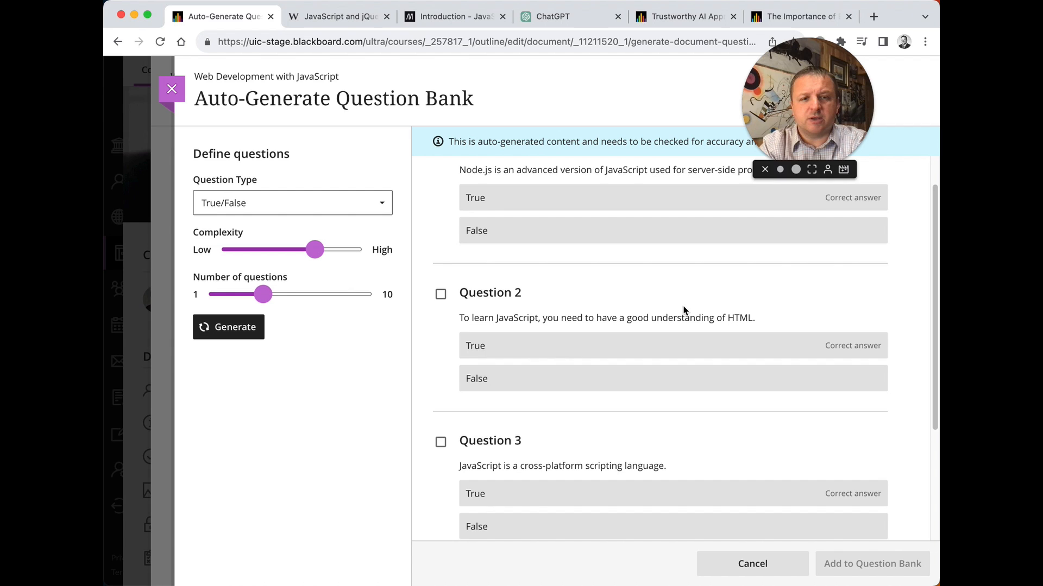
# Step: Copy the generated True/False questions with answers and switch to ChatGPT
pyautogui.scroll(-3)
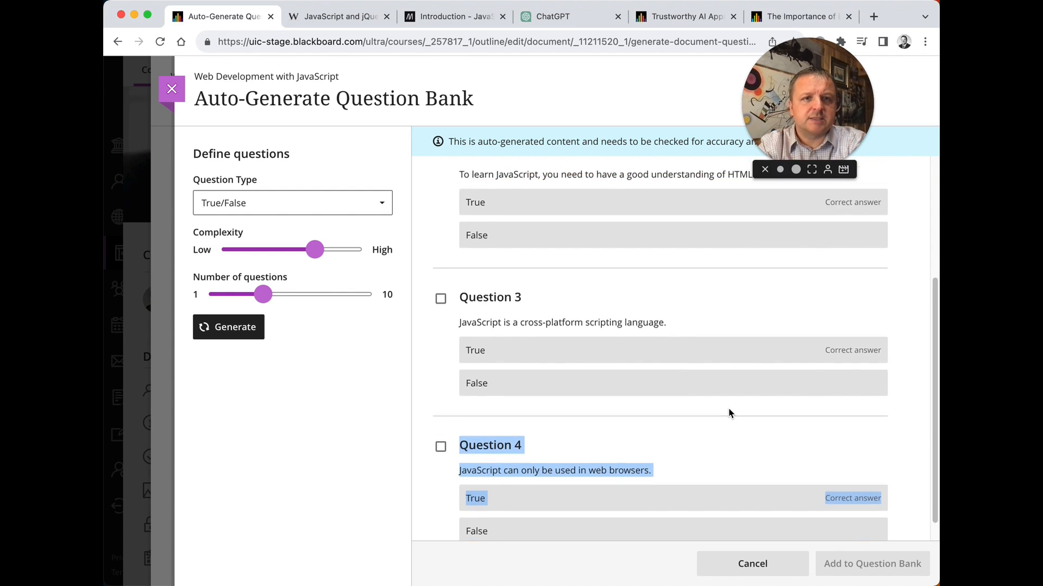
pyautogui.scroll(3)
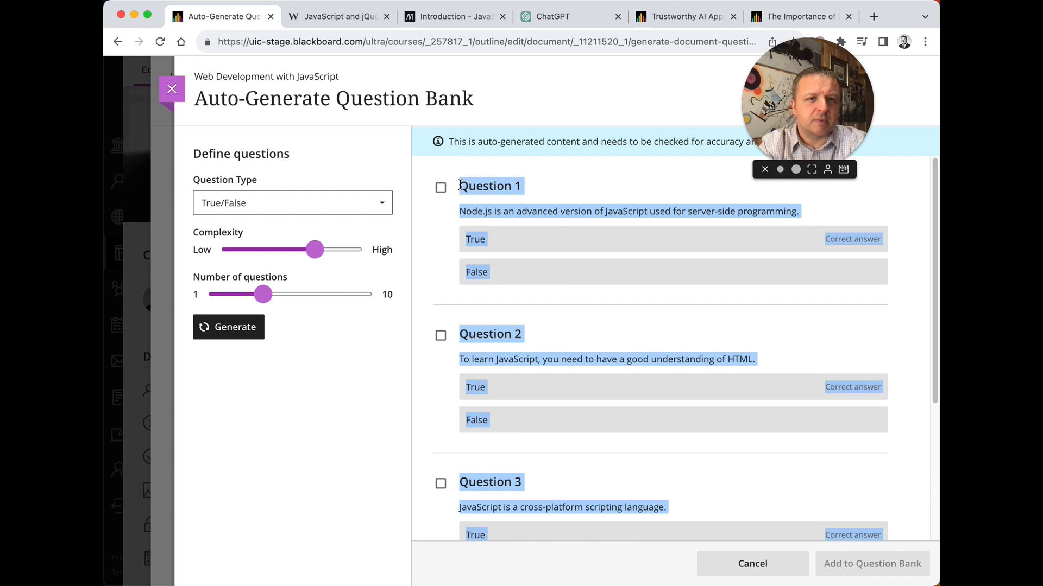
pyautogui.click(568, 17)
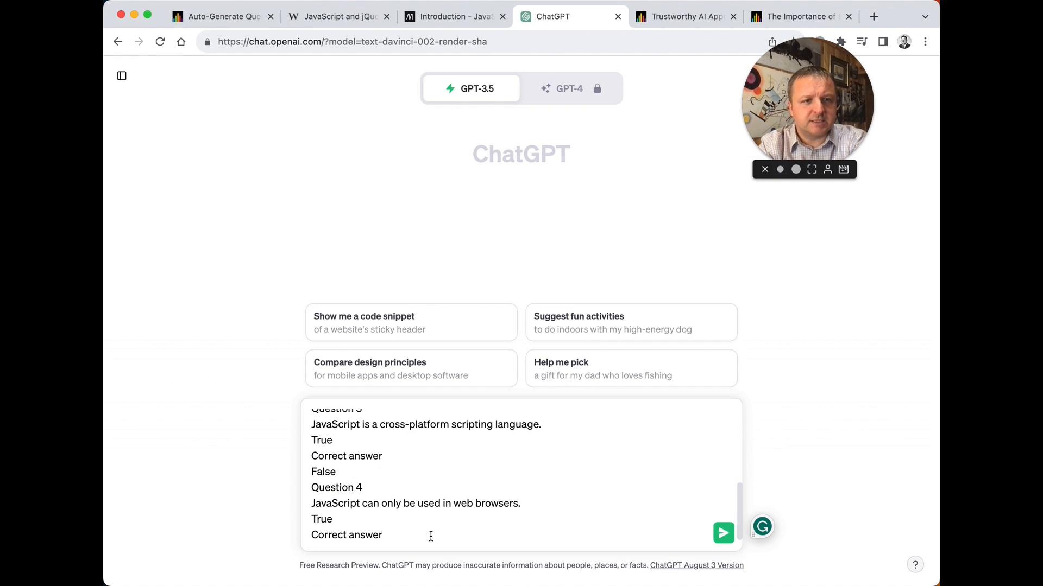
# Step: Send the four True/False statements, stripped of answer hints, to ChatGPT and read its verdicts
pyautogui.scroll(3)
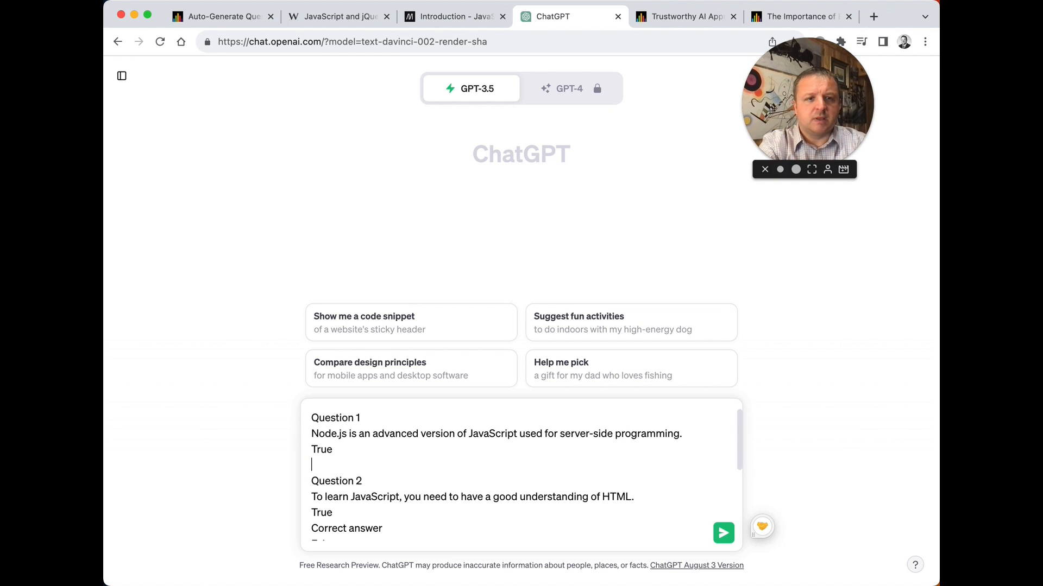
pyautogui.scroll(-3)
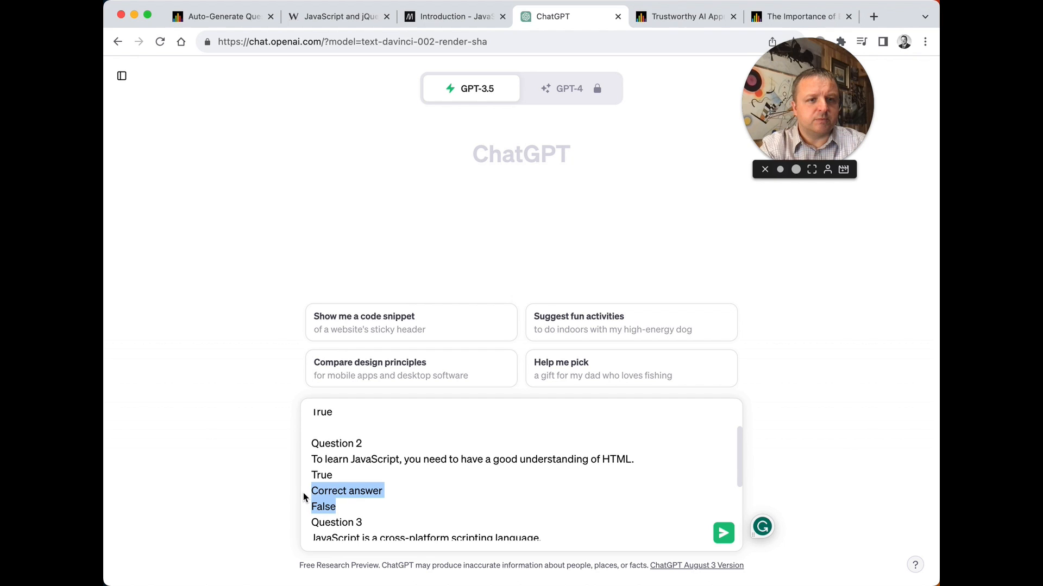
pyautogui.scroll(-3)
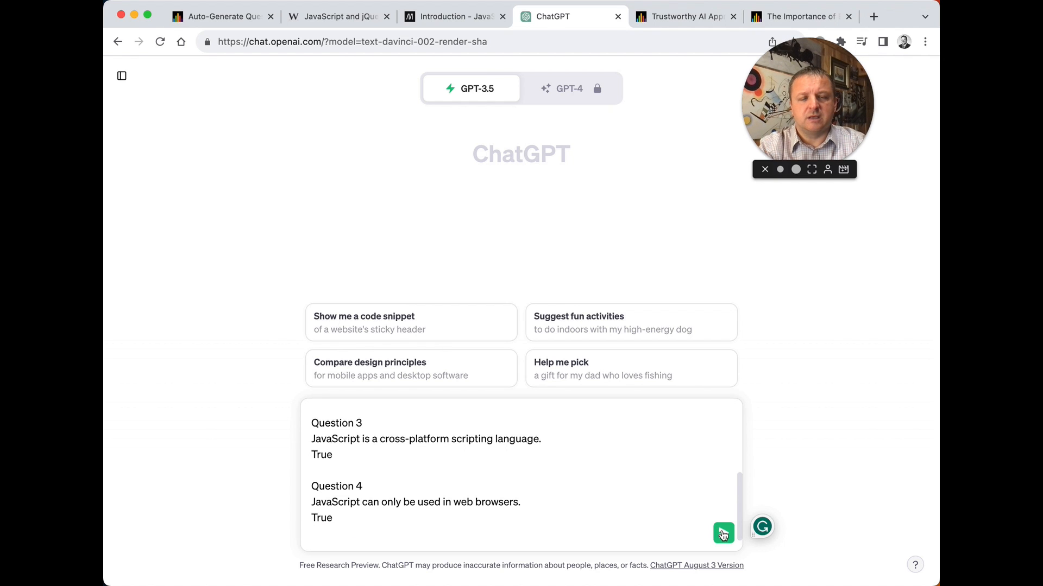
pyautogui.click(723, 533)
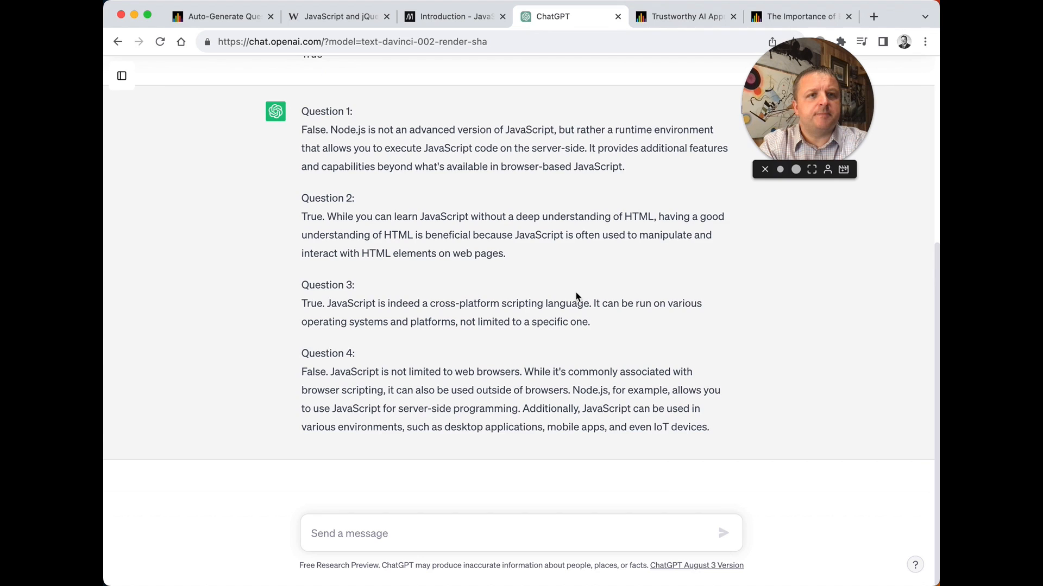
pyautogui.scroll(3)
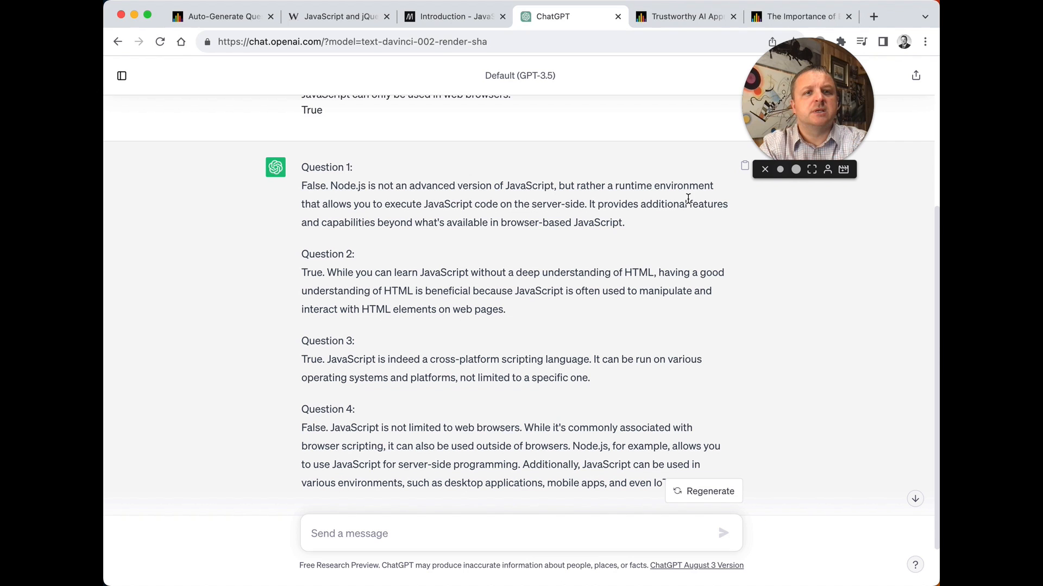
pyautogui.click(336, 16)
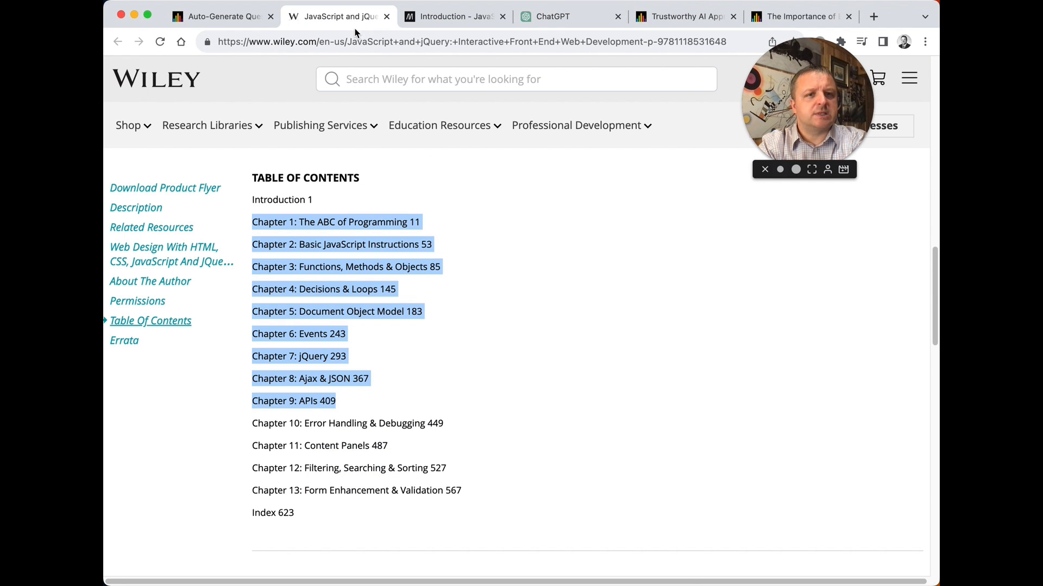
# Step: Search MDN for 'advanced' to find the Node.js server-side JavaScript passage, then return to ChatGPT
pyautogui.click(452, 16)
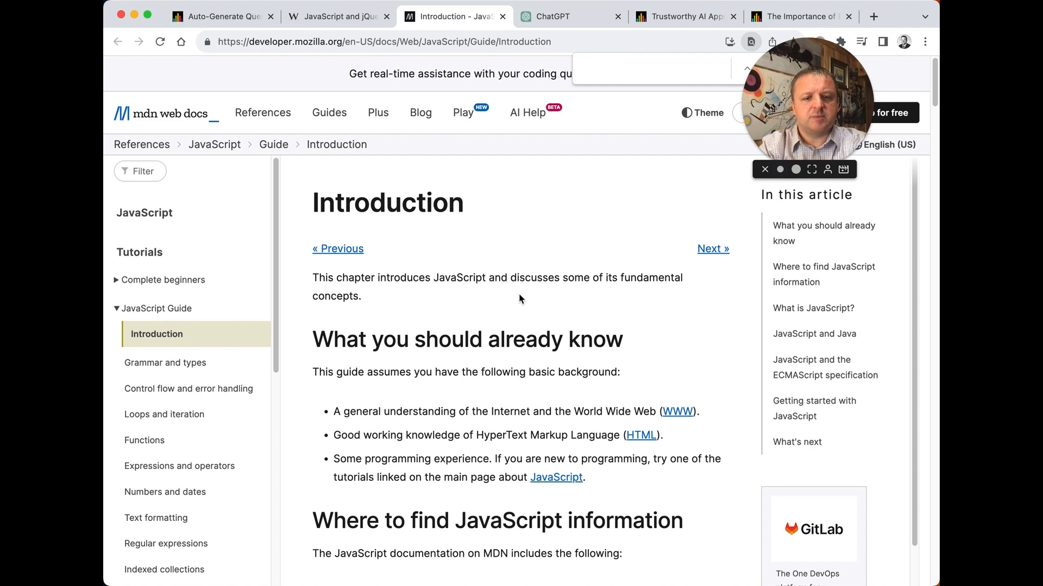
pyautogui.write('advanced')
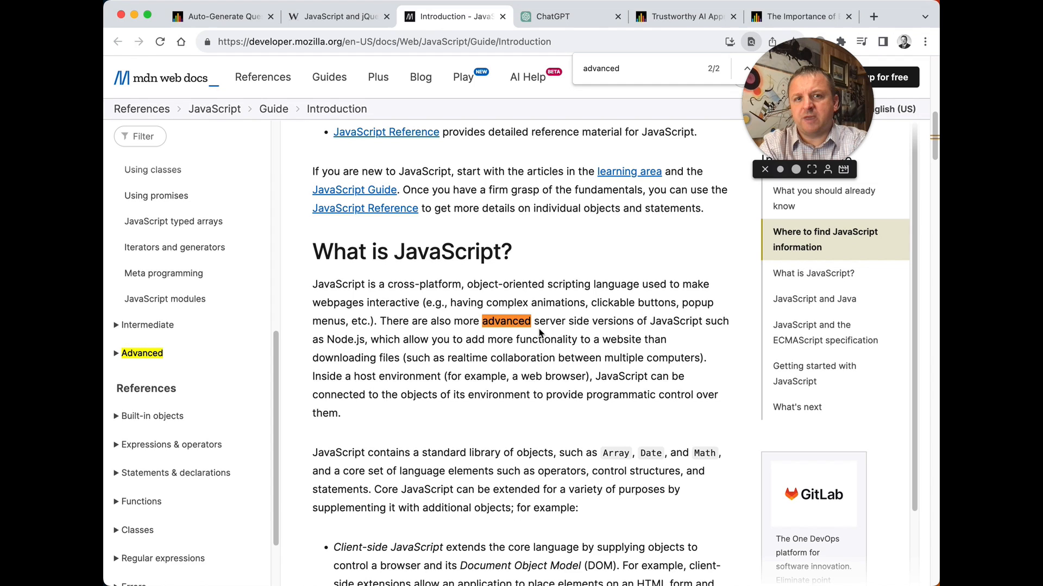
pyautogui.moveTo(450, 339)
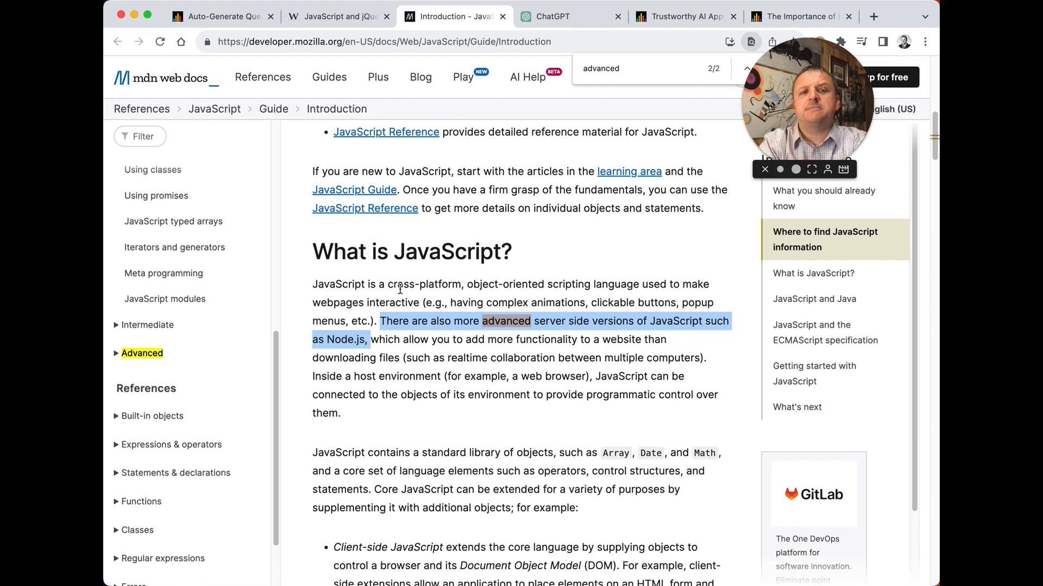
pyautogui.click(568, 16)
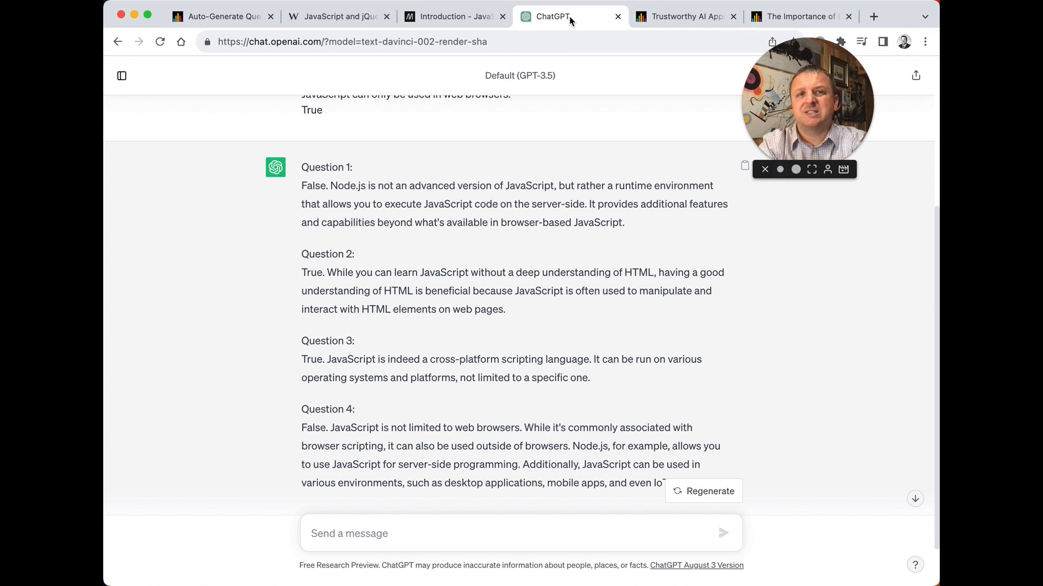
pyautogui.moveTo(493, 237)
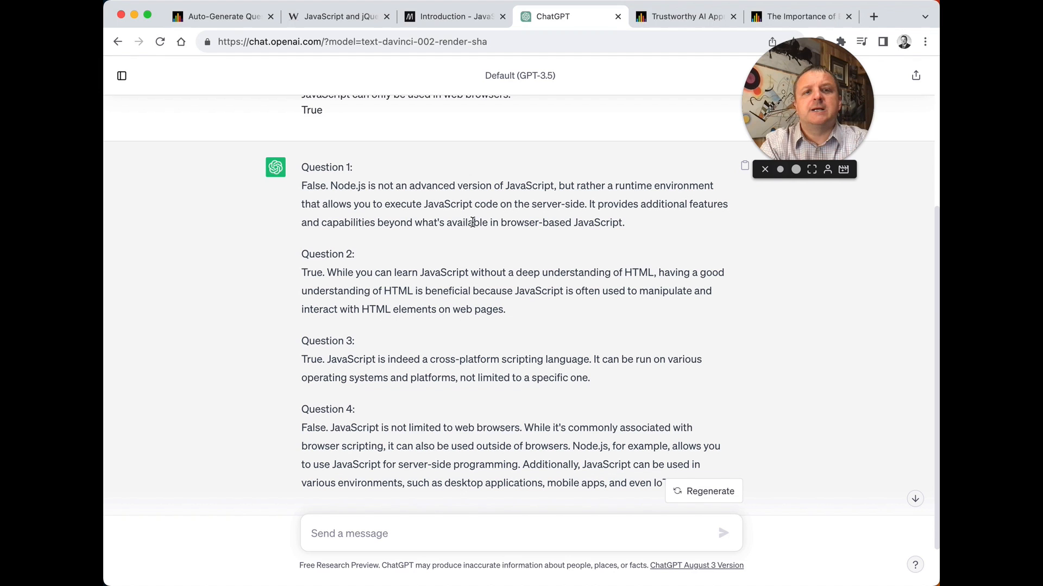
pyautogui.moveTo(315, 285)
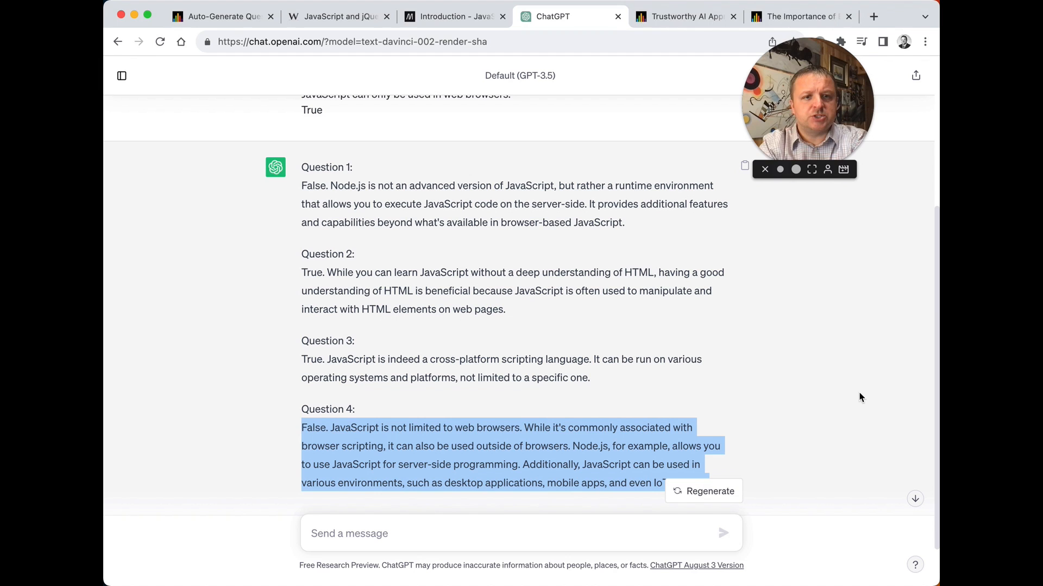
pyautogui.moveTo(860, 398)
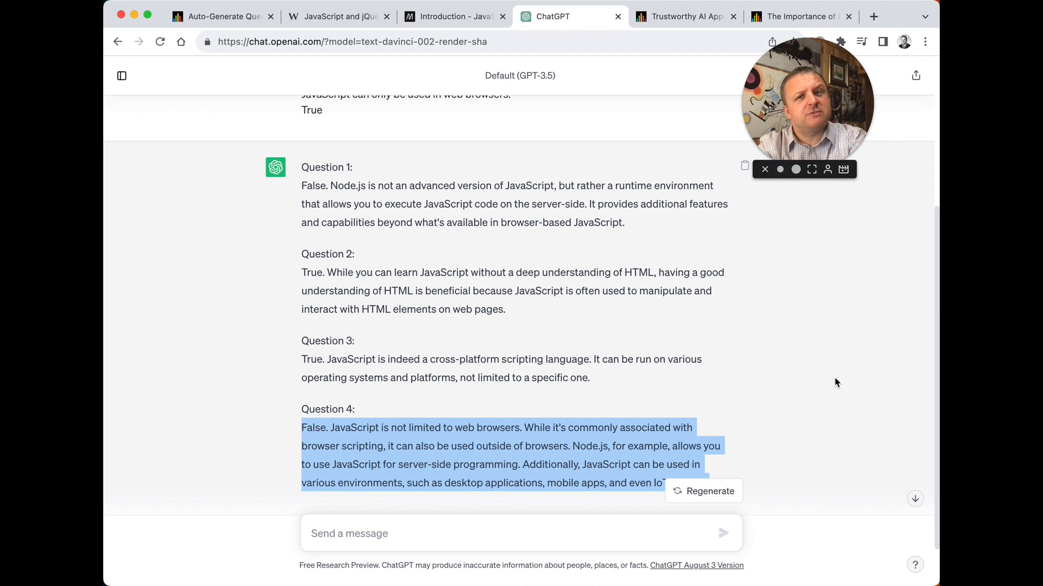
pyautogui.moveTo(303, 60)
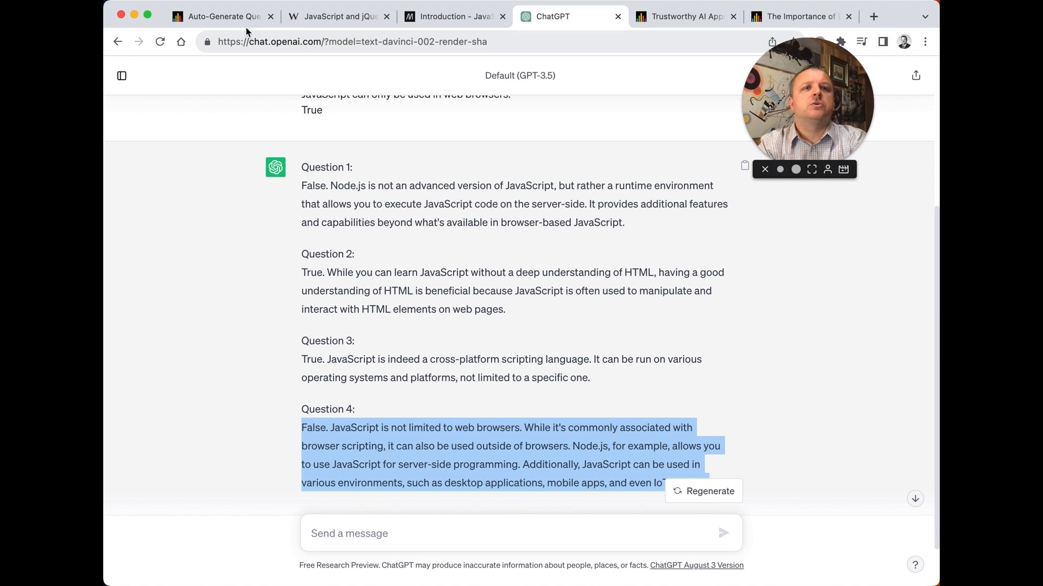
pyautogui.moveTo(222, 17)
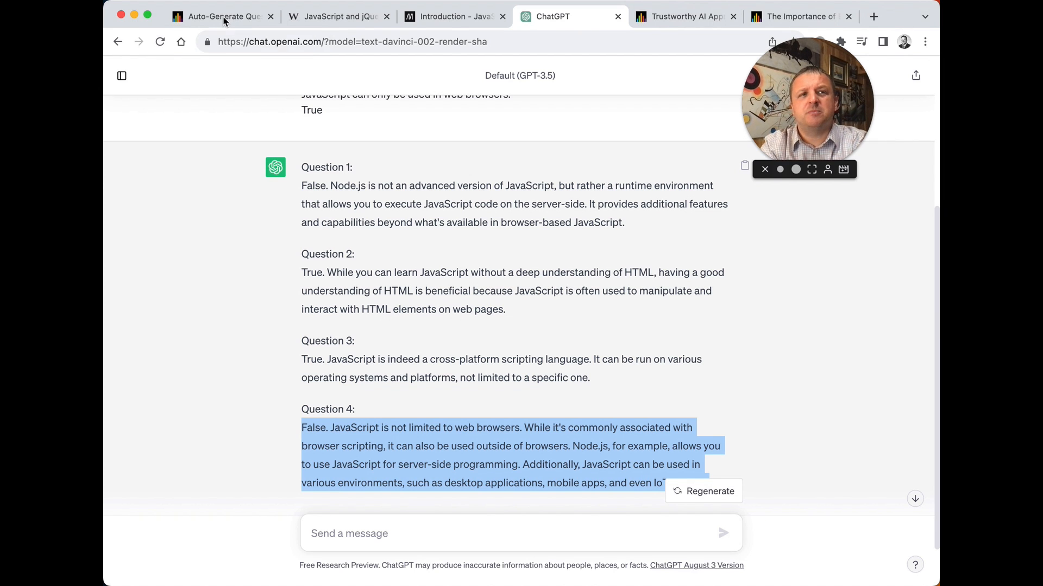
# Step: After reviewing ChatGPT's Question 4 verdict, return to the Auto-Generate Question Bank
pyautogui.click(222, 16)
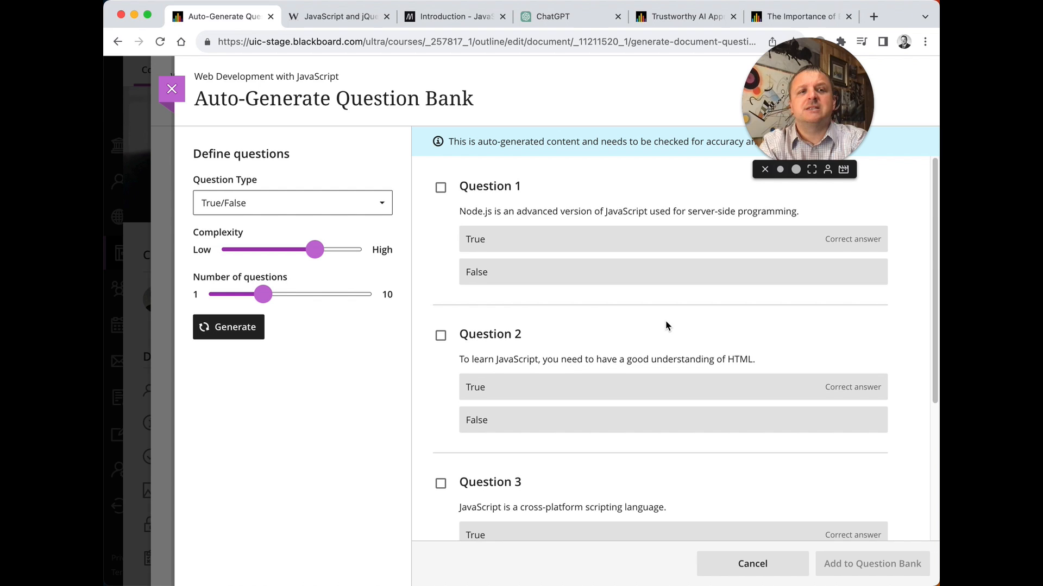
# Step: Keep the True/False type, select Questions 1–3, and add the 3 questions to a new question bank
pyautogui.click(291, 203)
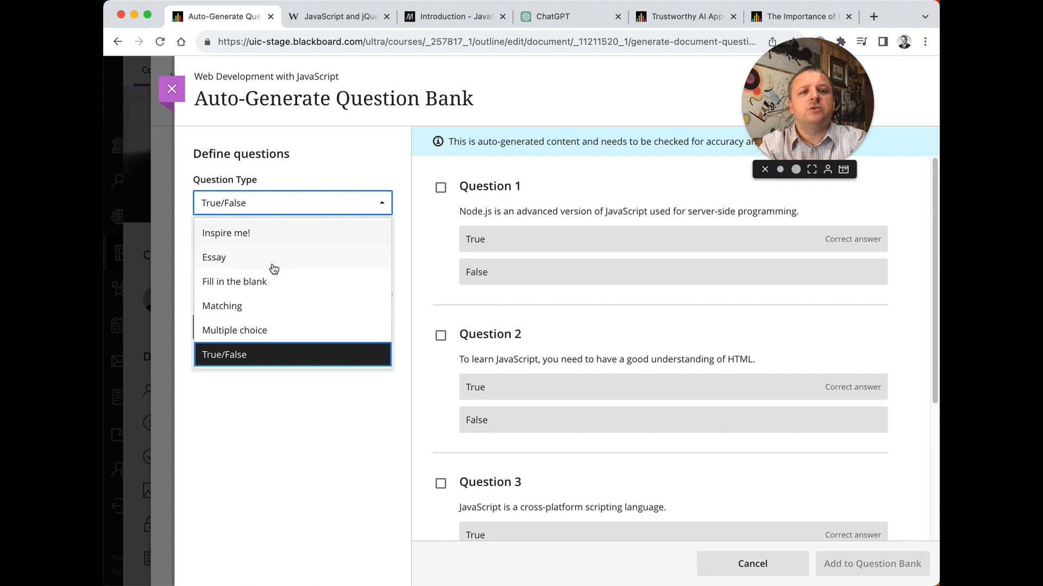
pyautogui.moveTo(238, 306)
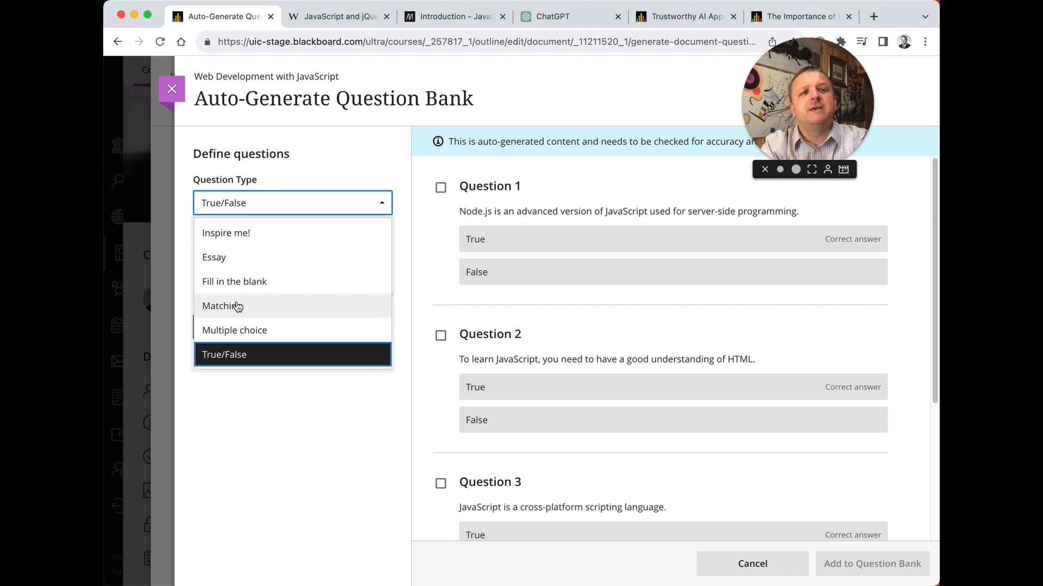
pyautogui.click(223, 354)
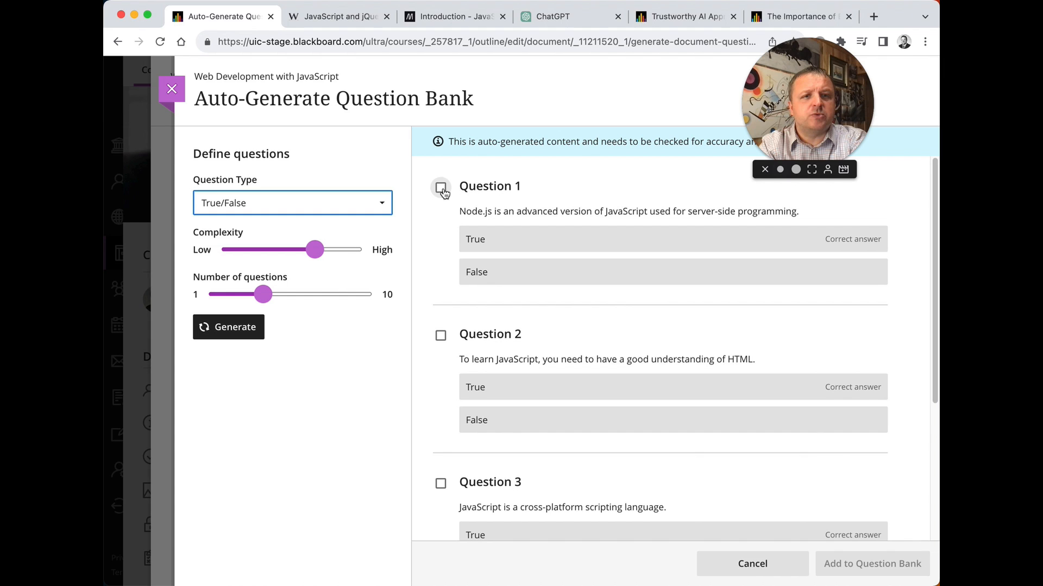
pyautogui.click(440, 336)
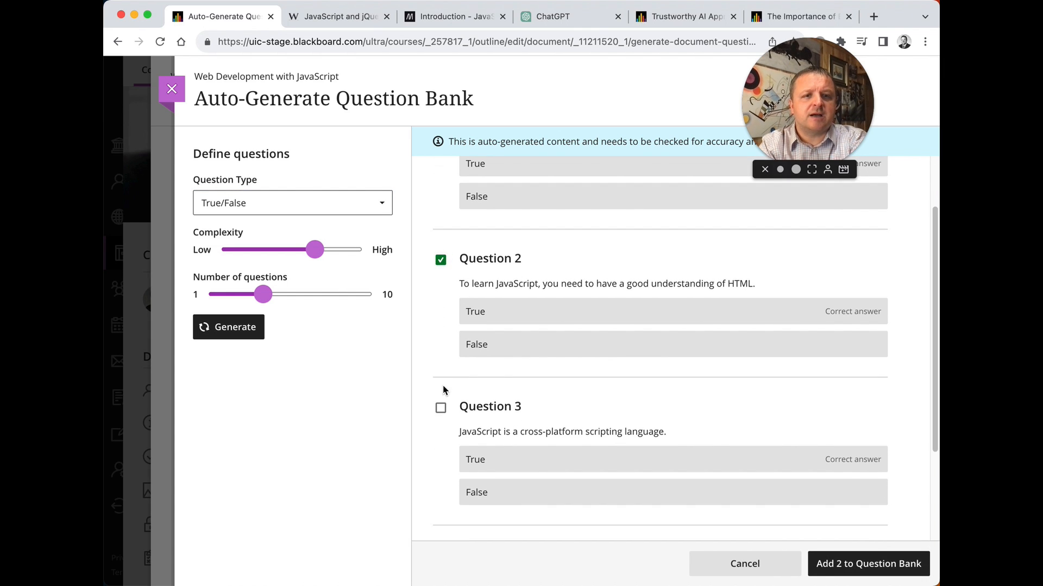
pyautogui.click(440, 407)
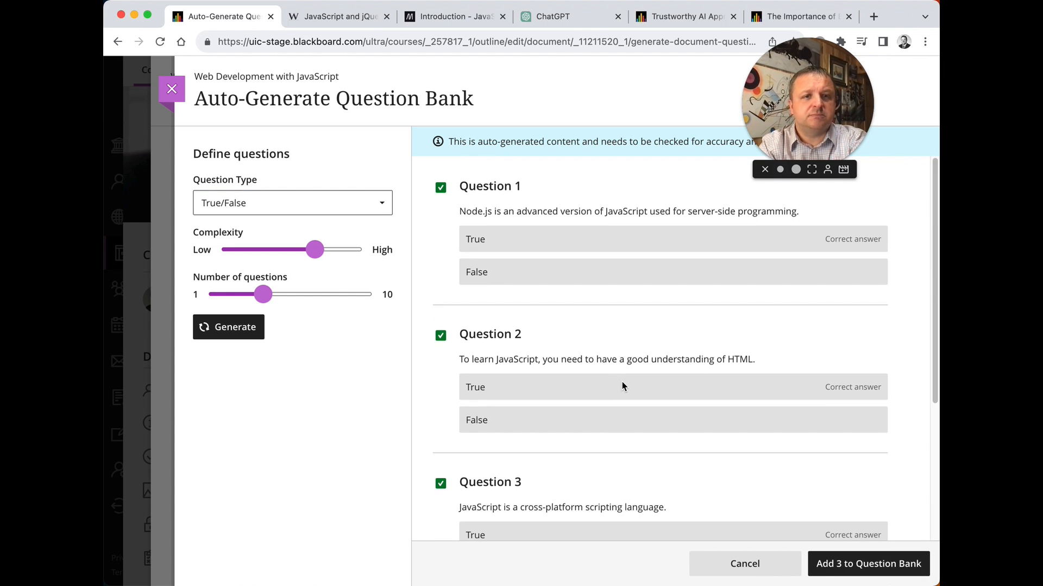
pyautogui.moveTo(750, 501)
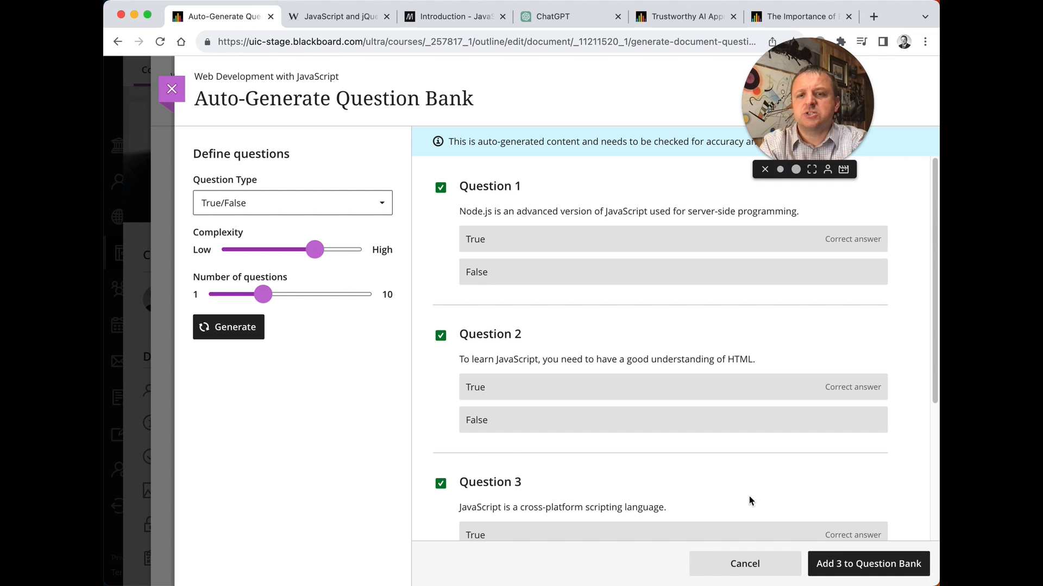
pyautogui.moveTo(691, 361)
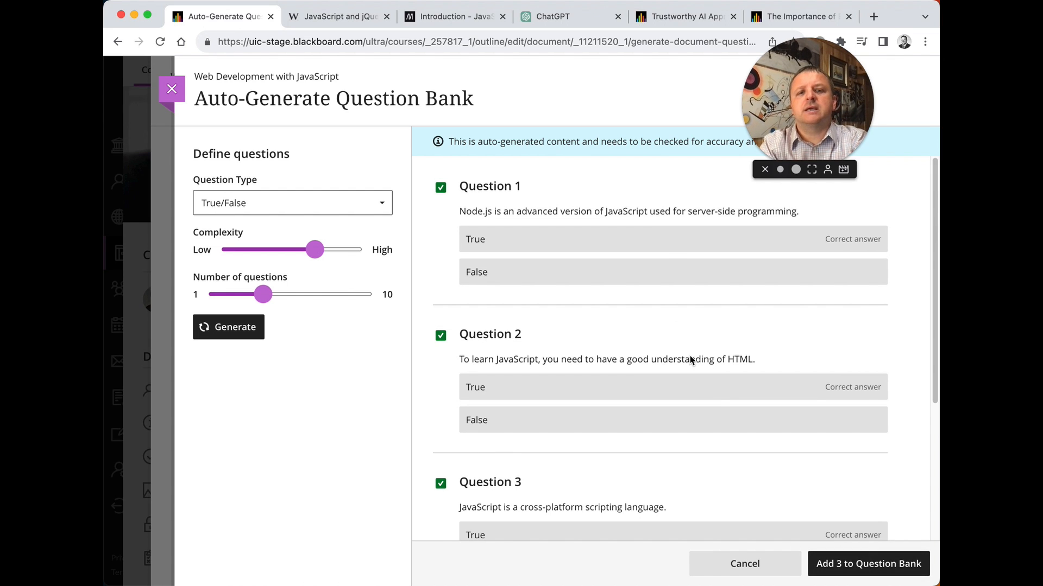
pyautogui.click(867, 563)
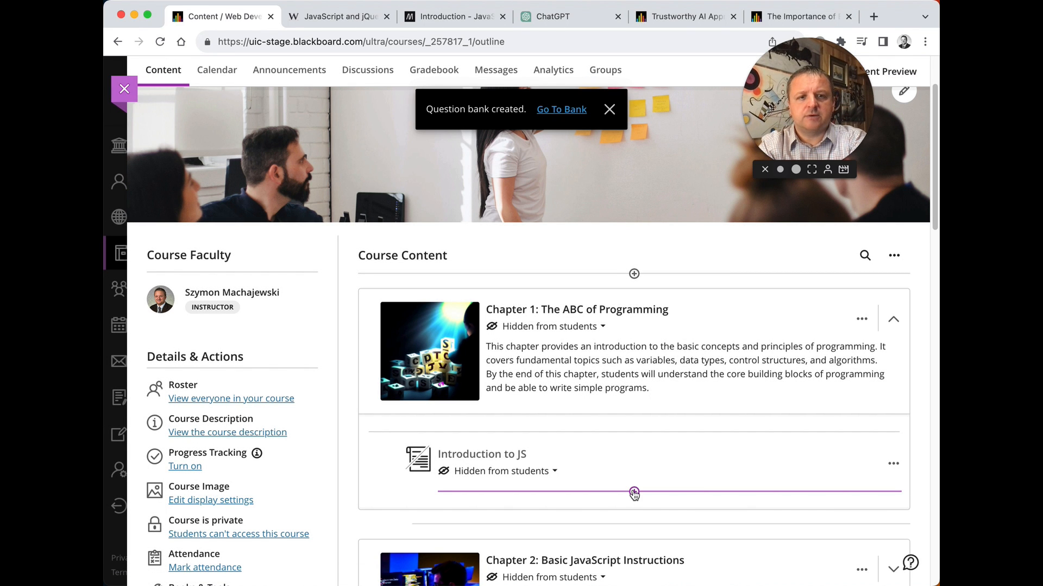
# Step: Create a new test below Introduction to JS and pull in the three bank questions as a question pool
pyautogui.click(632, 492)
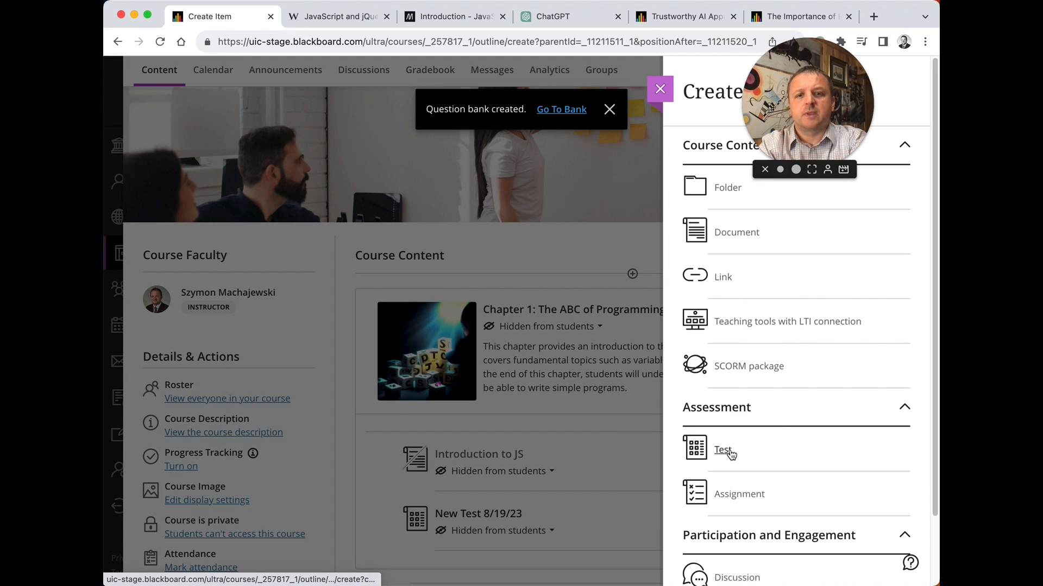
pyautogui.click(722, 449)
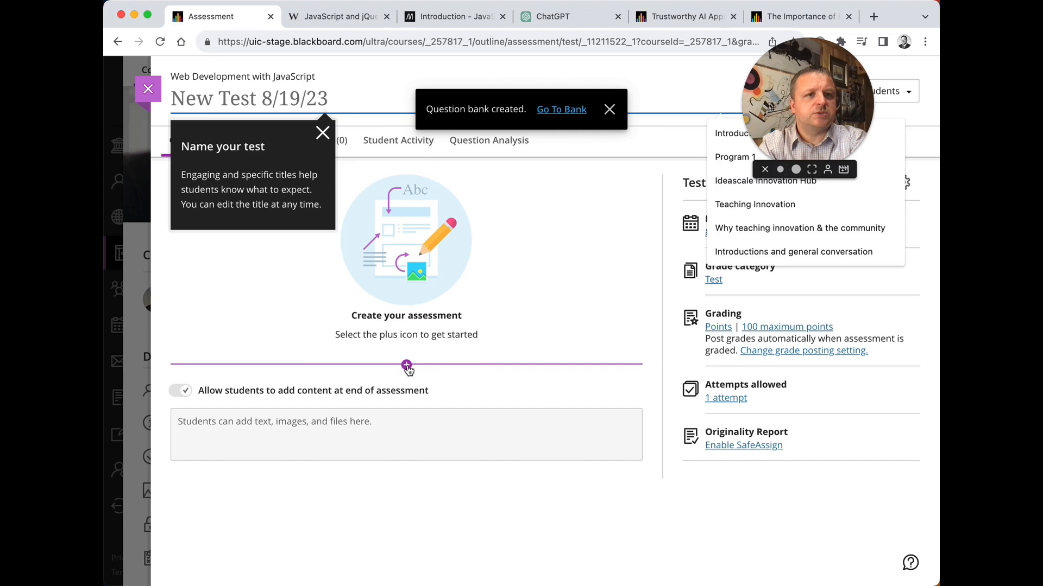
pyautogui.click(406, 366)
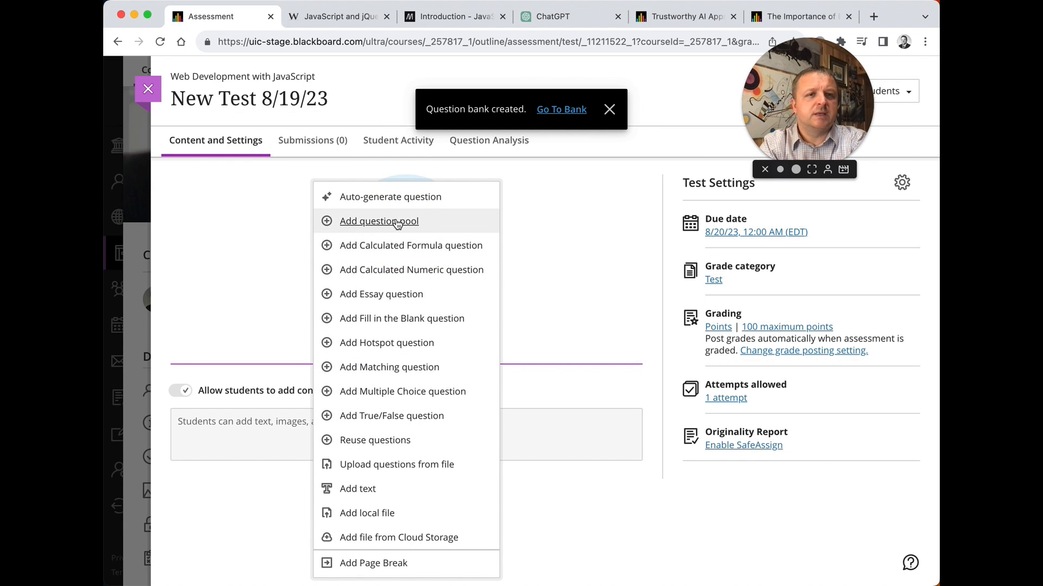
pyautogui.click(378, 221)
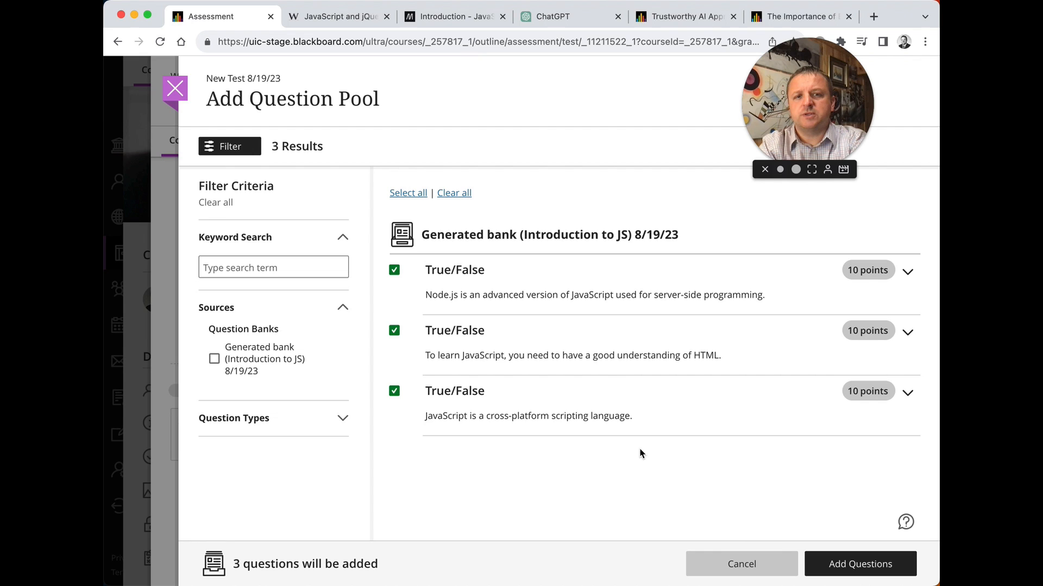
pyautogui.click(859, 563)
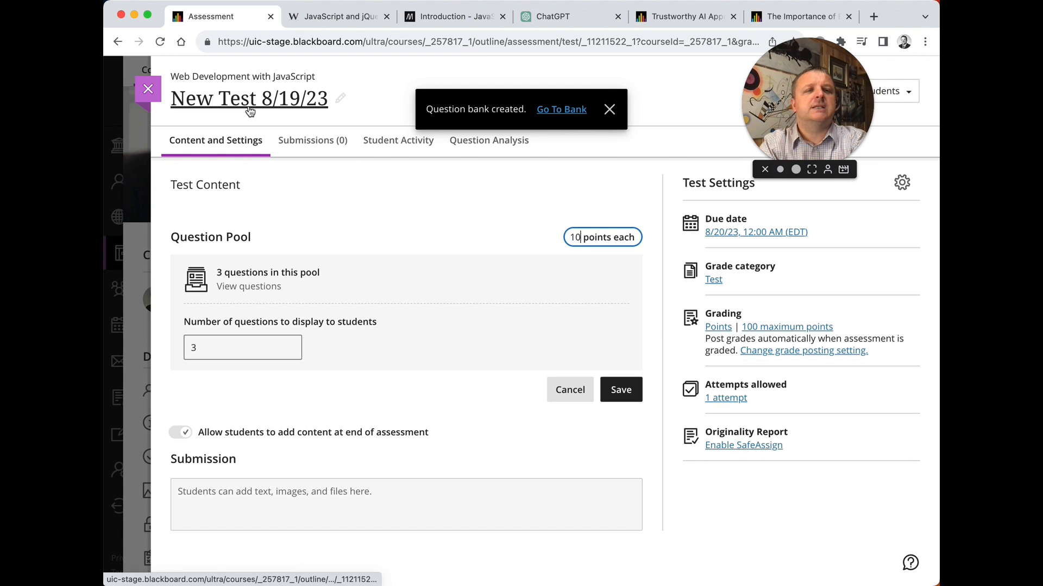
# Step: Save the pool settings, title the test 'Quiz 1', and return to the course
pyautogui.write('Qu')
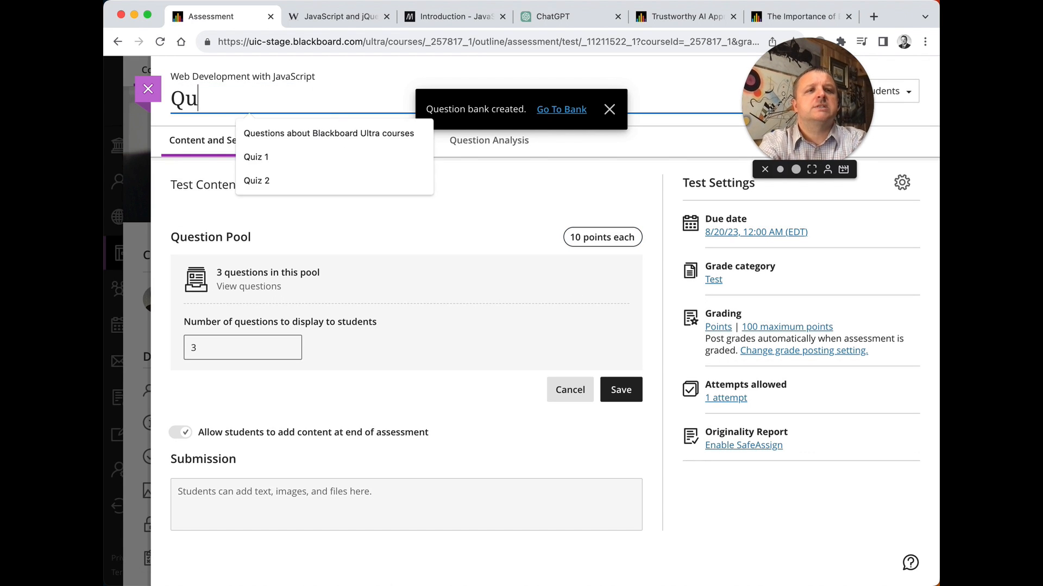
pyautogui.click(255, 156)
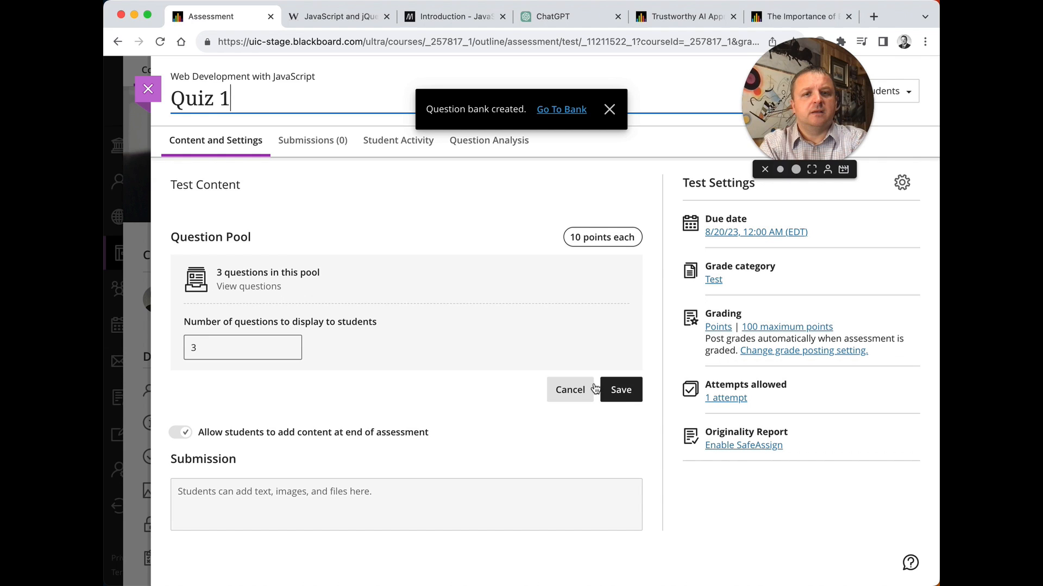
pyautogui.click(619, 389)
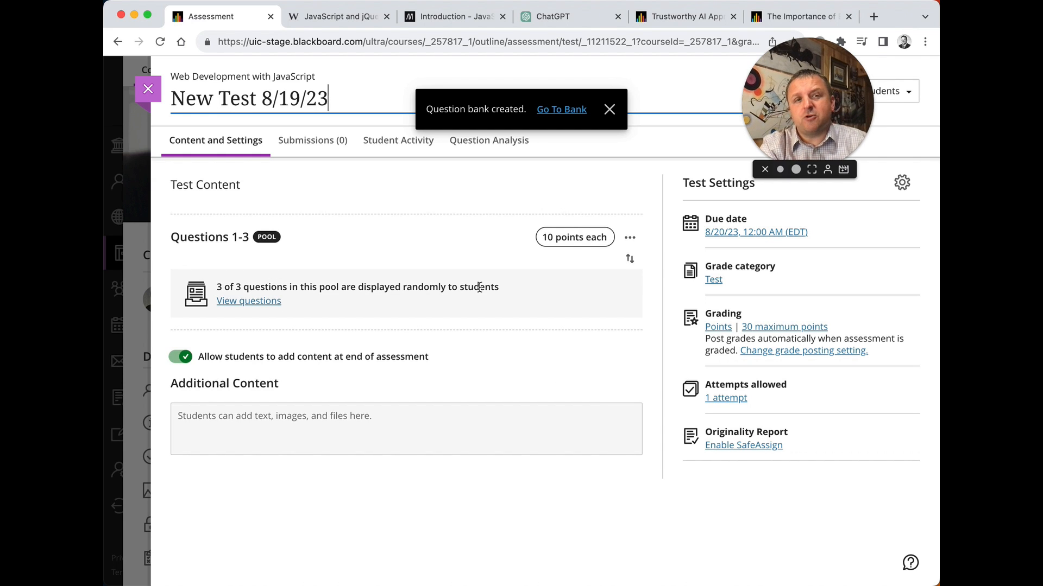
pyautogui.tripleClick(248, 99)
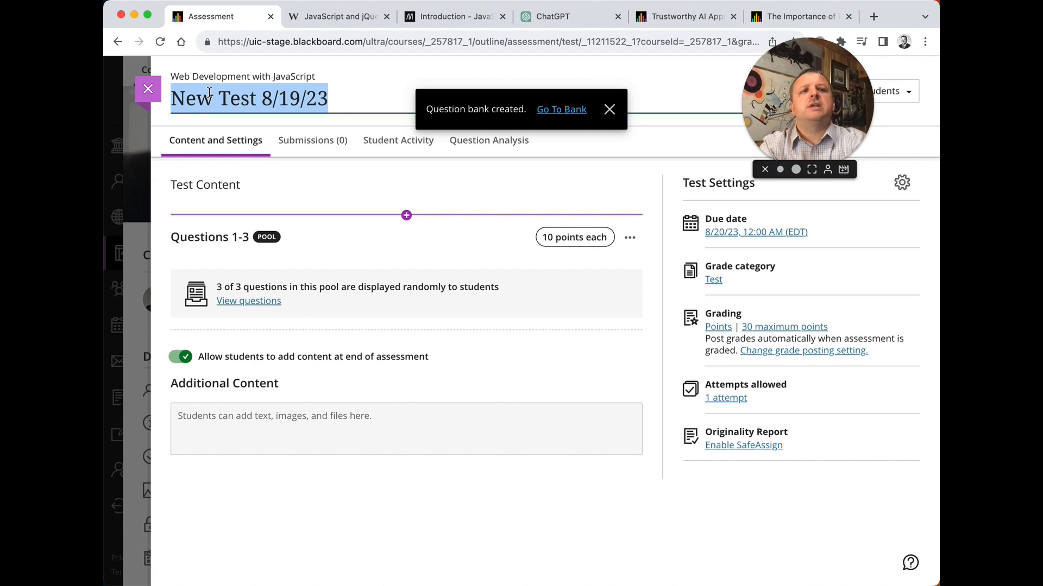
pyautogui.write('Quiz 1')
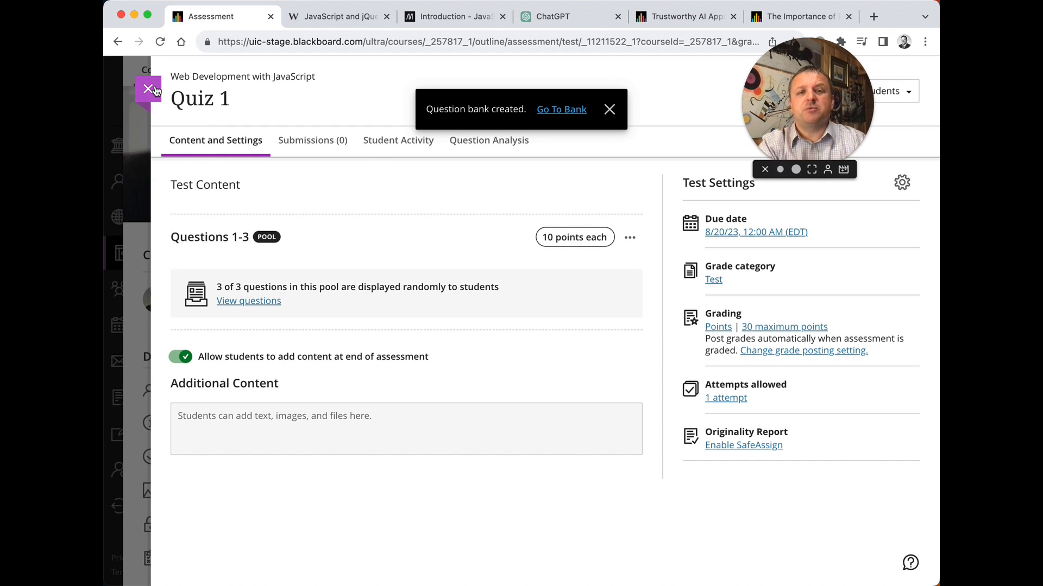
pyautogui.click(123, 88)
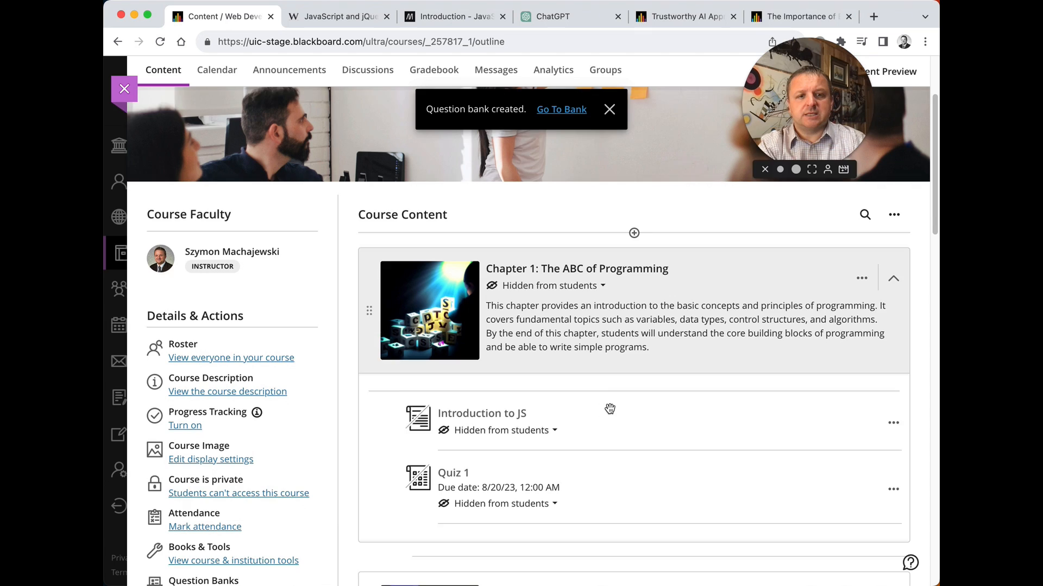
# Step: Show the content-creation choices below Quiz 1 in Chapter 1
pyautogui.scroll(-3)
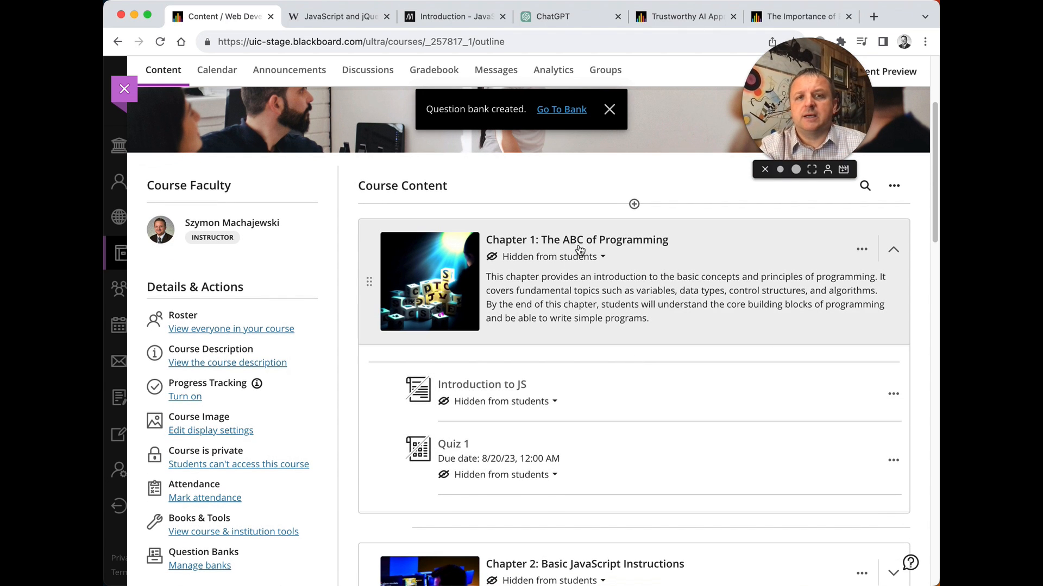
pyautogui.moveTo(481, 384)
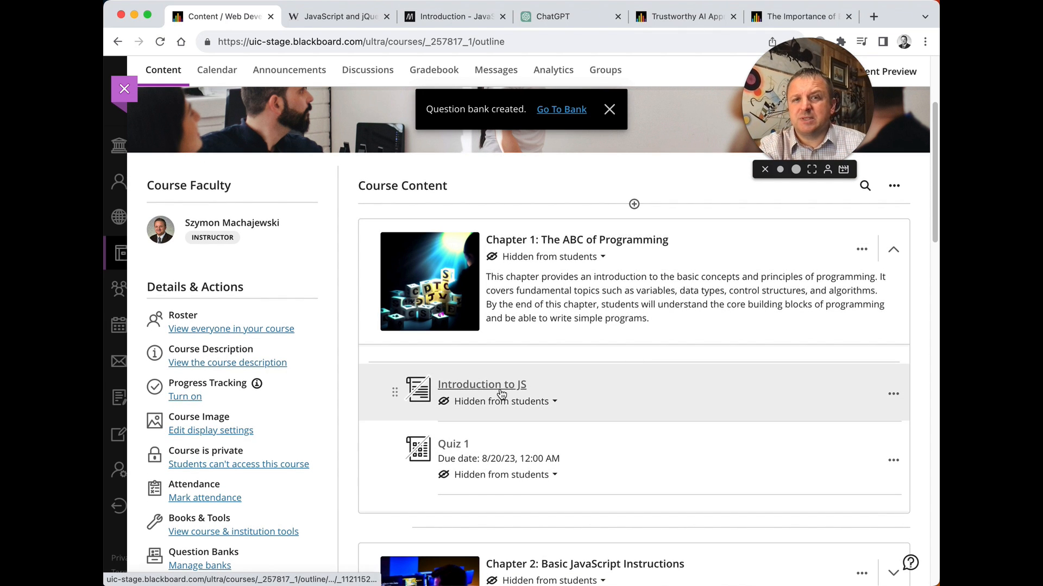
pyautogui.moveTo(463, 453)
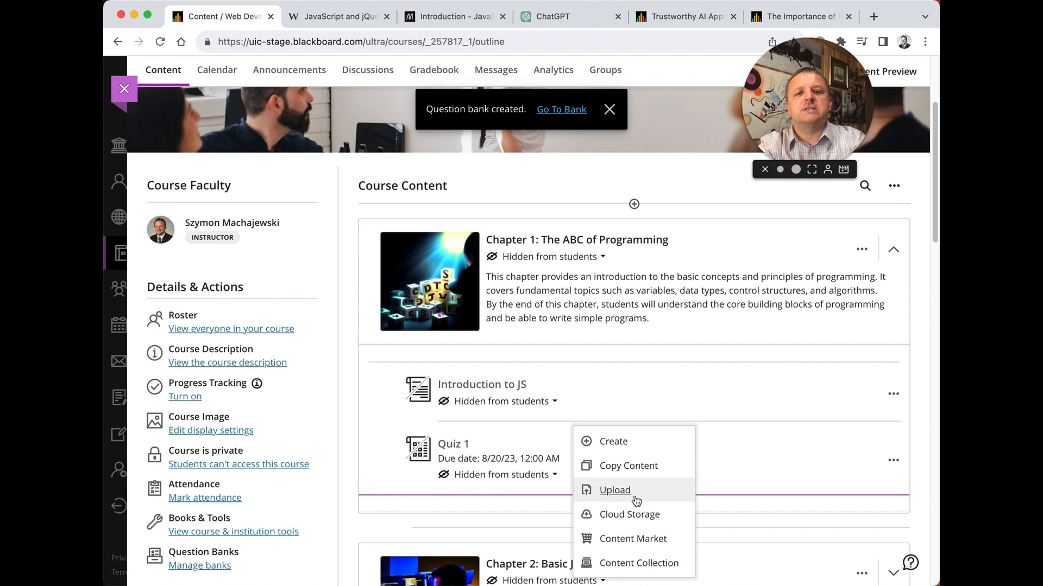
pyautogui.moveTo(612, 442)
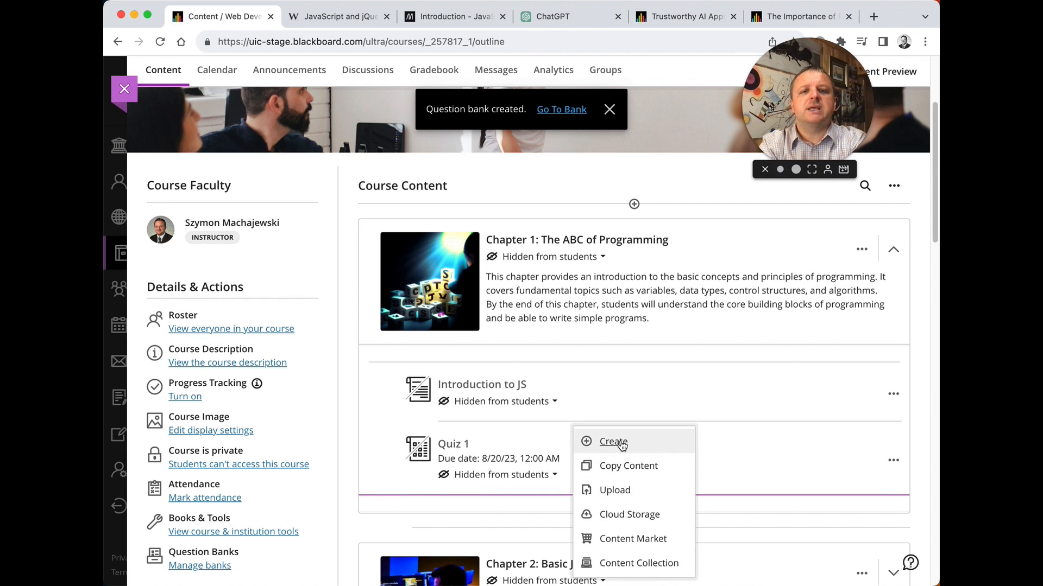
pyautogui.click(612, 442)
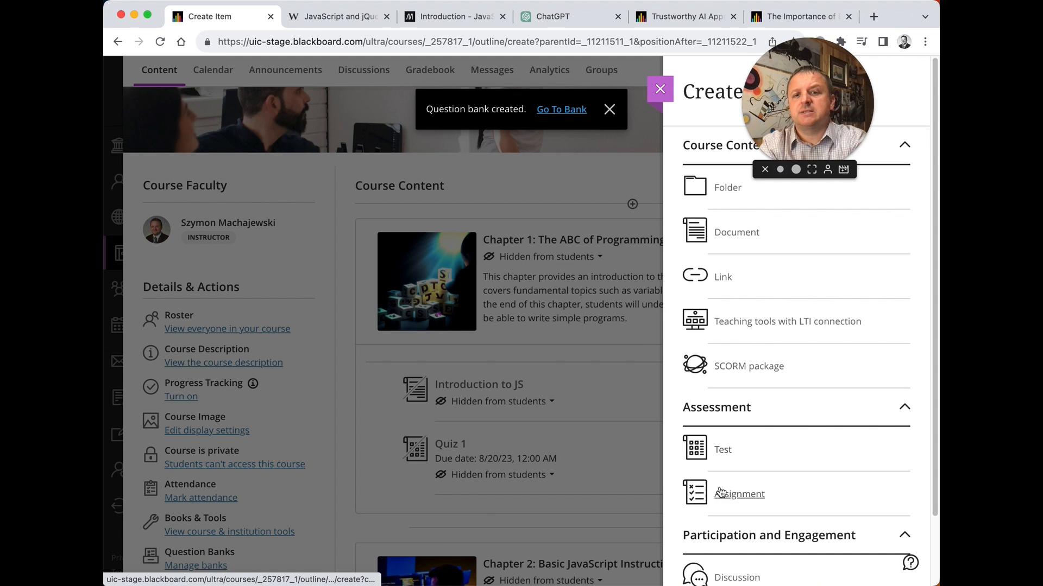
# Step: Create a new assignment and save the Chapter 3 & 10 reading and JavaScript exercise instructions as its text block
pyautogui.click(738, 494)
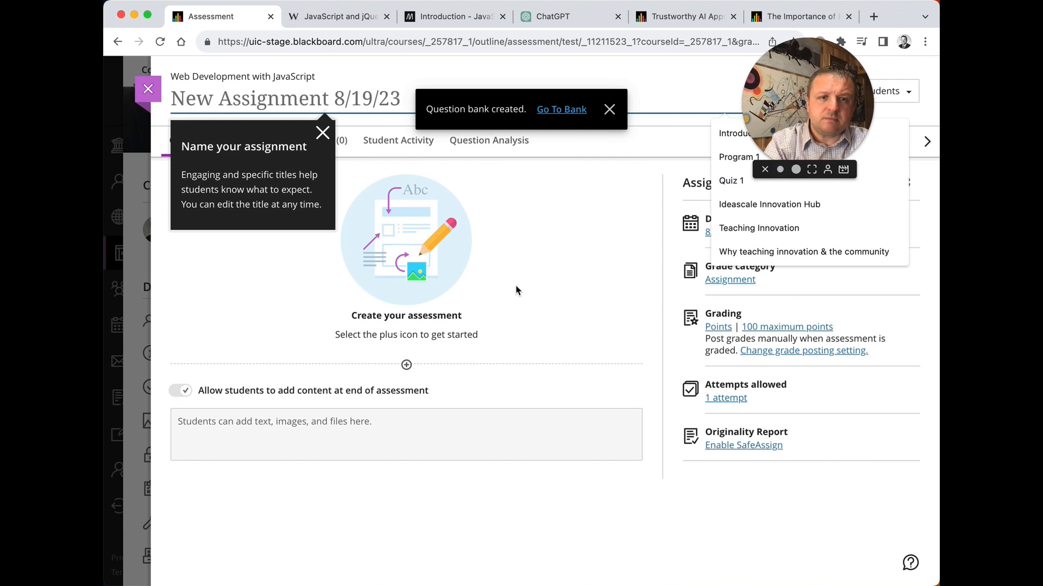
pyautogui.click(405, 365)
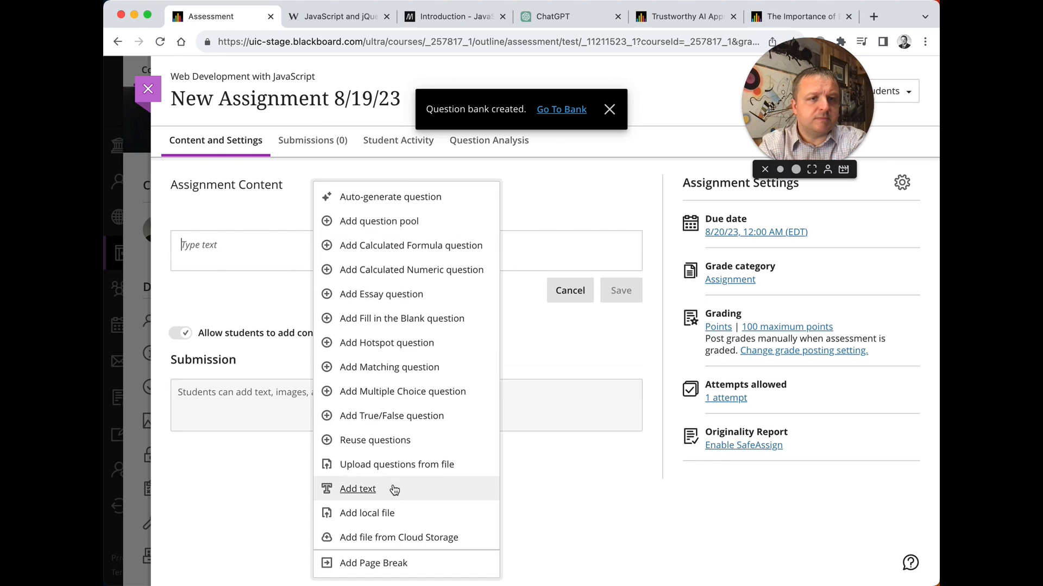
pyautogui.click(357, 489)
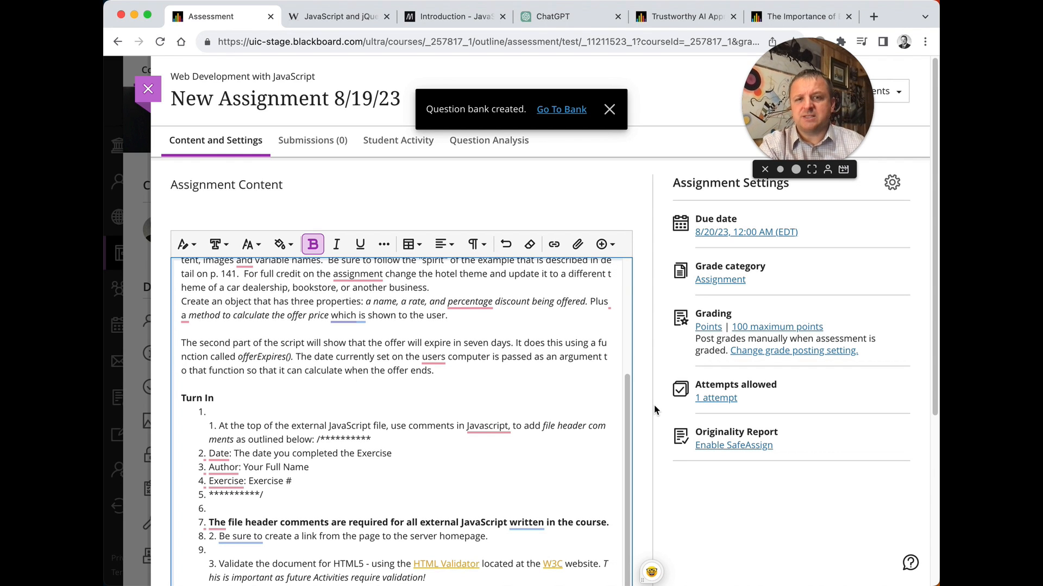
pyautogui.scroll(-3)
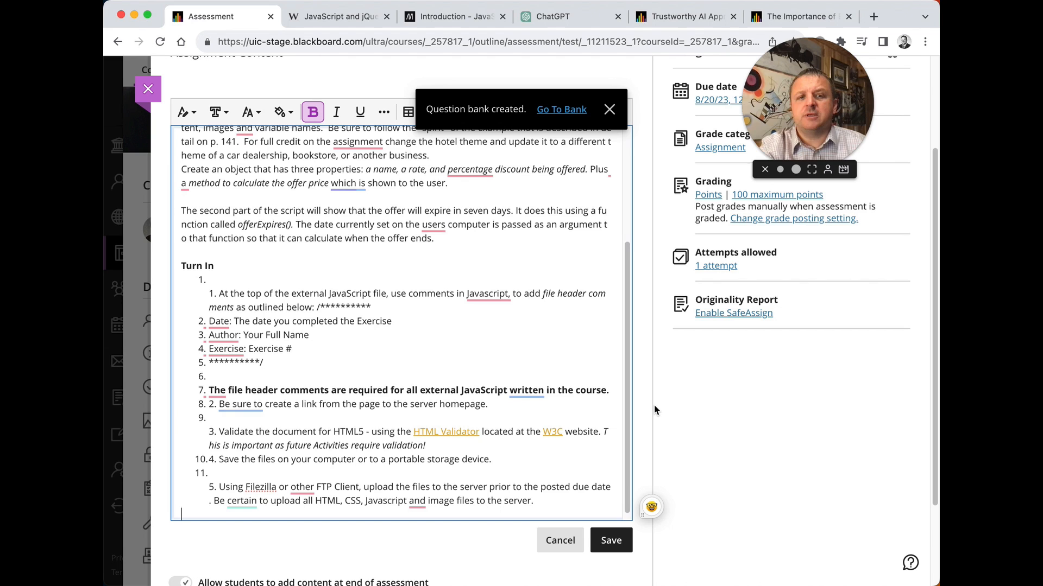
pyautogui.click(609, 540)
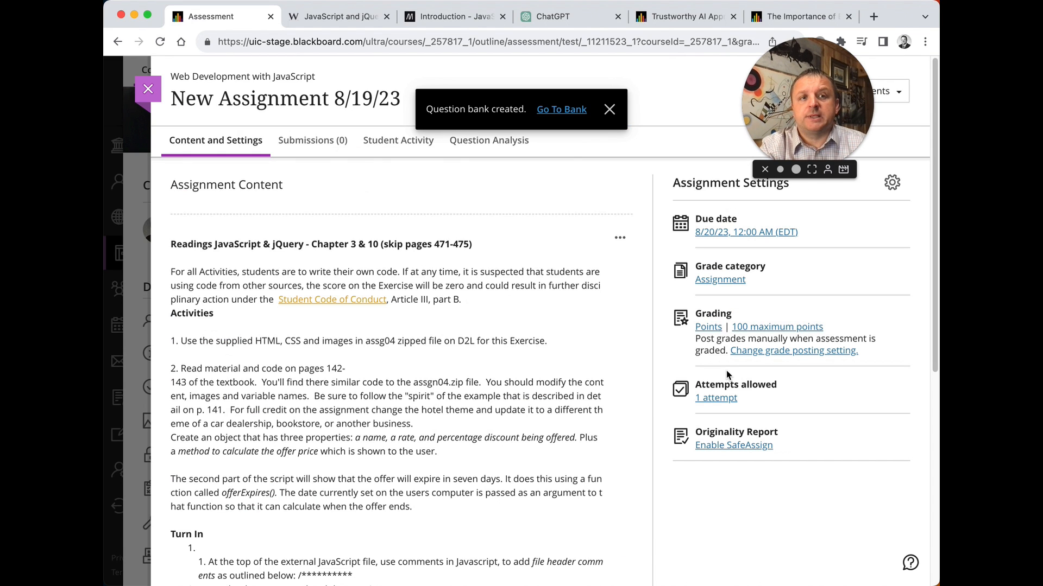
pyautogui.scroll(-3)
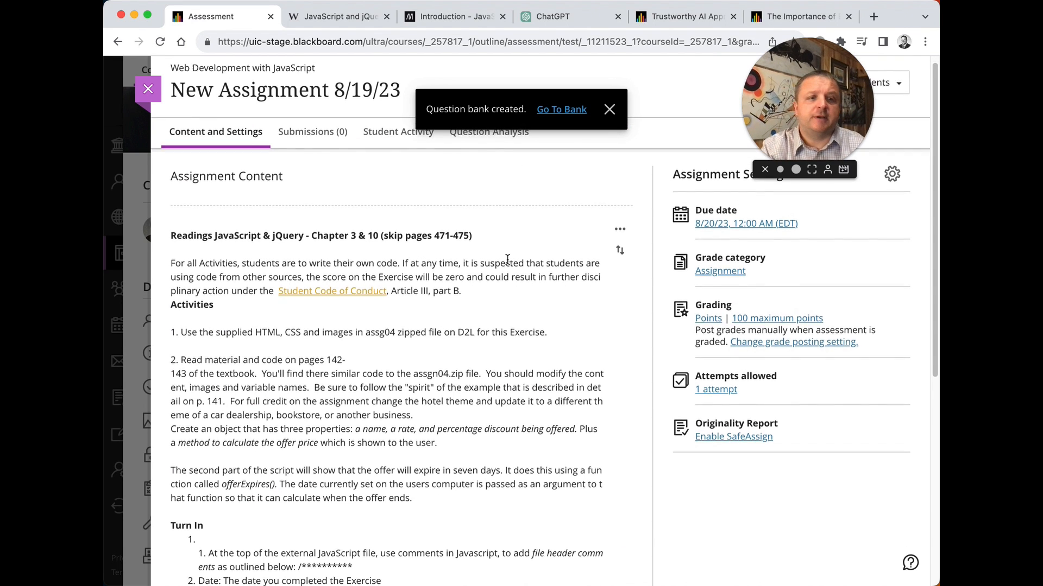
pyautogui.scroll(-3)
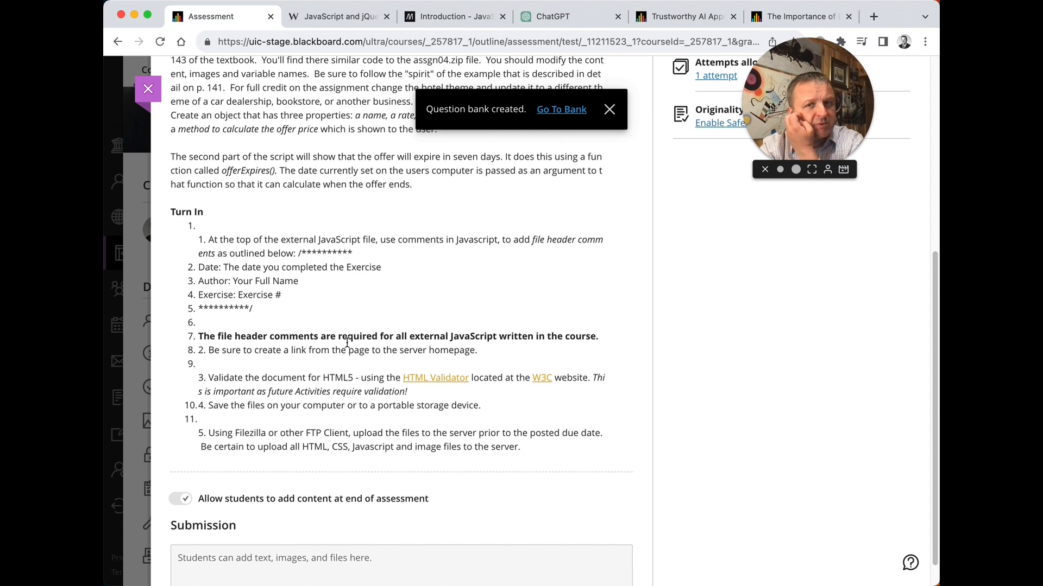
pyautogui.scroll(-3)
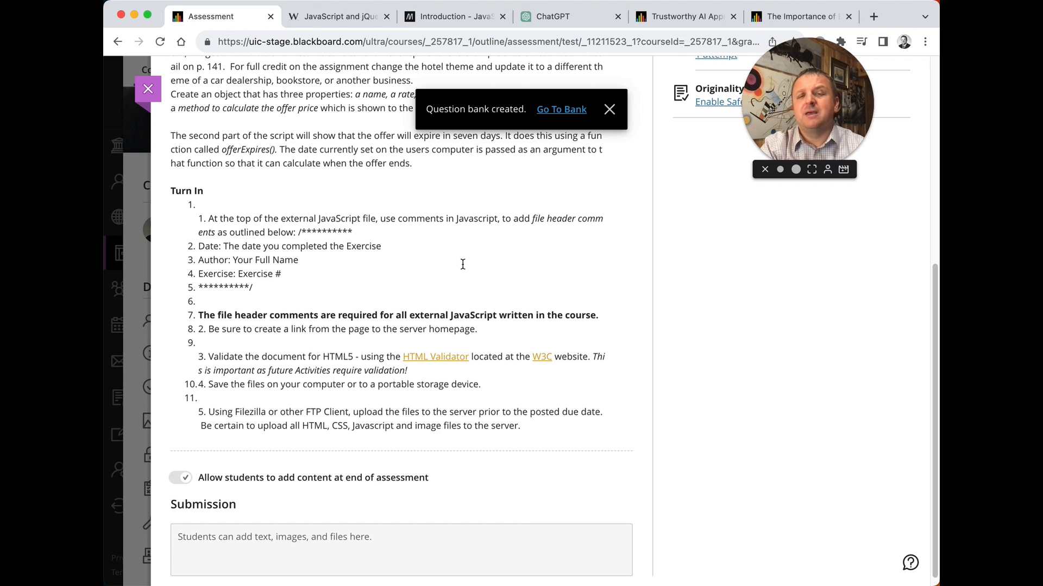
pyautogui.moveTo(760, 369)
pyautogui.write('rubri')
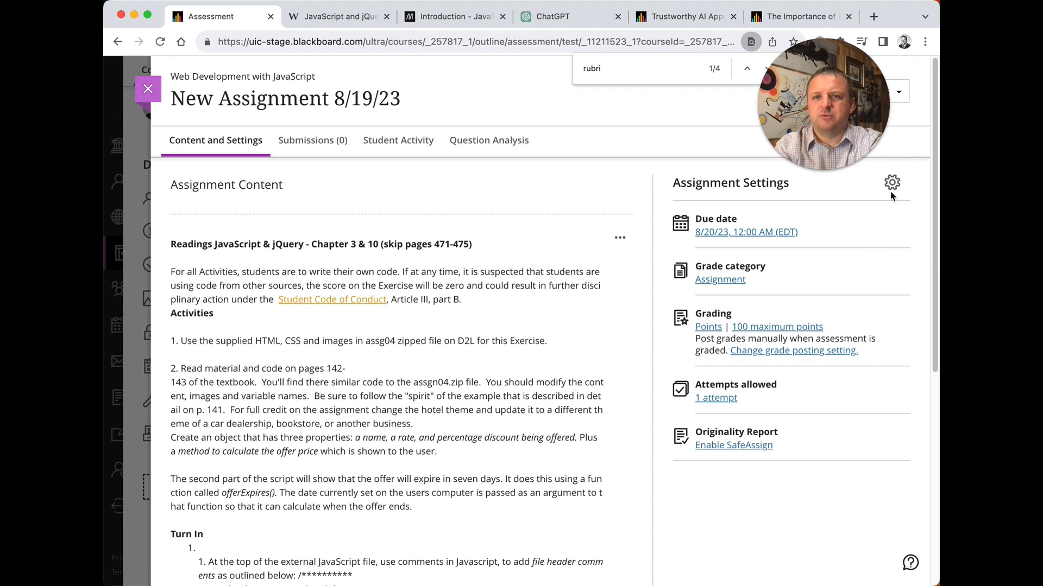
# Step: From the assignment settings, add a grading rubric using the AI Generate option
pyautogui.click(892, 183)
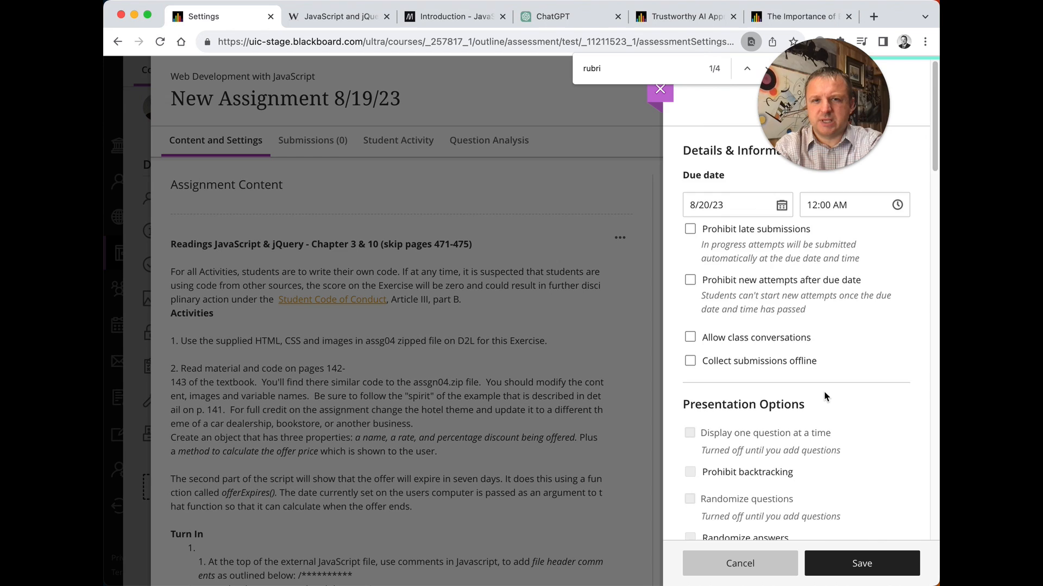
pyautogui.scroll(-3)
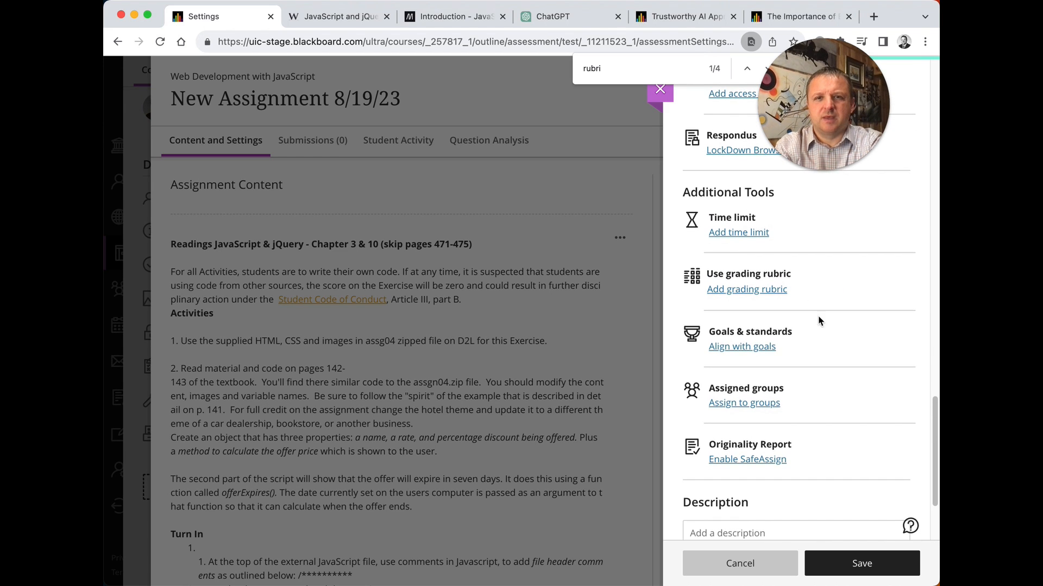
pyautogui.click(746, 289)
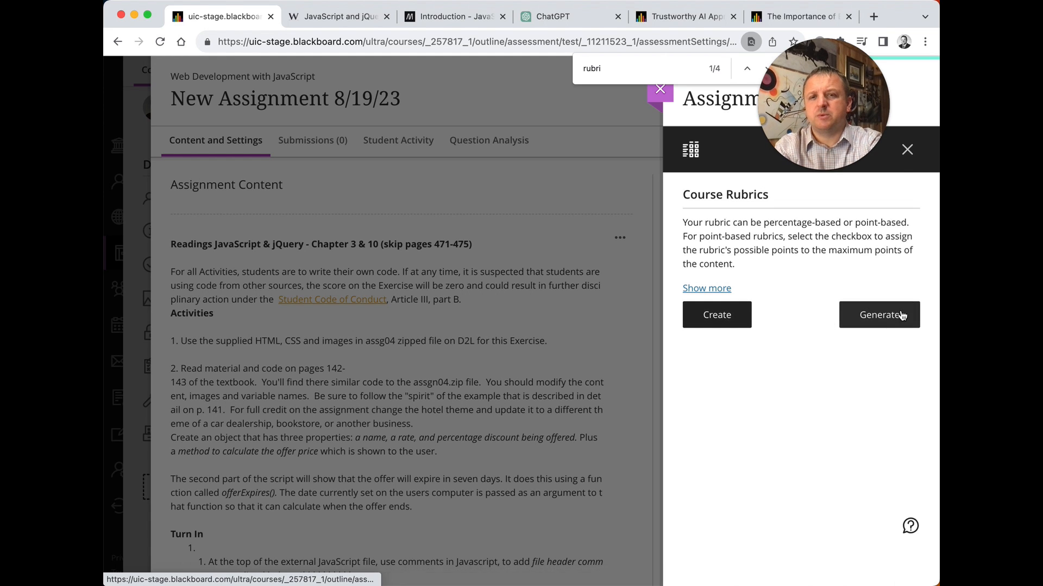
pyautogui.click(879, 315)
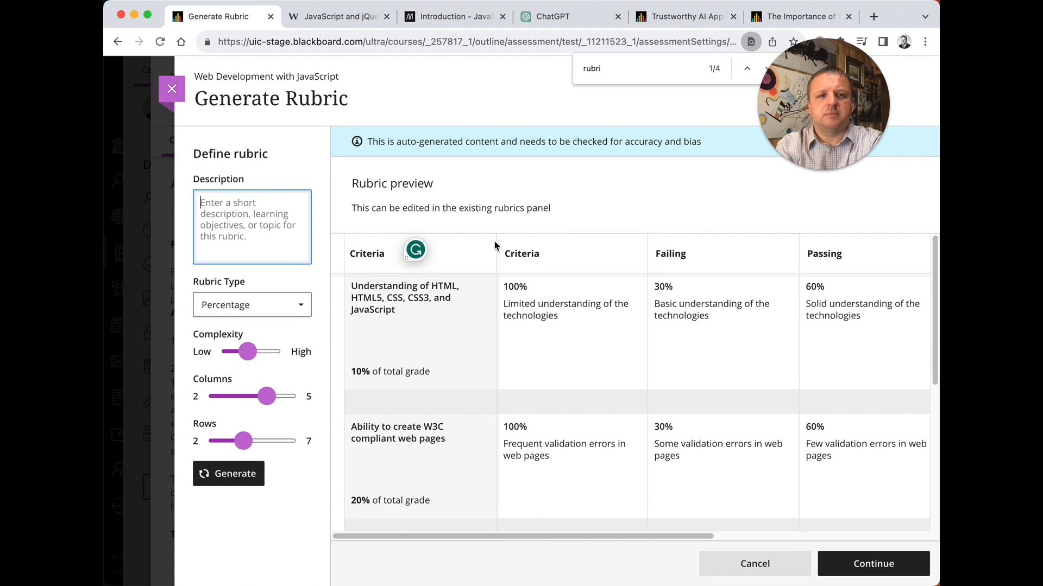
pyautogui.moveTo(713, 272)
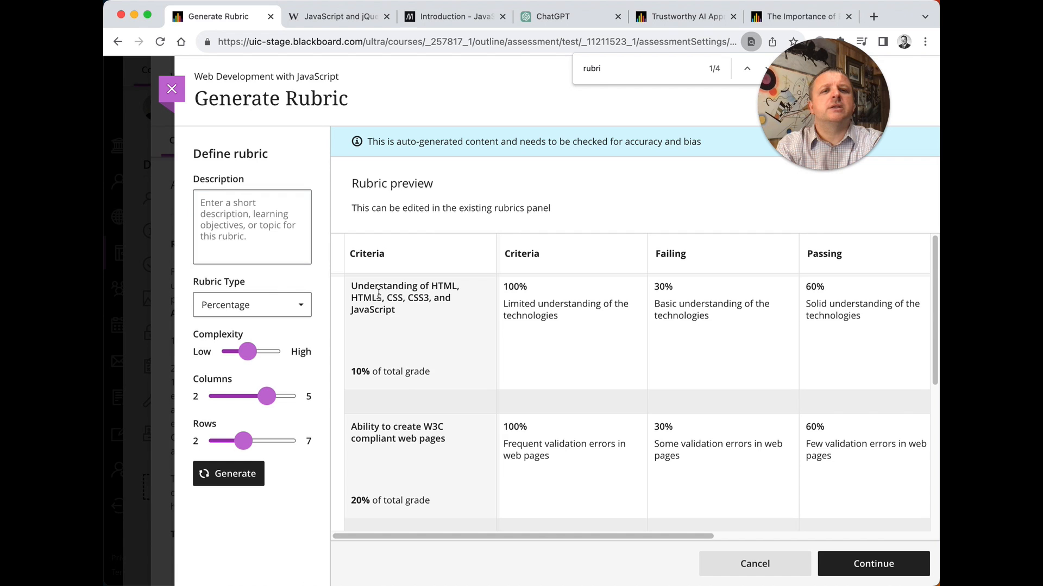
# Step: Enter the assignment's turn-in instructions as the rubric description and start generating
pyautogui.scroll(-3)
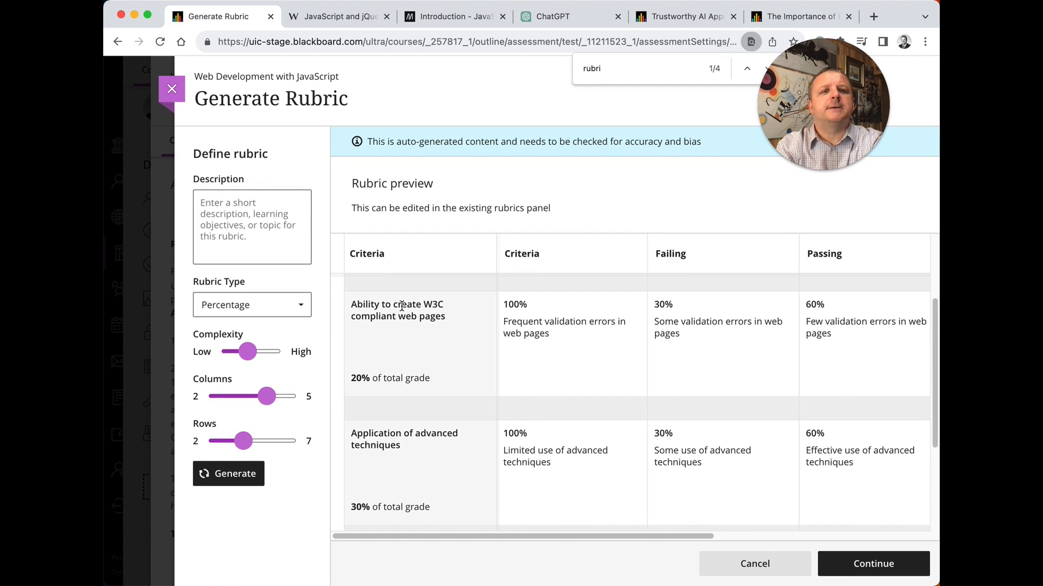
pyautogui.scroll(3)
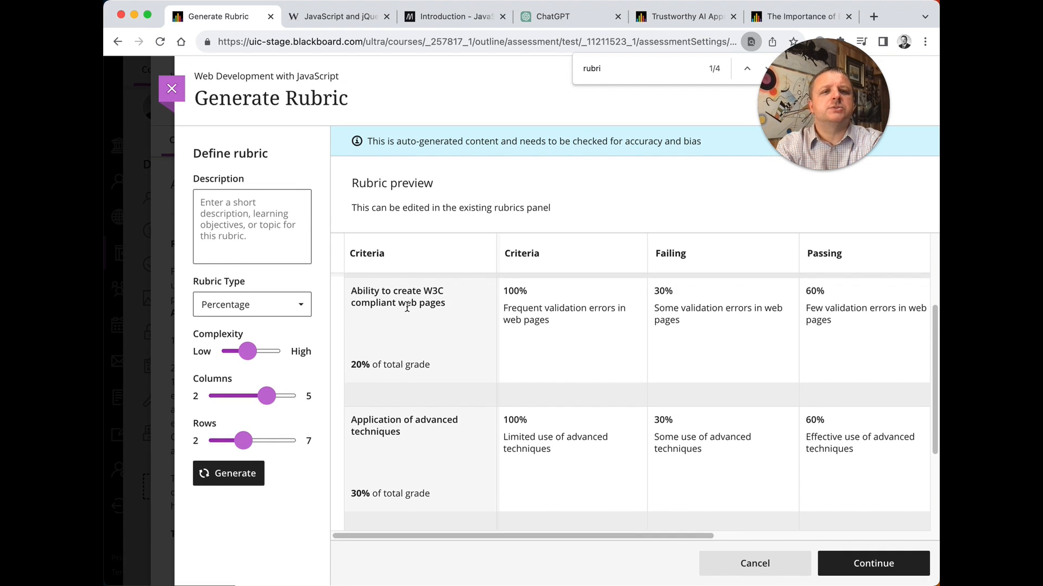
pyautogui.scroll(-3)
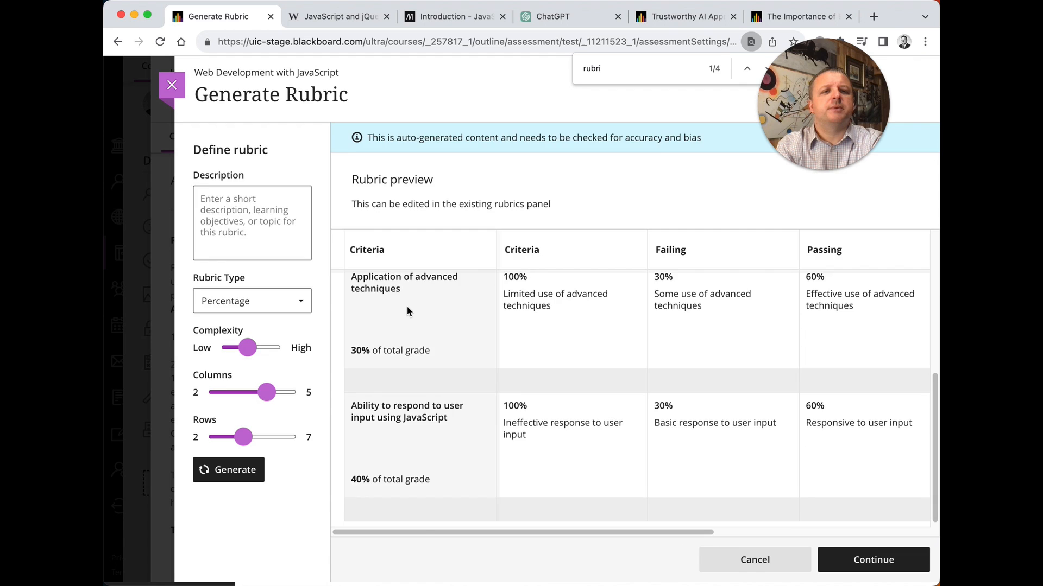
pyautogui.click(251, 222)
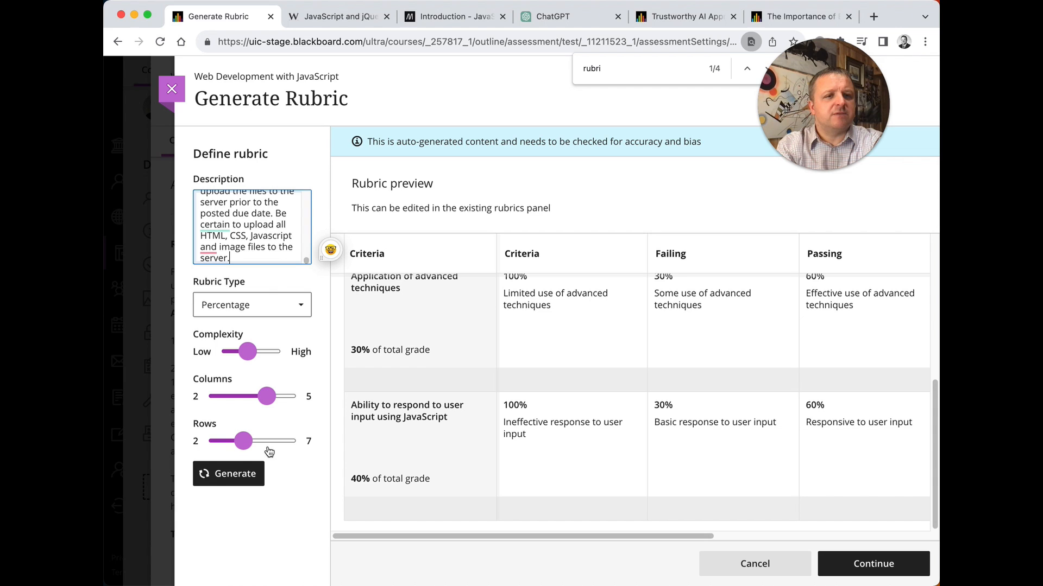
pyautogui.click(228, 474)
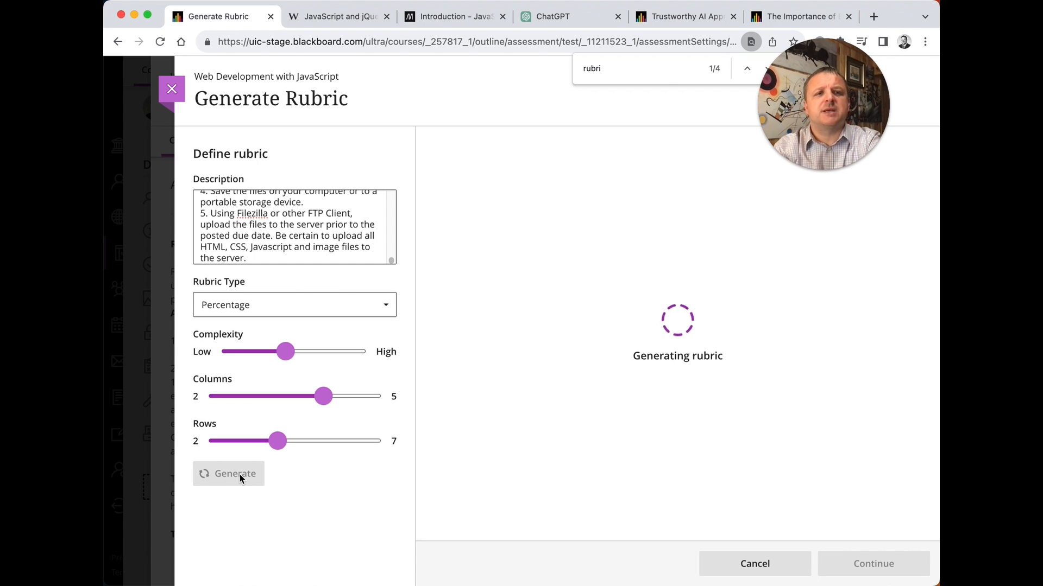
pyautogui.moveTo(328, 507)
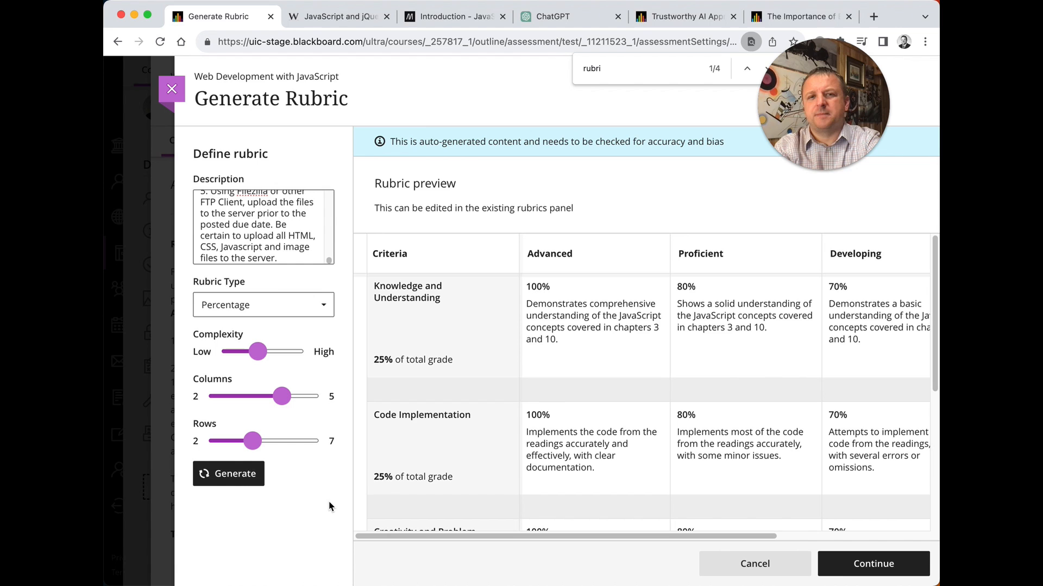
pyautogui.moveTo(827, 353)
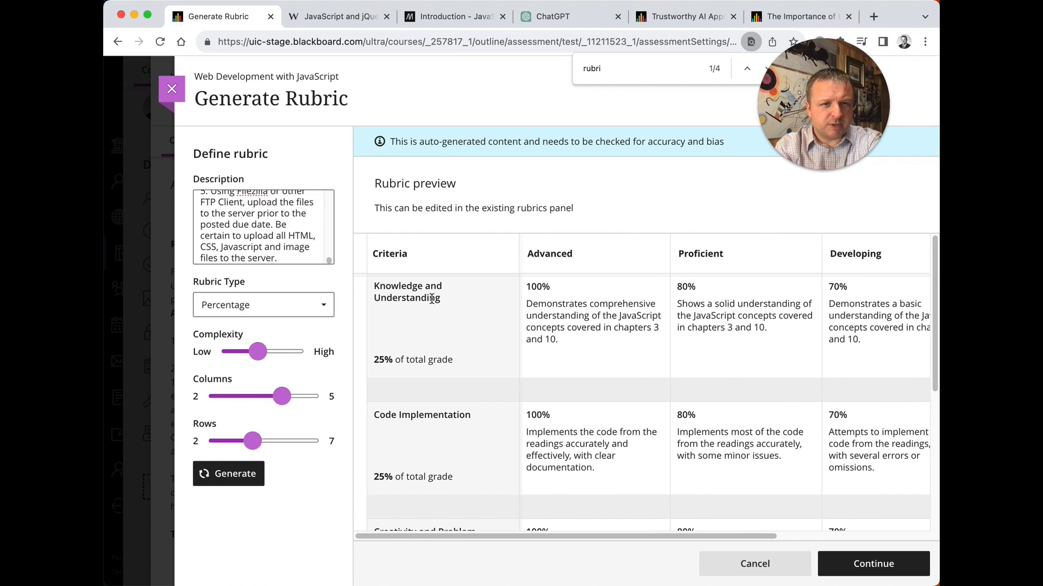
# Step: Review the generated four-criterion, 25%-each rubric preview and accept it with Continue
pyautogui.doubleClick(407, 291)
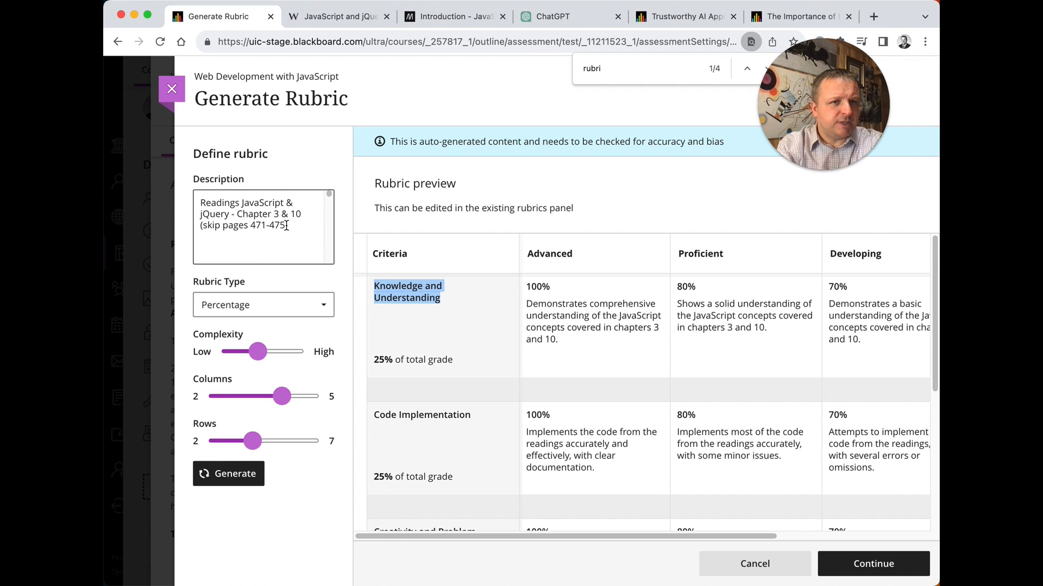
pyautogui.moveTo(612, 332)
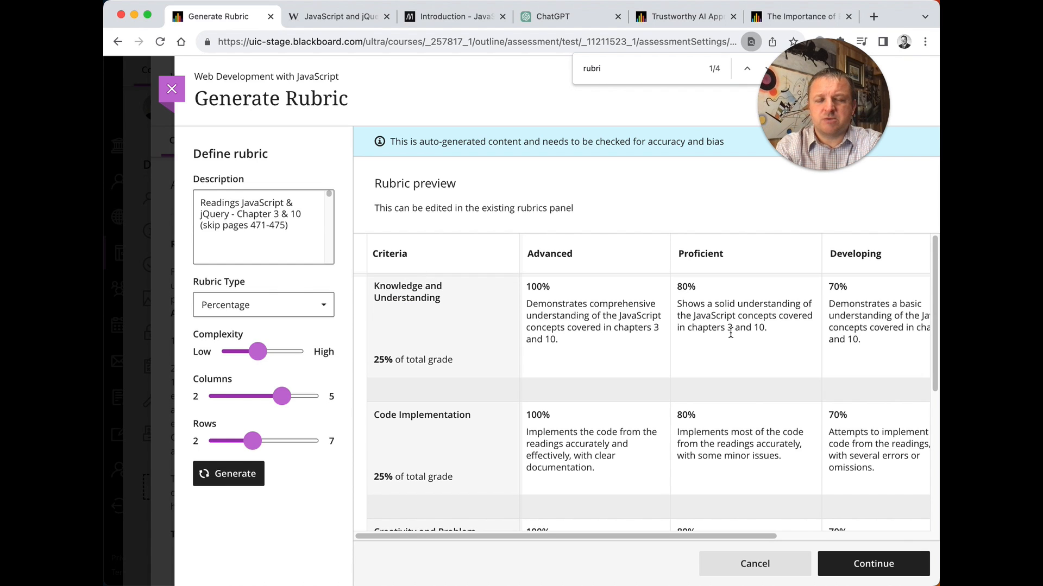
pyautogui.moveTo(736, 340)
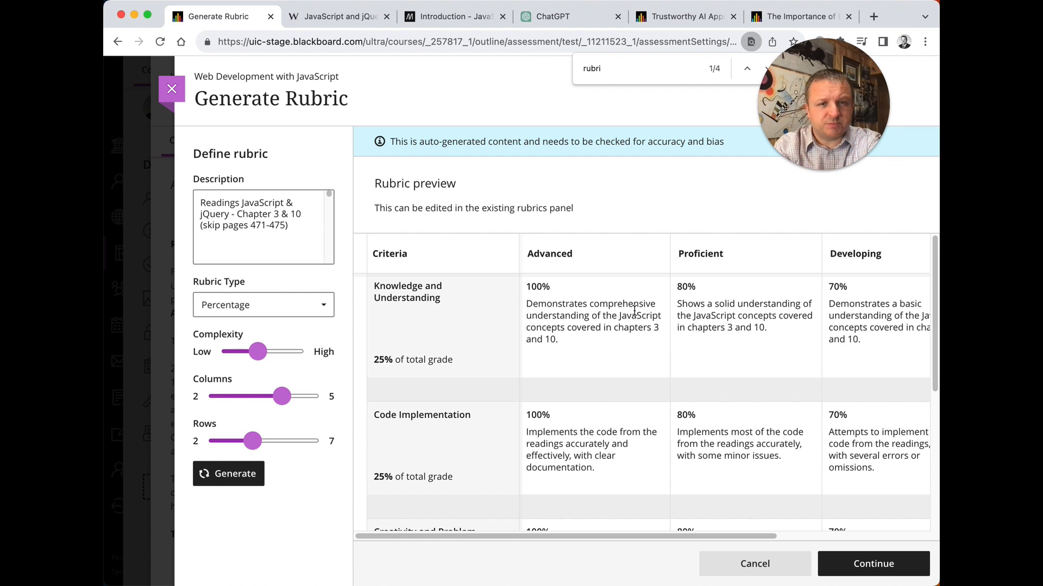
pyautogui.scroll(-3)
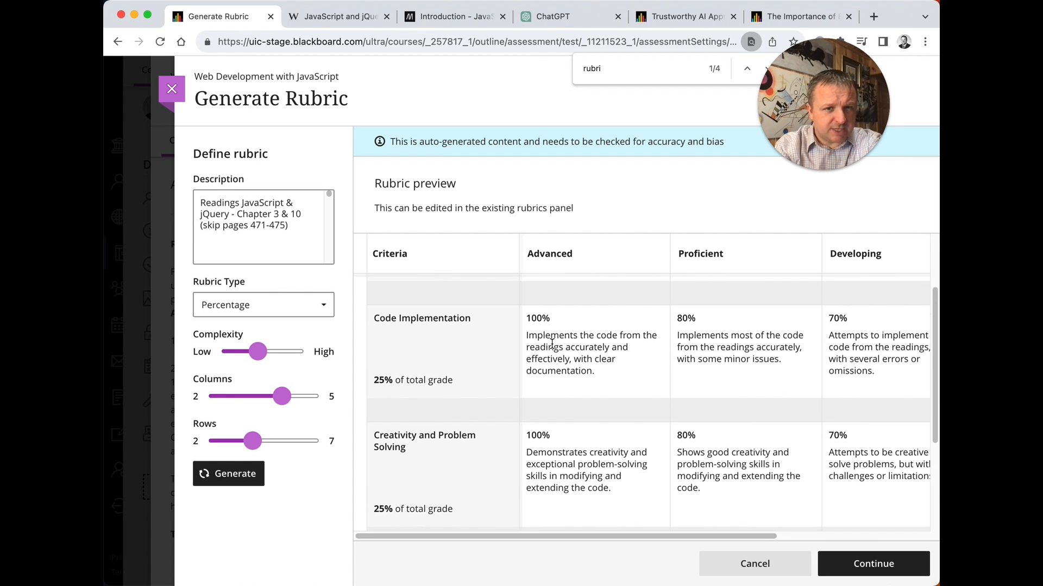
pyautogui.scroll(-3)
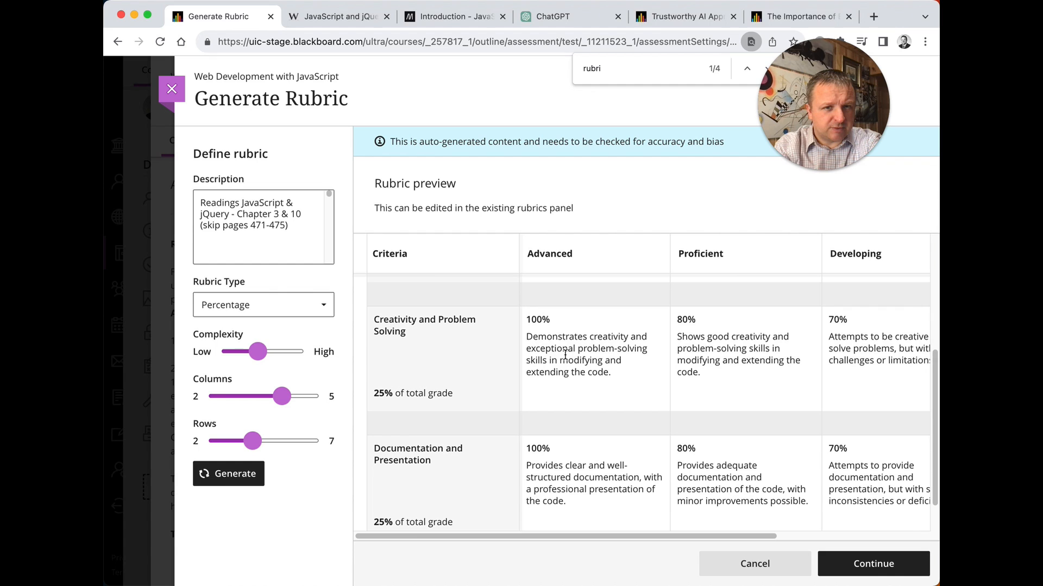
pyautogui.doubleClick(556, 336)
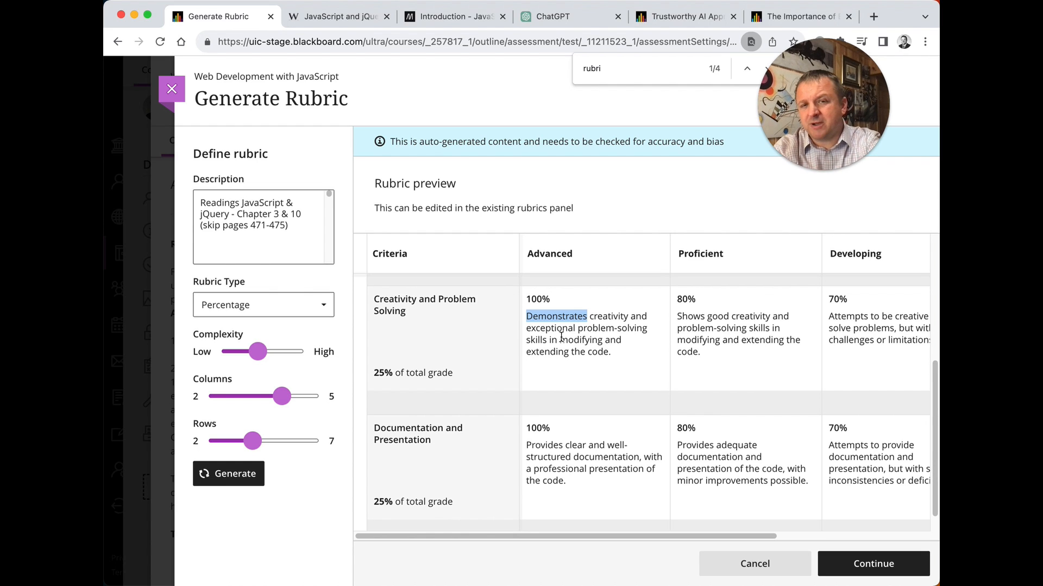
pyautogui.scroll(3)
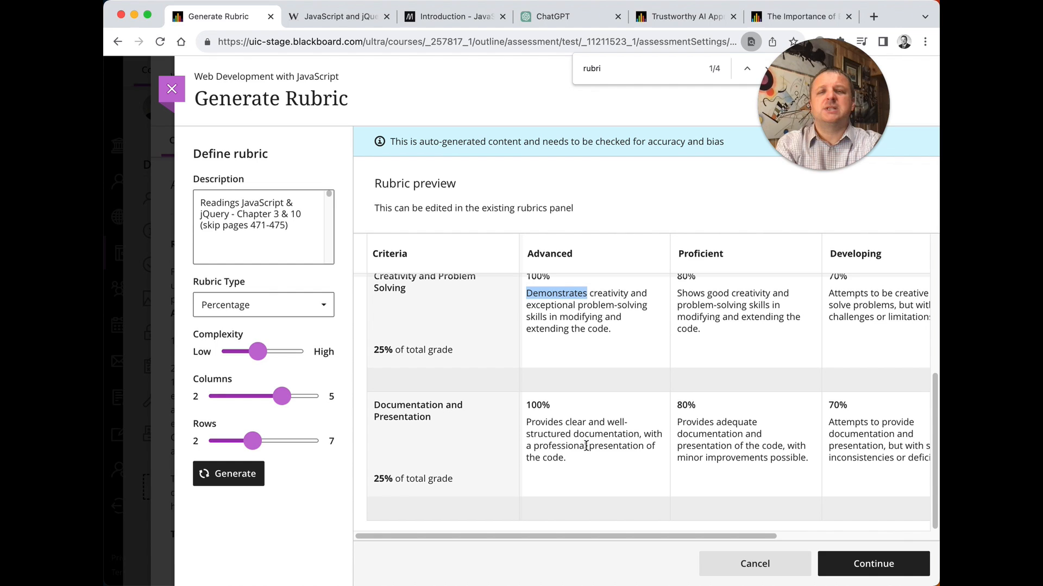
pyautogui.scroll(3)
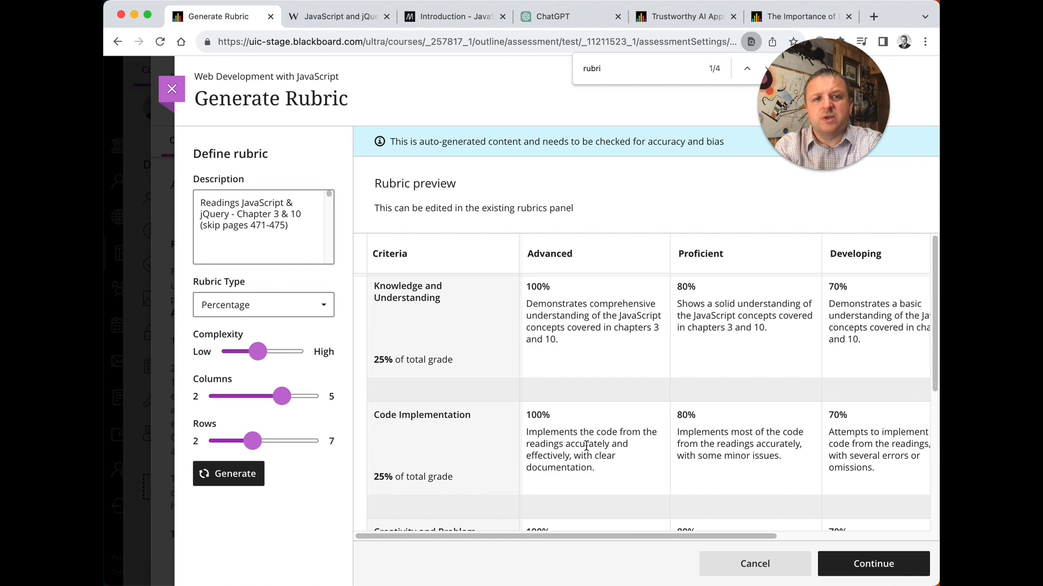
pyautogui.moveTo(610, 475)
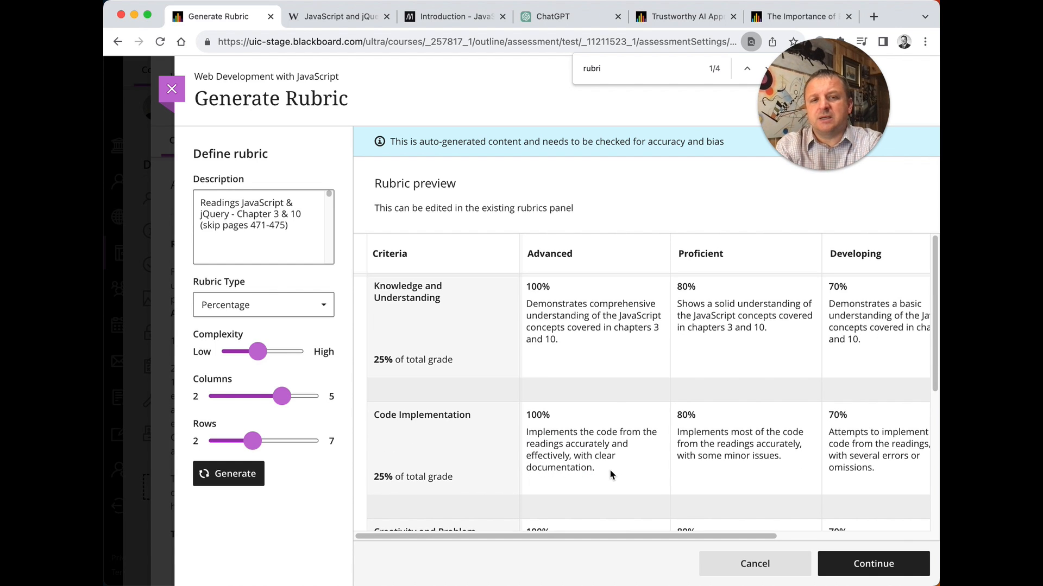
pyautogui.moveTo(879, 564)
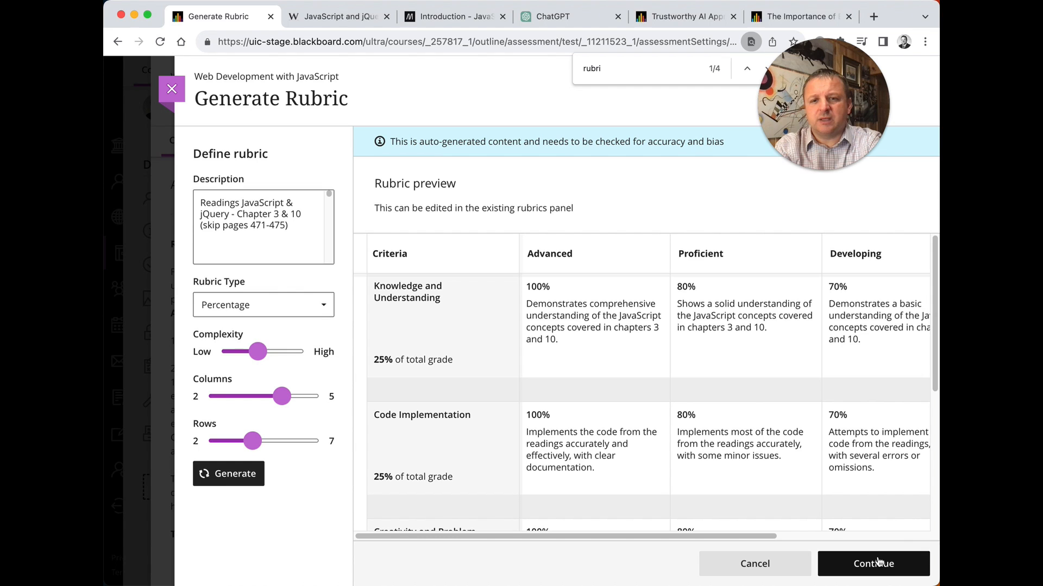
pyautogui.click(872, 564)
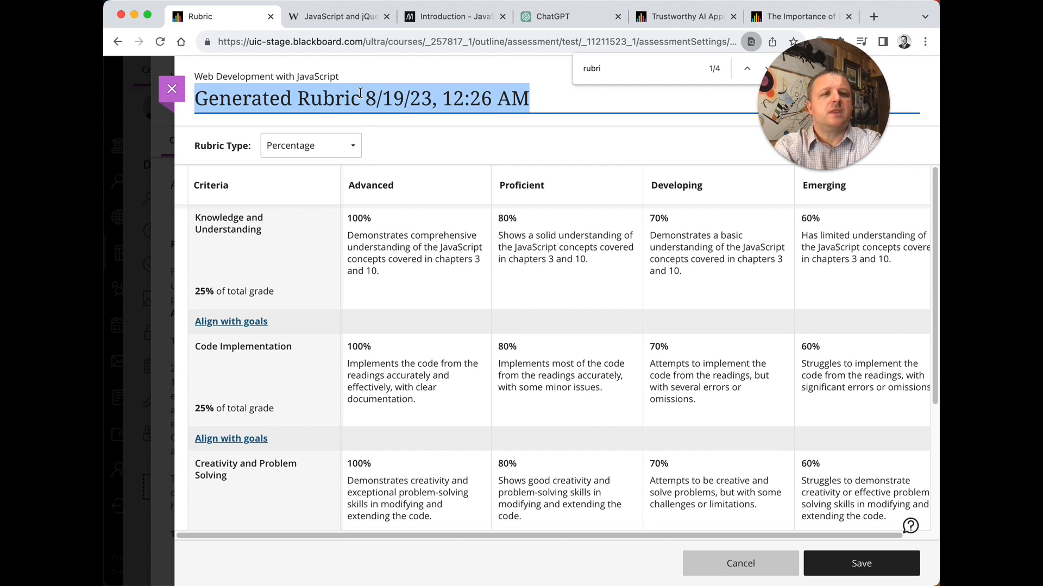
# Step: Save the rubric as 'Rubric 1' and attach it to the assignment for grading
pyautogui.write('Rubric 1')
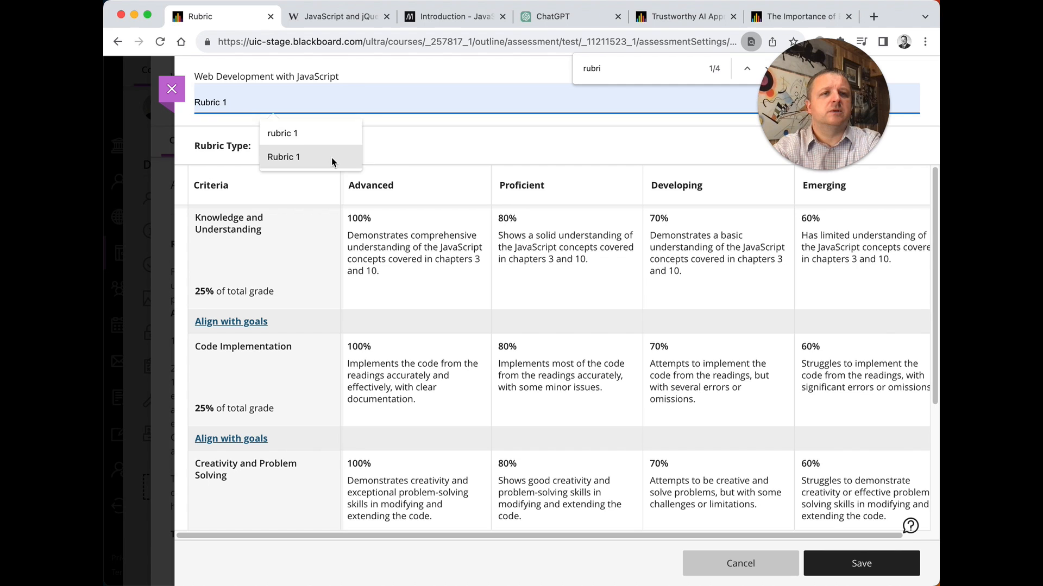
pyautogui.click(171, 89)
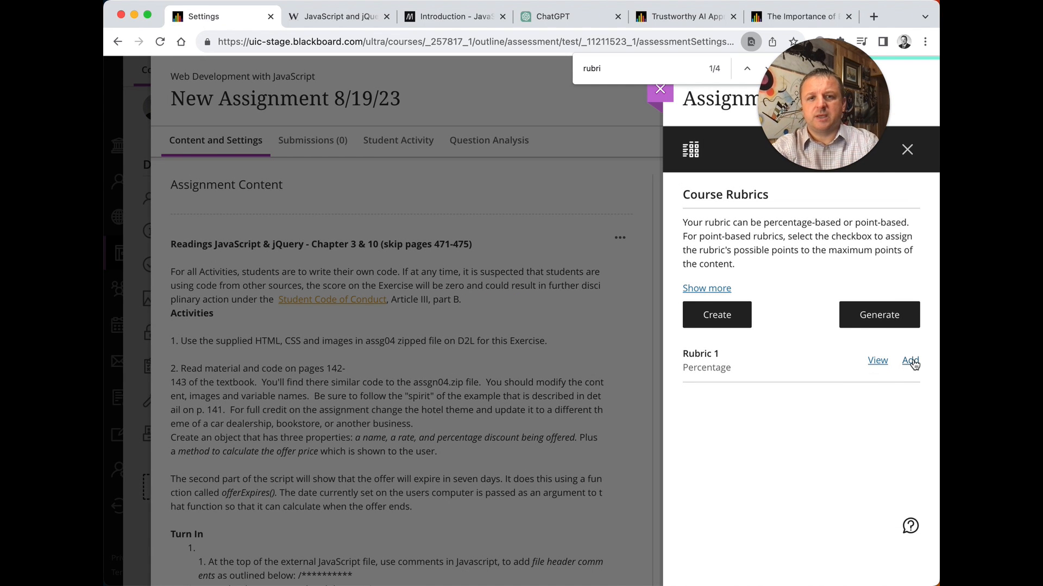
pyautogui.click(910, 361)
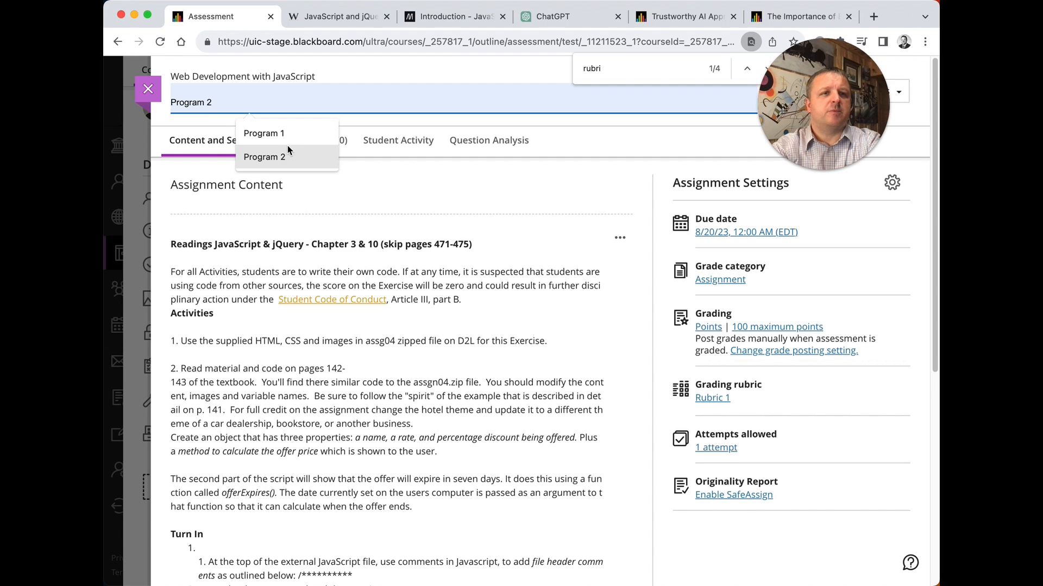
# Step: Title the assignment 'Program 1' and return to the course content outline
pyautogui.click(264, 132)
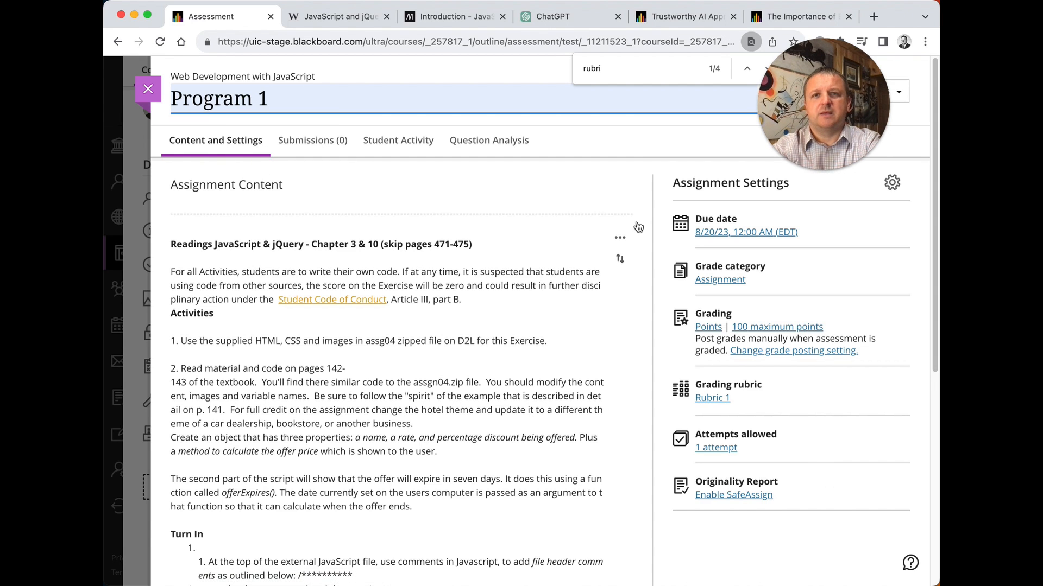
pyautogui.click(148, 88)
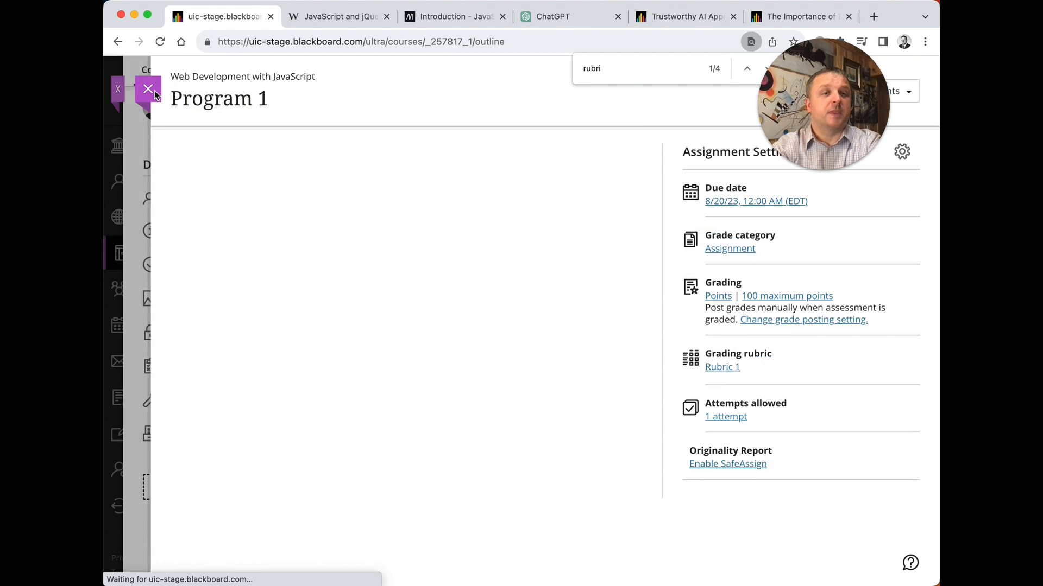
pyautogui.click(148, 89)
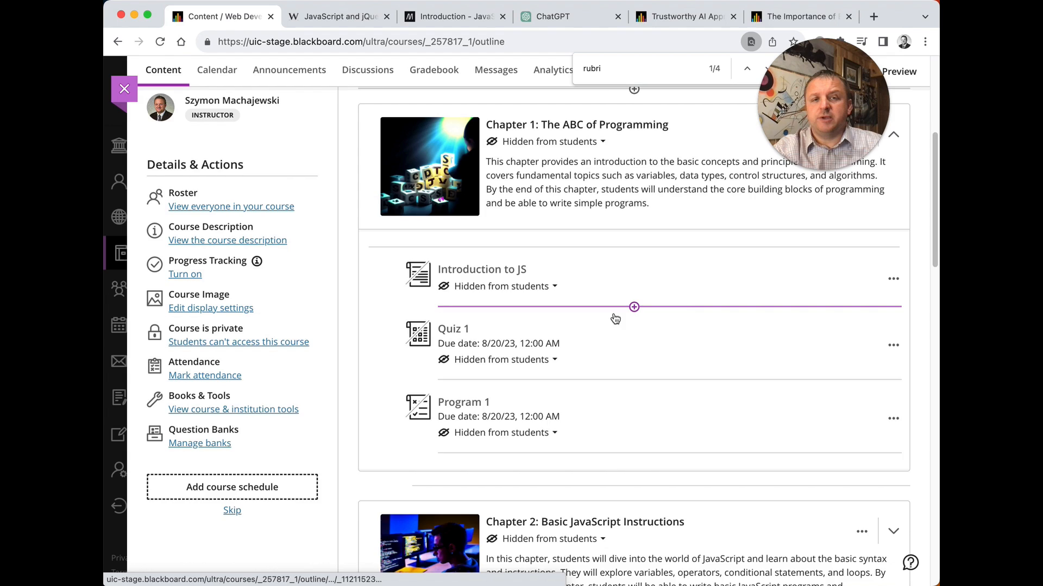
# Step: Scroll to the Chapter 7: jQuery module and bring up its More options menu
pyautogui.scroll(3)
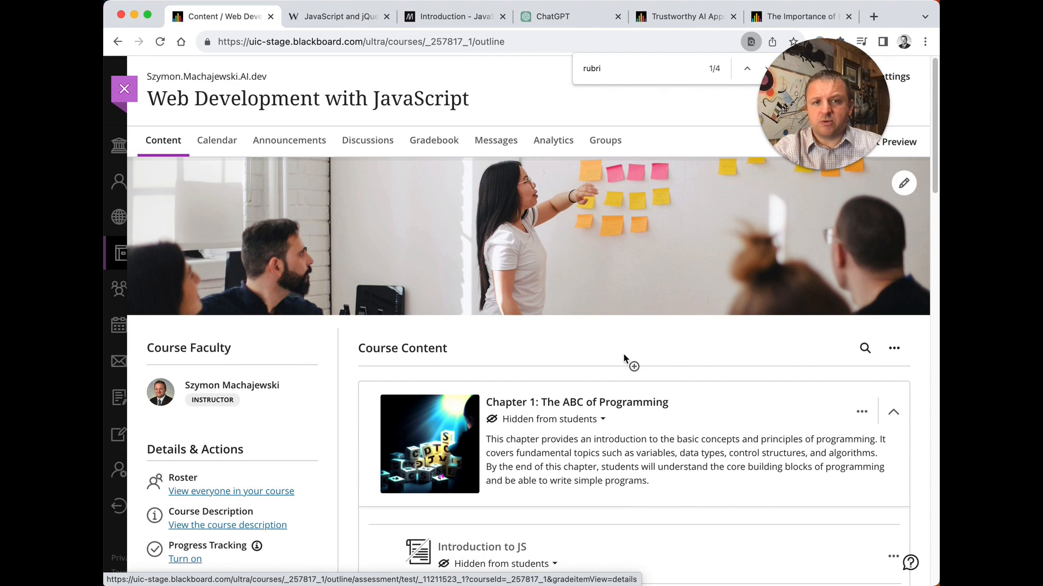
pyautogui.scroll(-3)
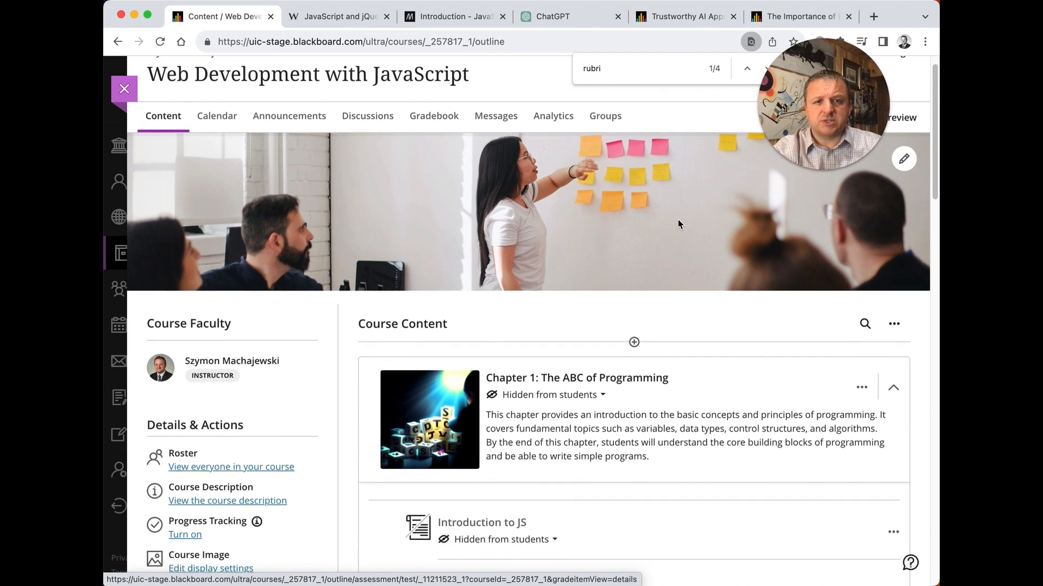
pyautogui.scroll(-3)
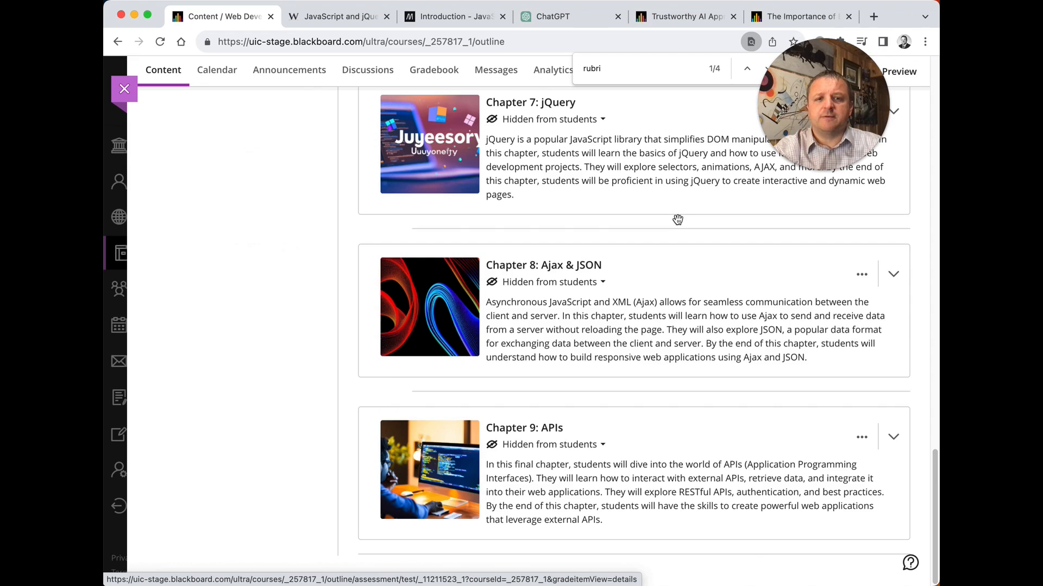
pyautogui.scroll(3)
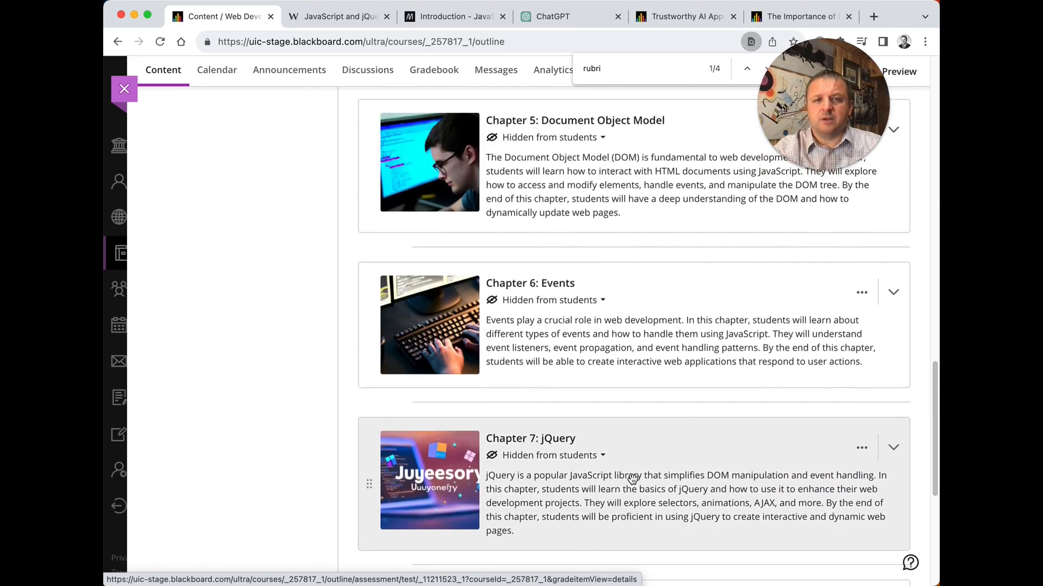
pyautogui.scroll(3)
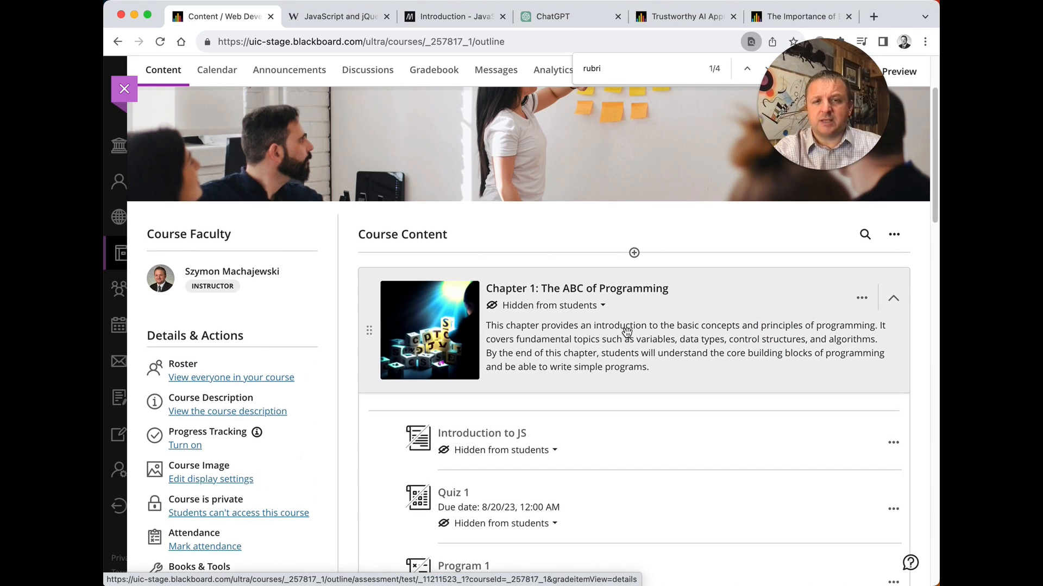
pyautogui.scroll(-3)
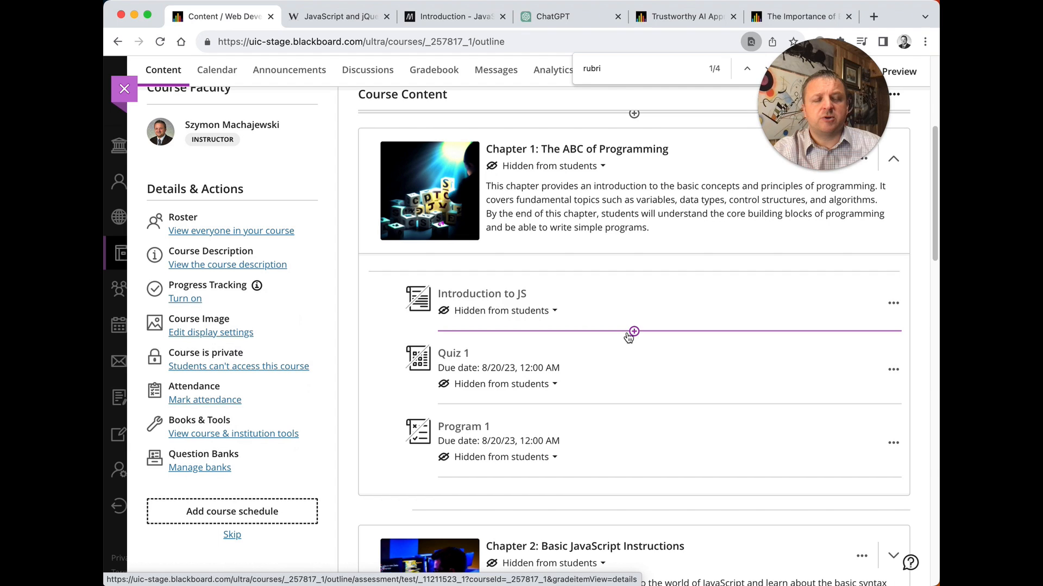
pyautogui.moveTo(481, 293)
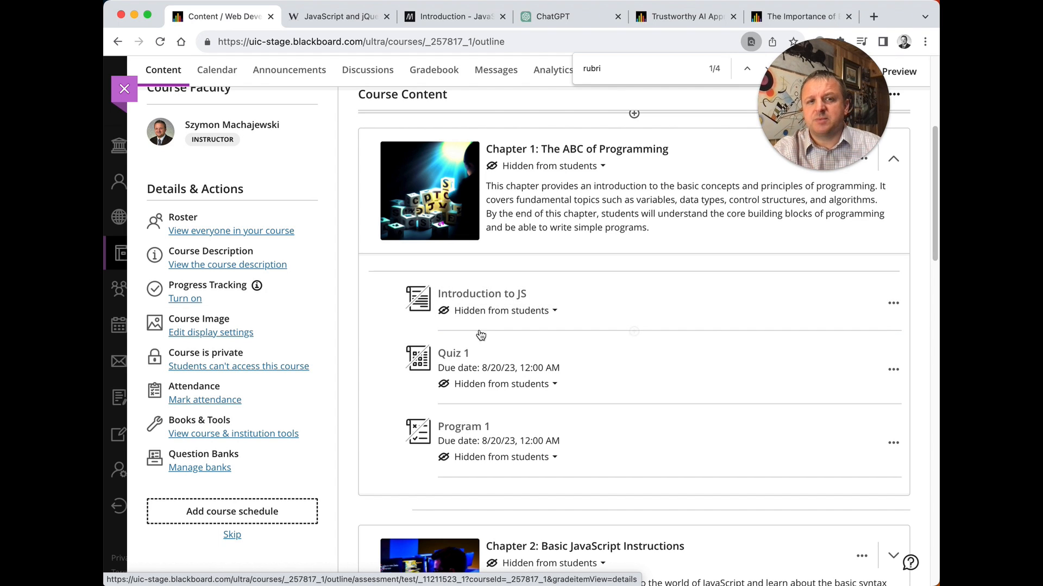
pyautogui.moveTo(505, 438)
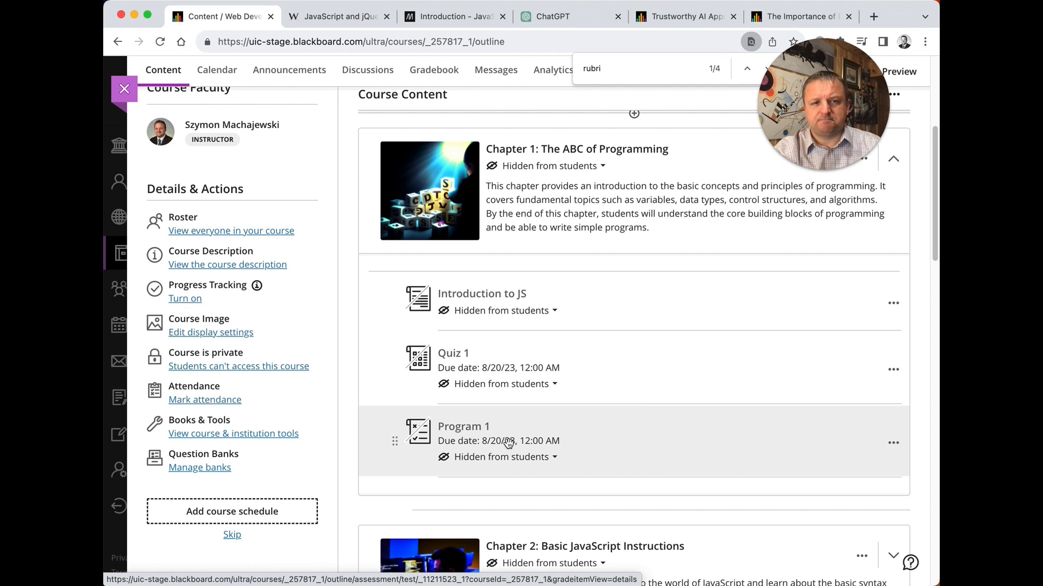
pyautogui.scroll(3)
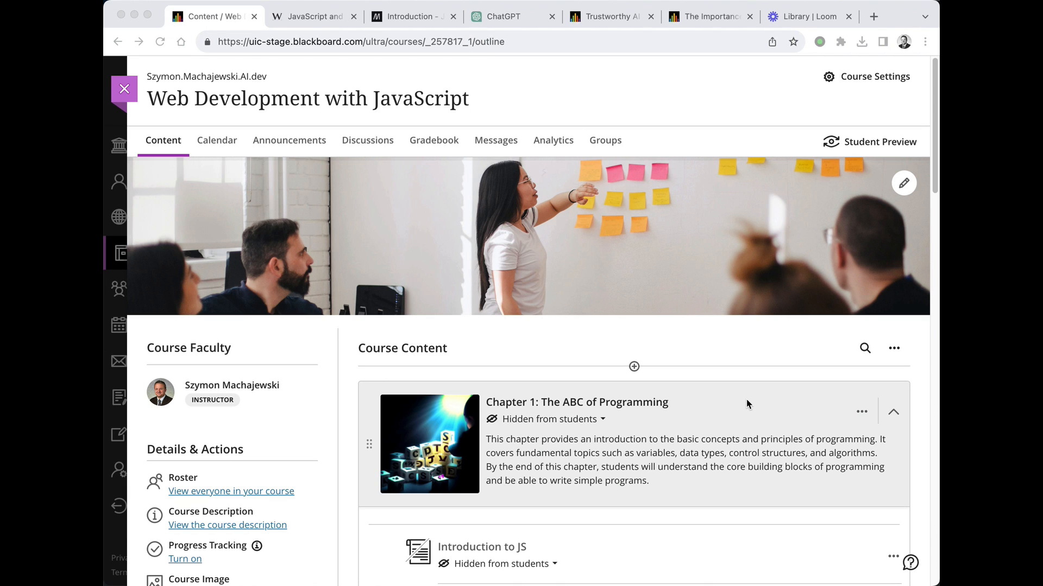
pyautogui.scroll(-3)
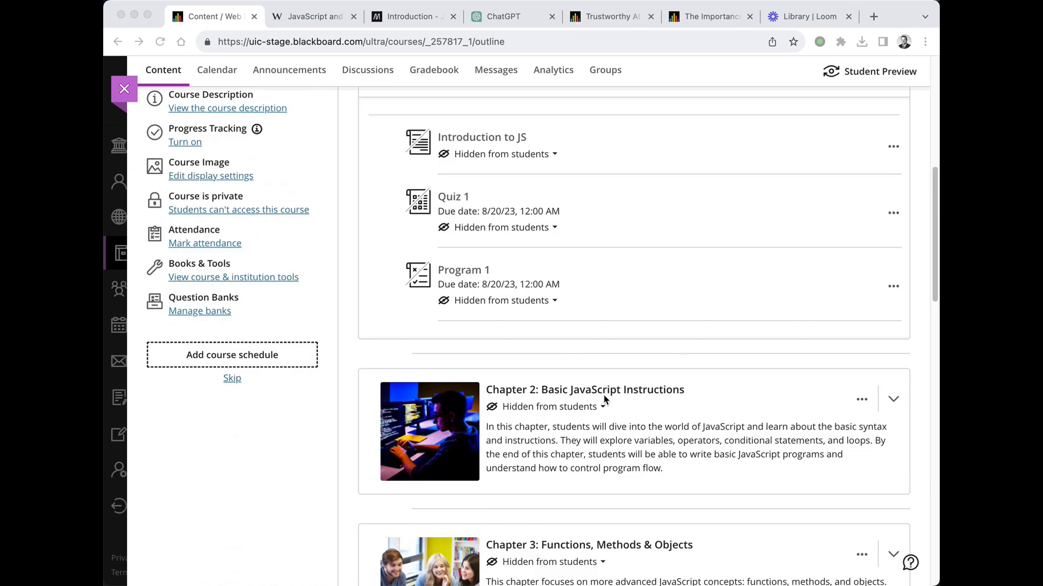
pyautogui.scroll(-3)
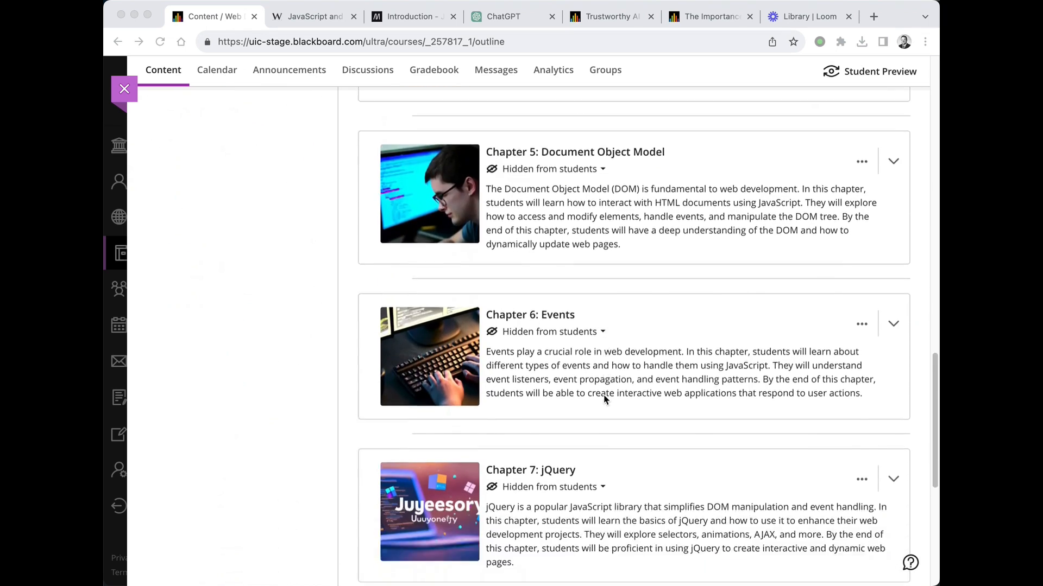
pyautogui.scroll(-3)
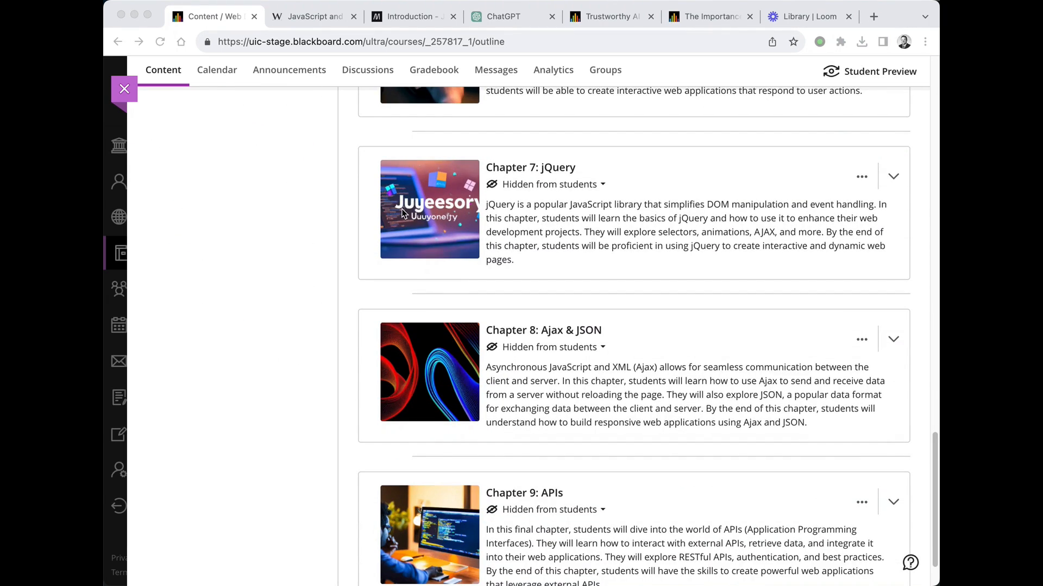
pyautogui.moveTo(429, 209)
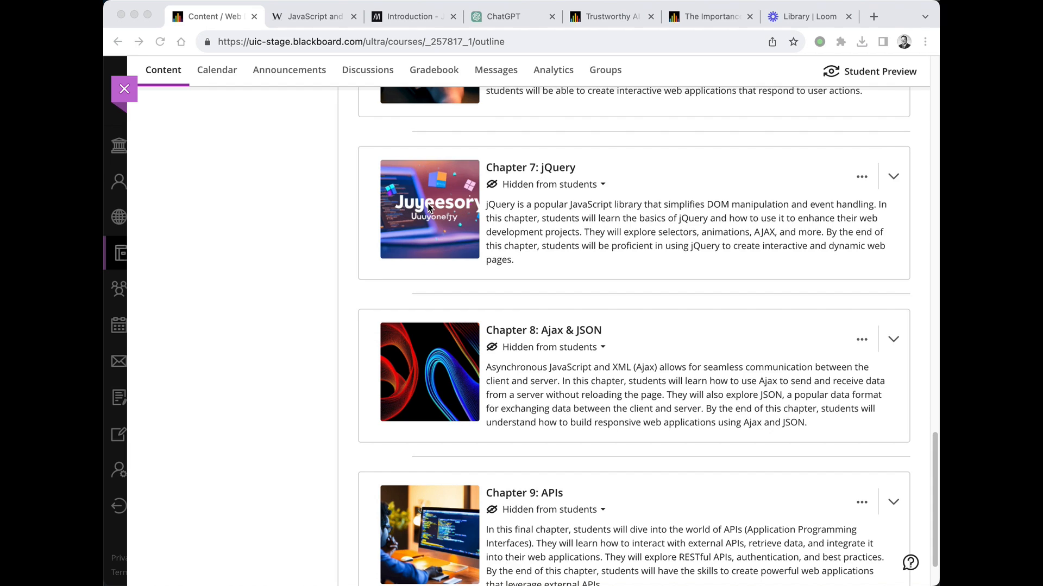
pyautogui.moveTo(479, 198)
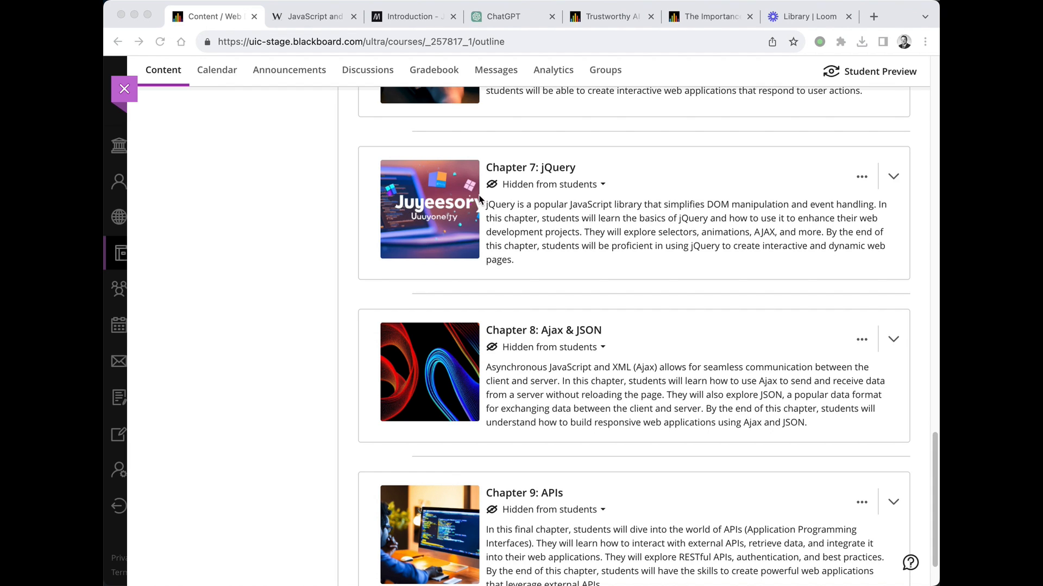
pyautogui.moveTo(864, 180)
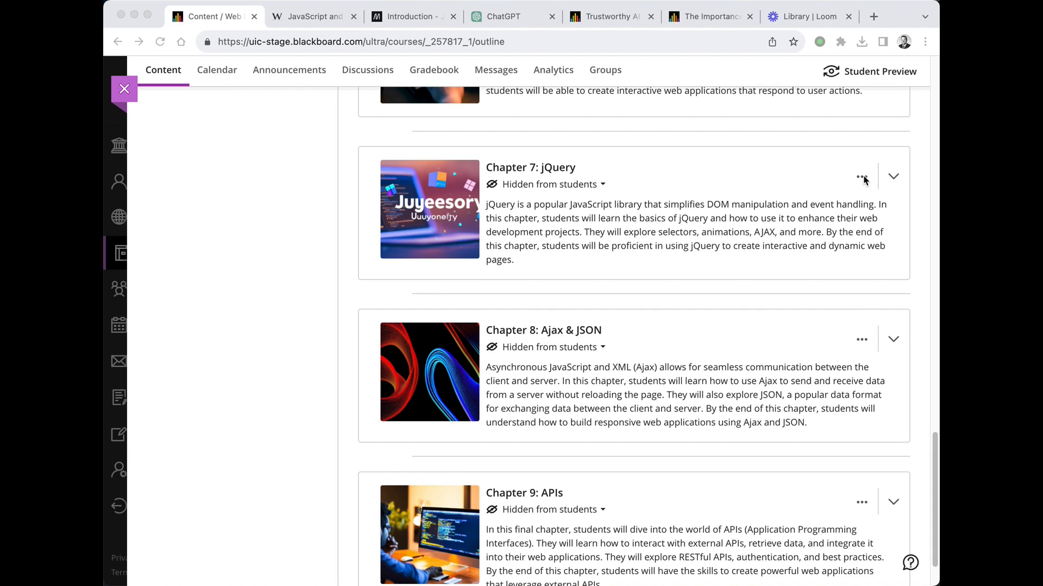
pyautogui.click(860, 176)
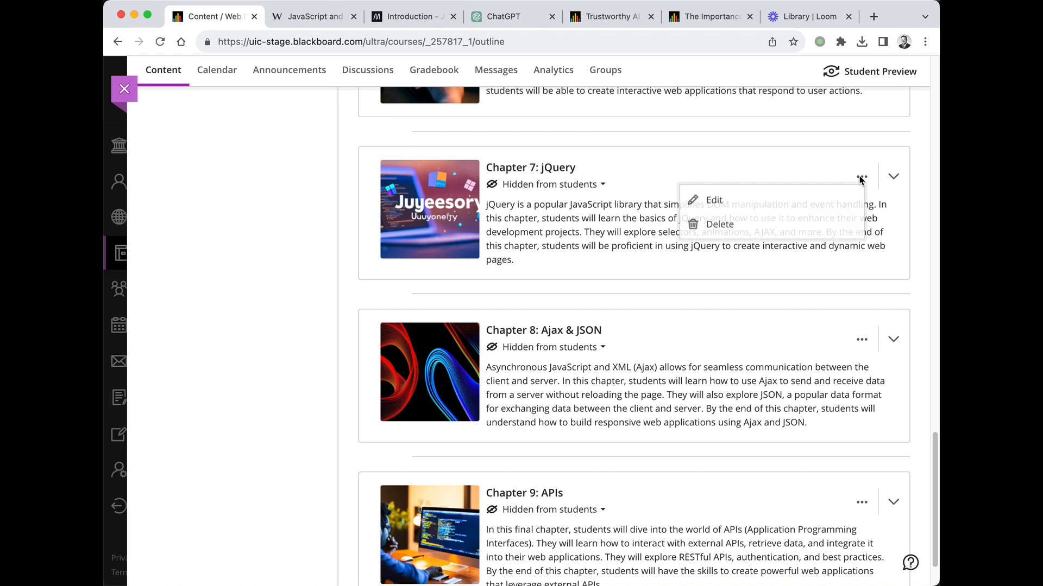
# Step: Edit Chapter 7, start replacing its image, and search Unsplash stock images for 'jquery'
pyautogui.click(714, 200)
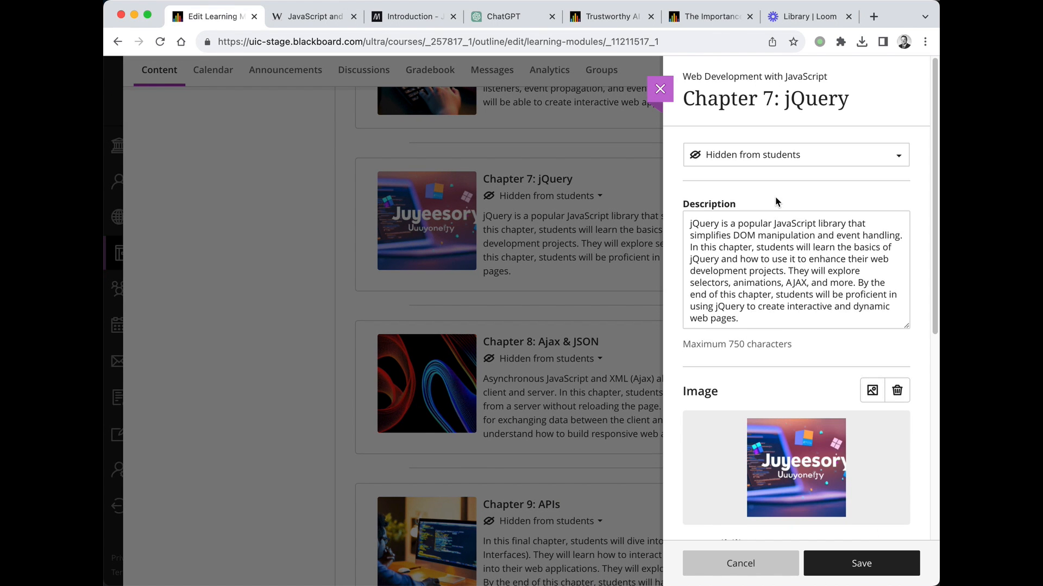
pyautogui.click(871, 389)
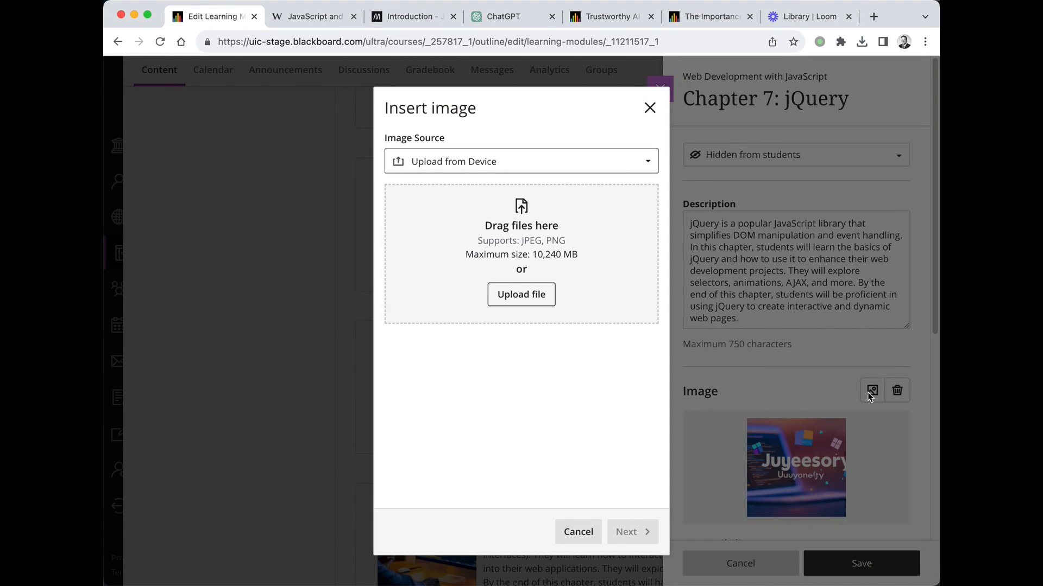
pyautogui.click(520, 160)
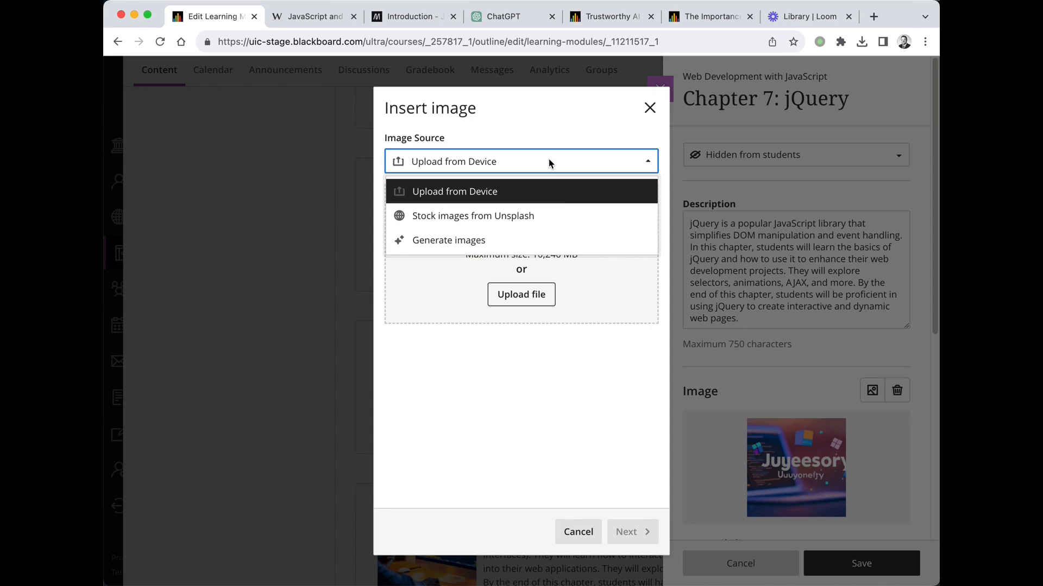
pyautogui.moveTo(514, 216)
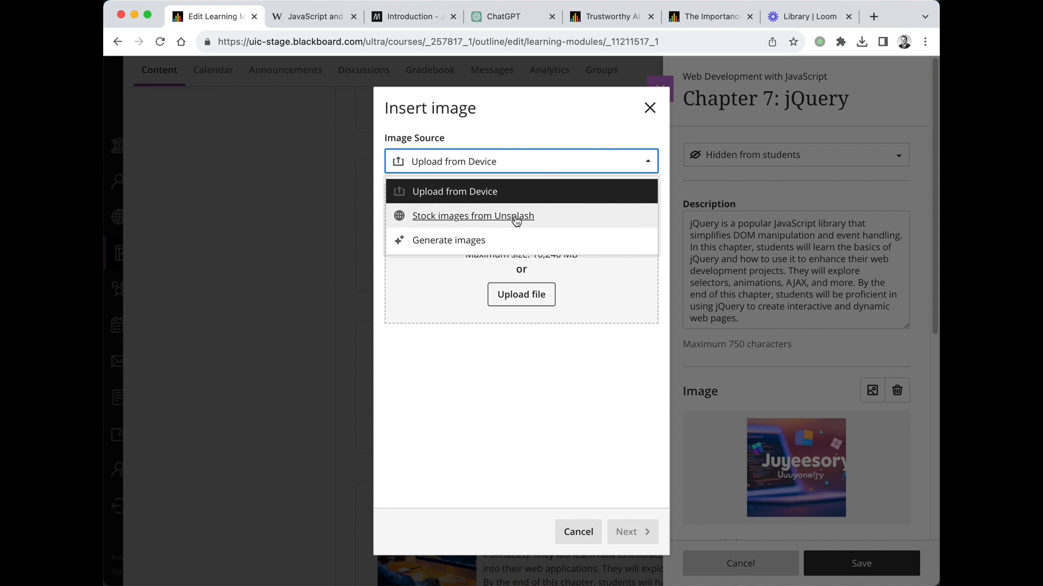
pyautogui.click(472, 215)
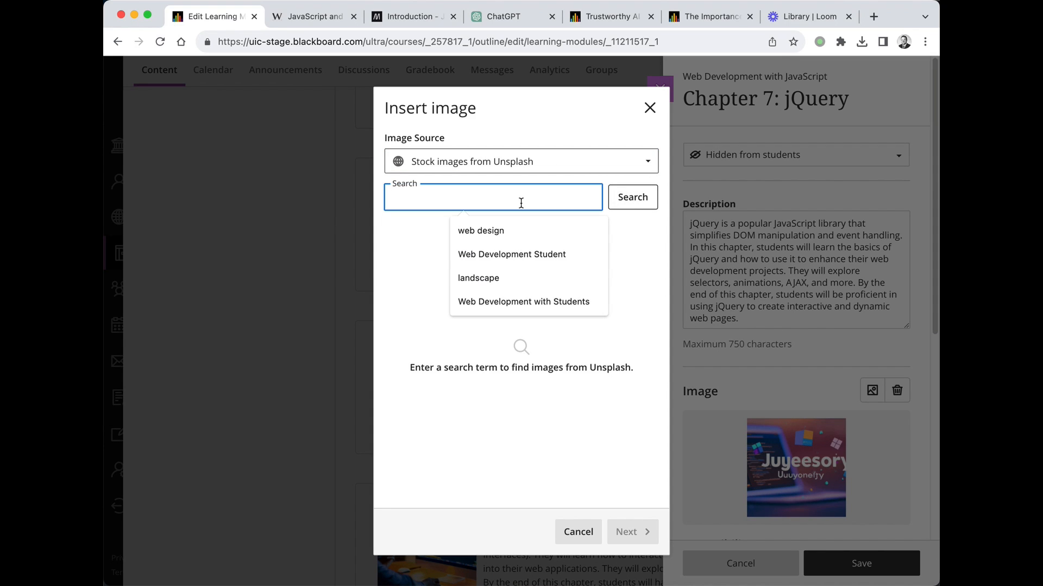
pyautogui.write('jquery')
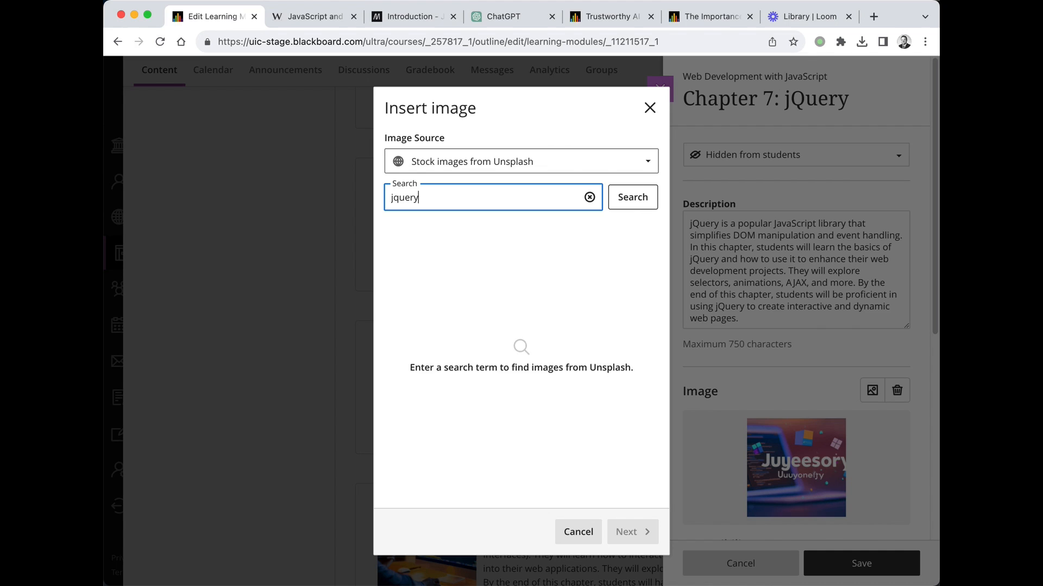
pyautogui.click(631, 197)
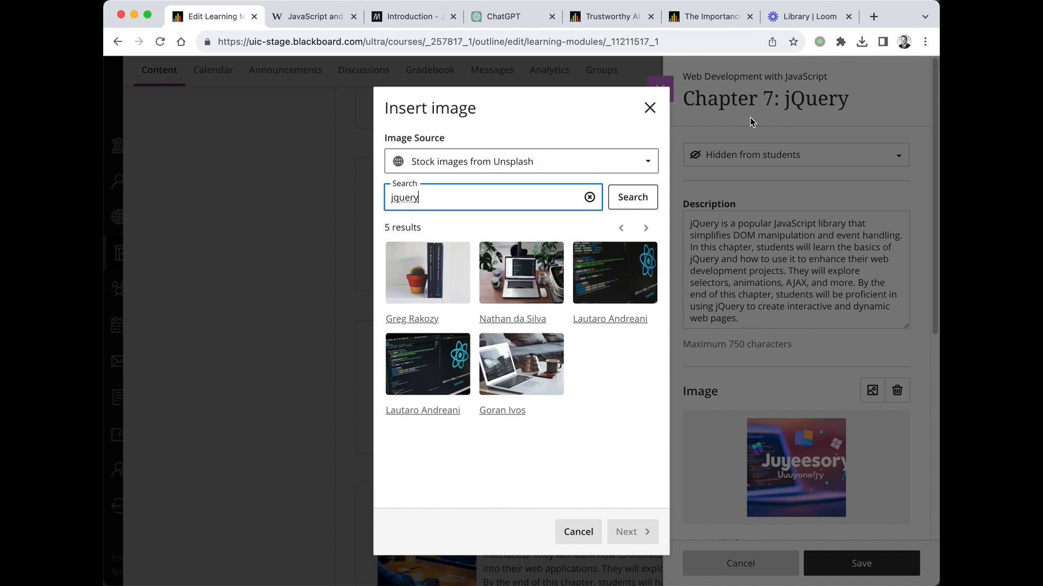
pyautogui.moveTo(582, 162)
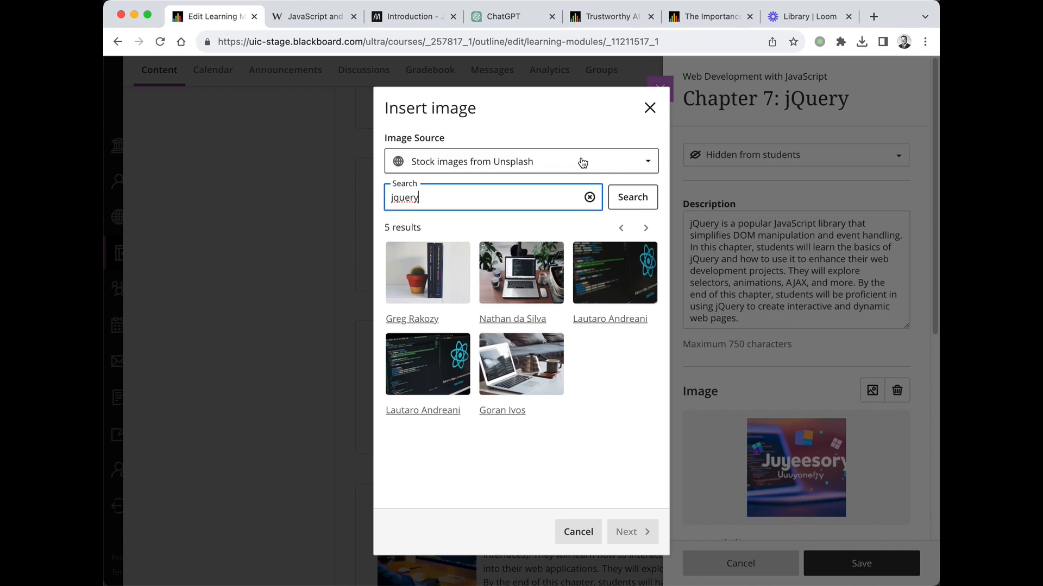
pyautogui.moveTo(481, 364)
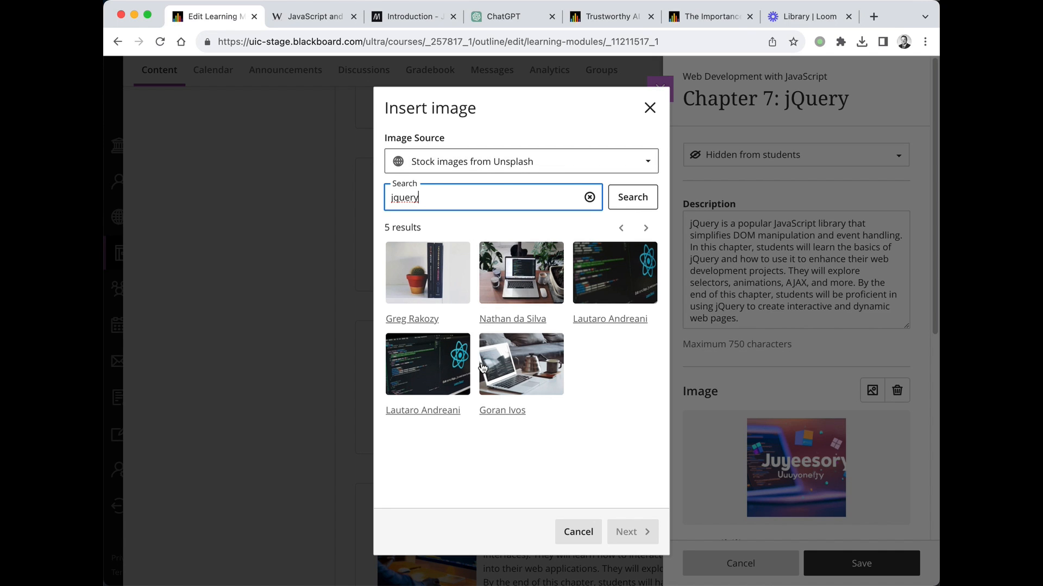
pyautogui.moveTo(657, 272)
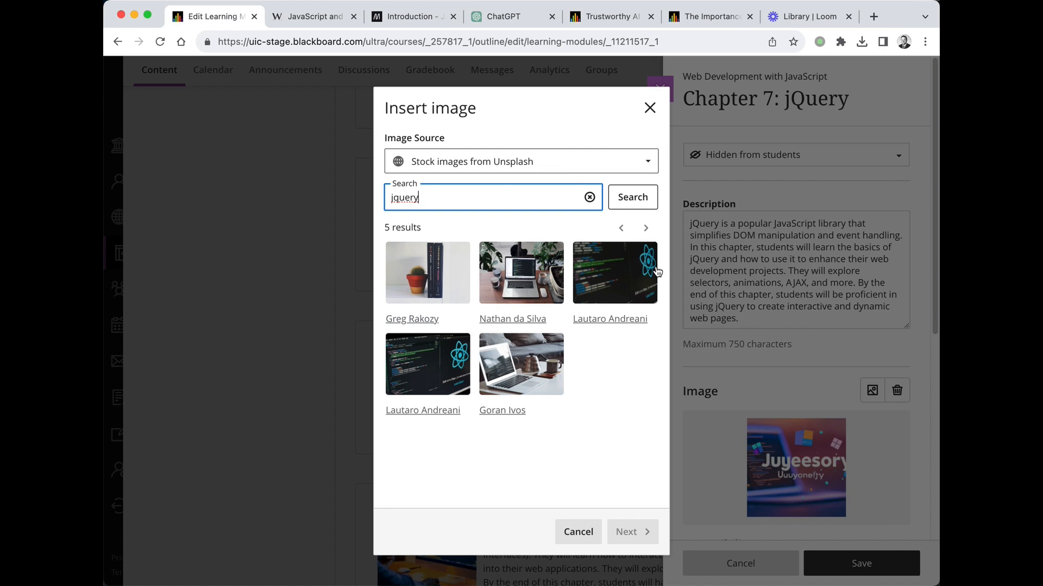
pyautogui.moveTo(470, 191)
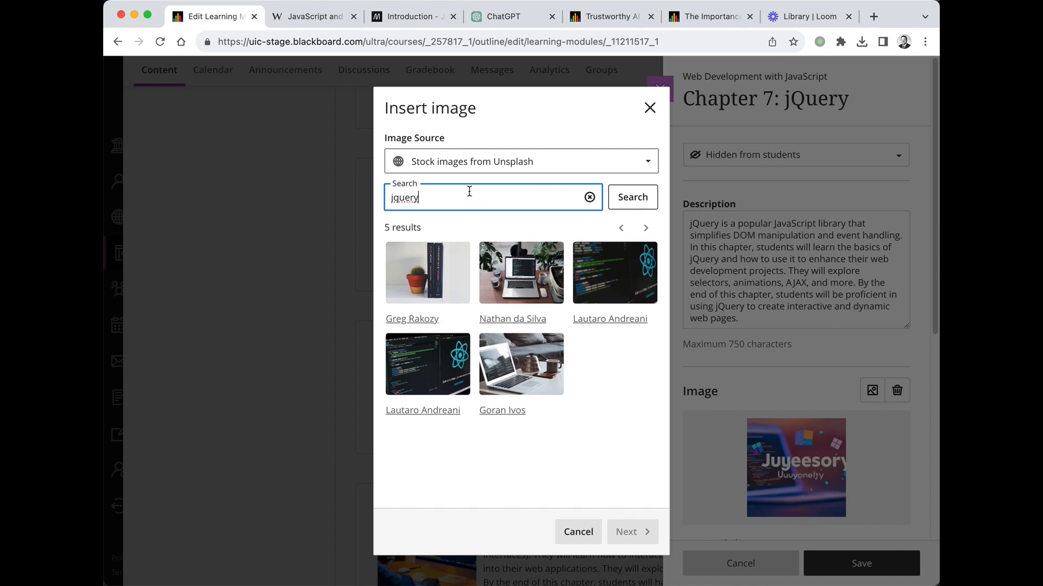
# Step: Search Unsplash stock photos again for 'library book'
pyautogui.click(589, 197)
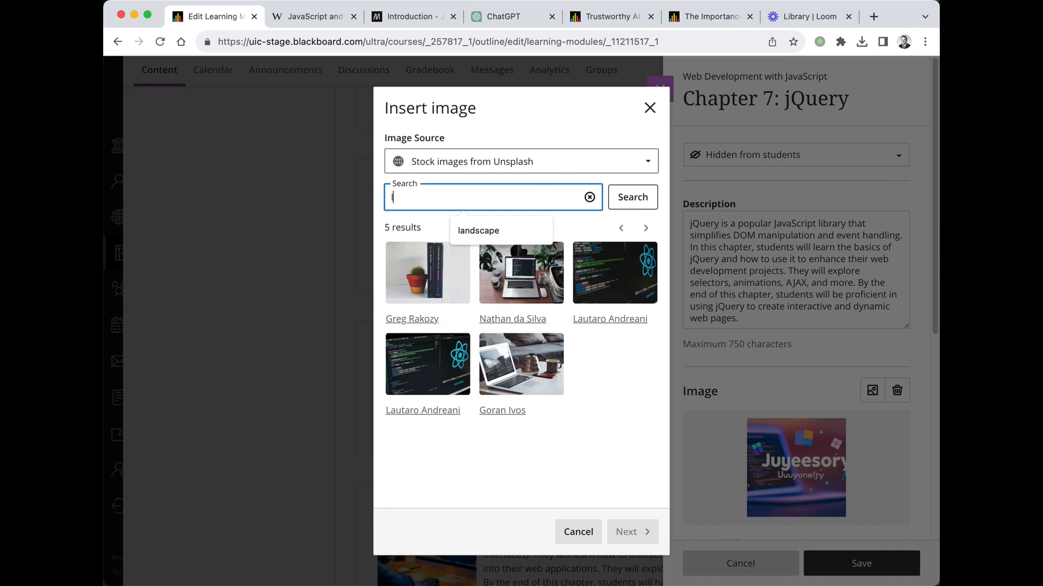
pyautogui.write('library')
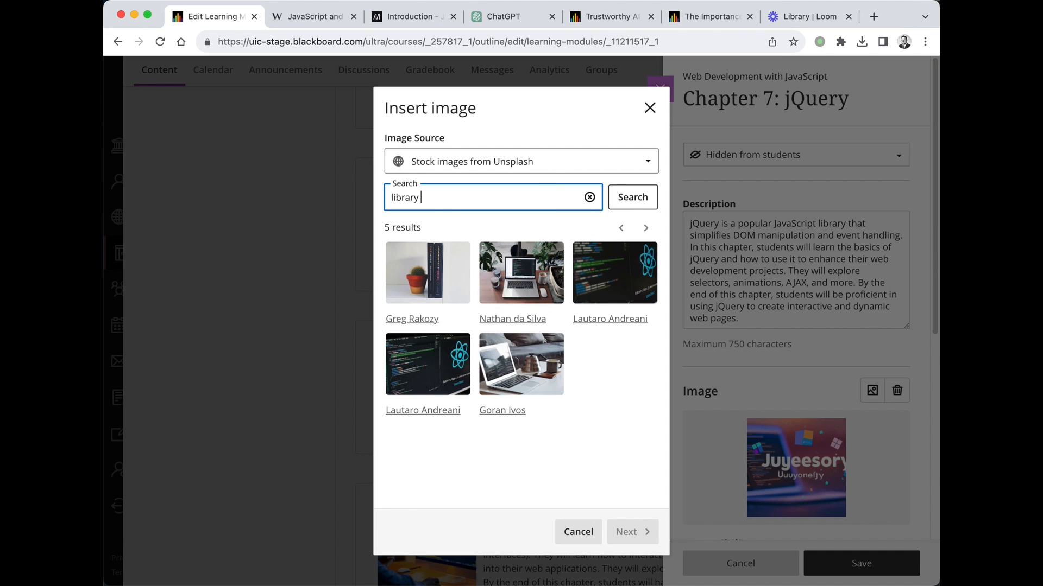
pyautogui.write('book')
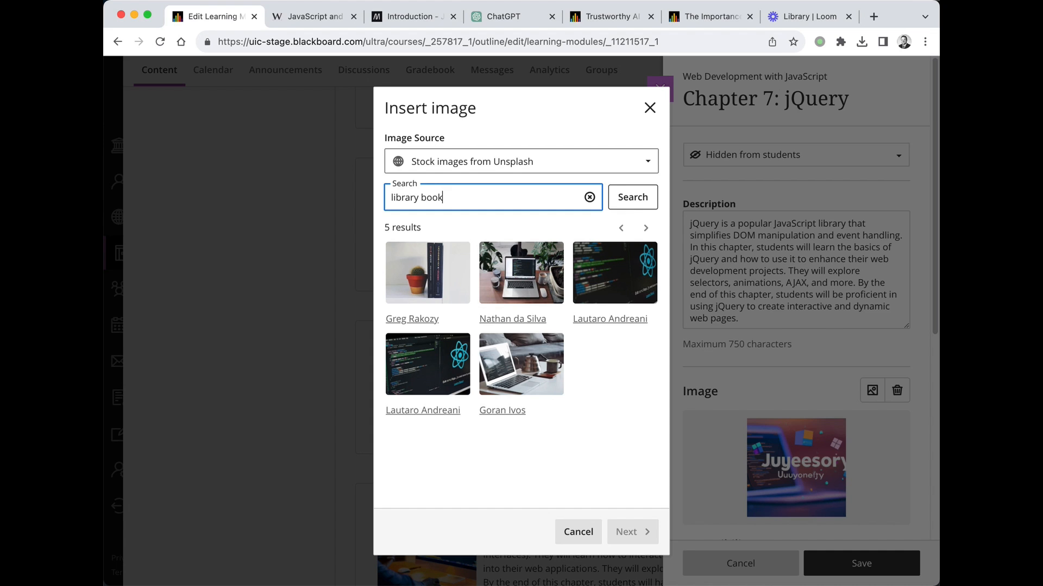
pyautogui.click(631, 197)
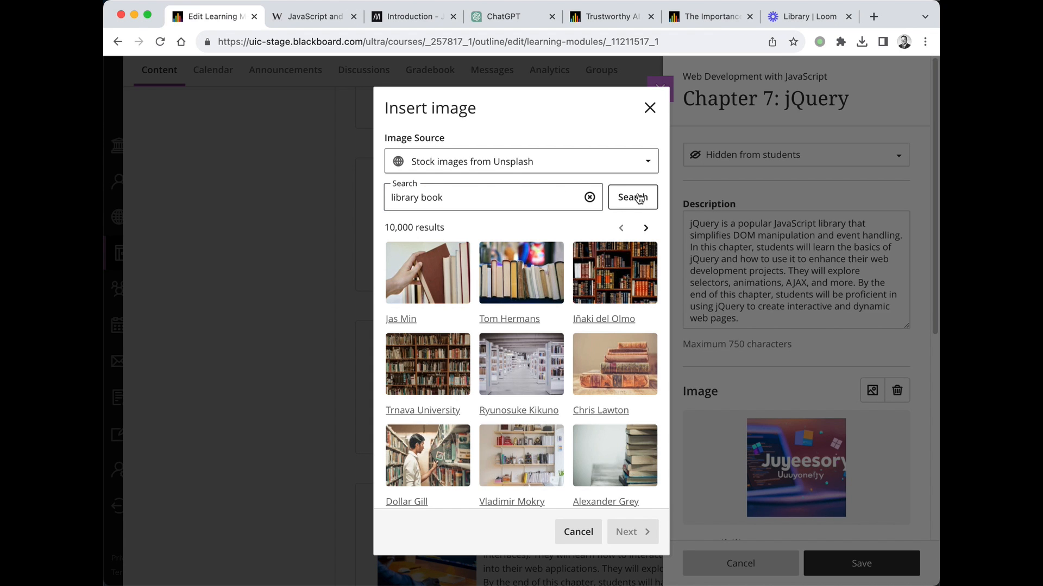
pyautogui.moveTo(464, 346)
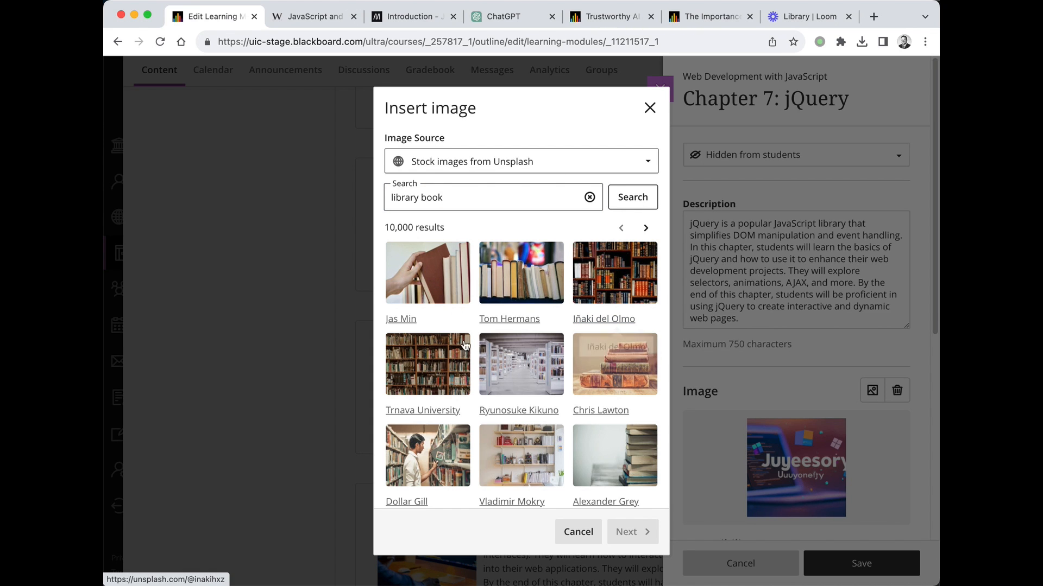
pyautogui.click(520, 160)
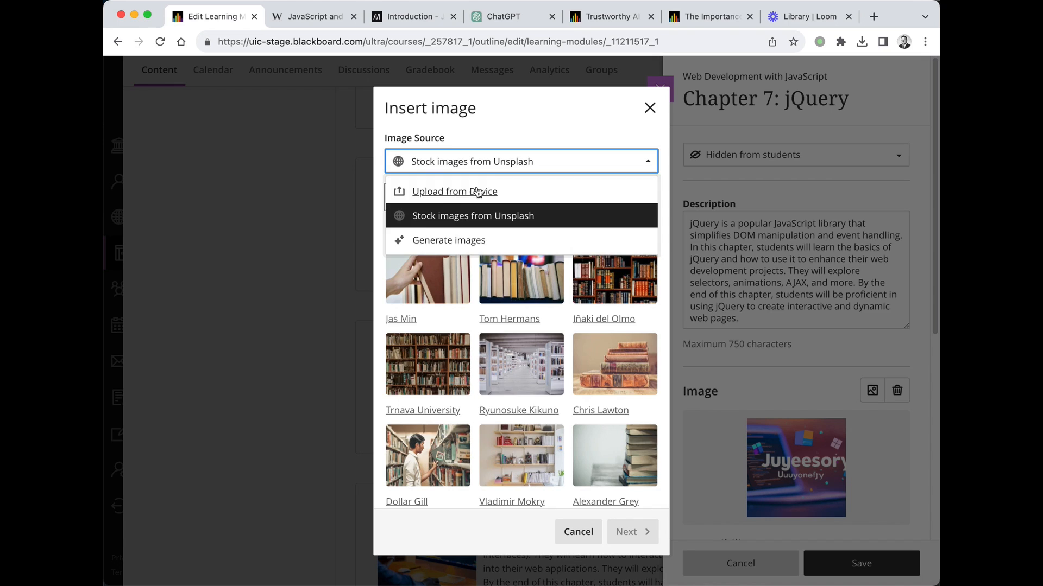
# Step: Generate AI images from the prompt 'library with books', regenerating for a fresh set
pyautogui.click(449, 240)
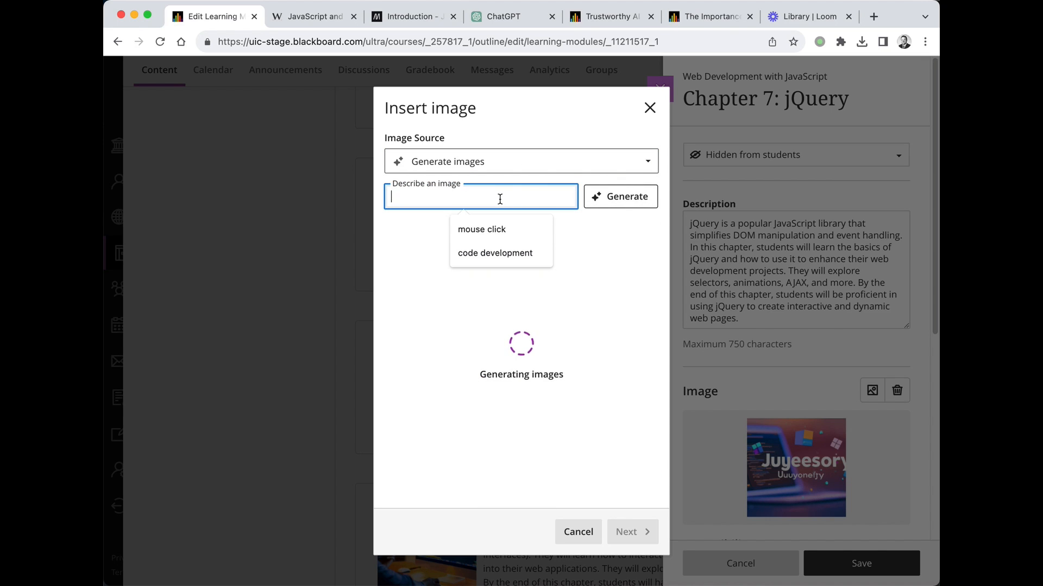
pyautogui.write('l')
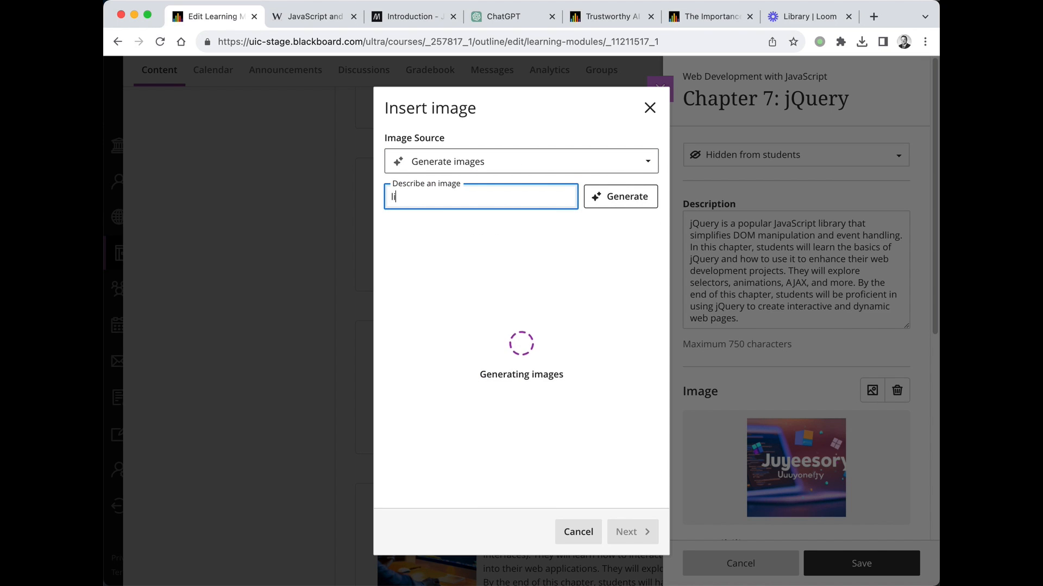
pyautogui.write('library with')
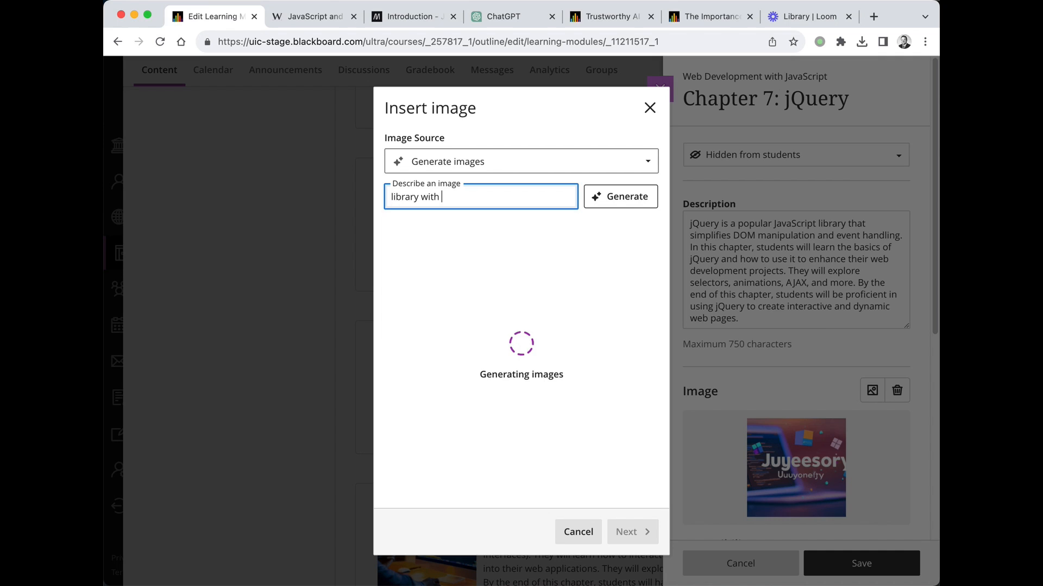
pyautogui.write('books')
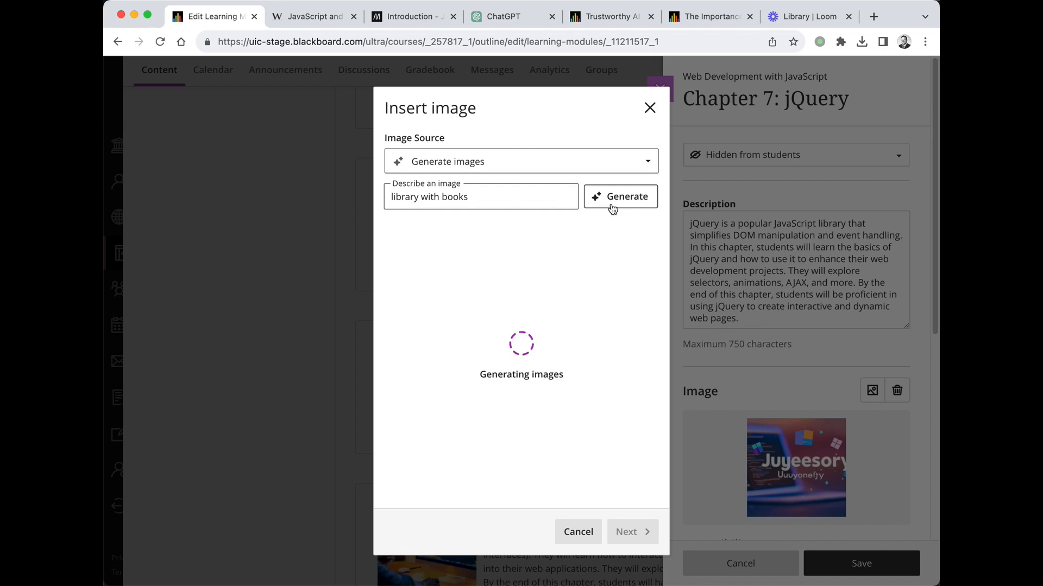
pyautogui.moveTo(630, 249)
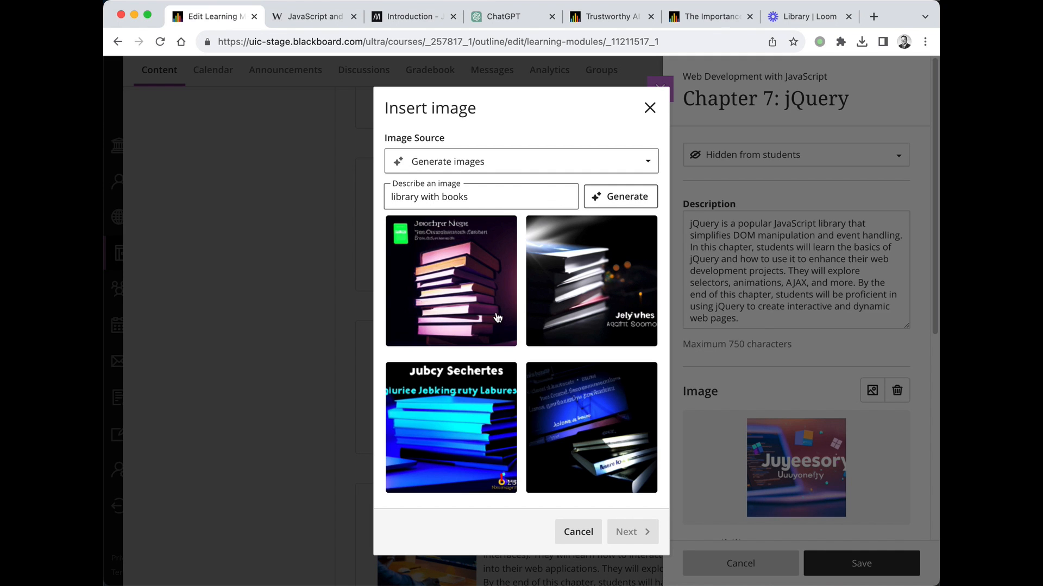
pyautogui.moveTo(632, 326)
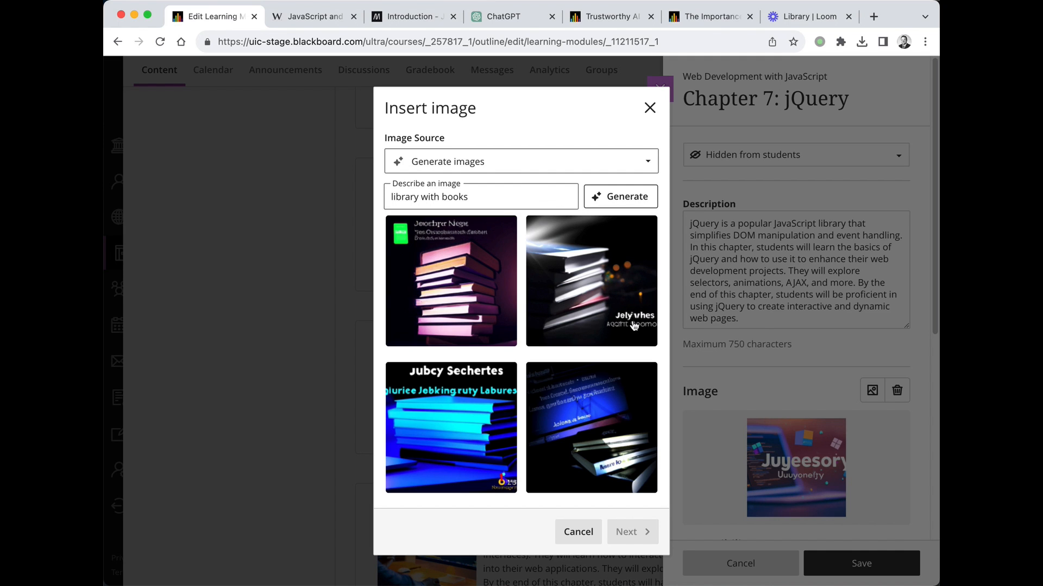
pyautogui.moveTo(469, 398)
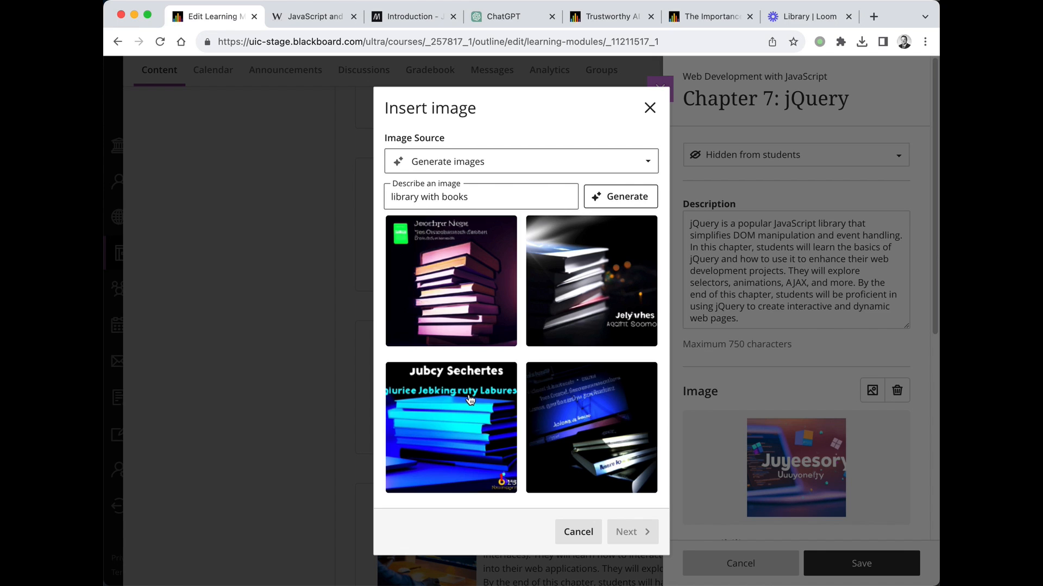
pyautogui.moveTo(574, 405)
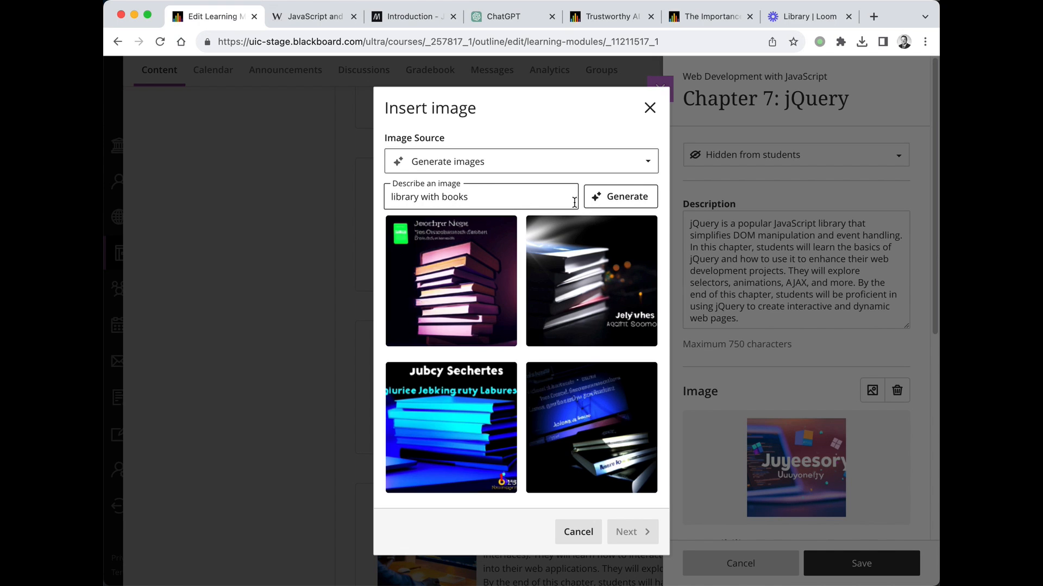
pyautogui.click(619, 197)
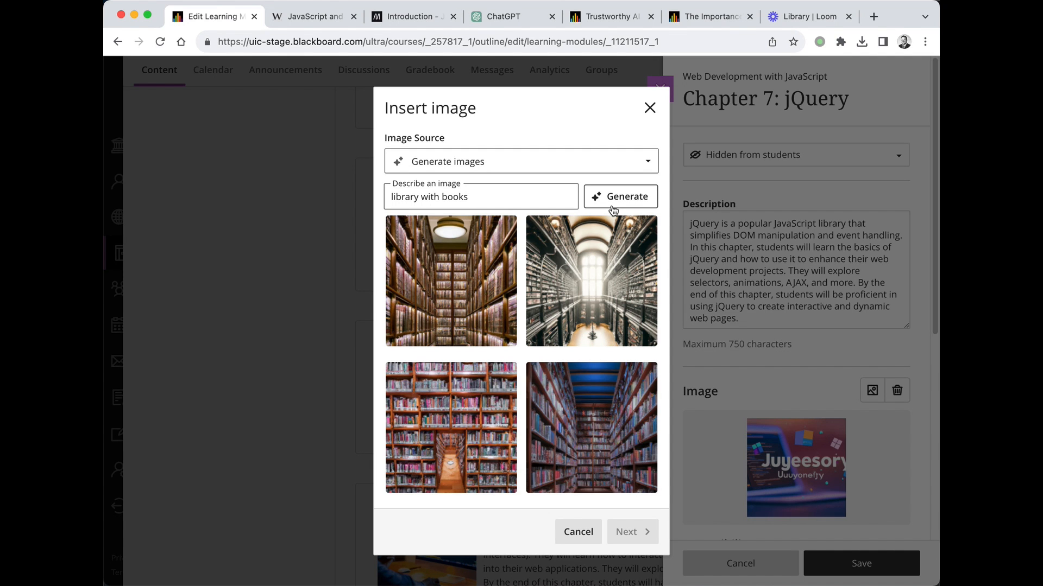
pyautogui.moveTo(586, 333)
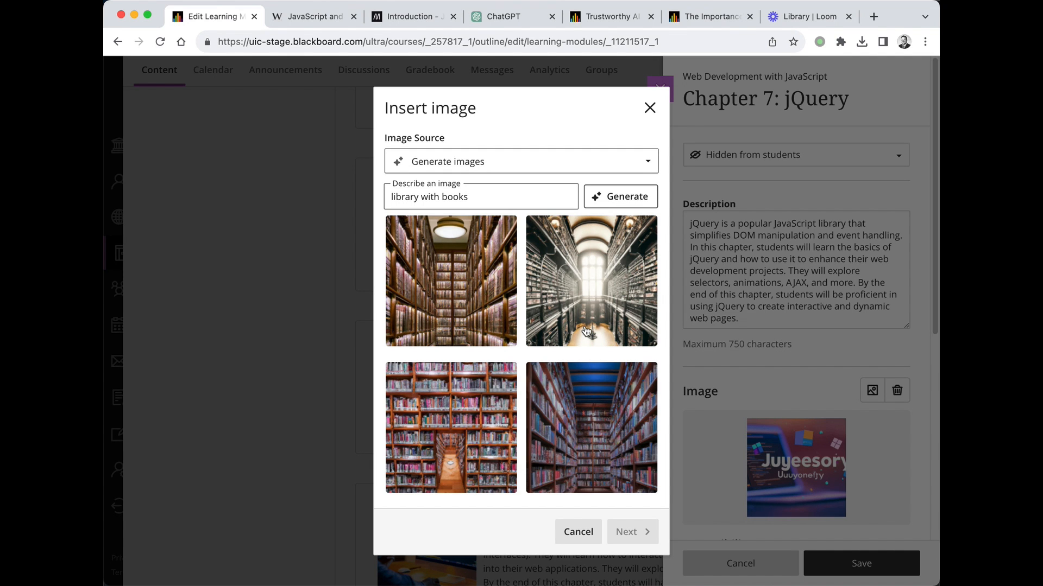
pyautogui.moveTo(470, 286)
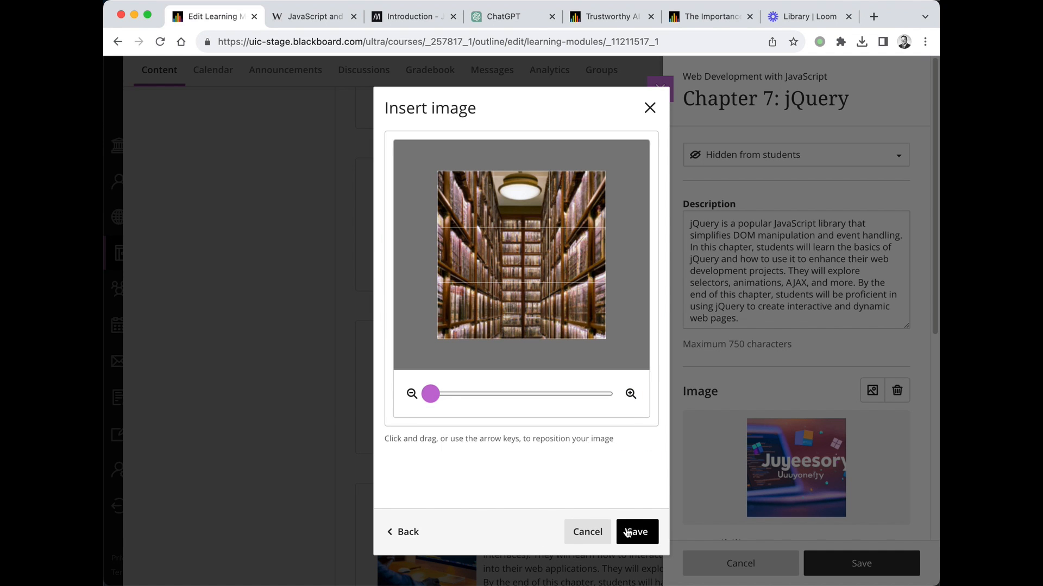
# Step: Confirm the cropped library image and save the Chapter 7: jQuery module
pyautogui.click(637, 531)
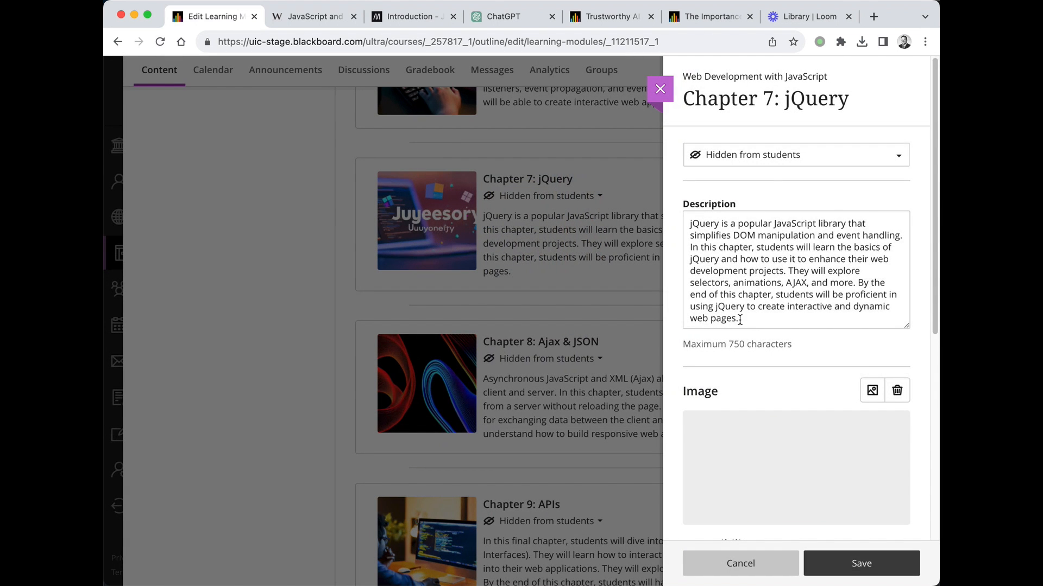
pyautogui.click(861, 564)
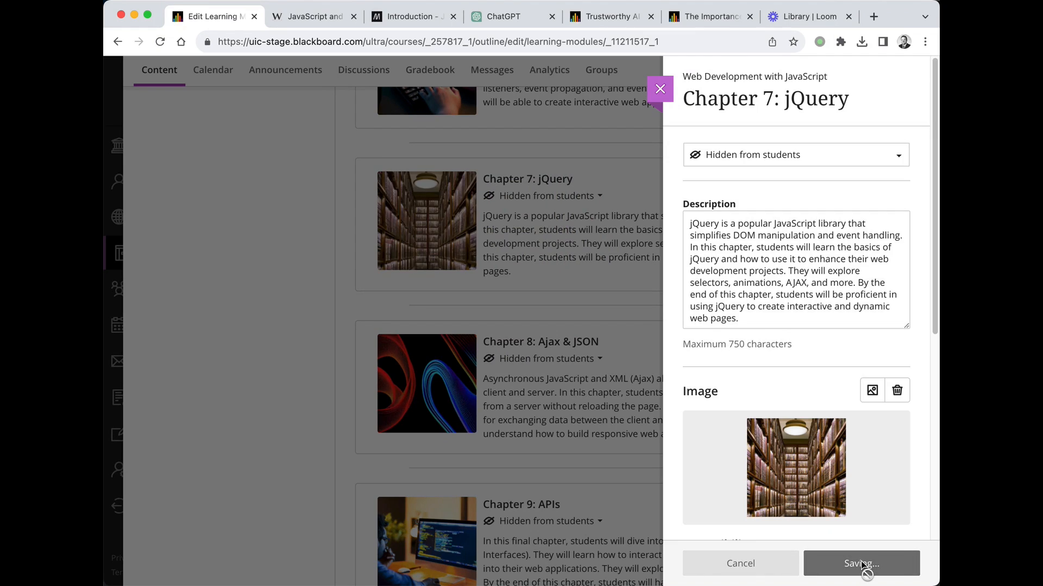
pyautogui.click(862, 563)
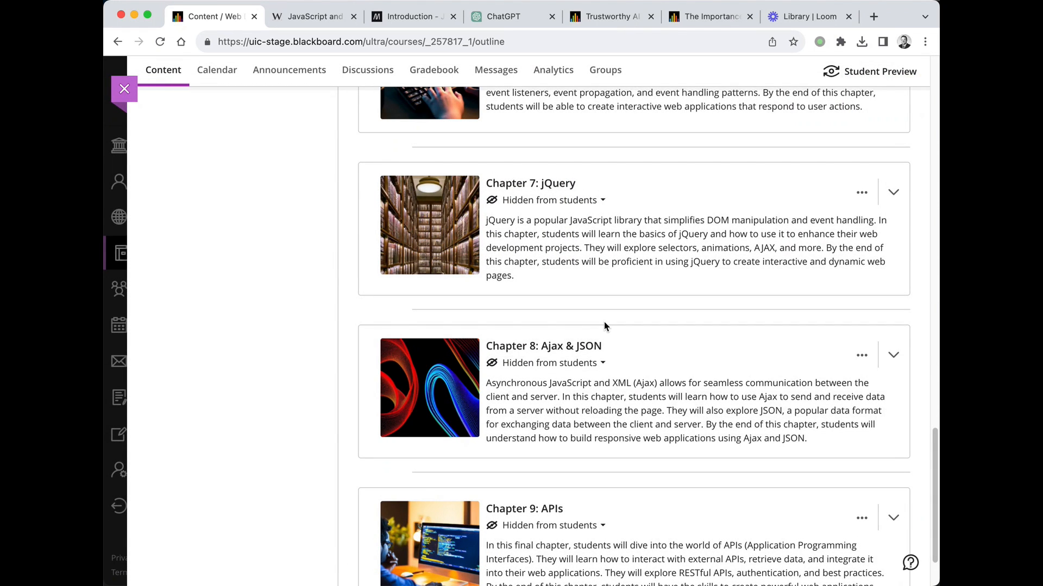
pyautogui.scroll(3)
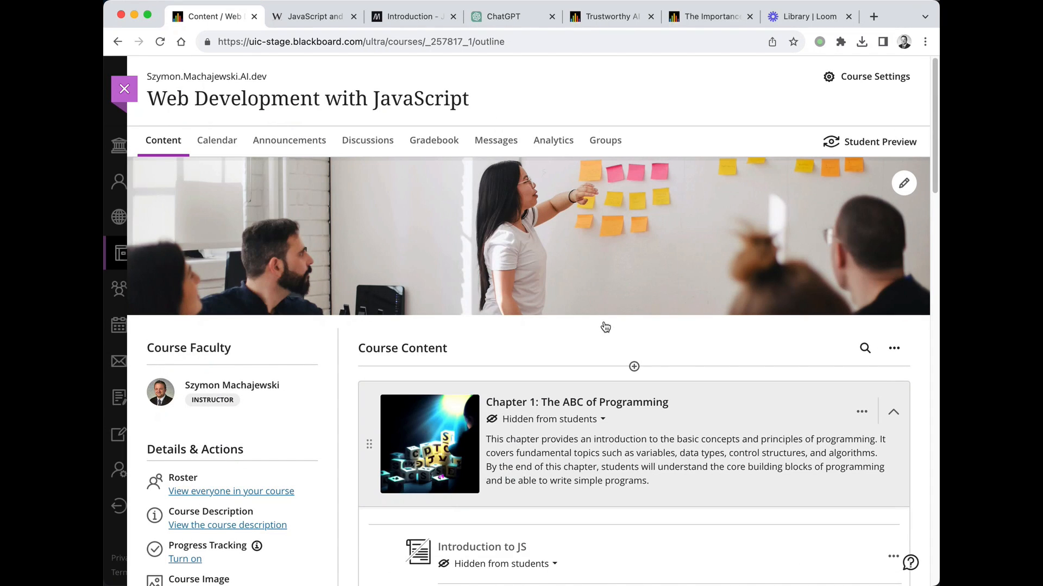
pyautogui.scroll(-3)
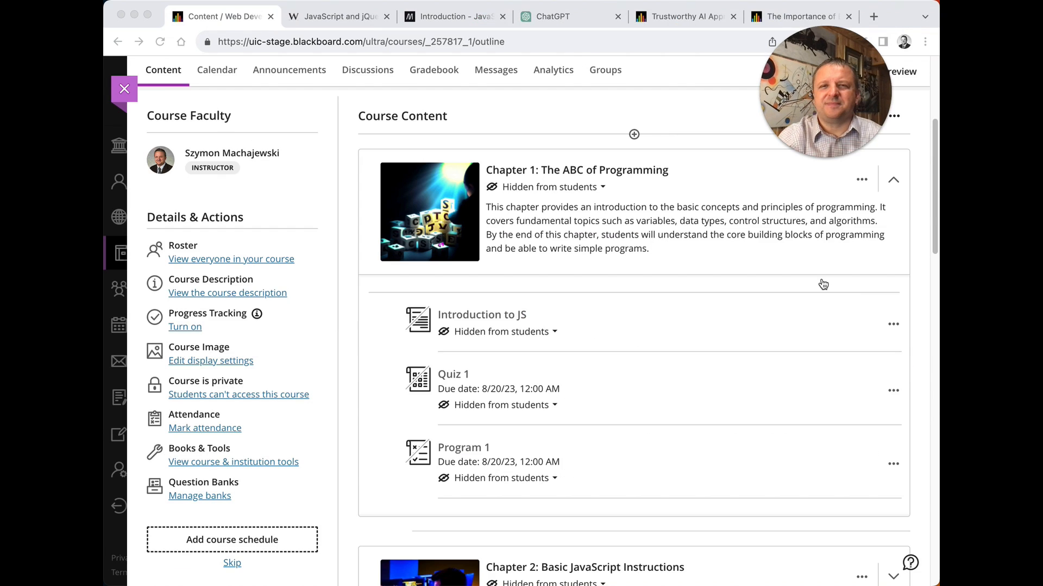
pyautogui.scroll(3)
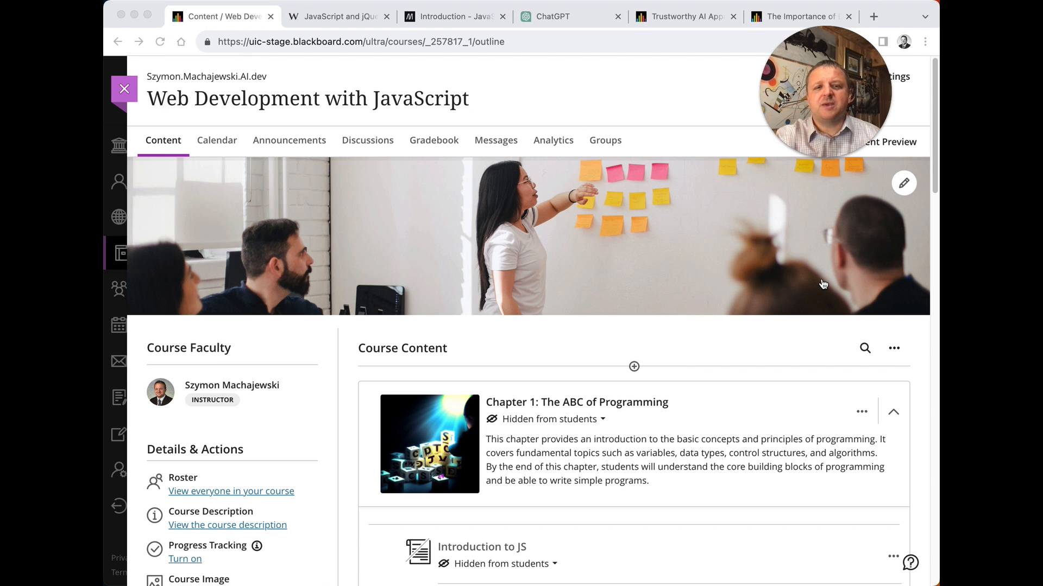
pyautogui.scroll(-3)
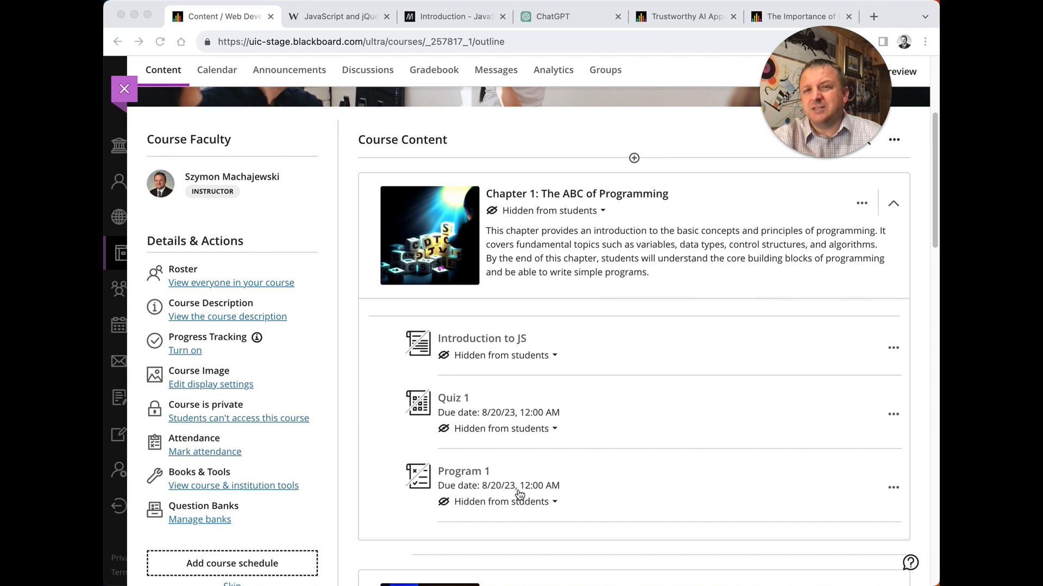
pyautogui.moveTo(535, 407)
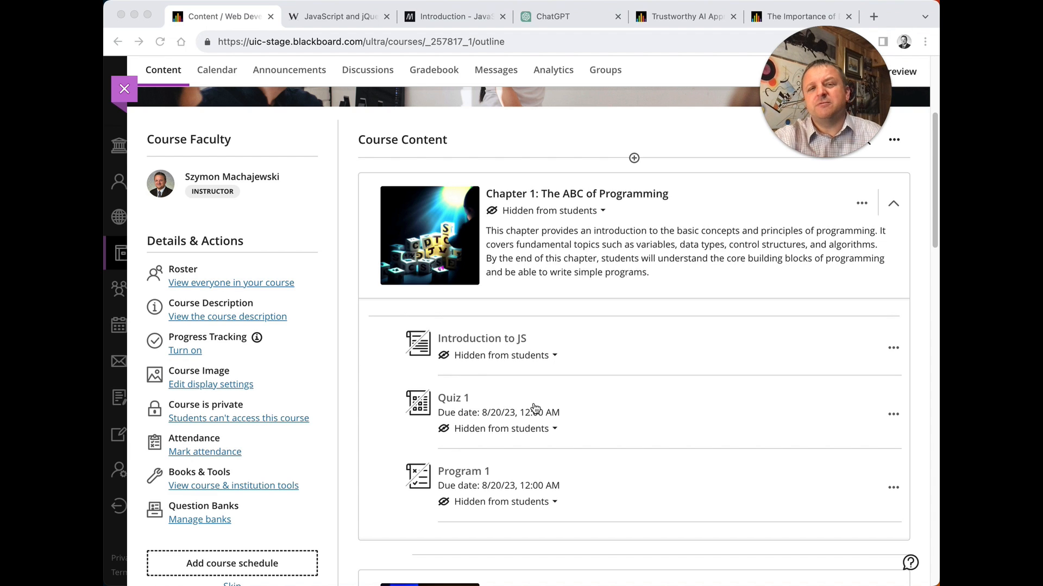
pyautogui.scroll(-3)
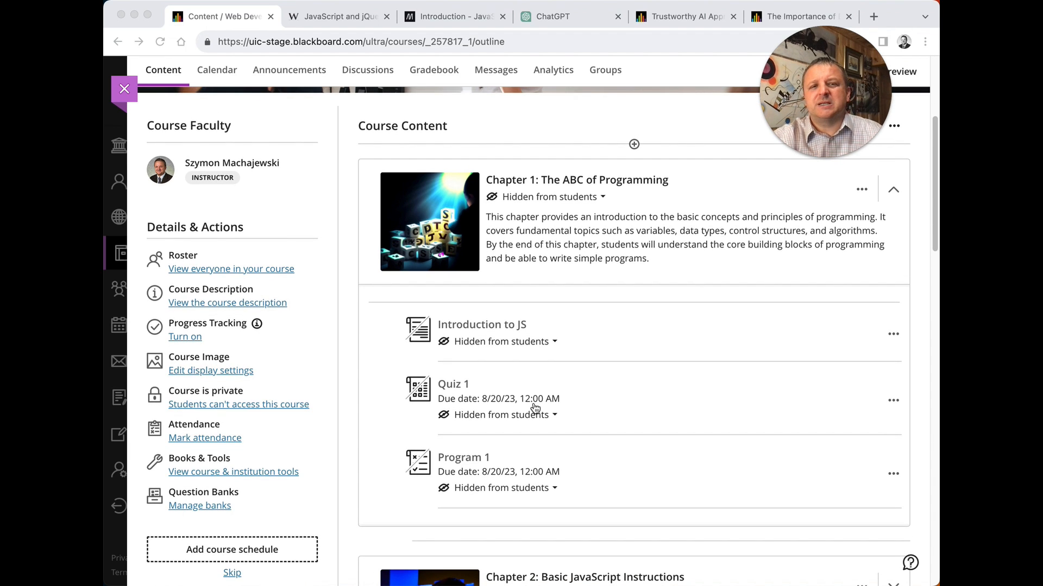
pyautogui.moveTo(564, 281)
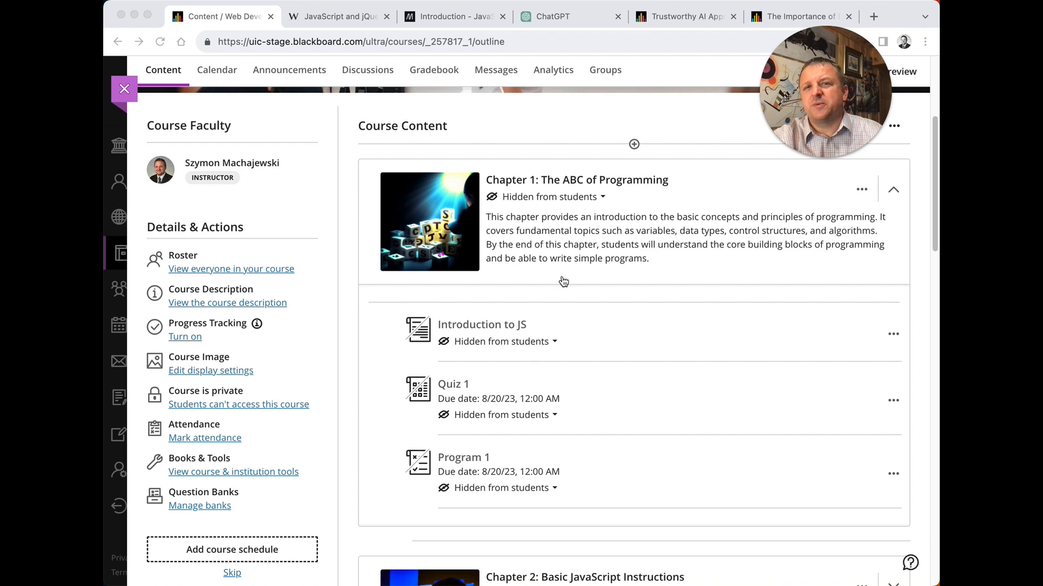
pyautogui.moveTo(648, 237)
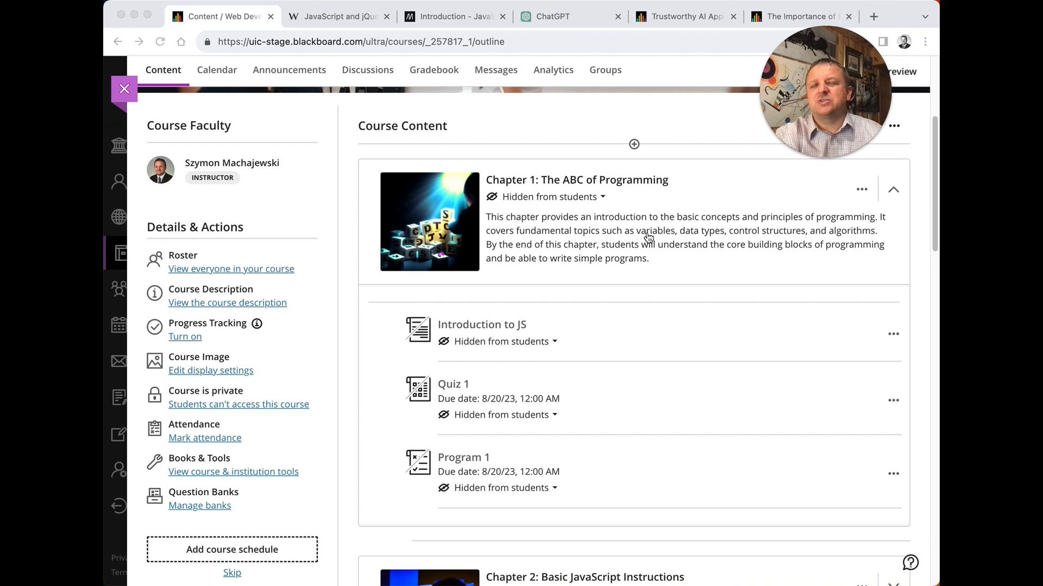